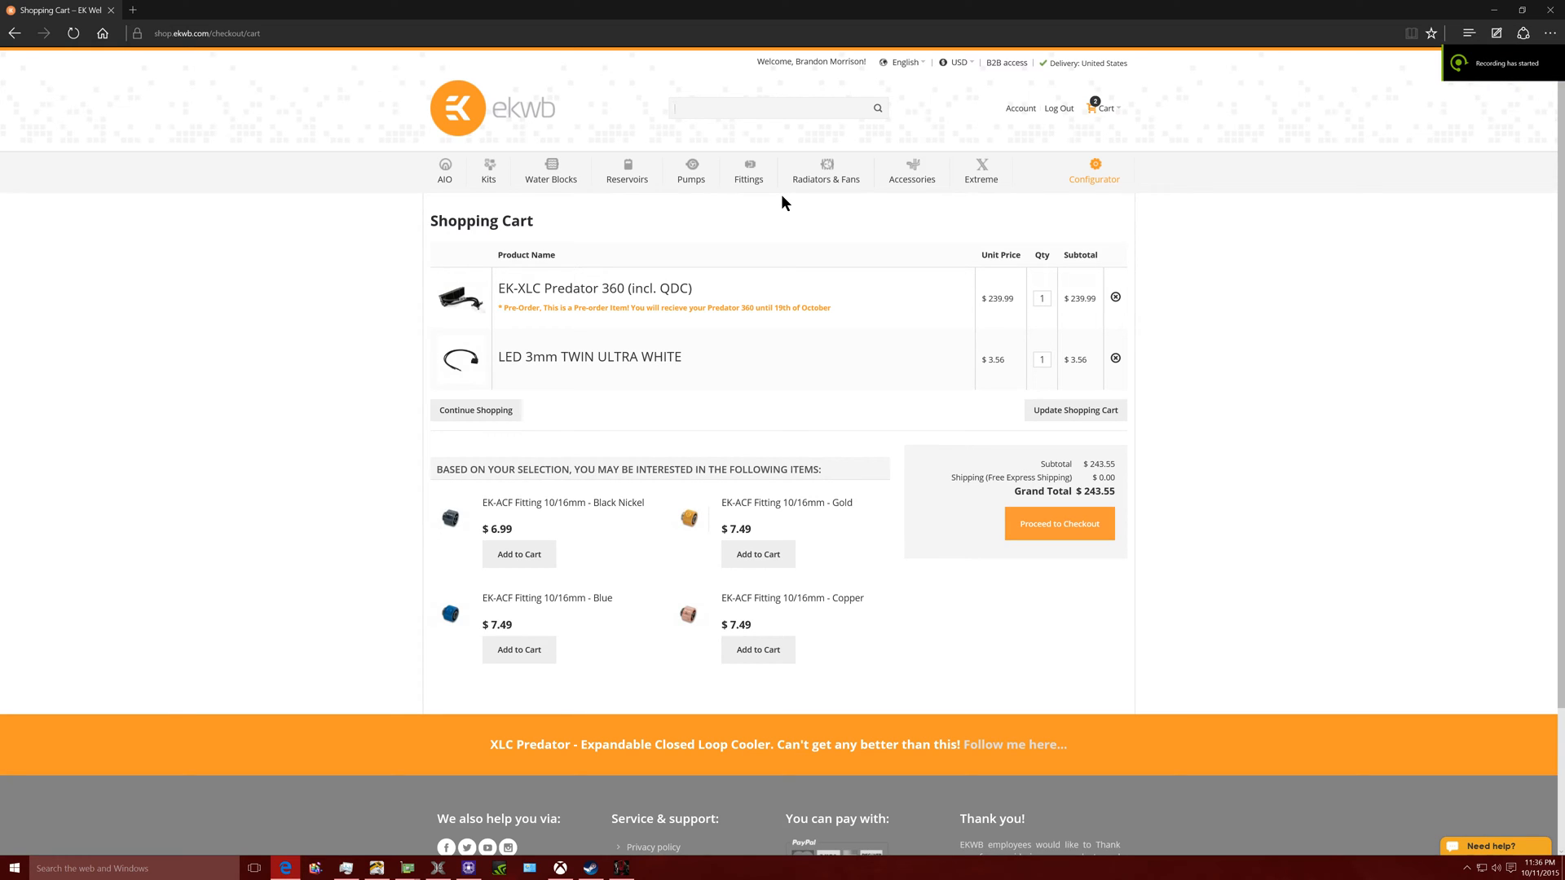
mouse_move(826, 170)
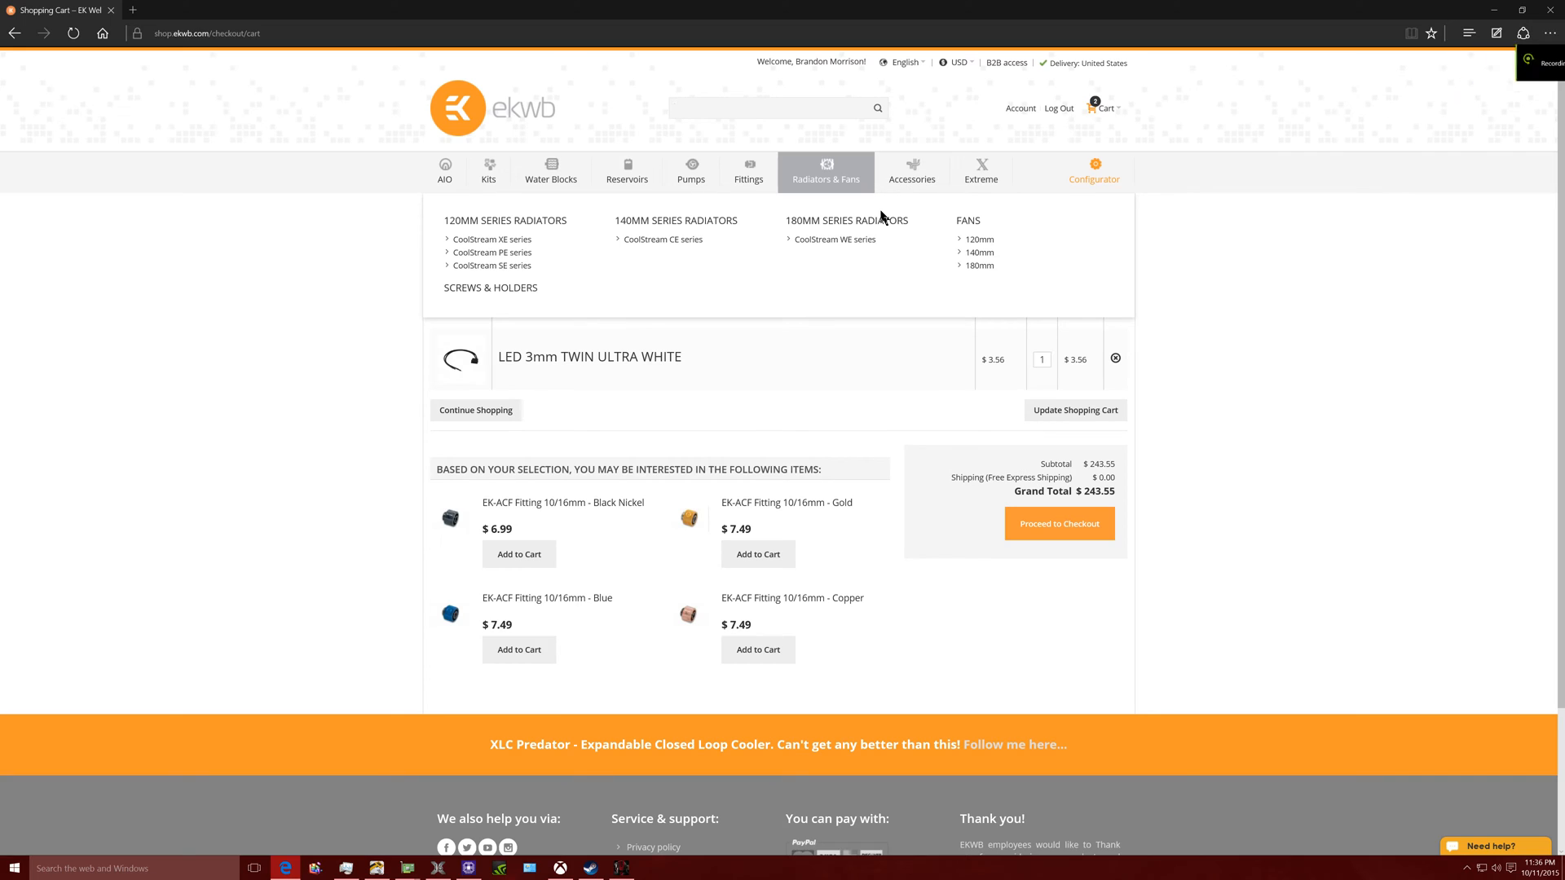
- Open the water cooling kits catalogue from the Kits navigation
left_click(777, 108)
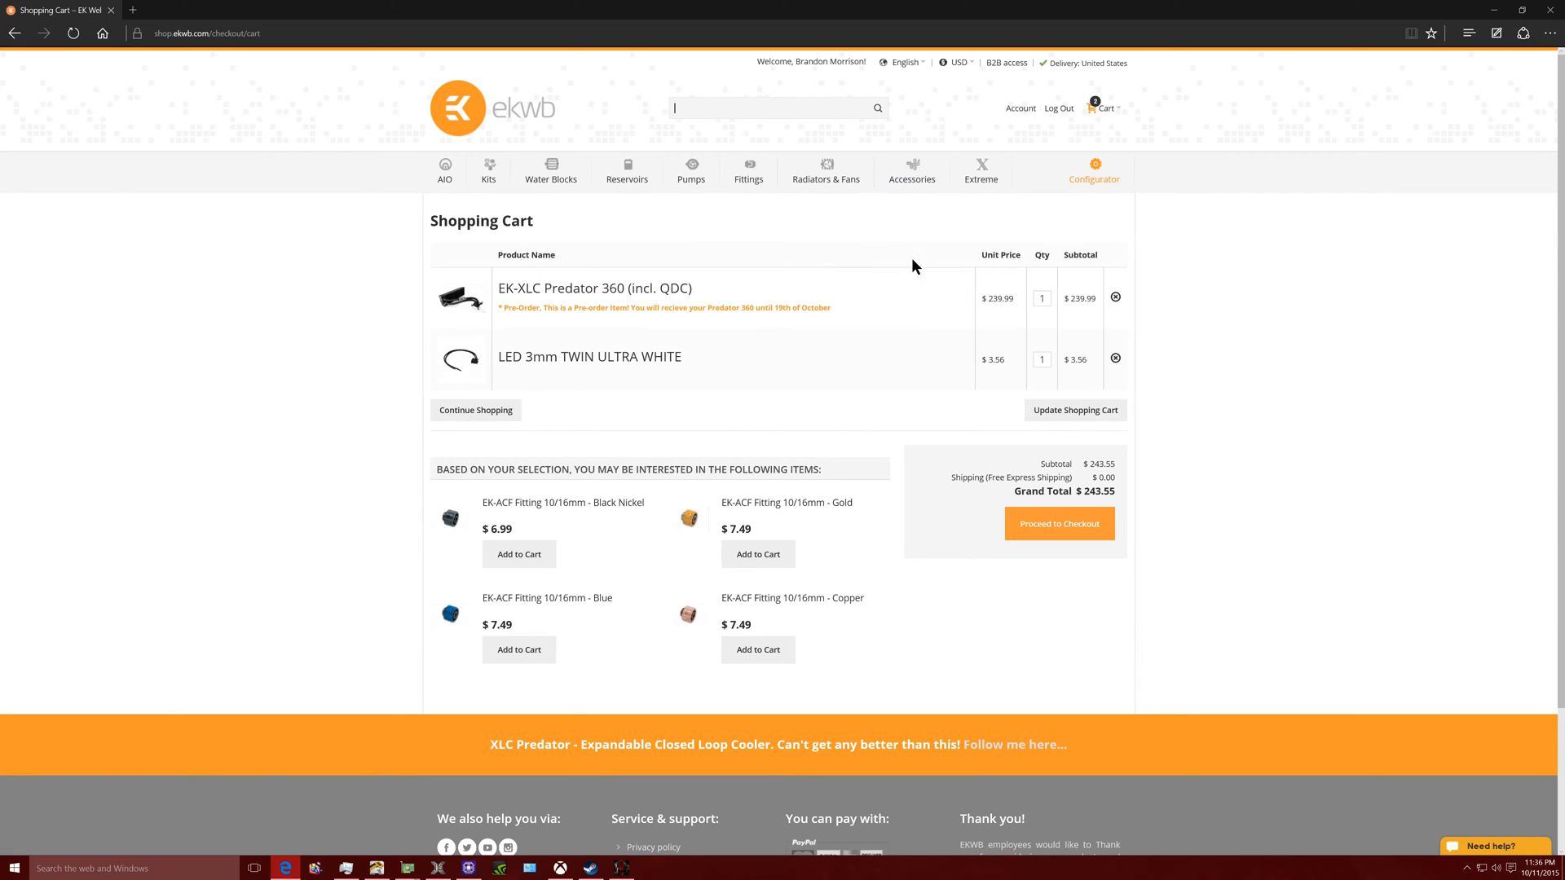
mouse_move(1327, 153)
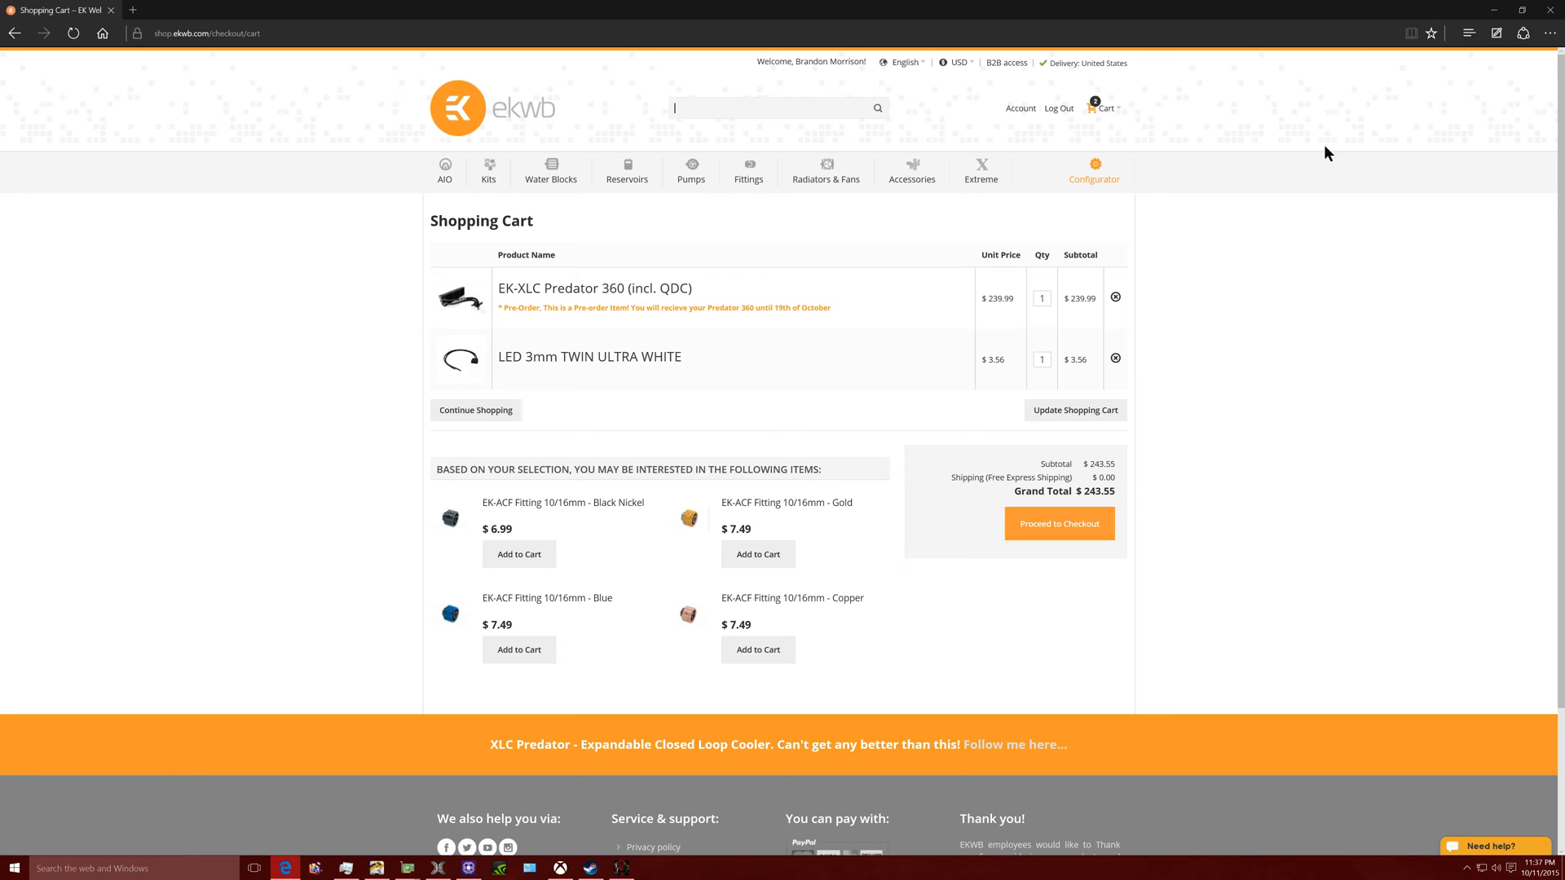
mouse_move(1093, 179)
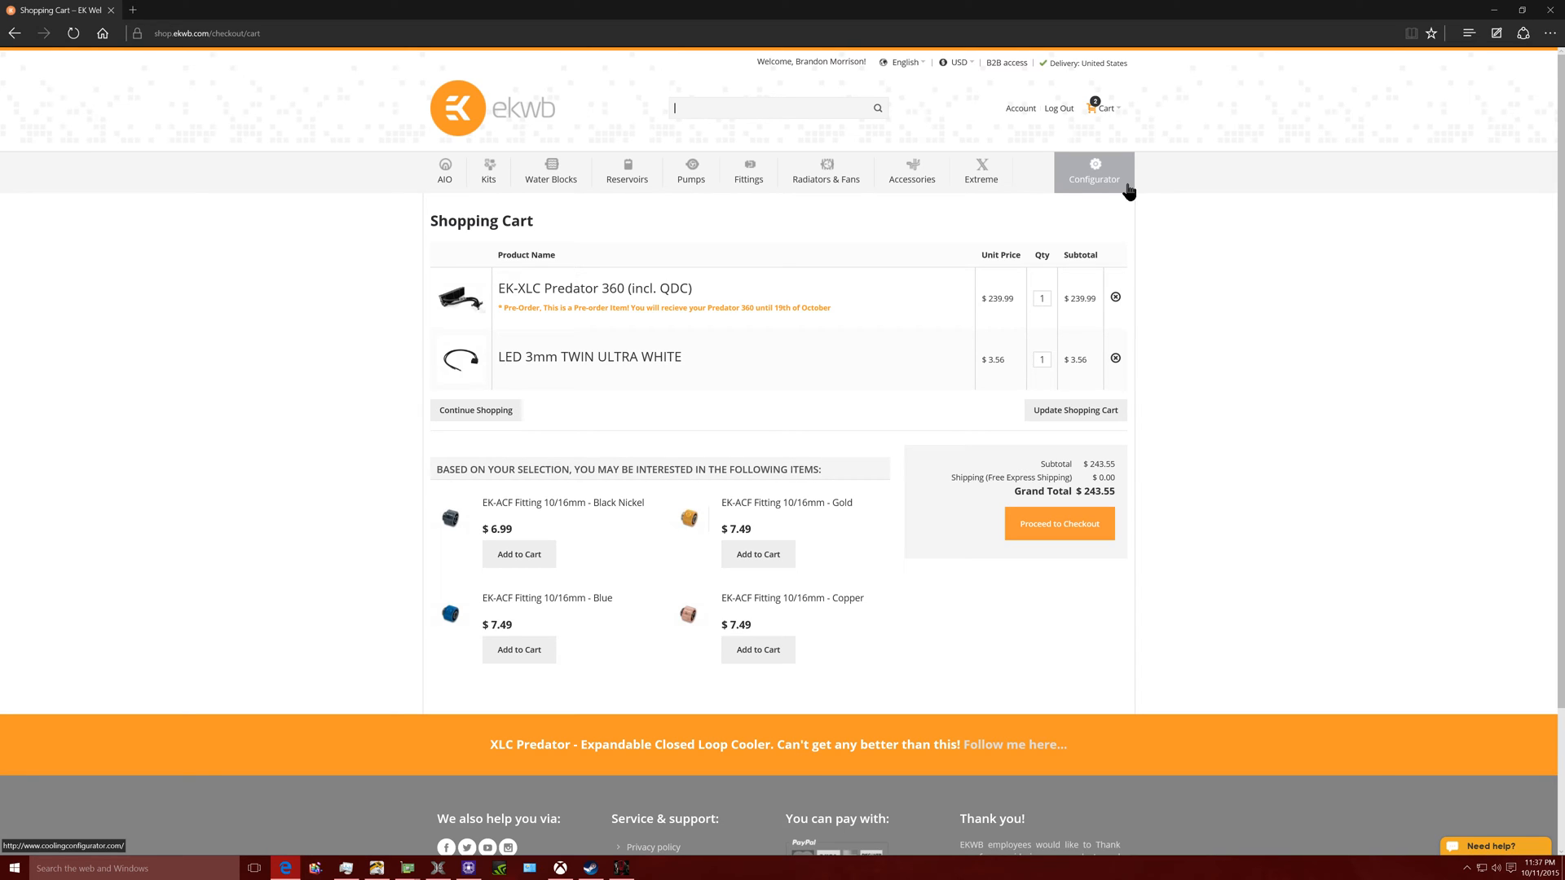
mouse_move(1121, 193)
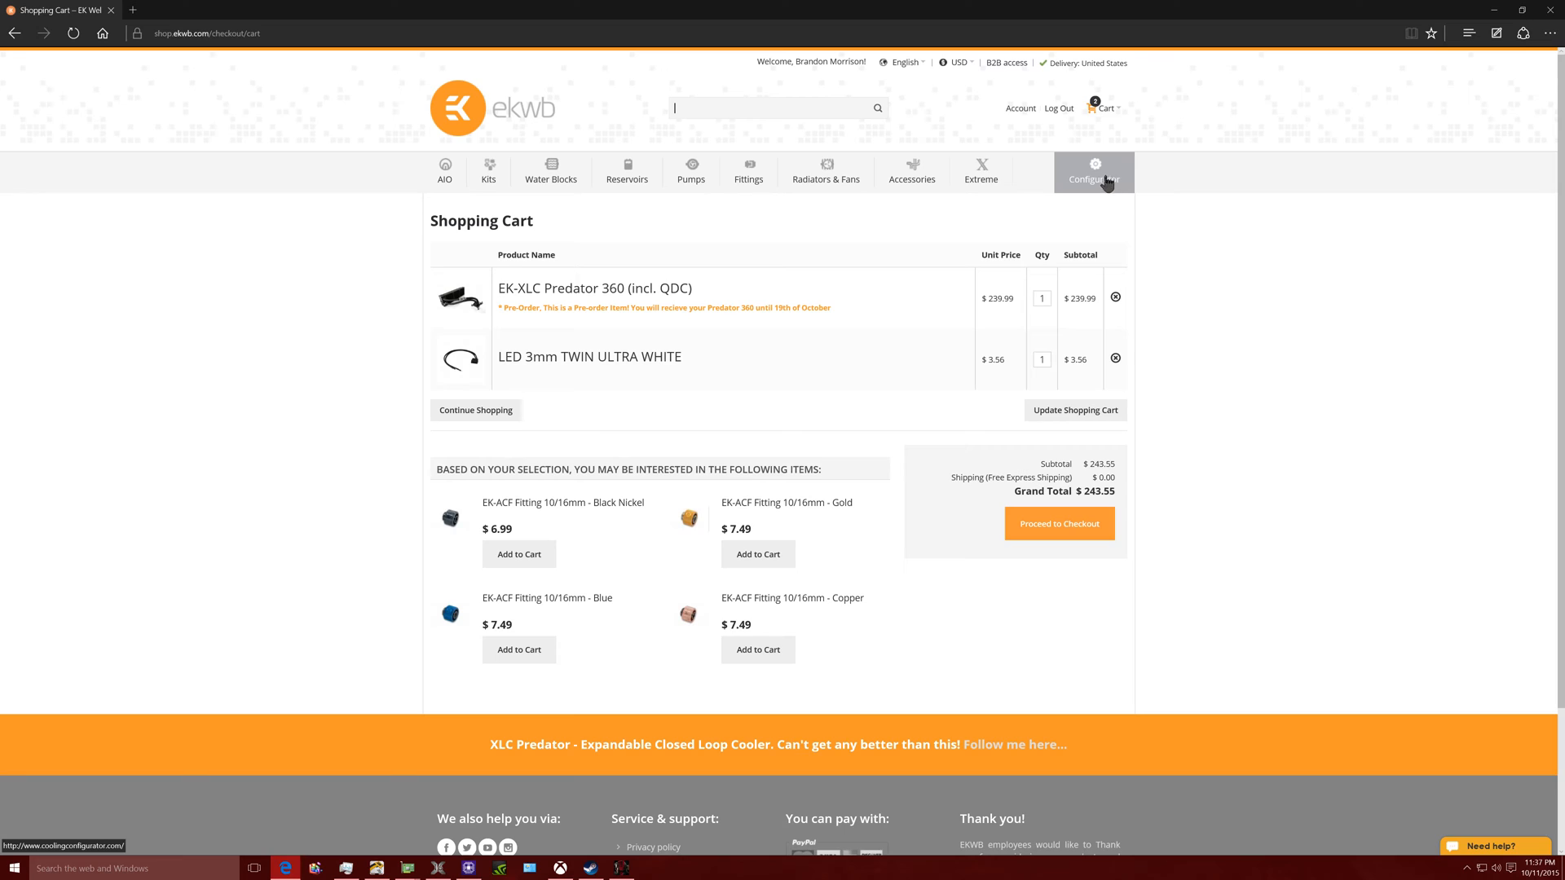
mouse_move(1108, 181)
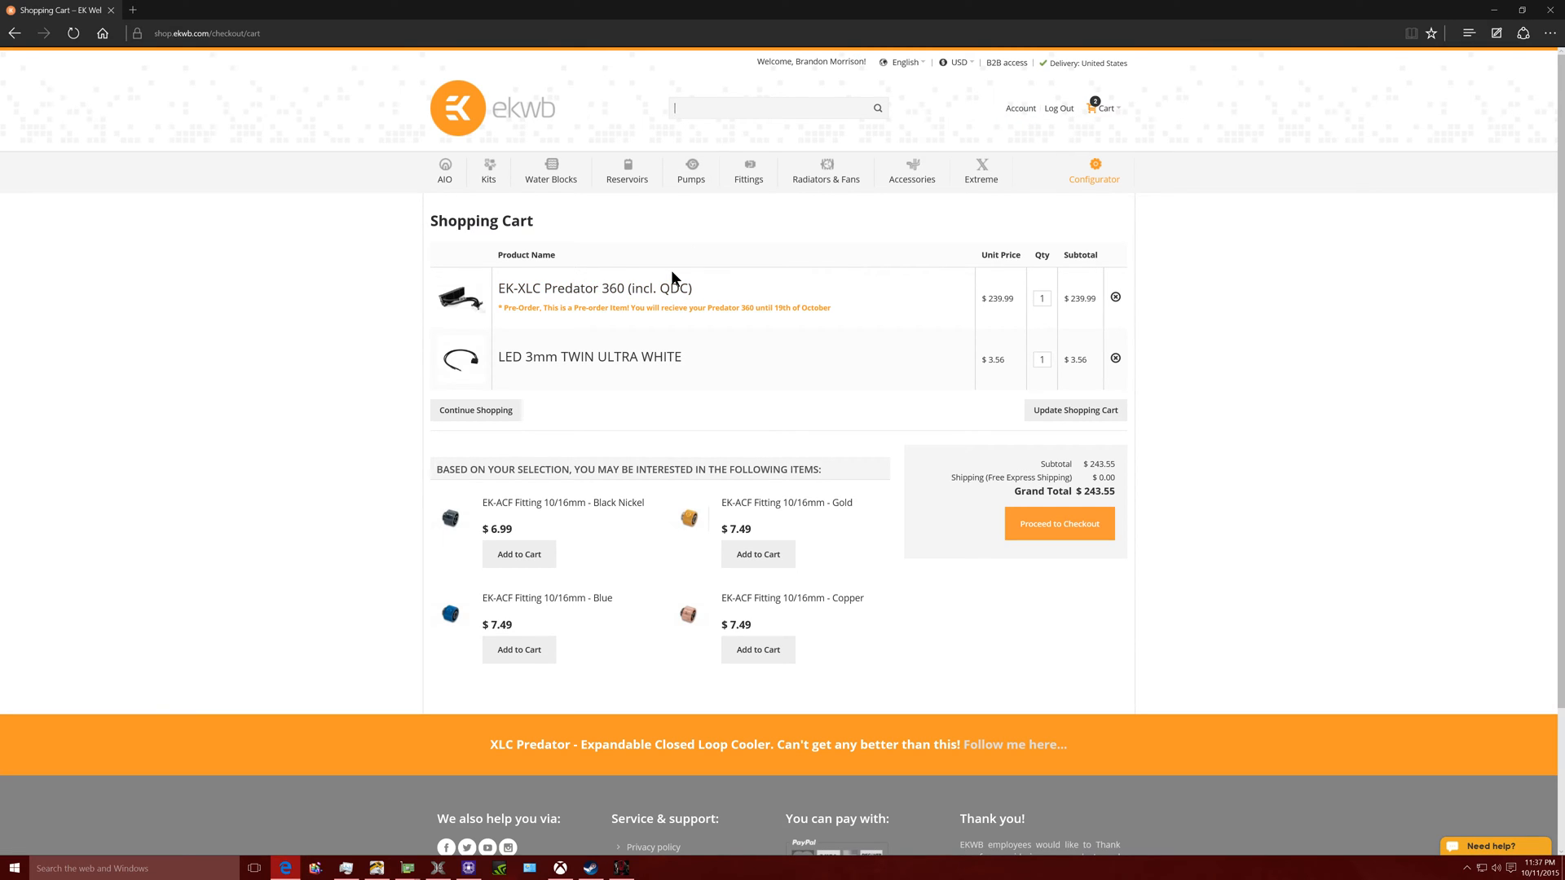
mouse_move(620, 284)
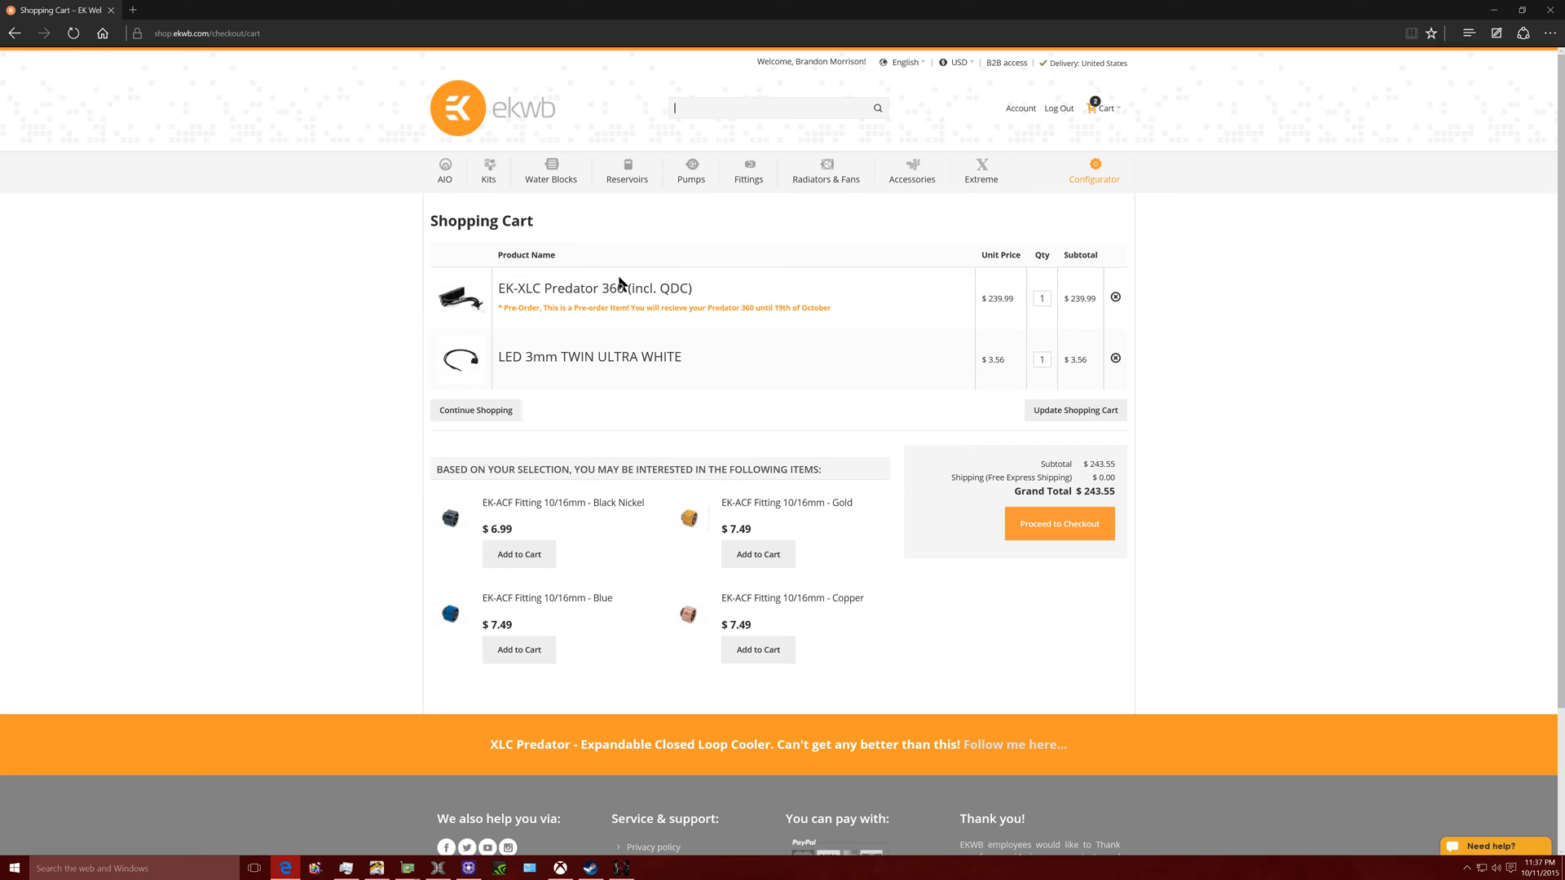
mouse_move(550, 170)
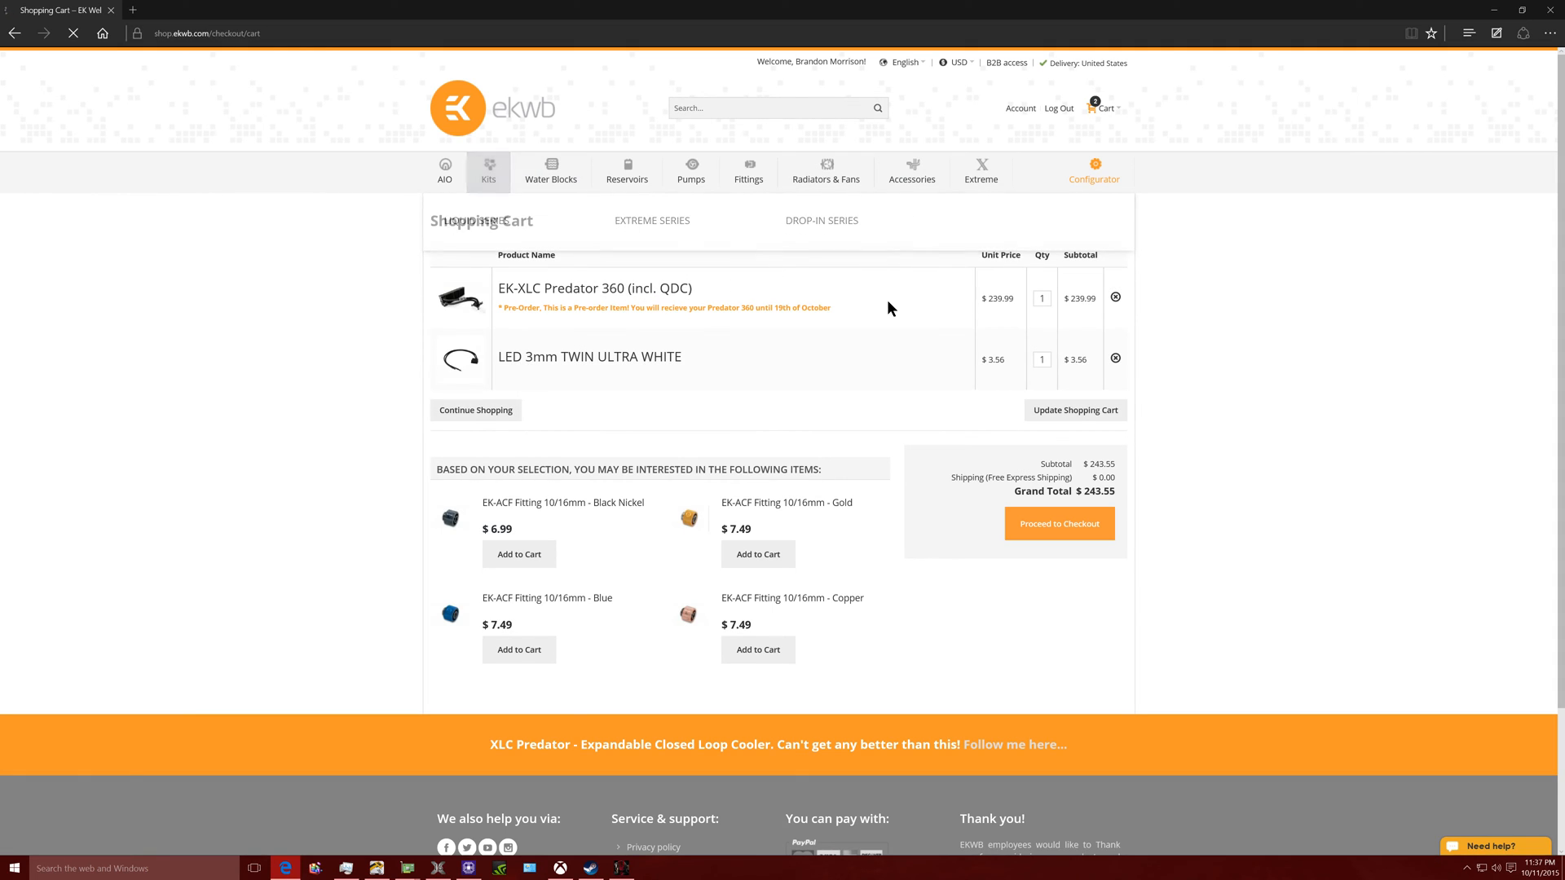
left_click(488, 170)
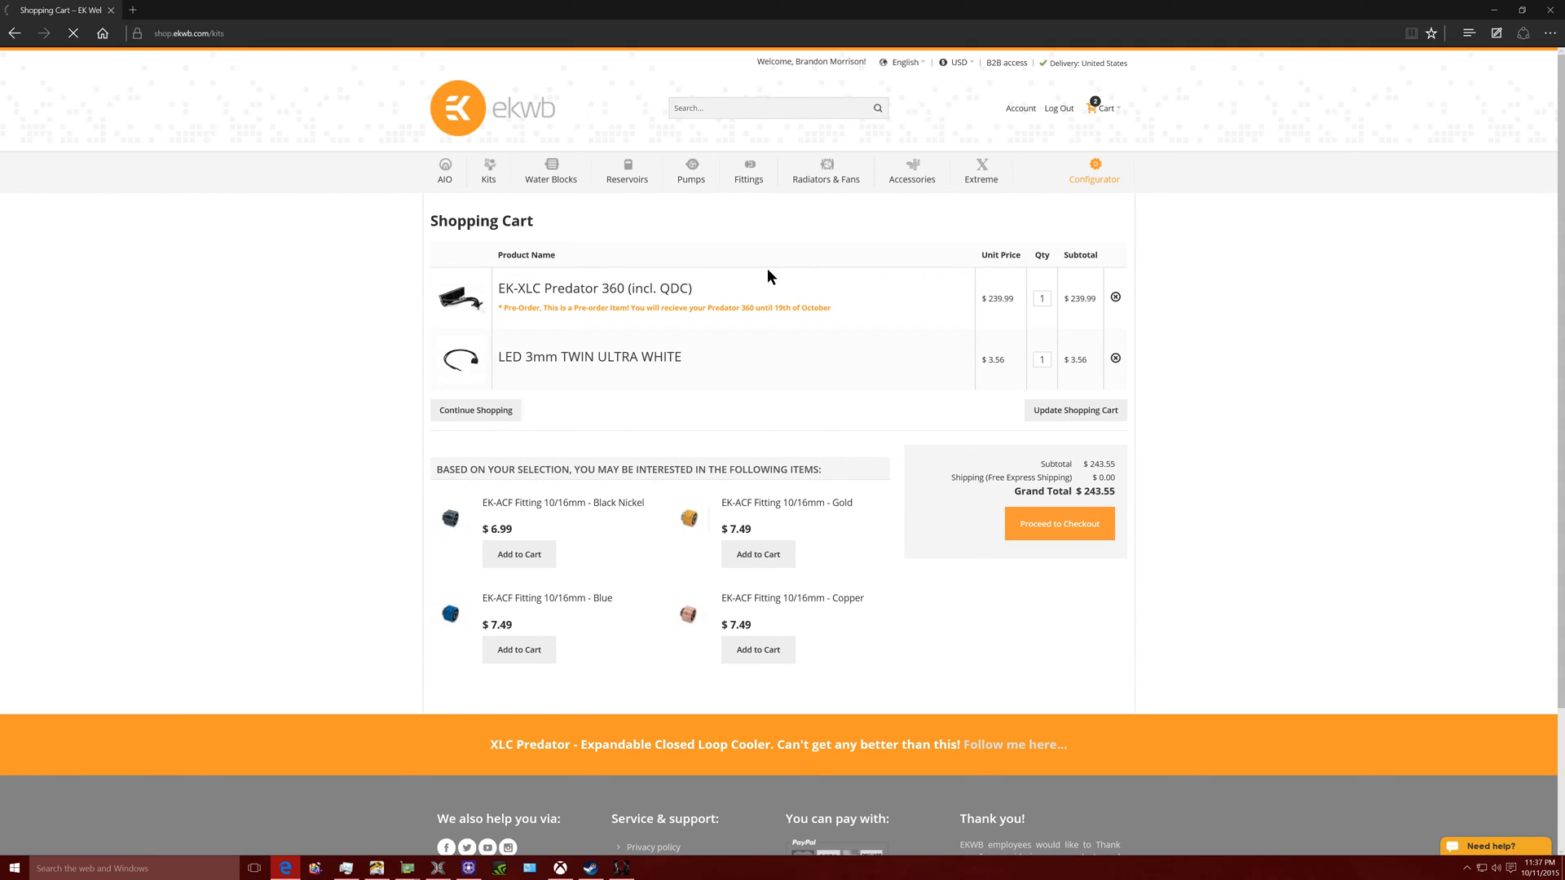
left_click(488, 170)
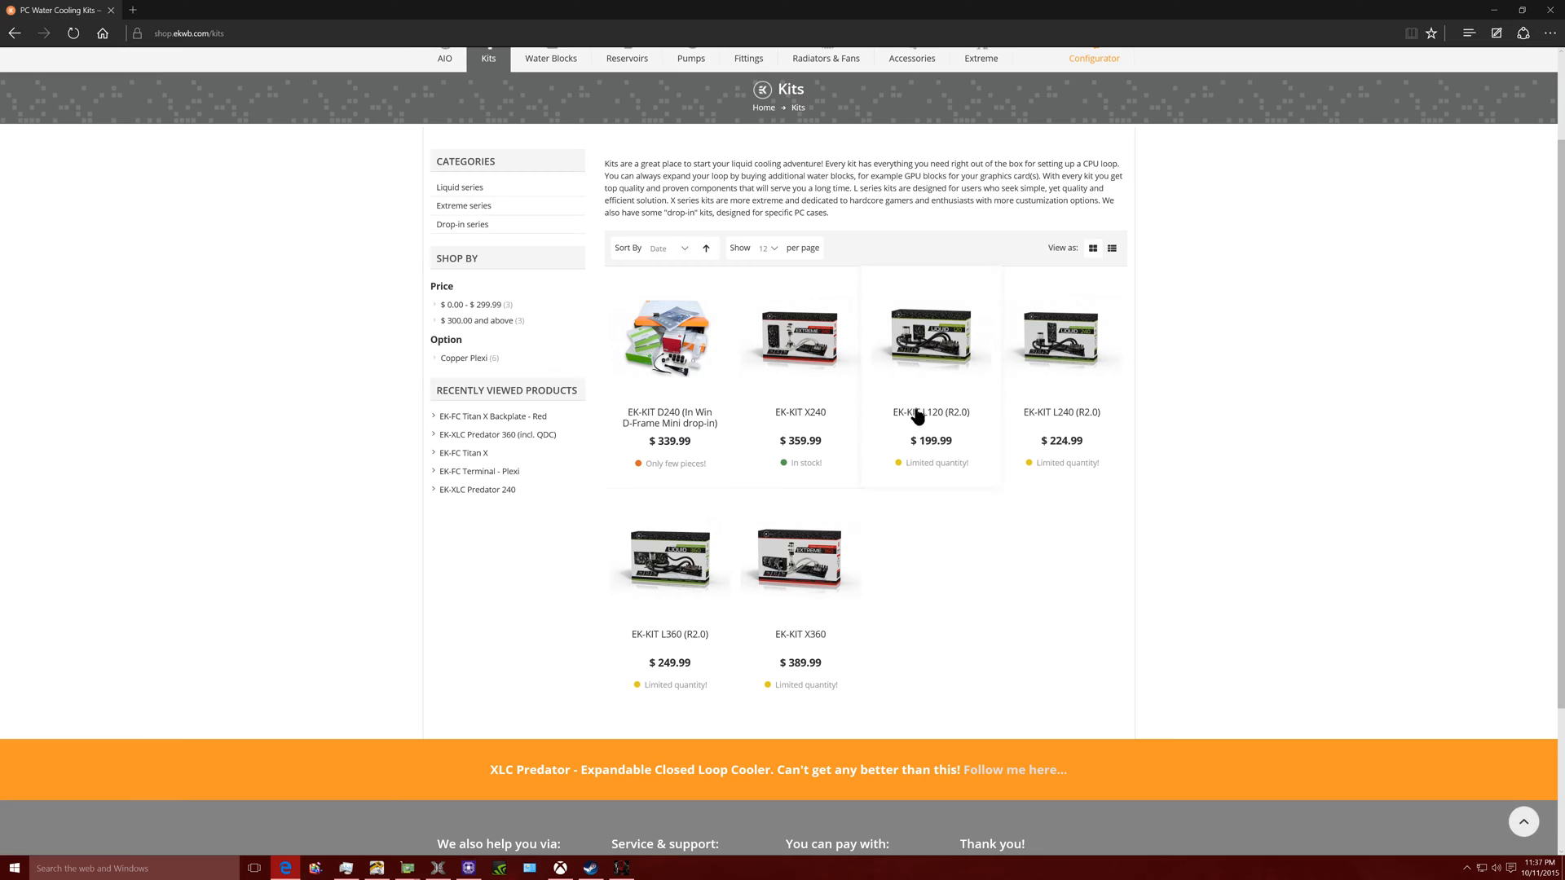
mouse_move(670, 634)
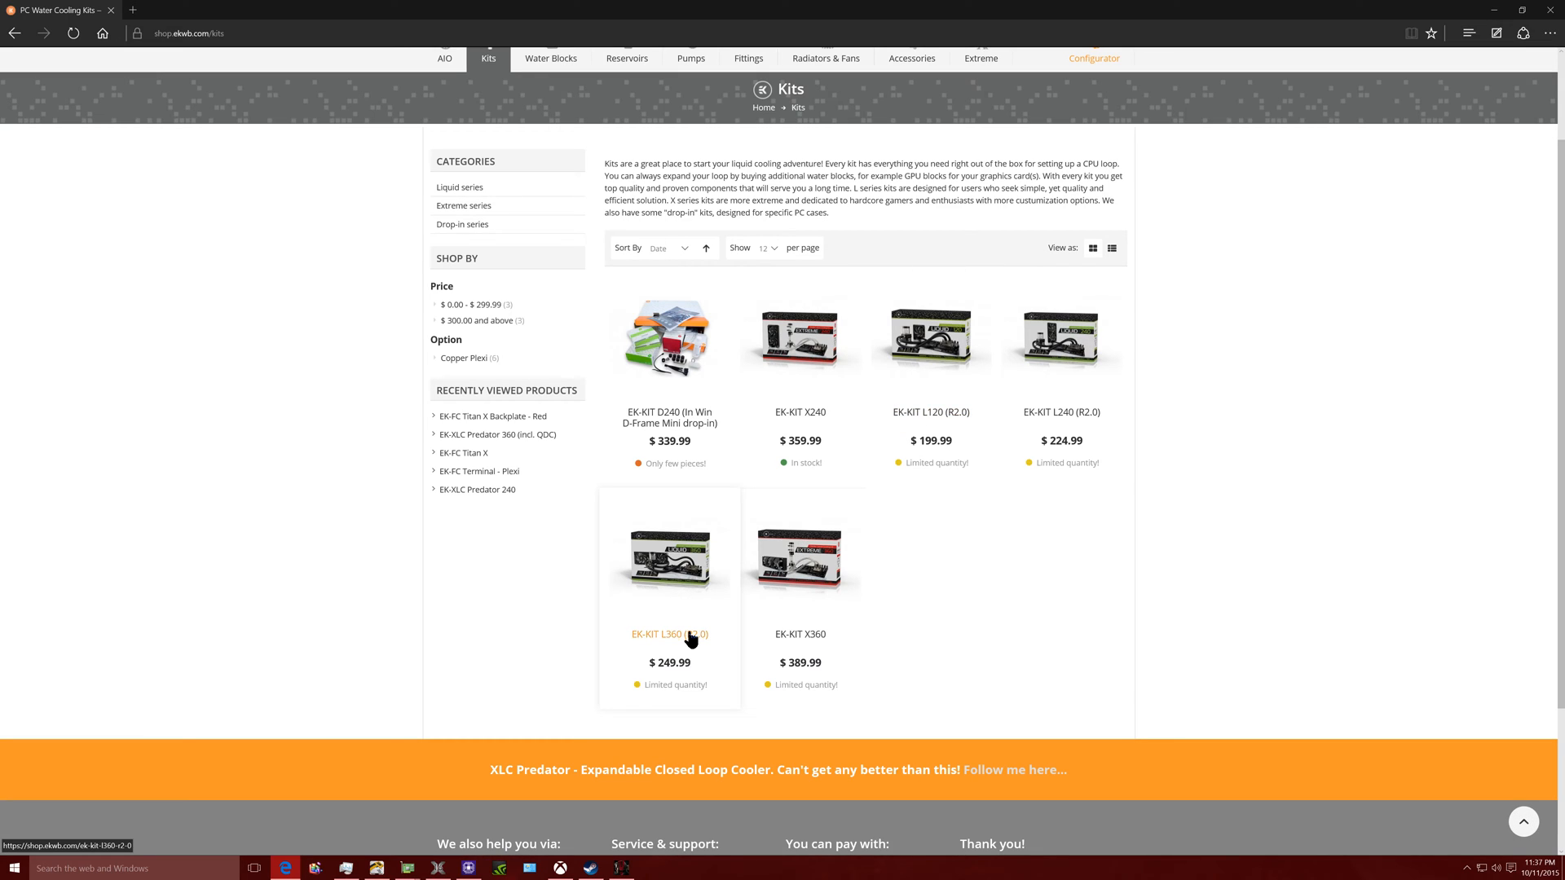
- Open the EK-KIT L360 (R2.0) product page, priced at $249.99
left_click(668, 634)
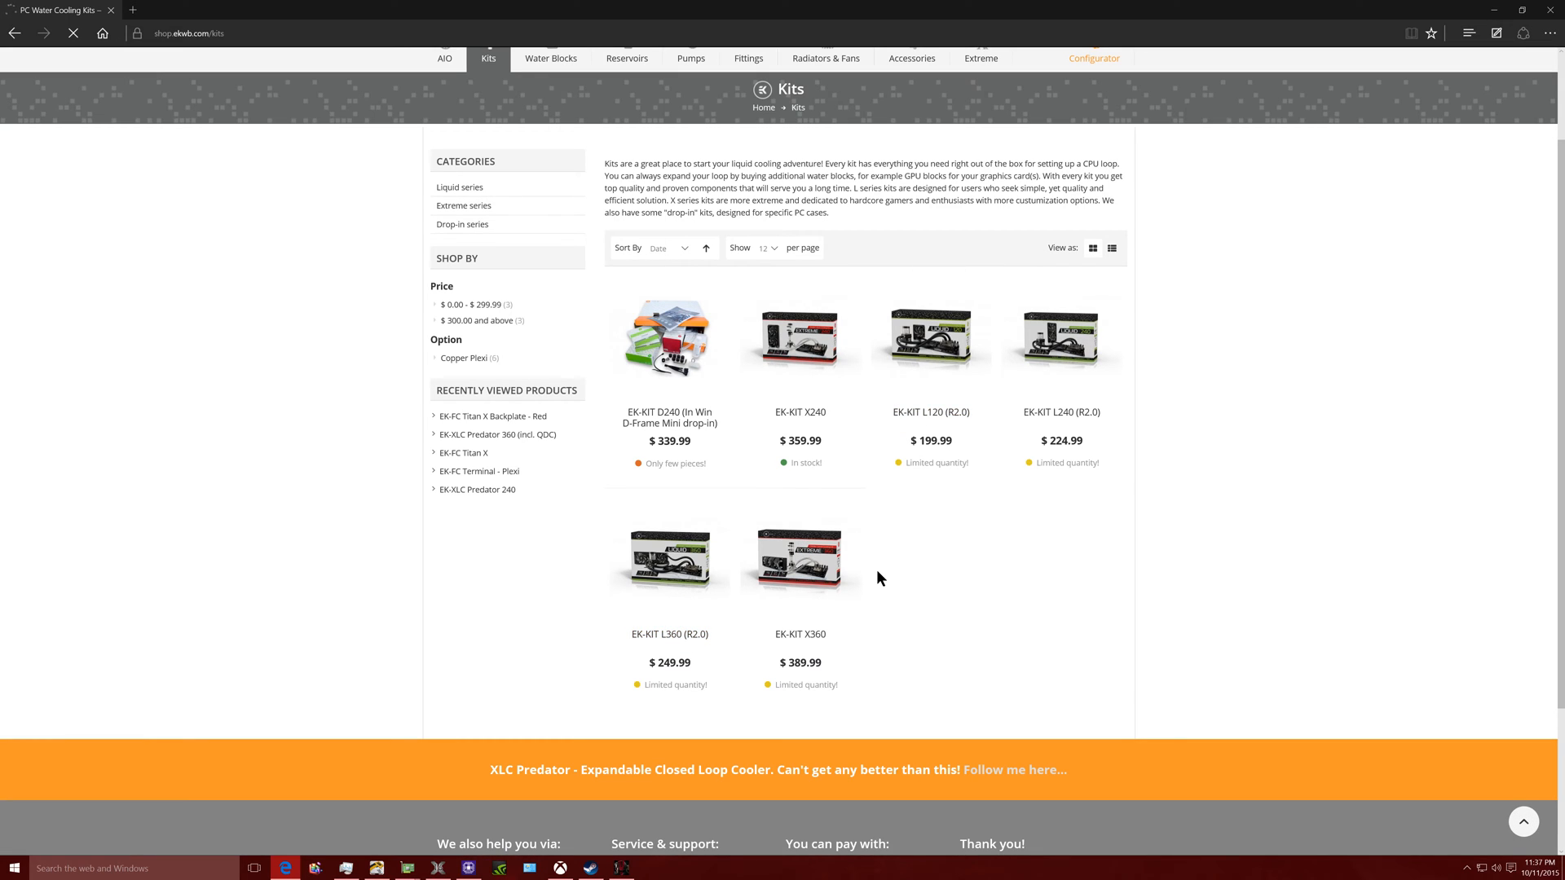
left_click(670, 556)
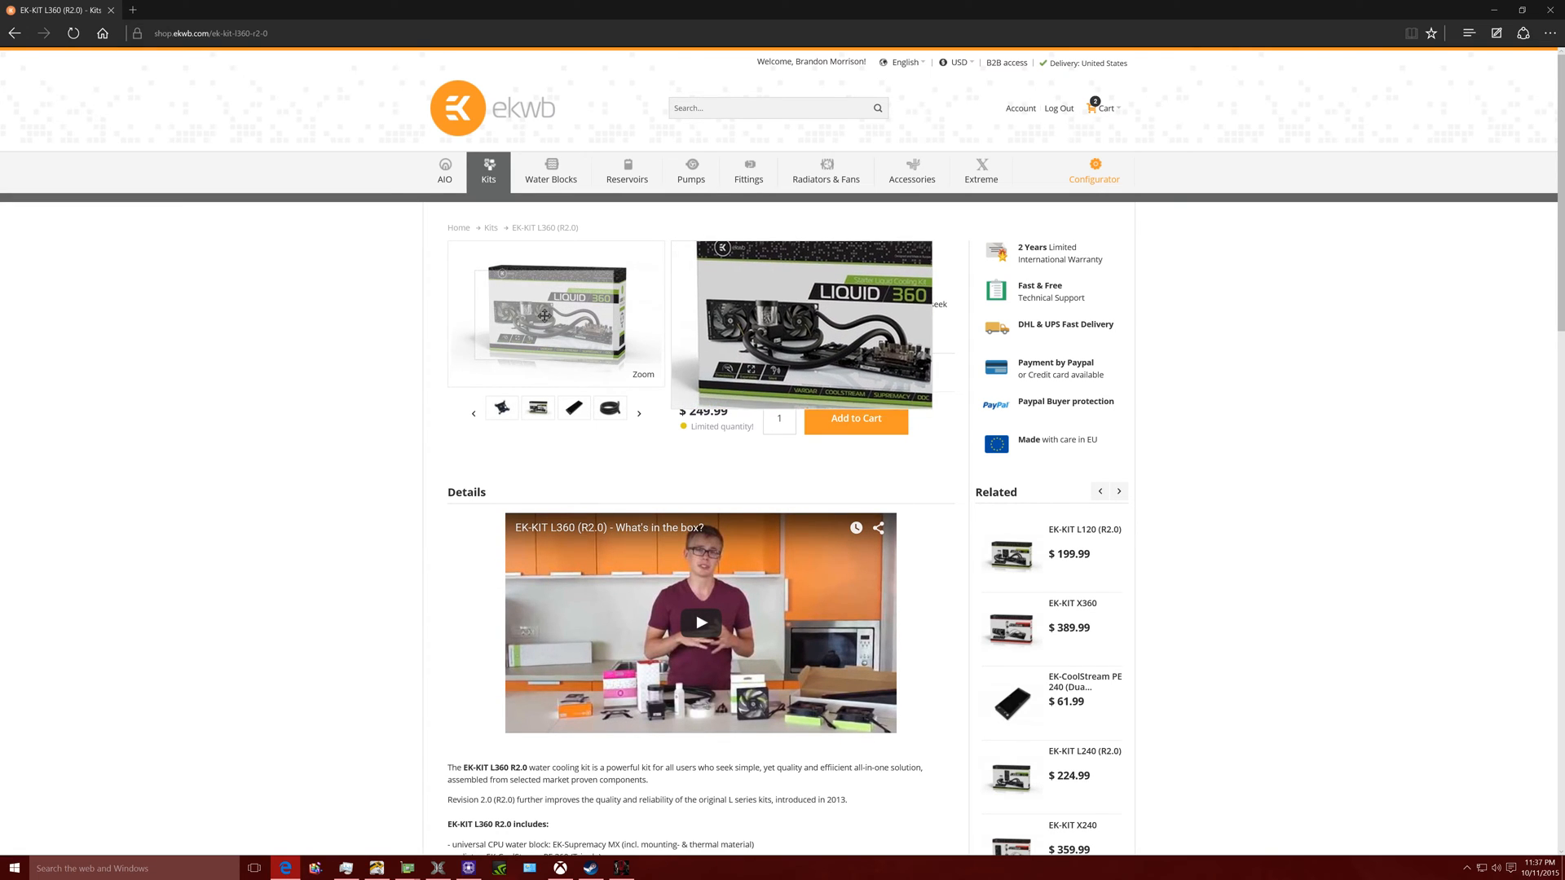
left_click(639, 413)
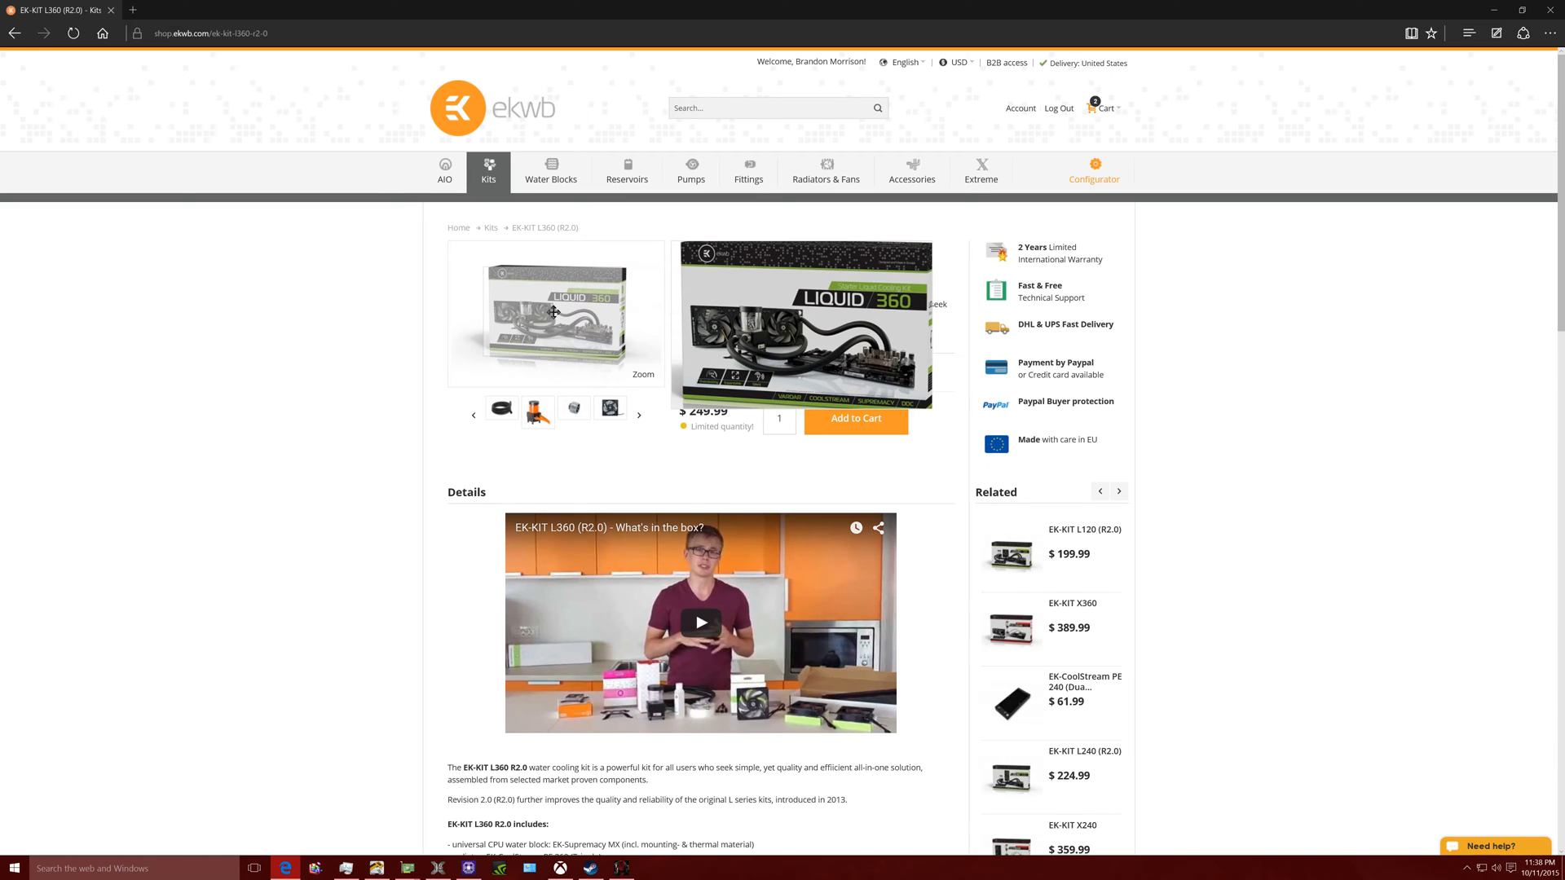
left_click(1117, 491)
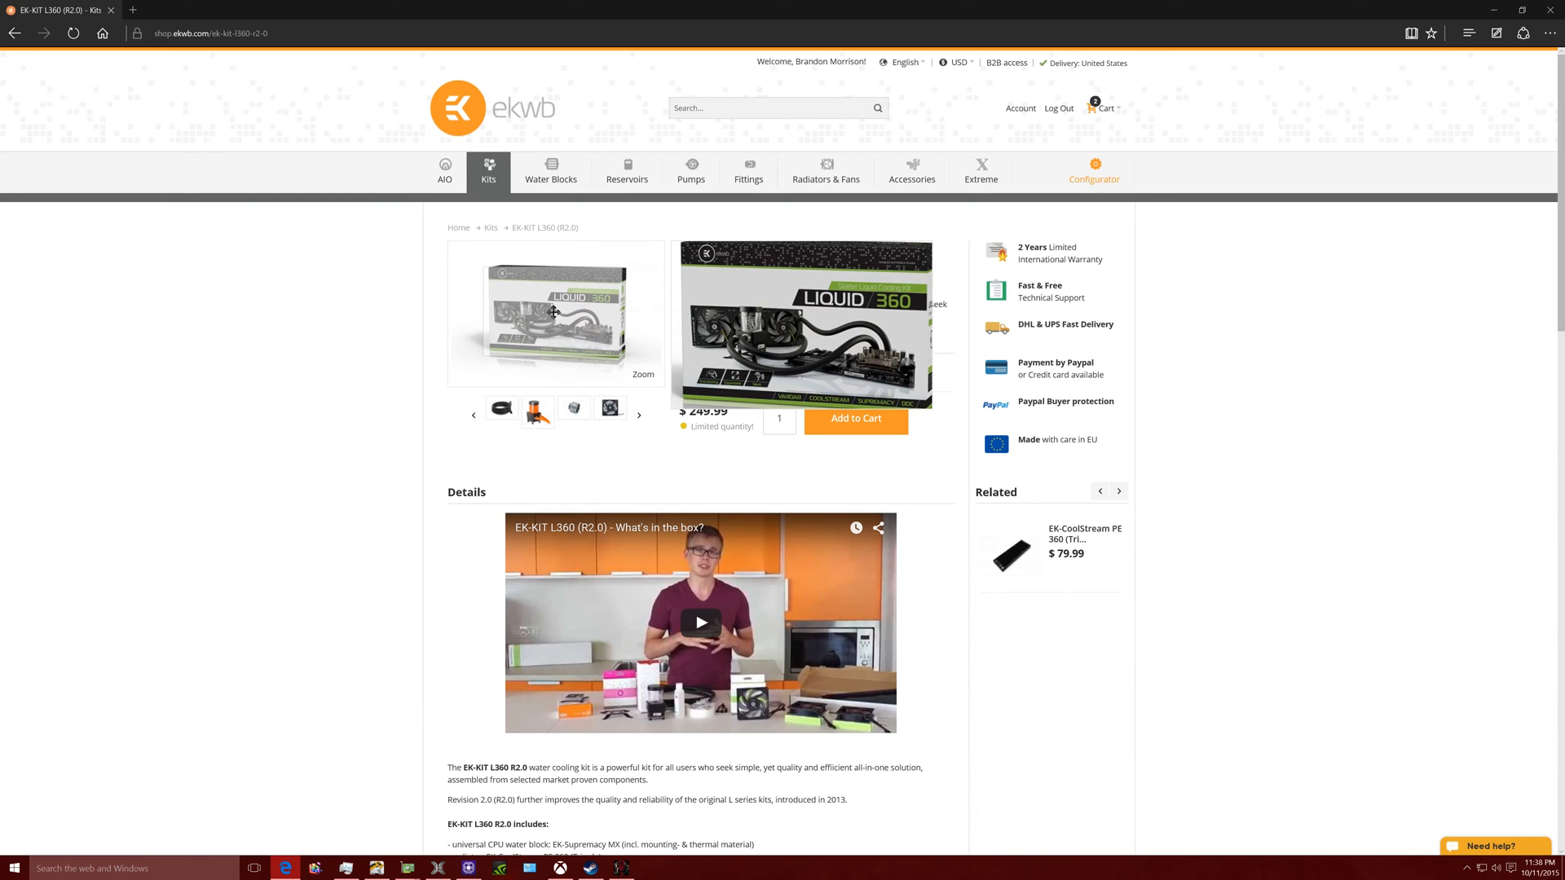
left_click(637, 414)
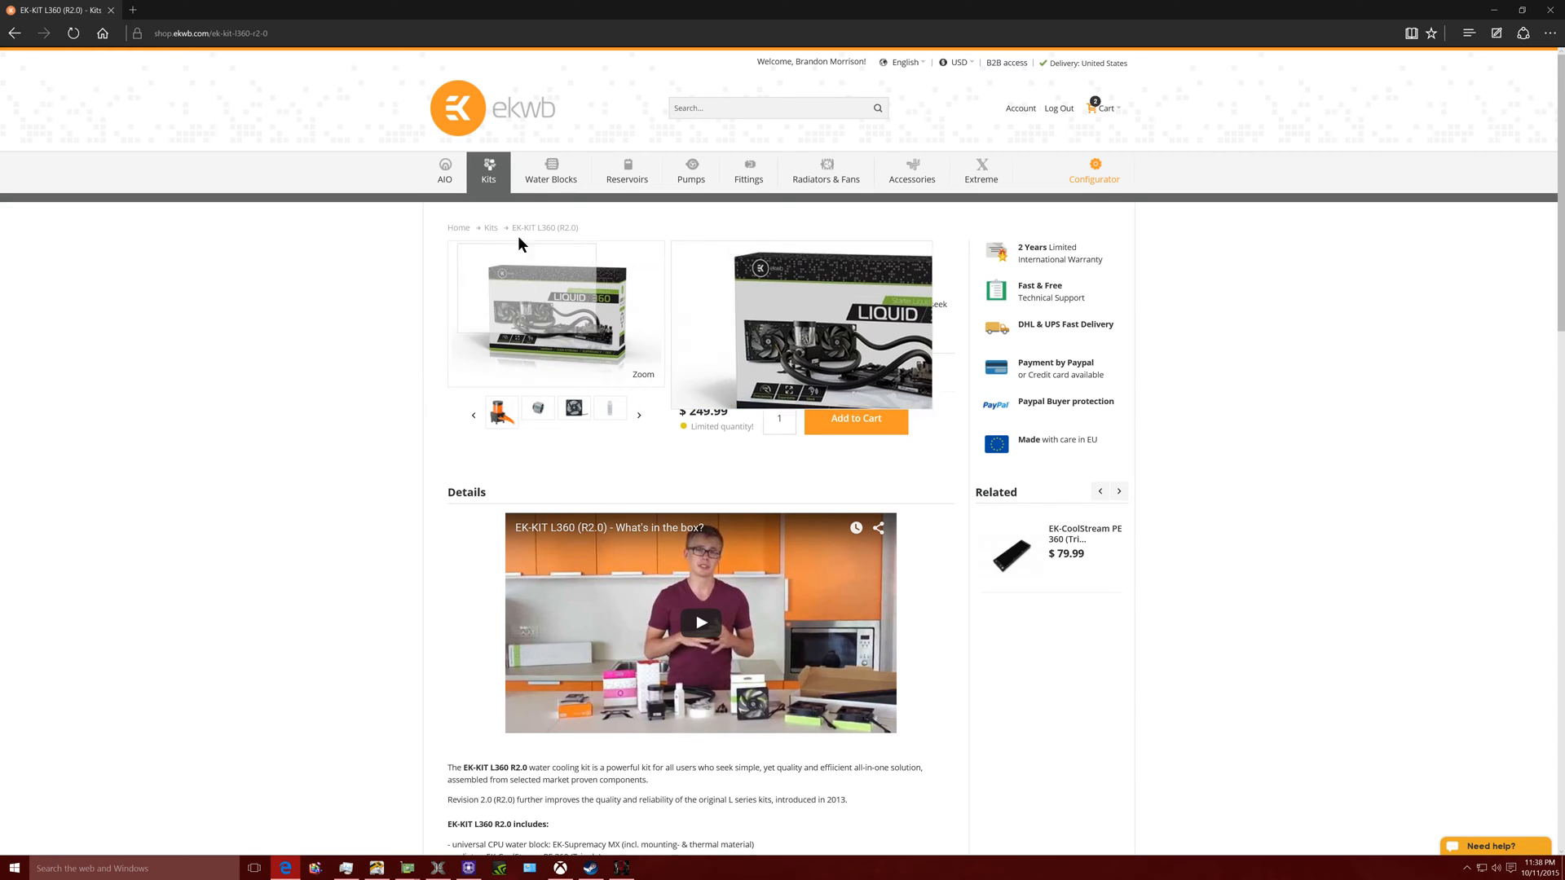
left_click(444, 170)
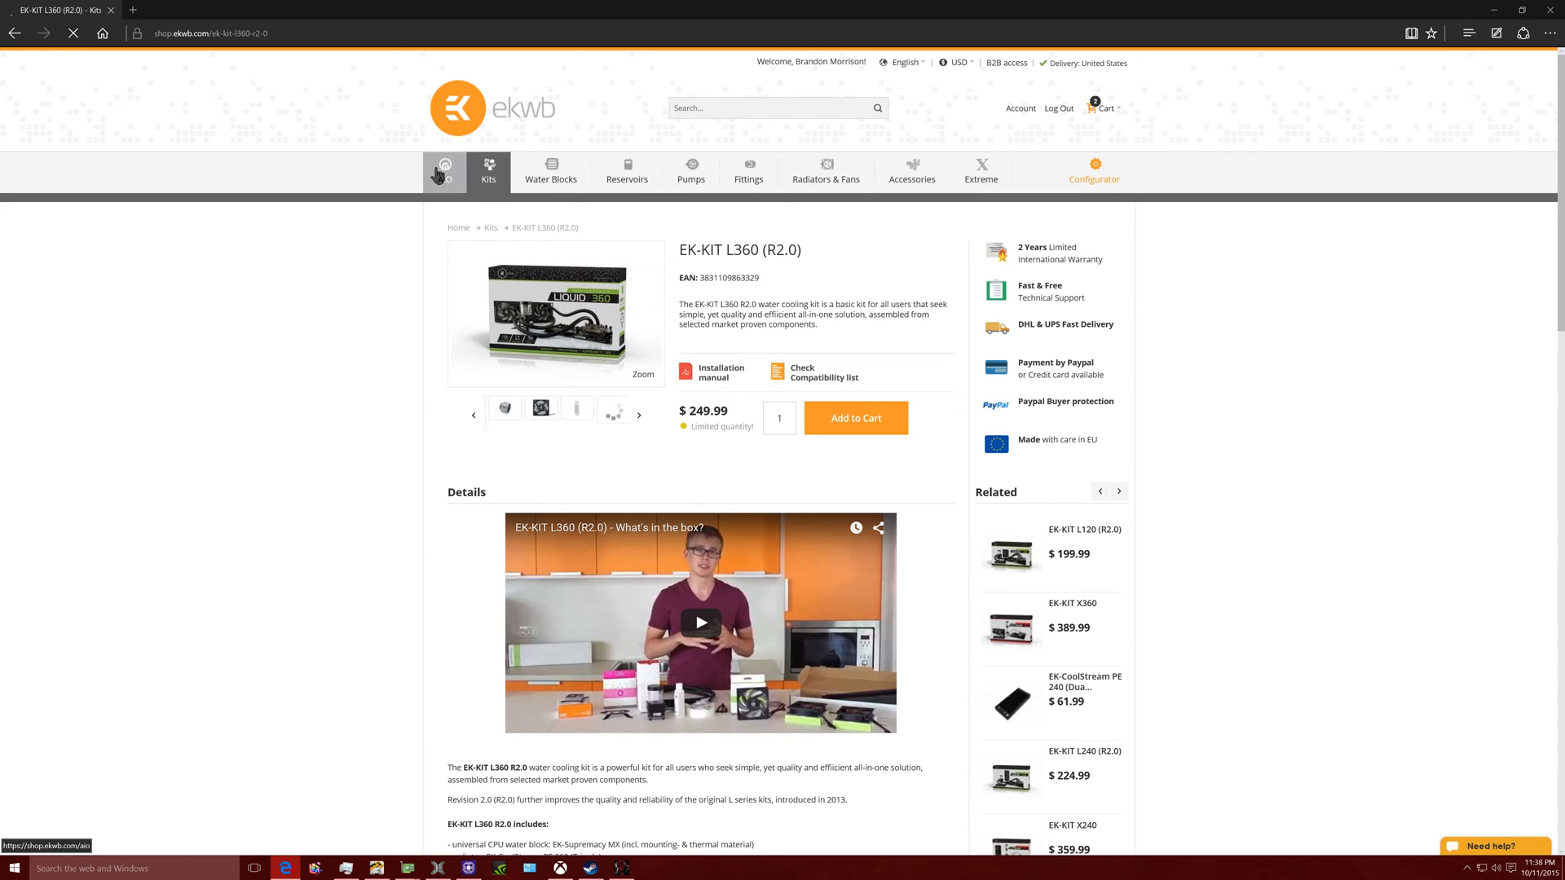
- Show the AIO category listing the LGA-2011 screw set, Predator 360 and Predator 240
left_click(444, 170)
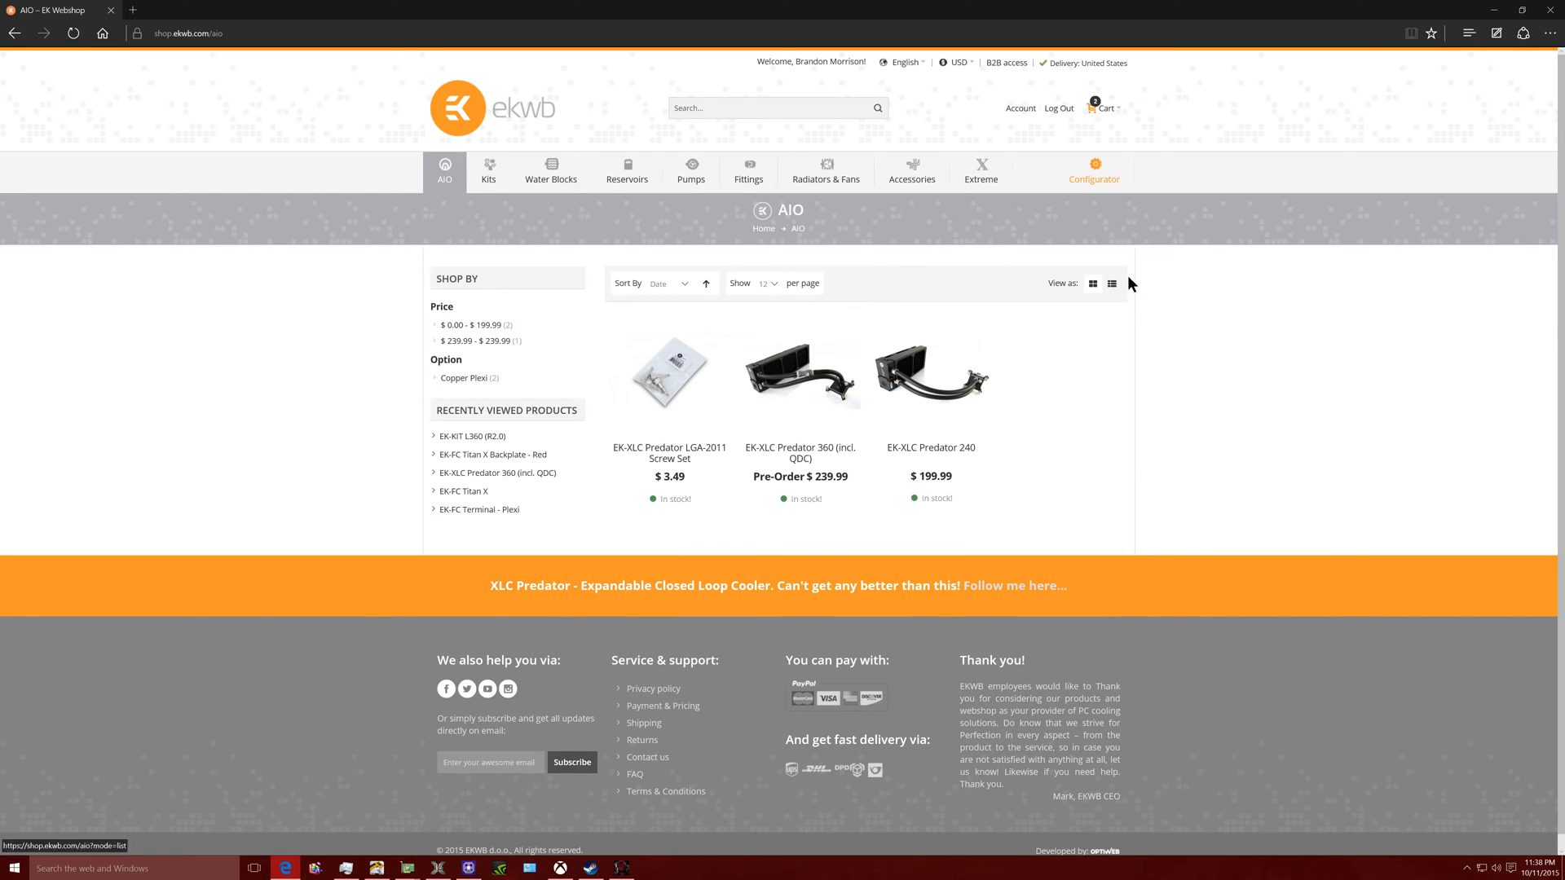
mouse_move(1334, 234)
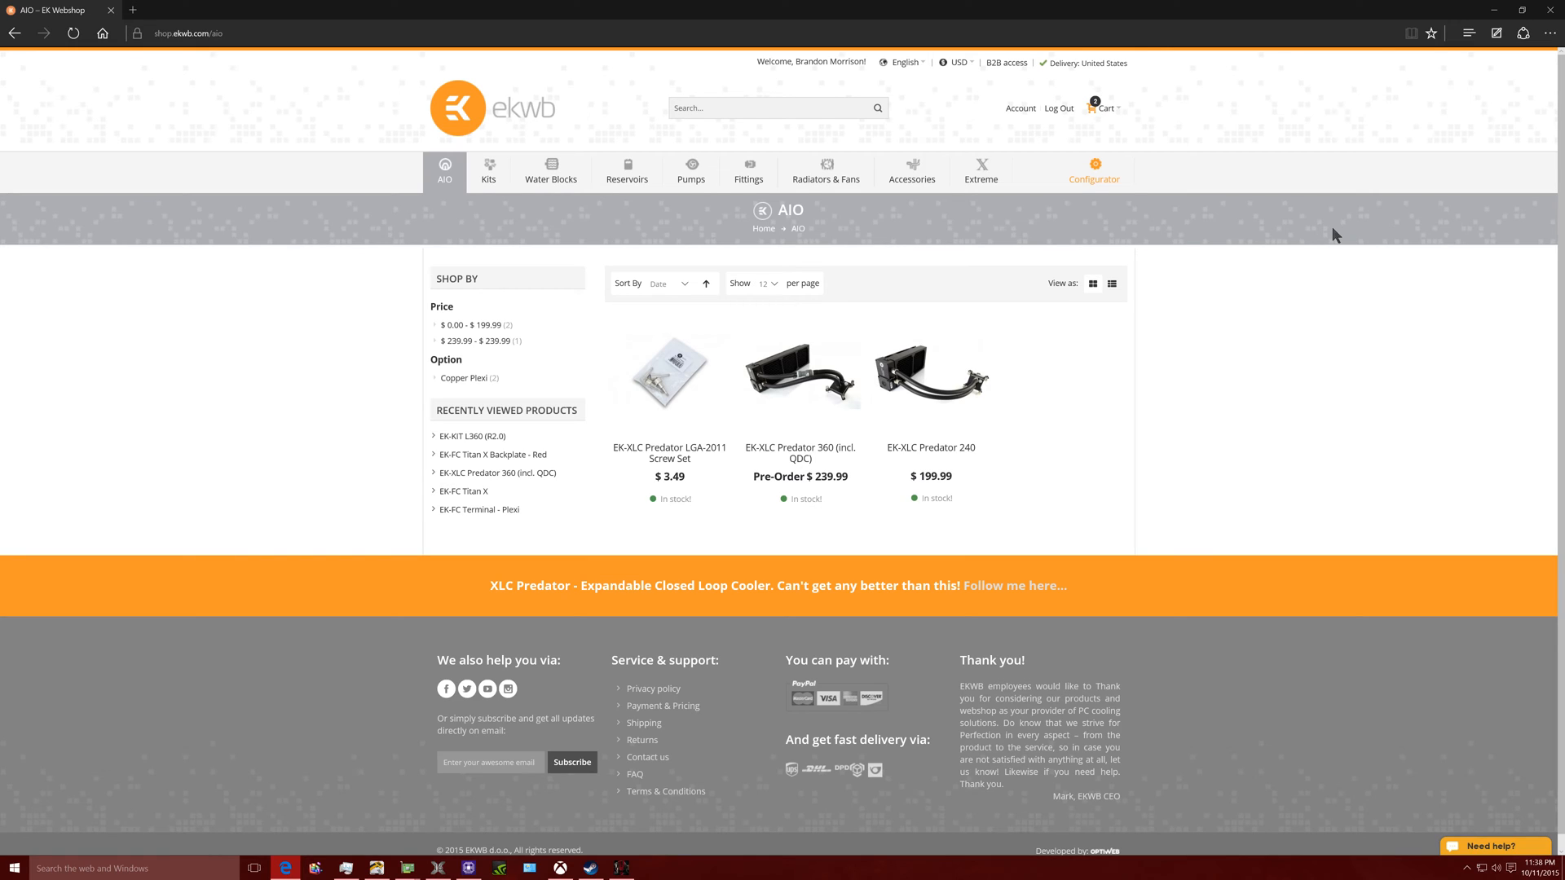
mouse_move(1041, 417)
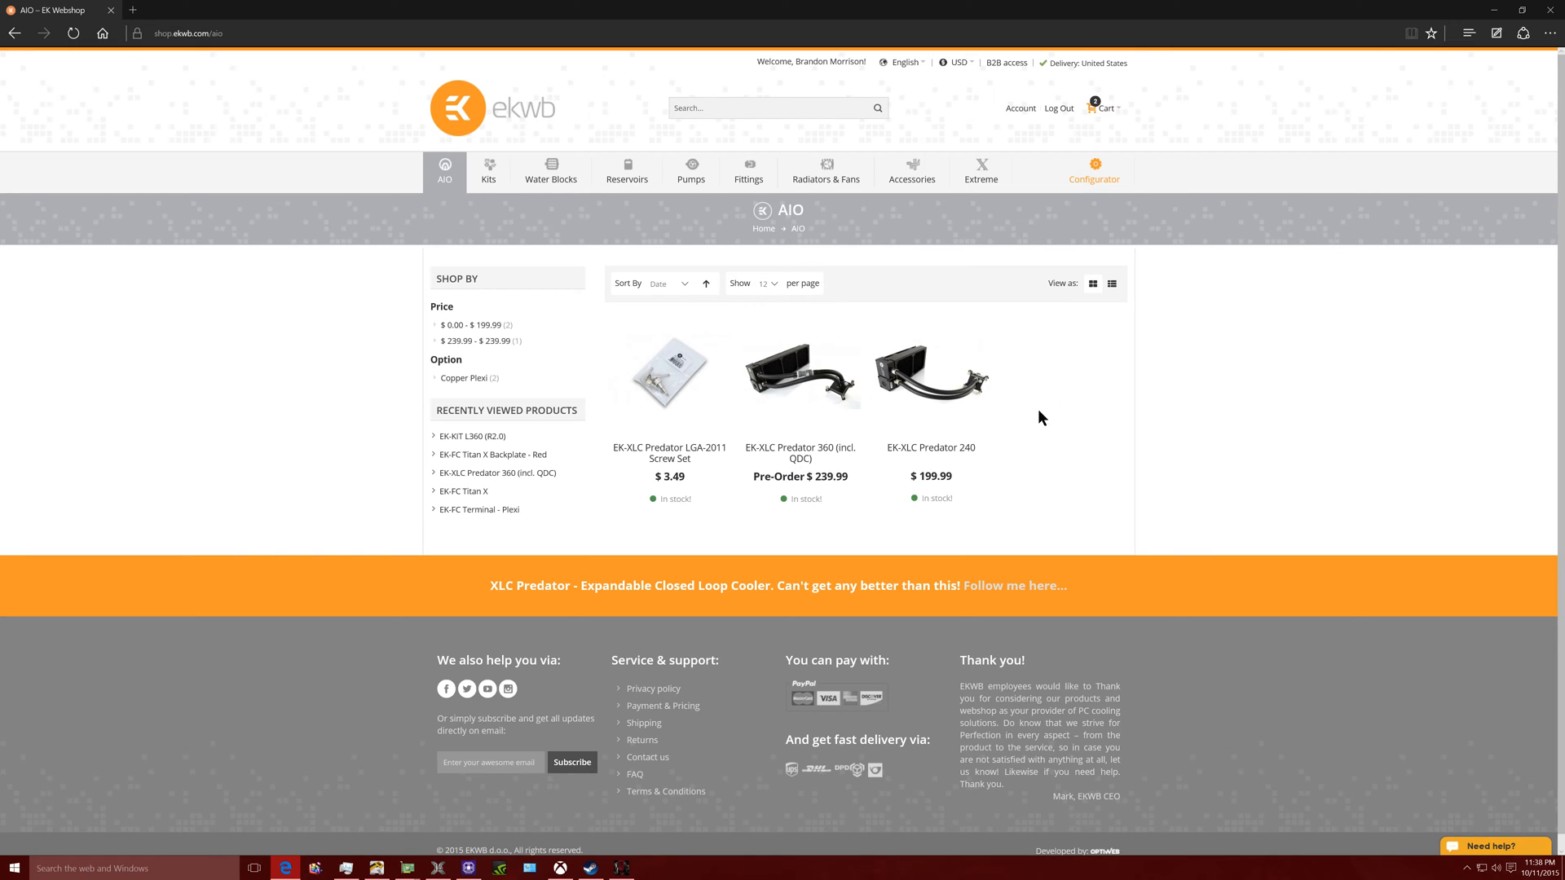
mouse_move(1141, 312)
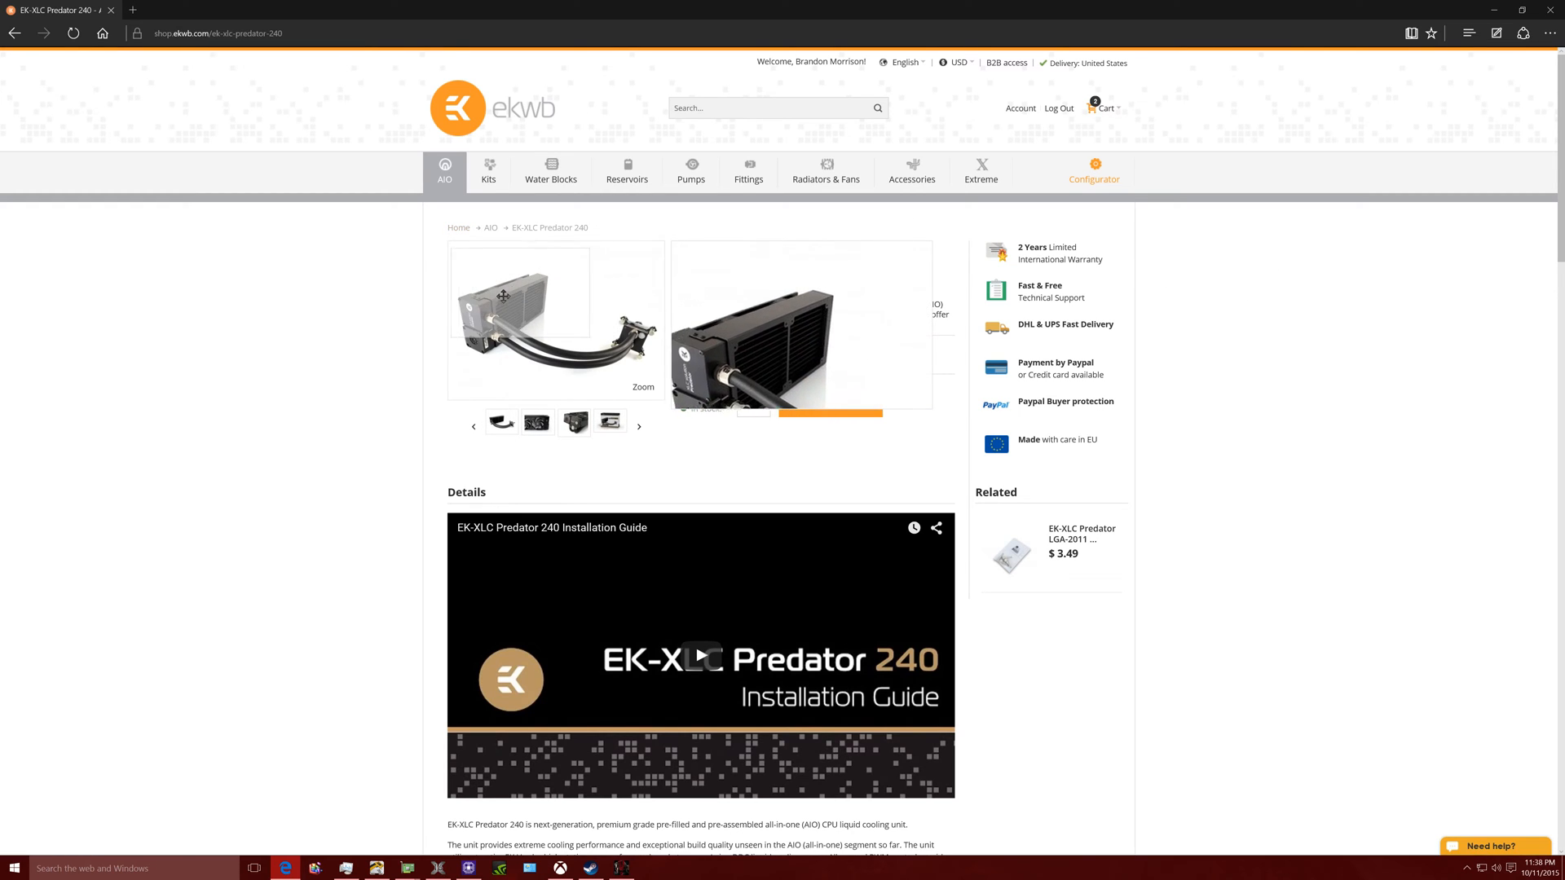
- Scroll through the Predator 240 ($199.99) specifications, enclosed items and additional info
scroll("down", 3)
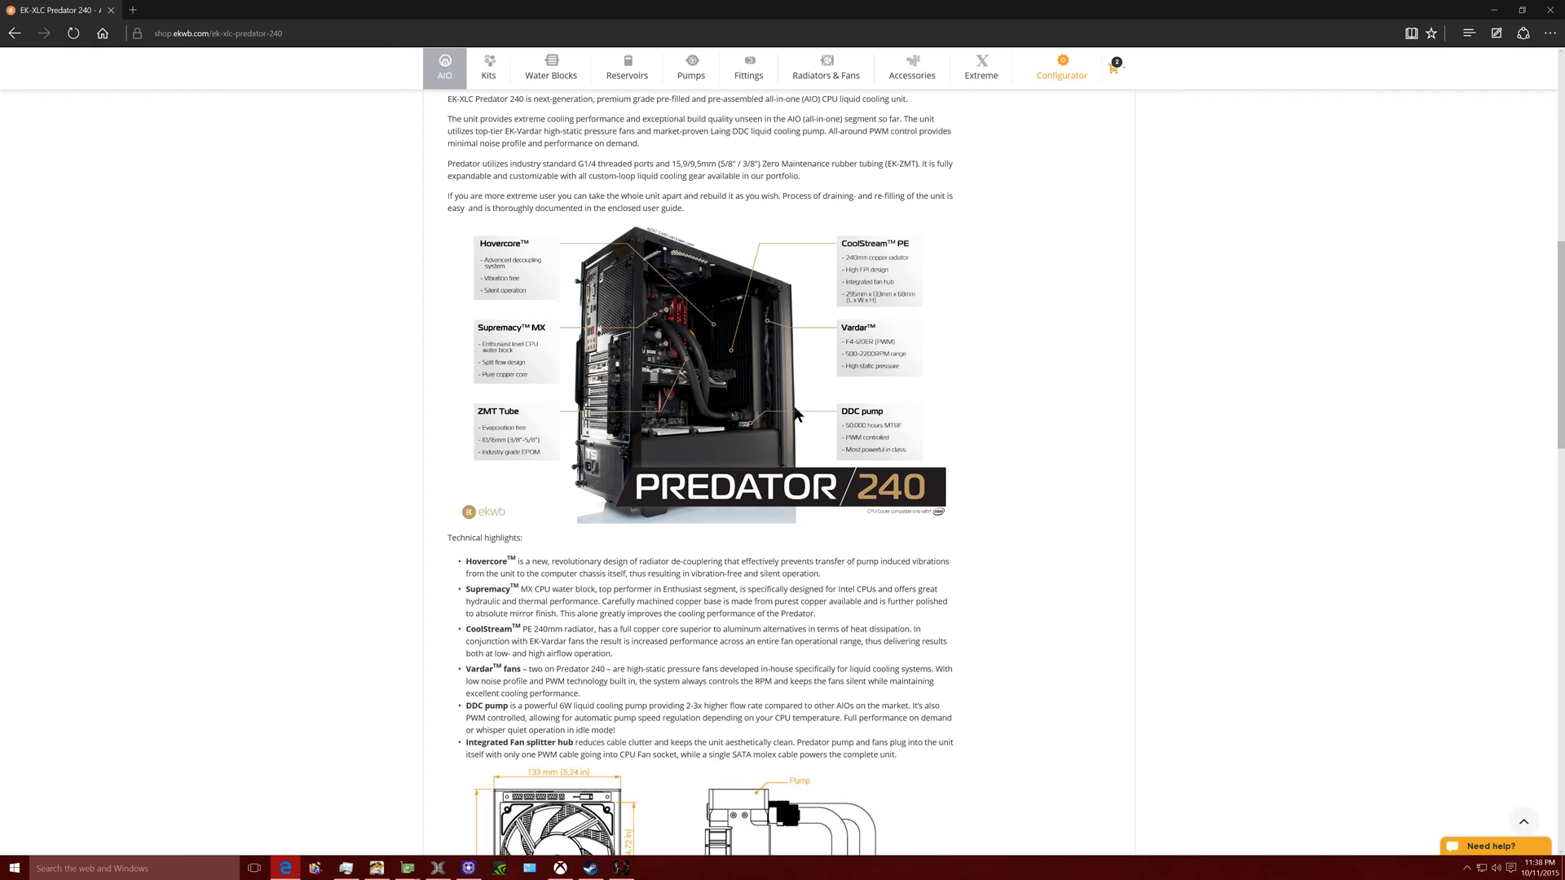
scroll("down", 3)
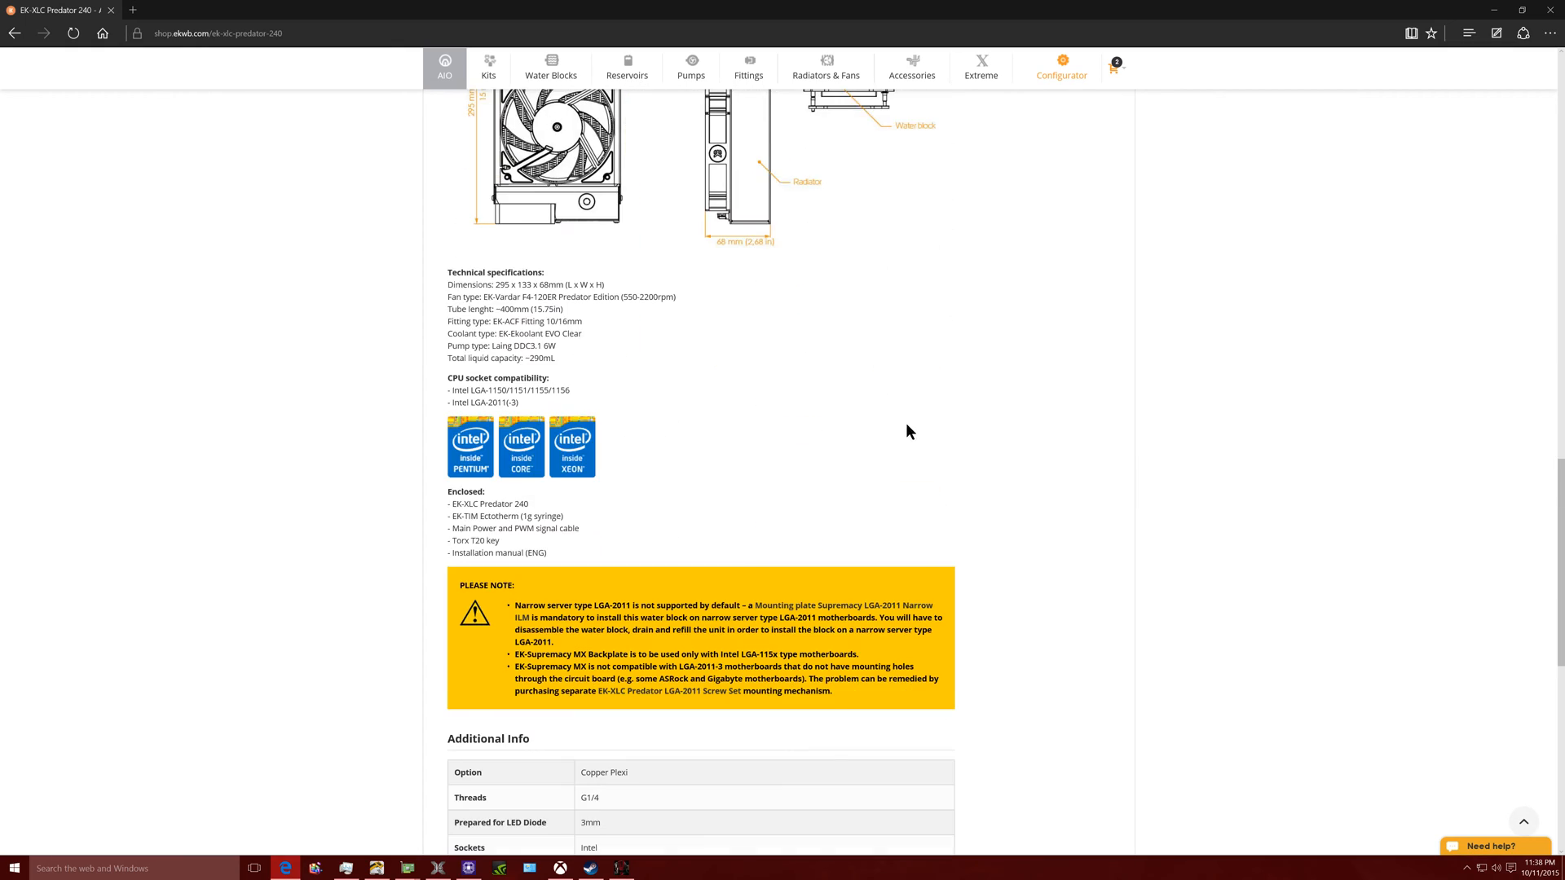
scroll("down", 3)
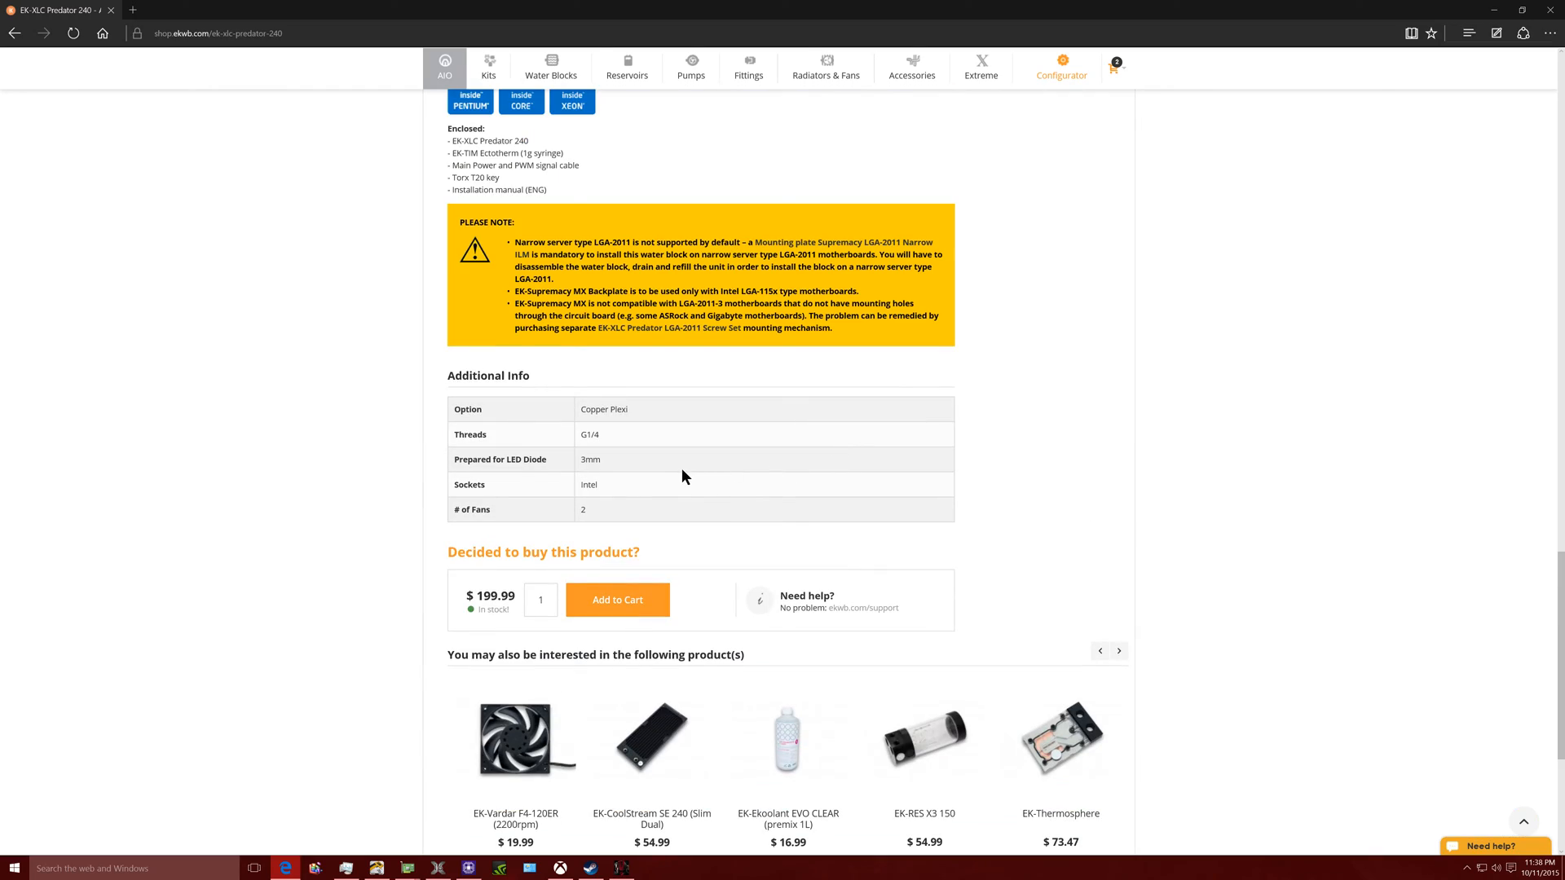
left_click(444, 67)
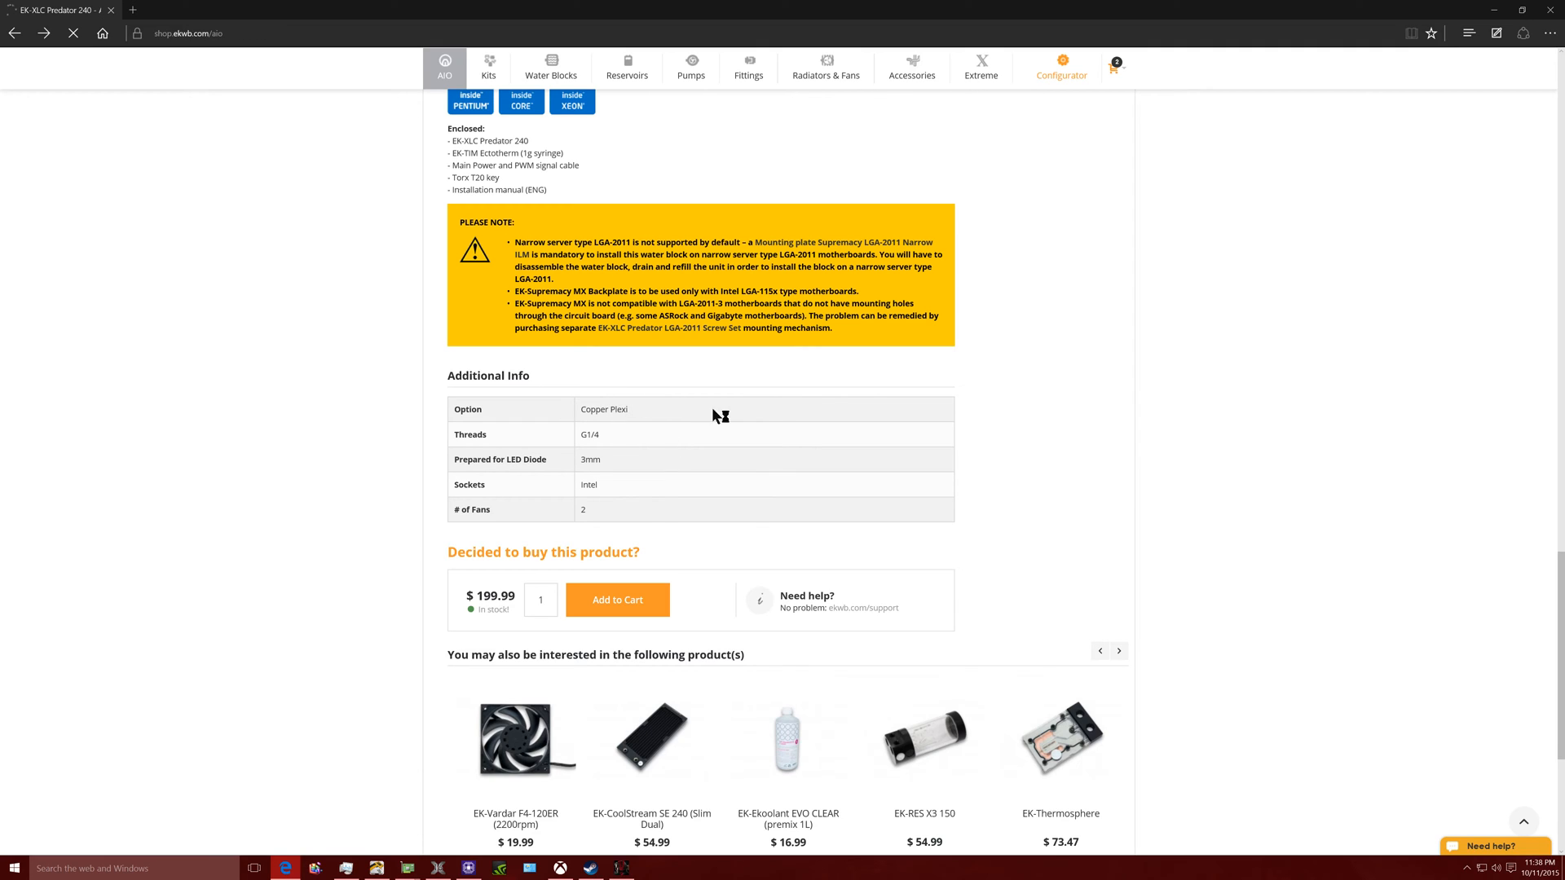
left_click(445, 66)
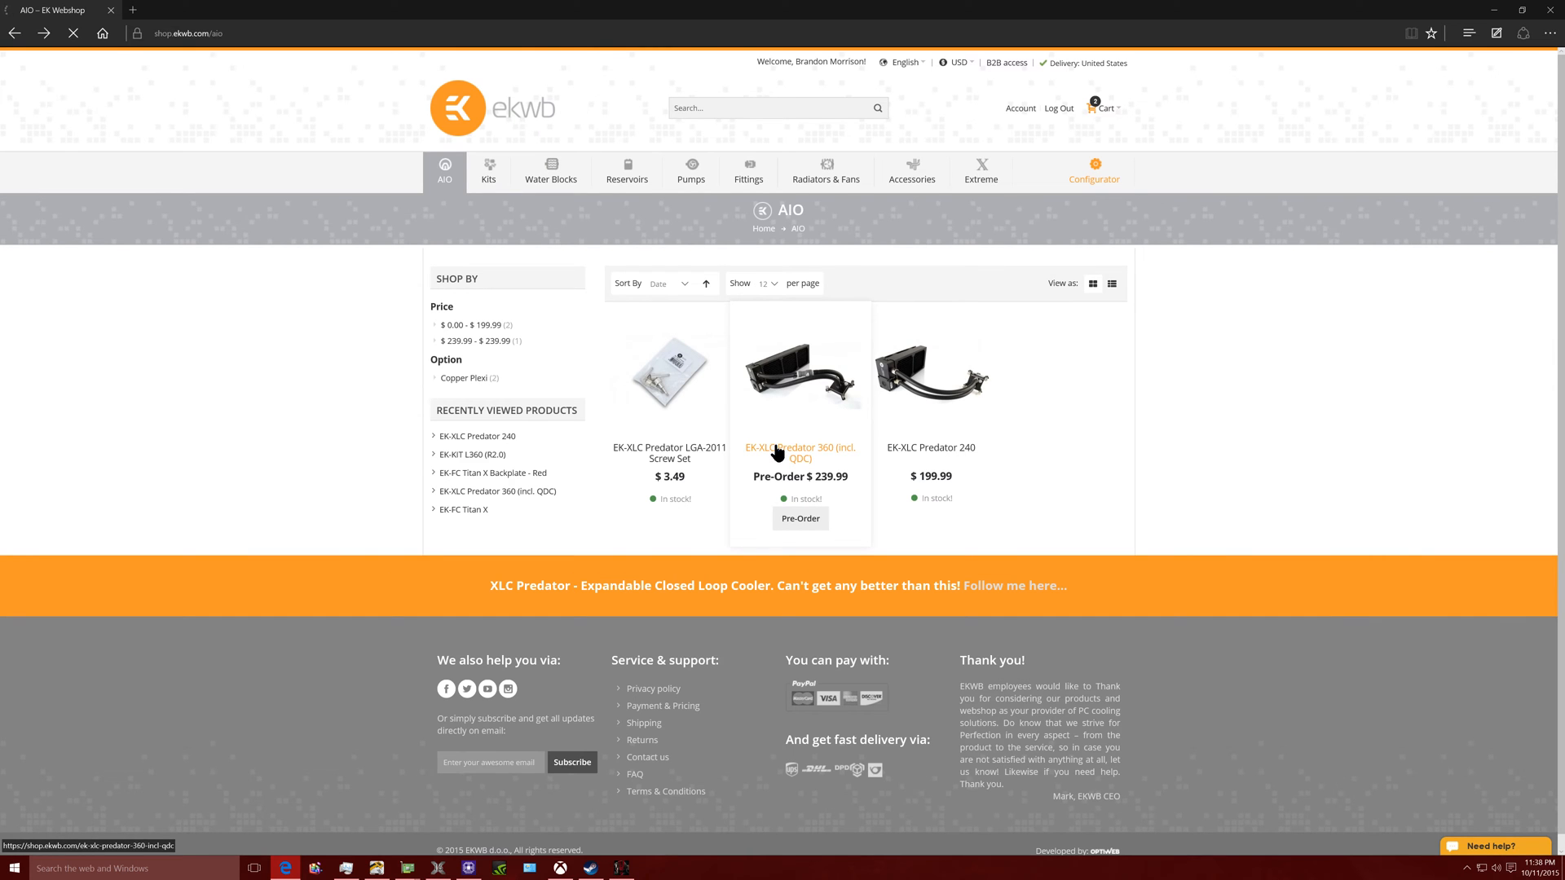
left_click(799, 453)
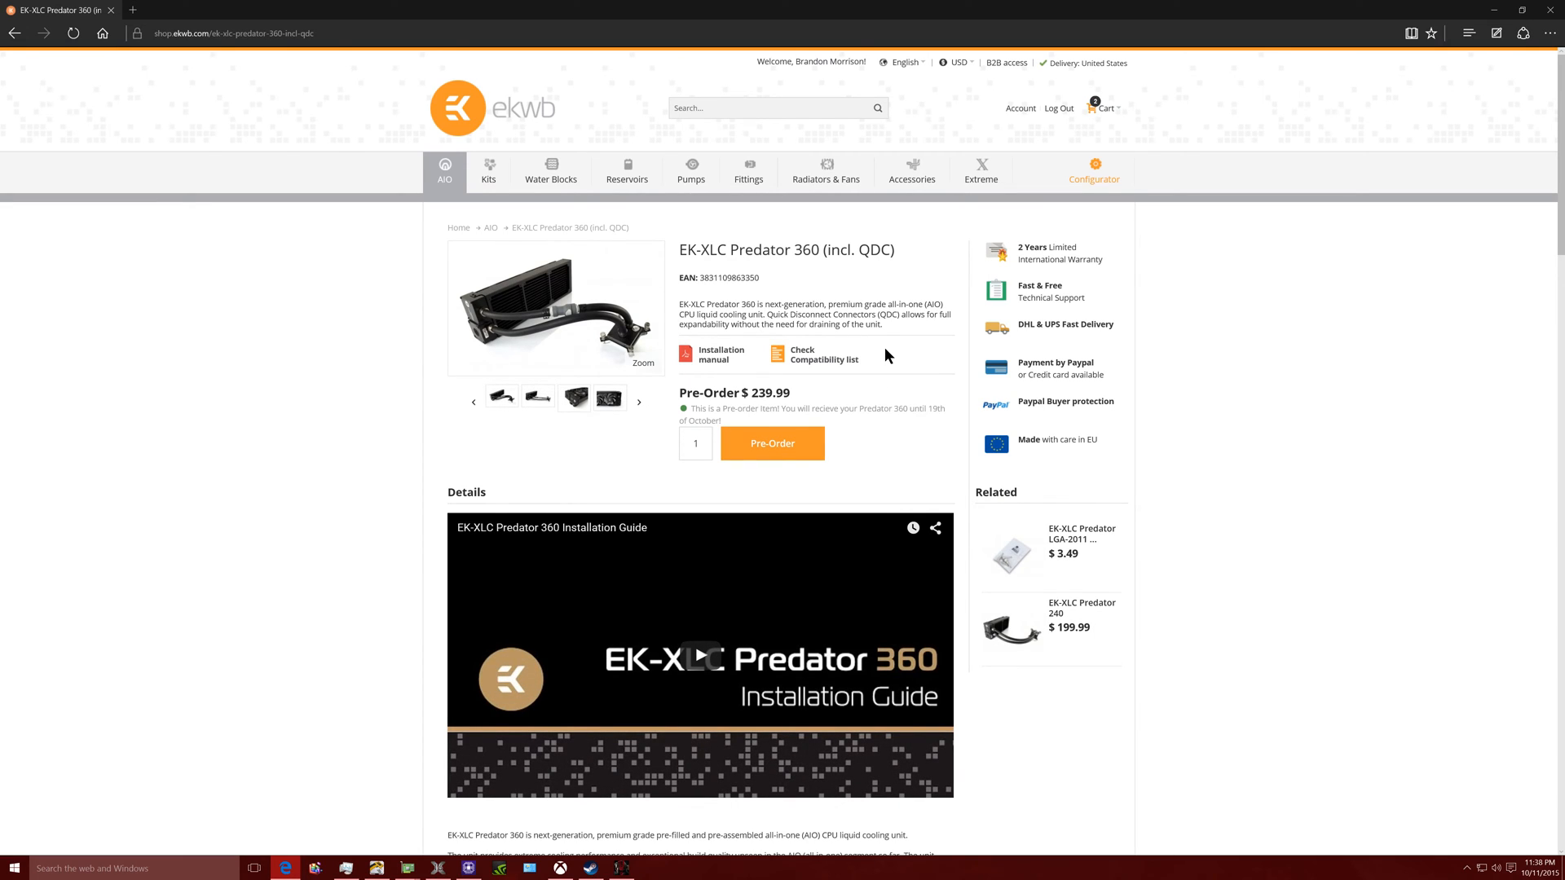
left_click(639, 401)
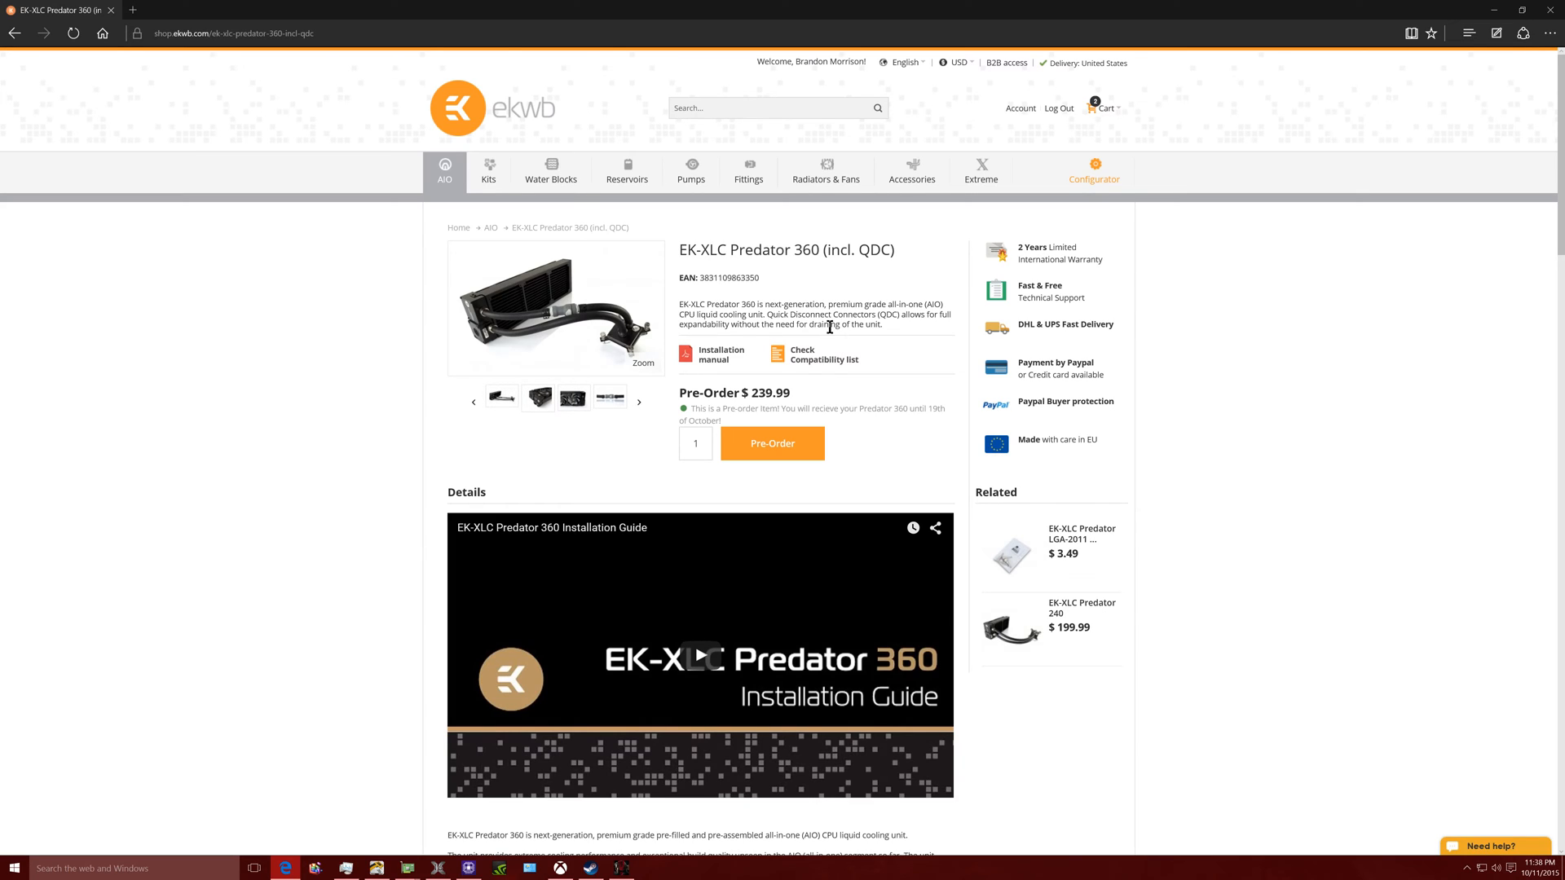
left_click(639, 401)
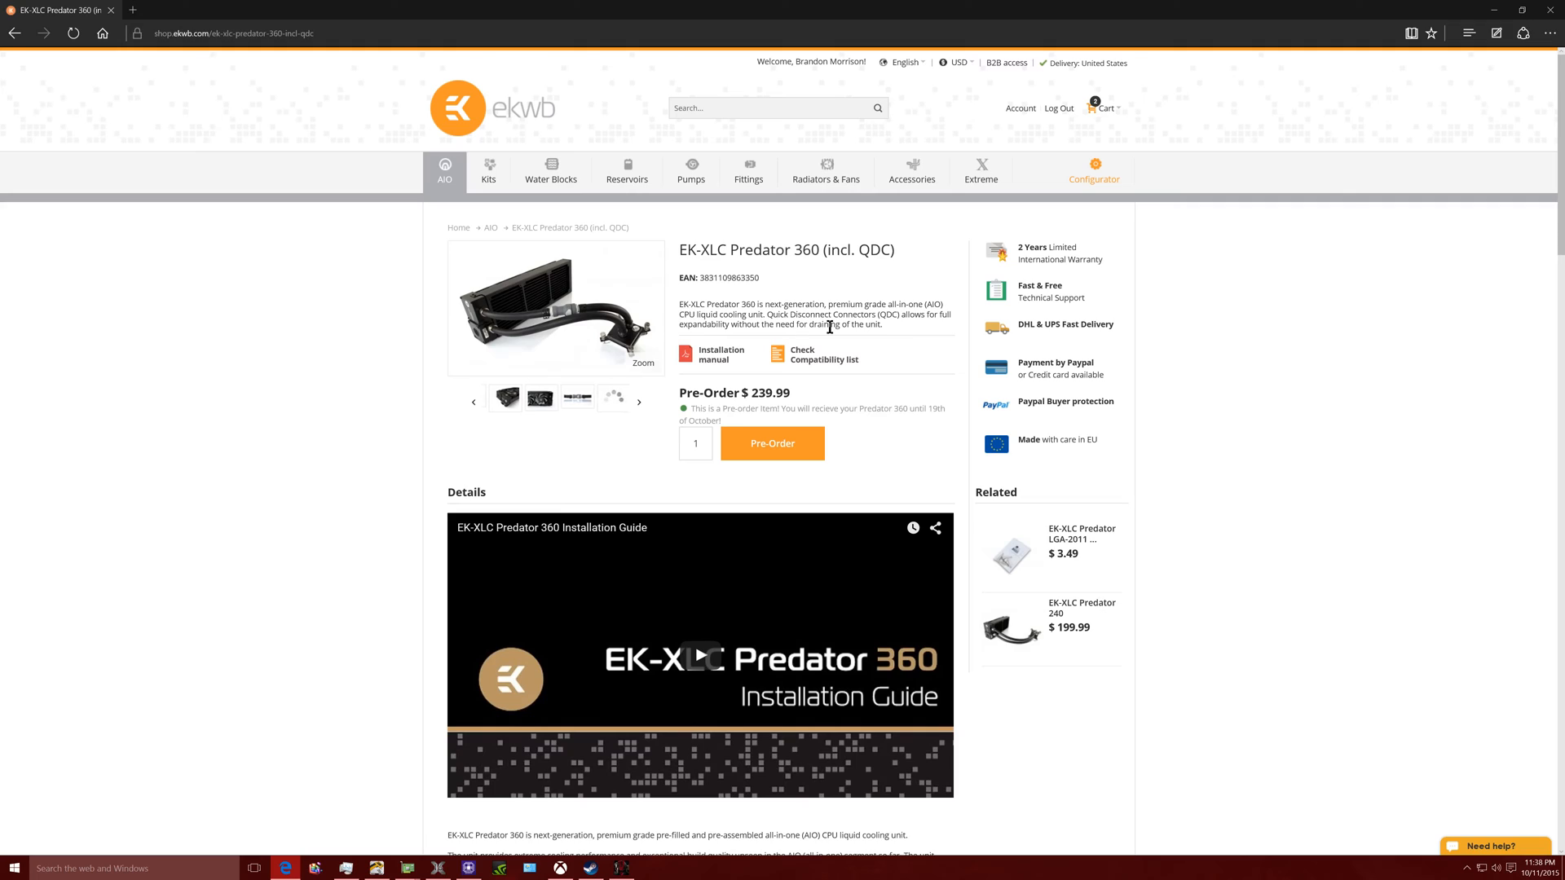
left_click(637, 401)
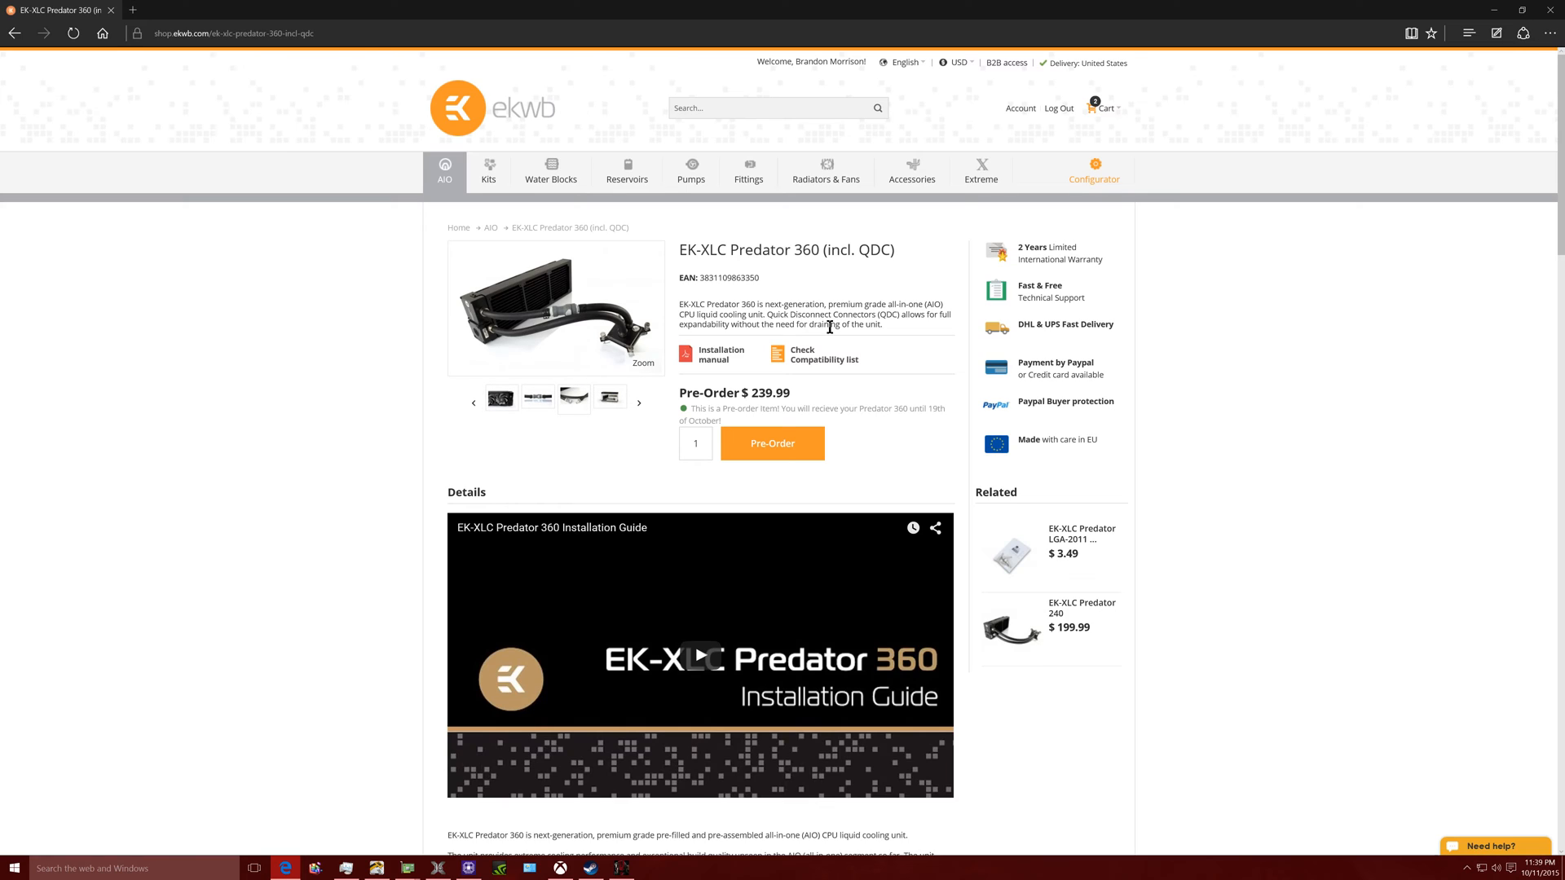
left_click(639, 401)
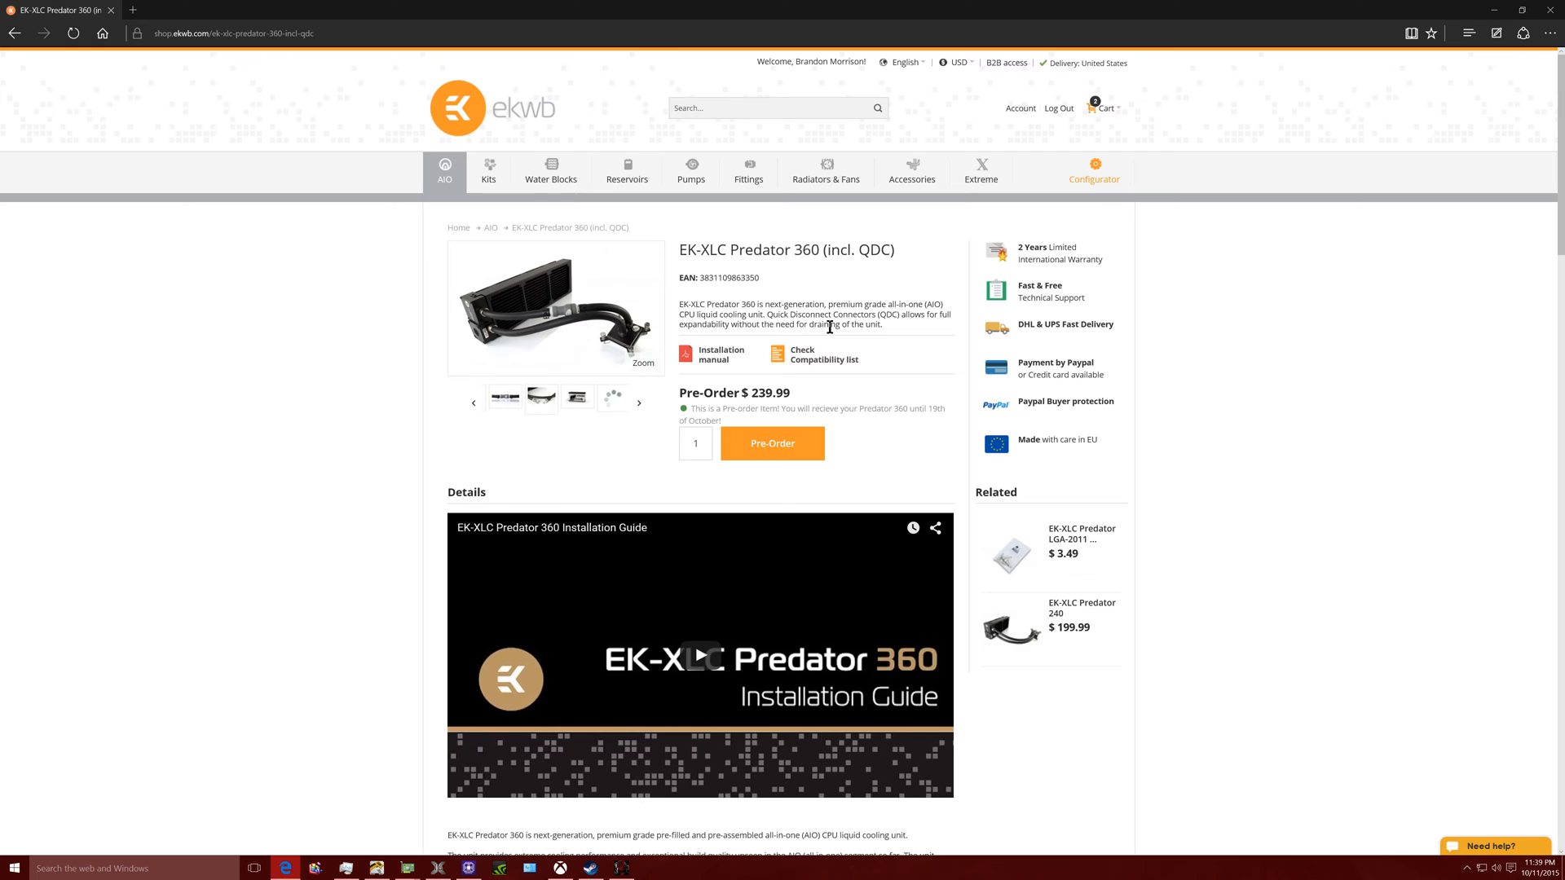
left_click(639, 402)
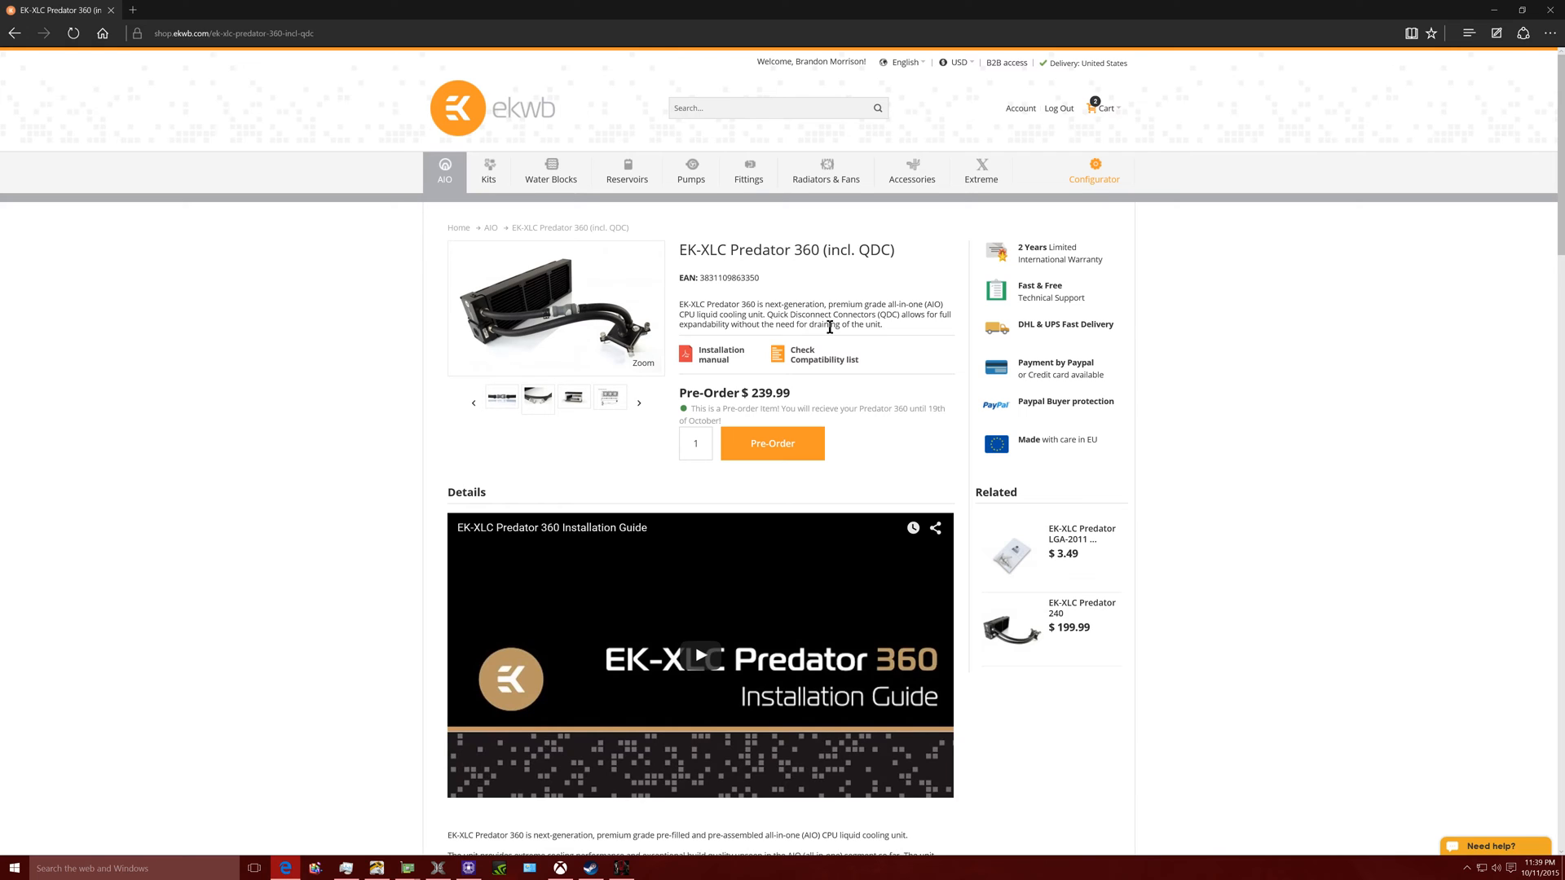
mouse_move(1209, 400)
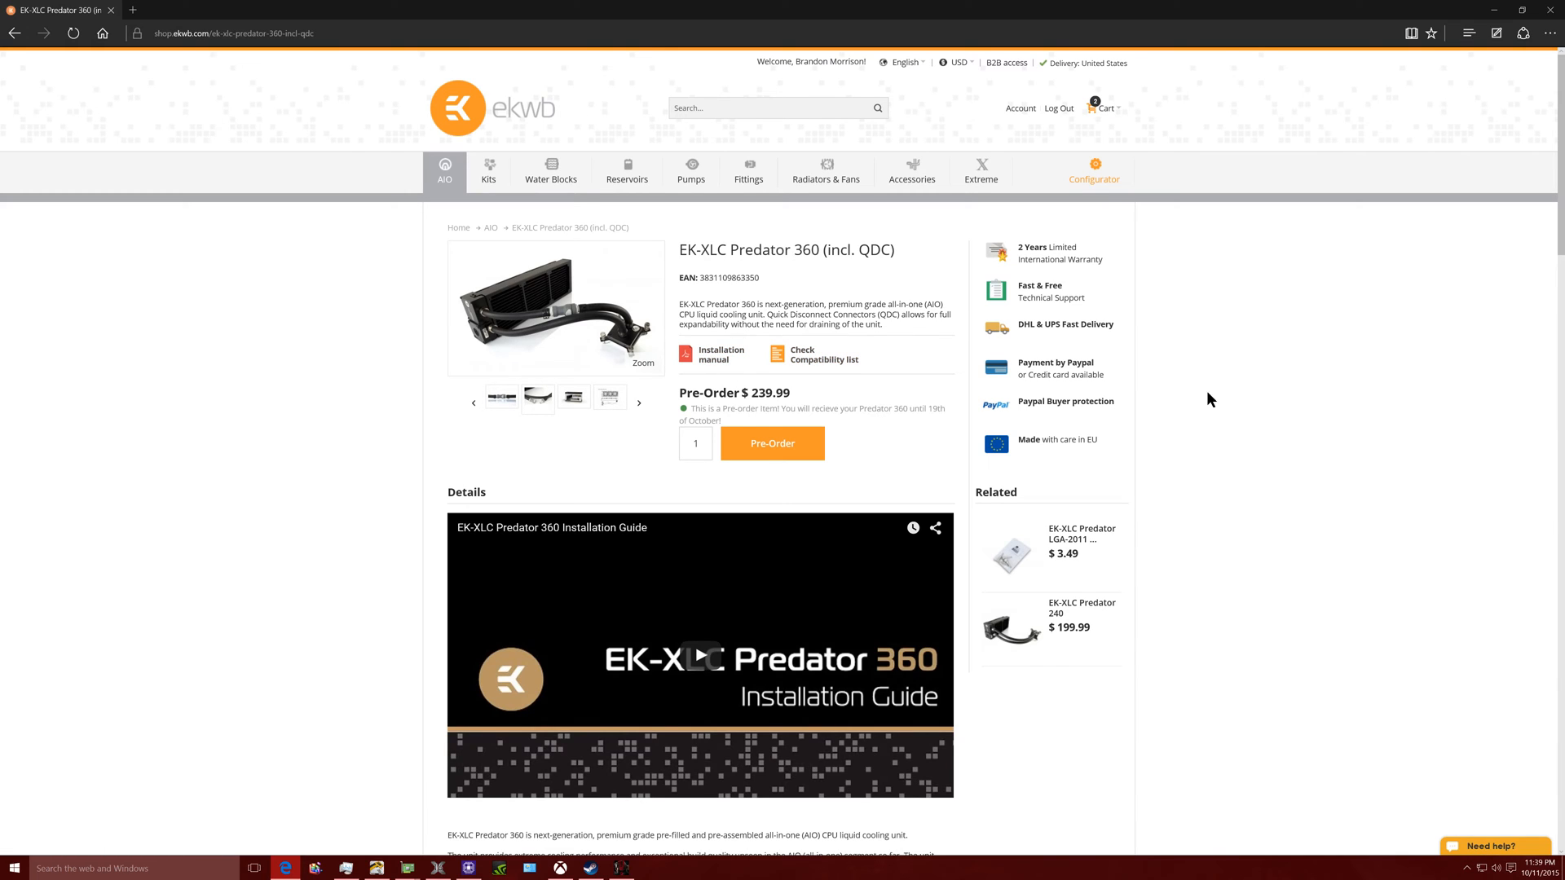
scroll("down", 3)
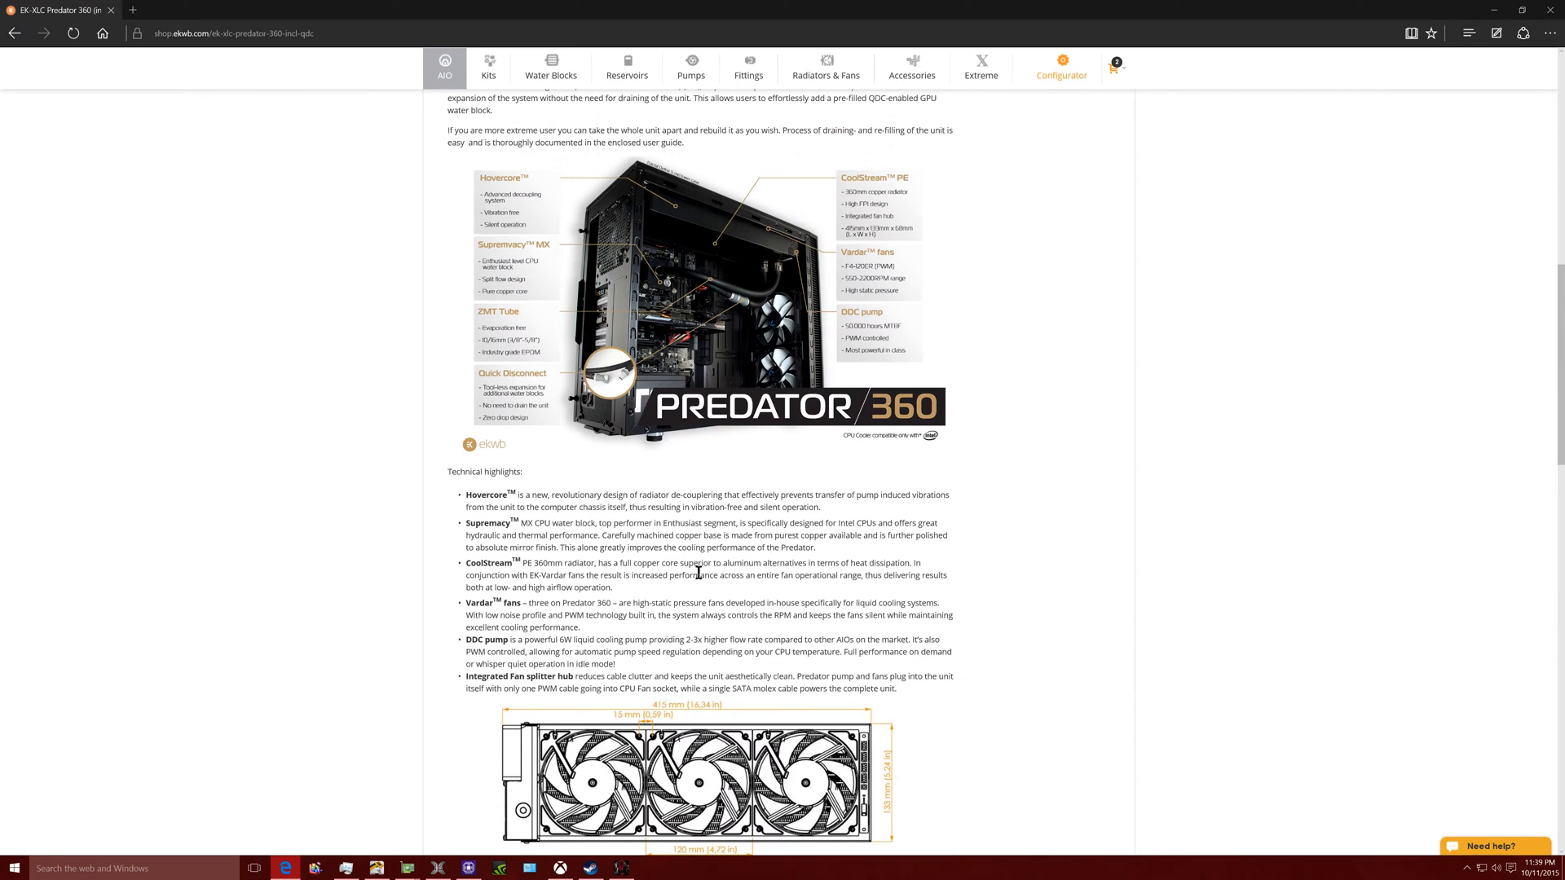
mouse_move(1055, 530)
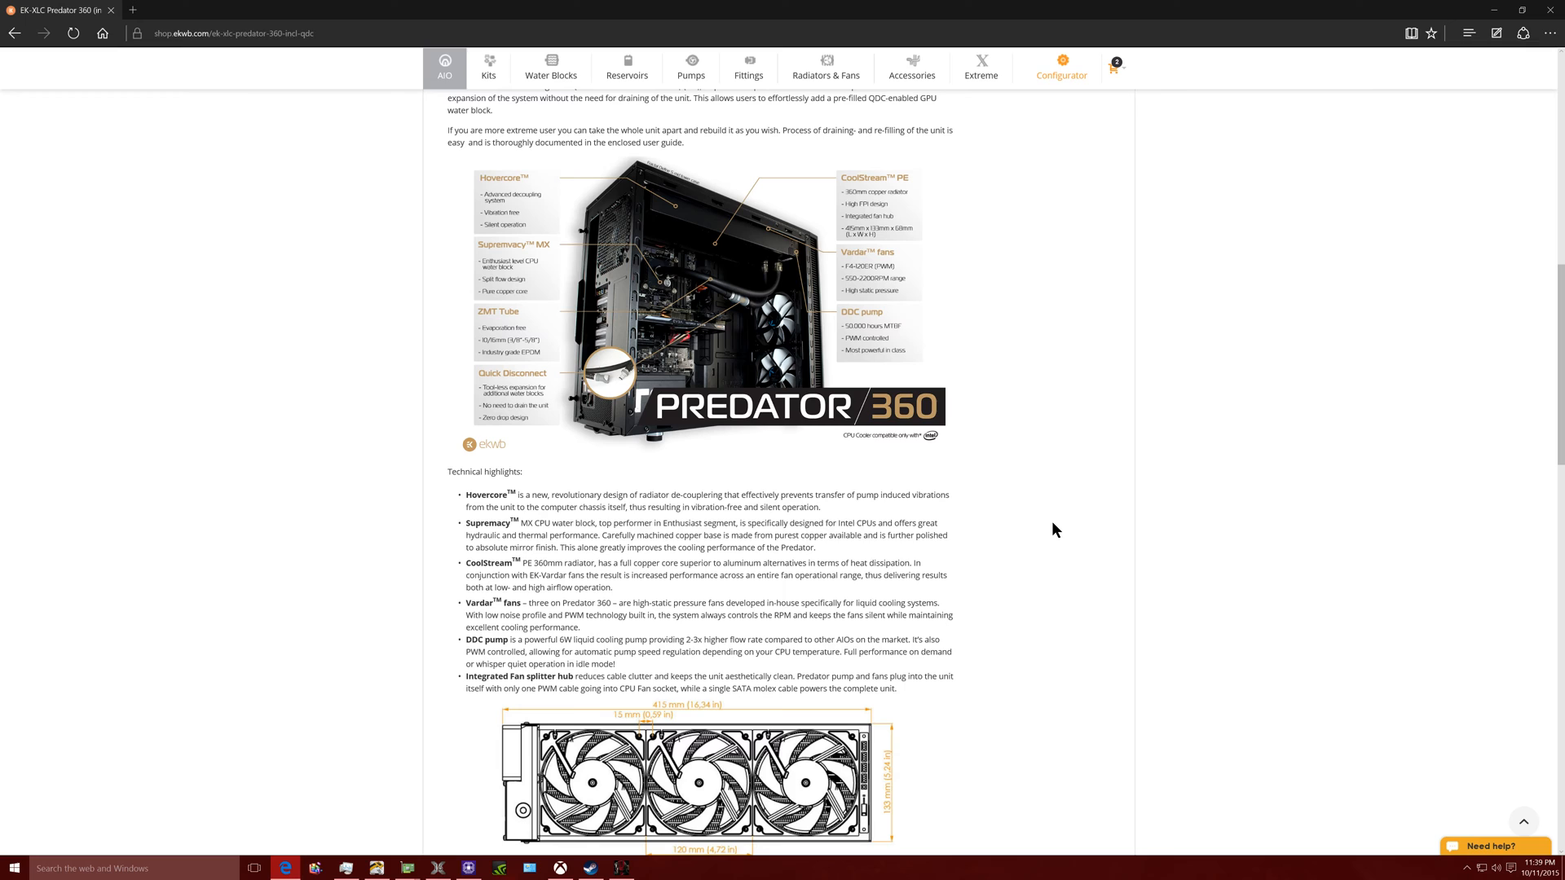
scroll("up", 3)
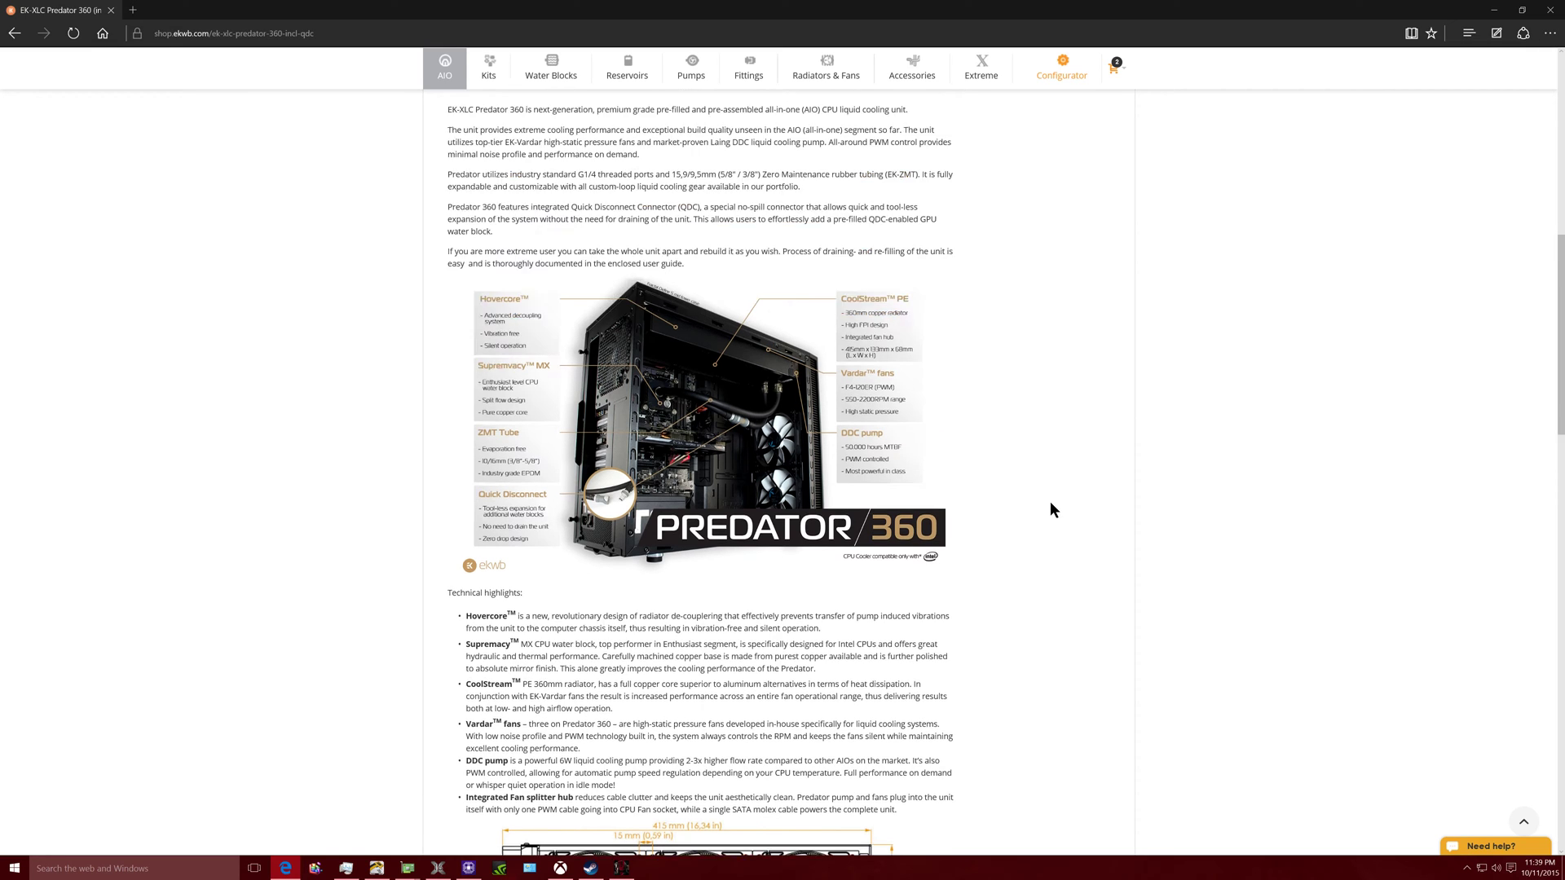
scroll("up", 3)
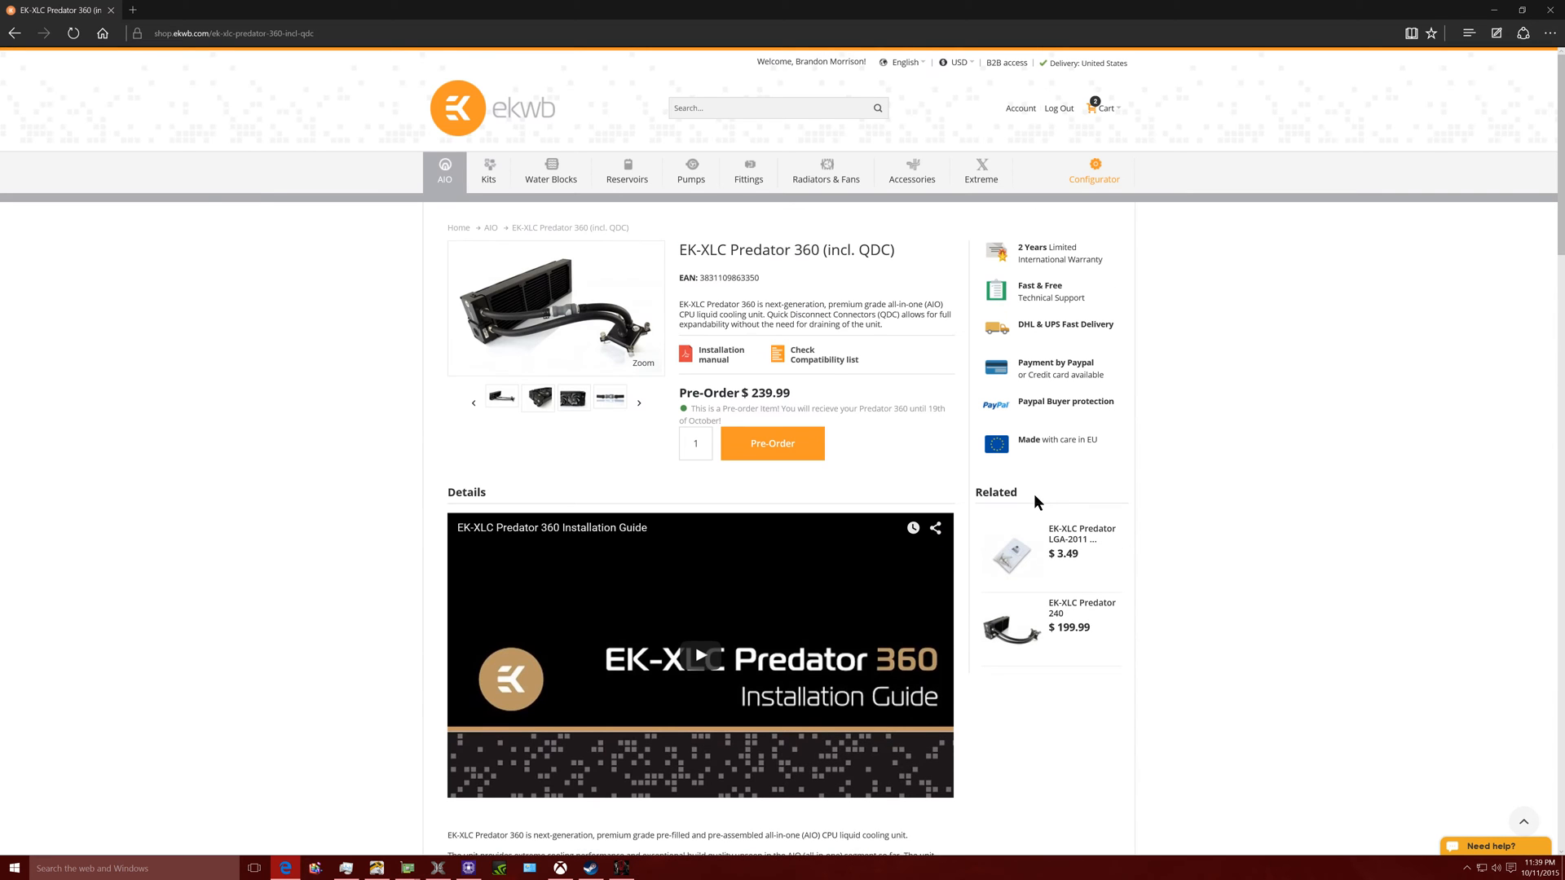
scroll("down", 3)
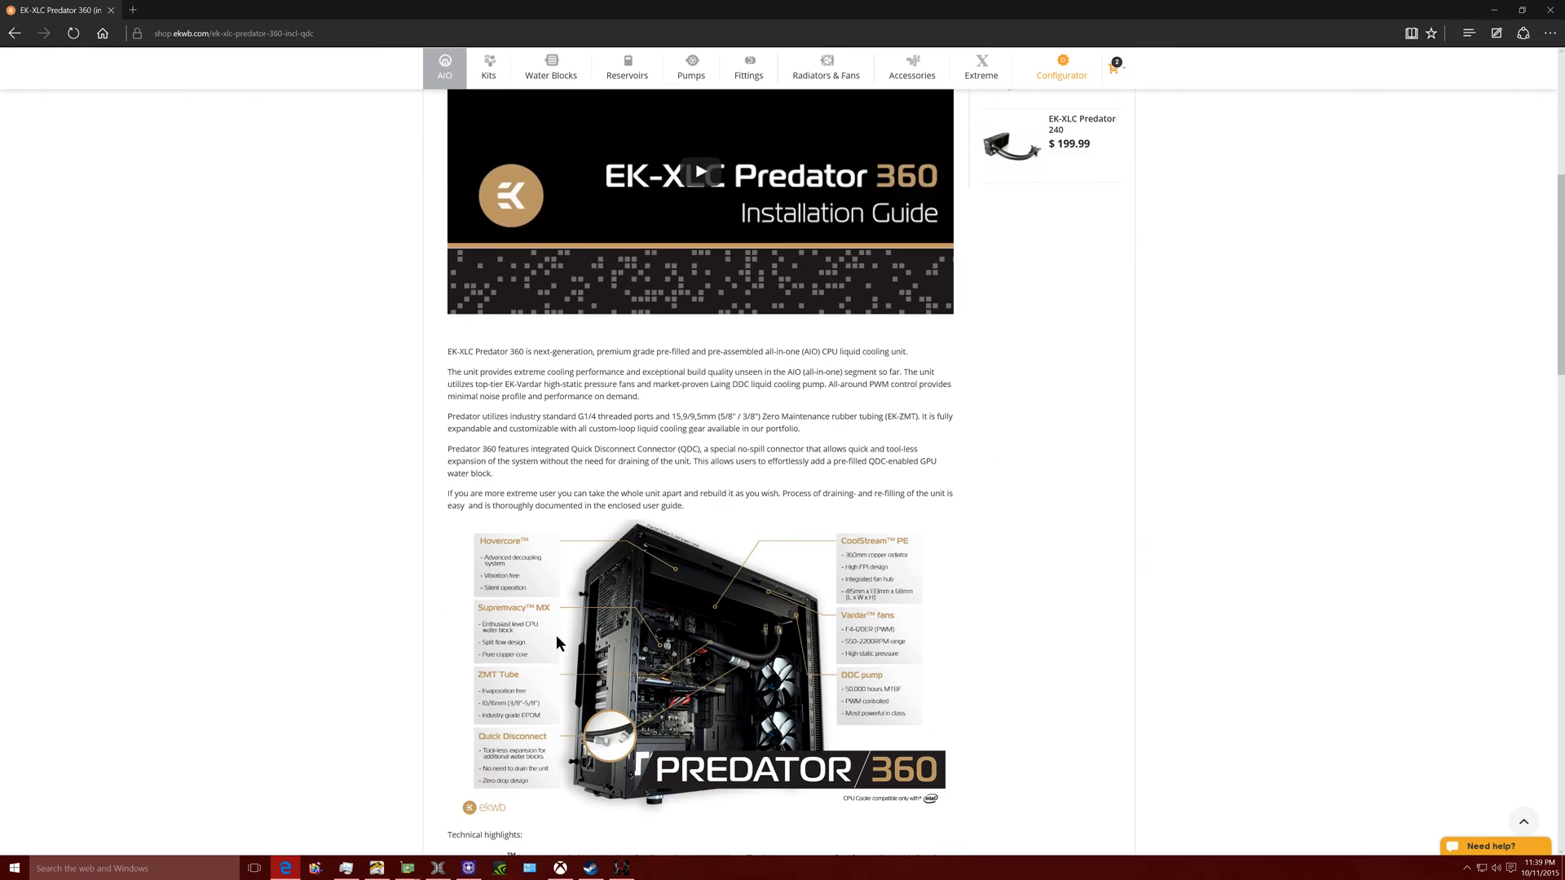
mouse_move(779, 630)
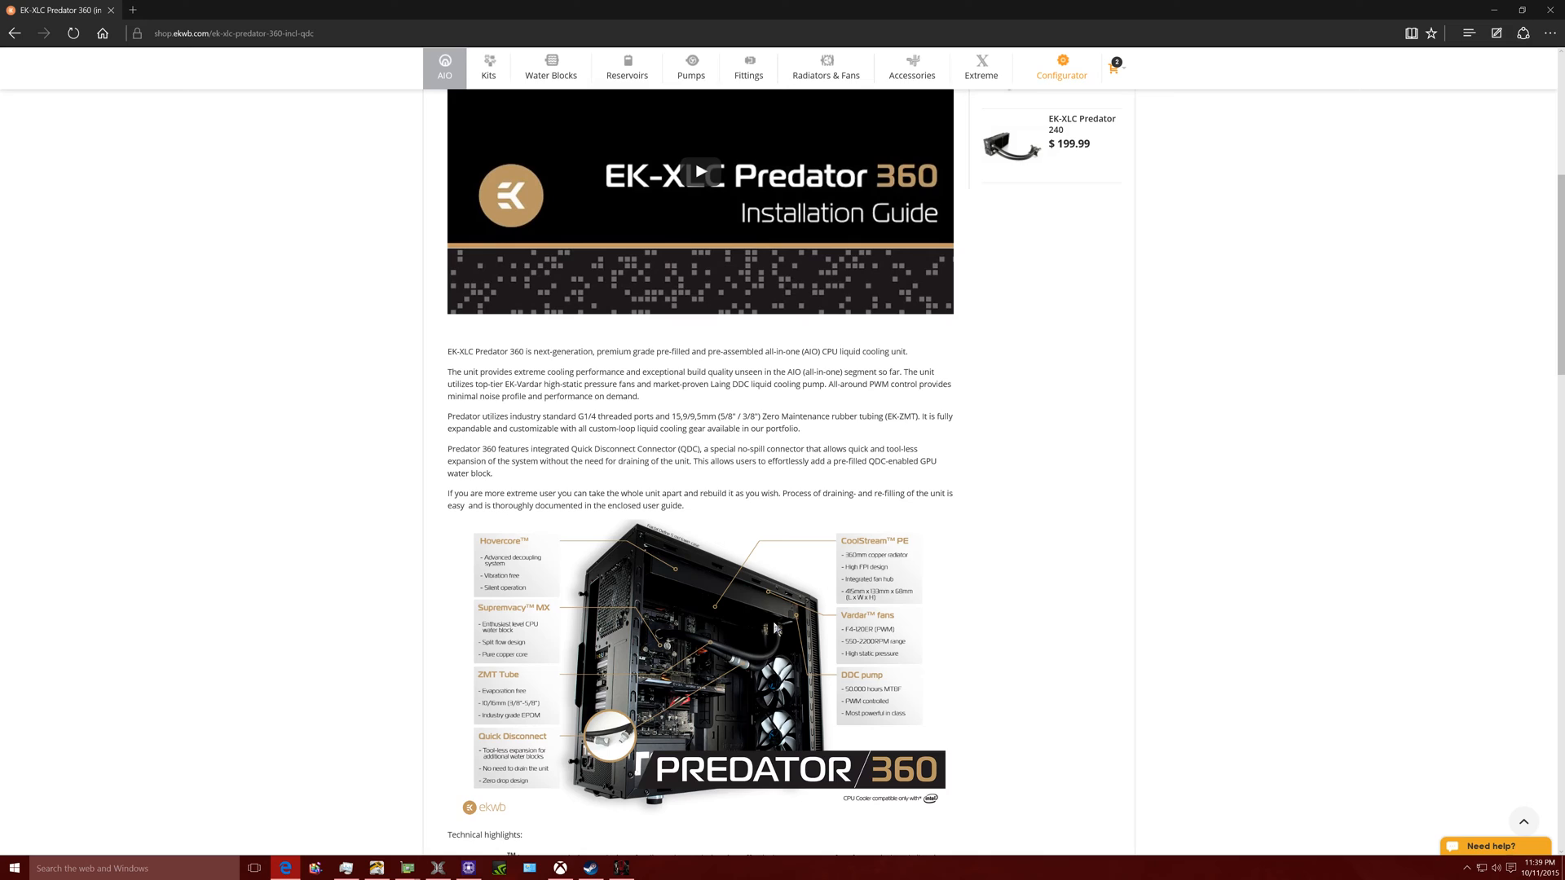
mouse_move(641, 597)
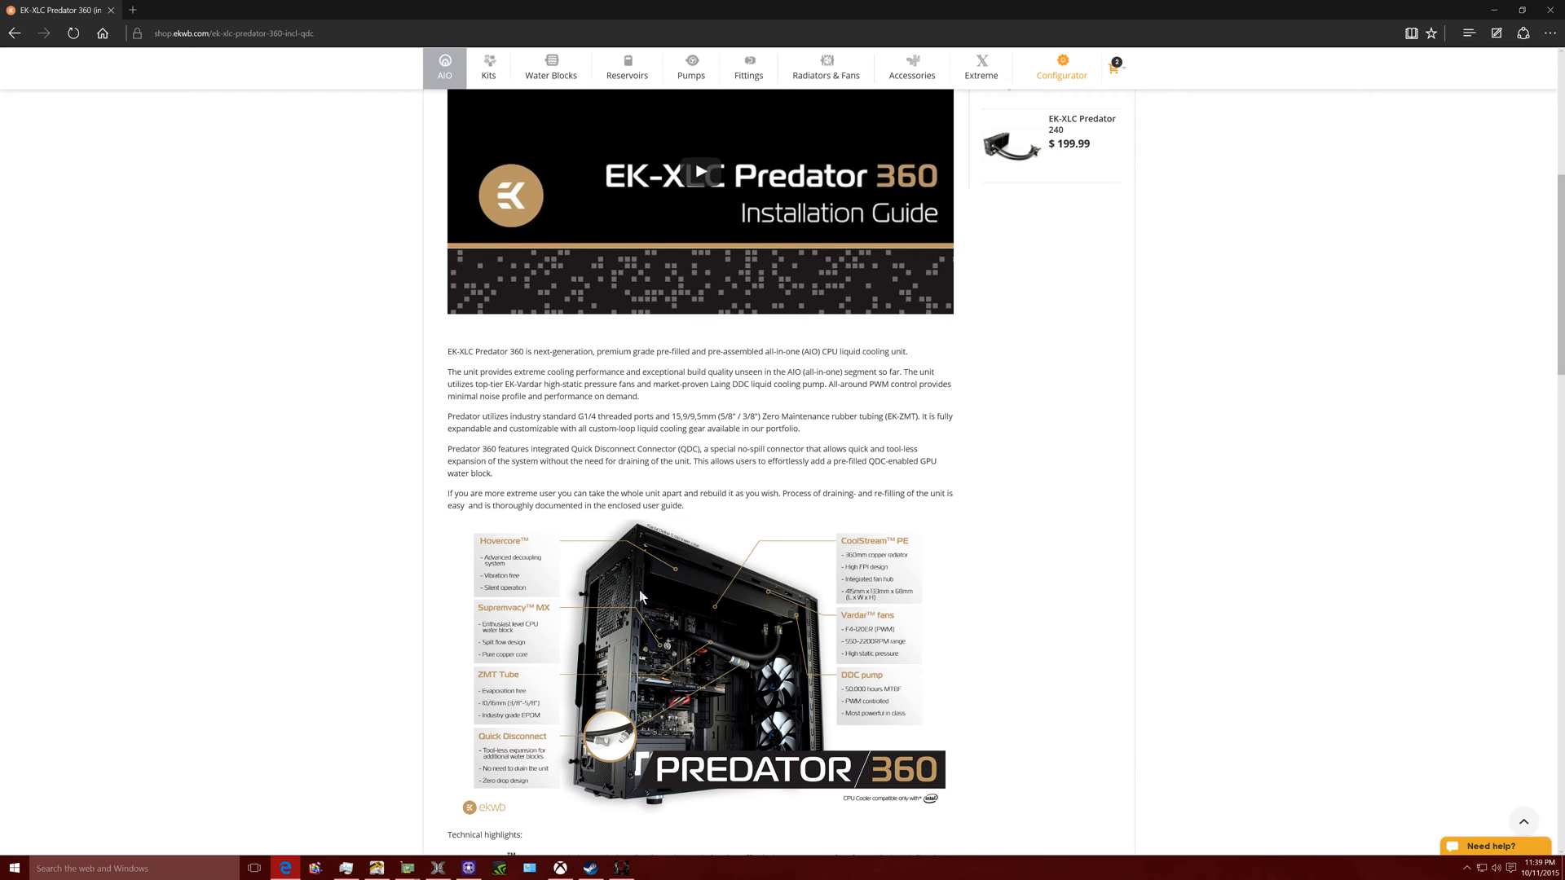
scroll("down", 3)
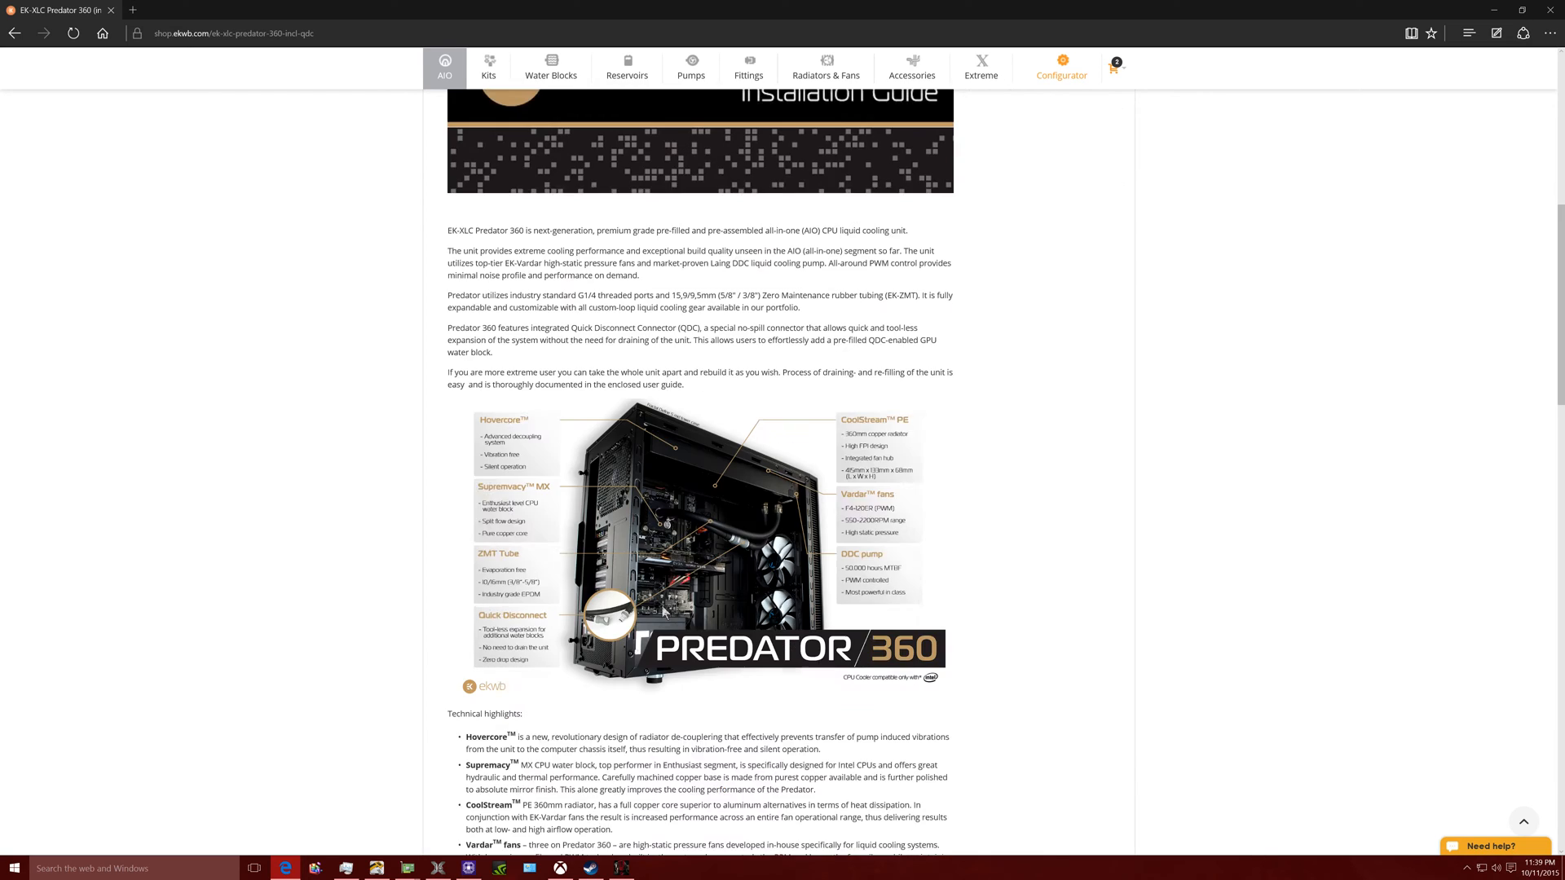
mouse_move(662, 527)
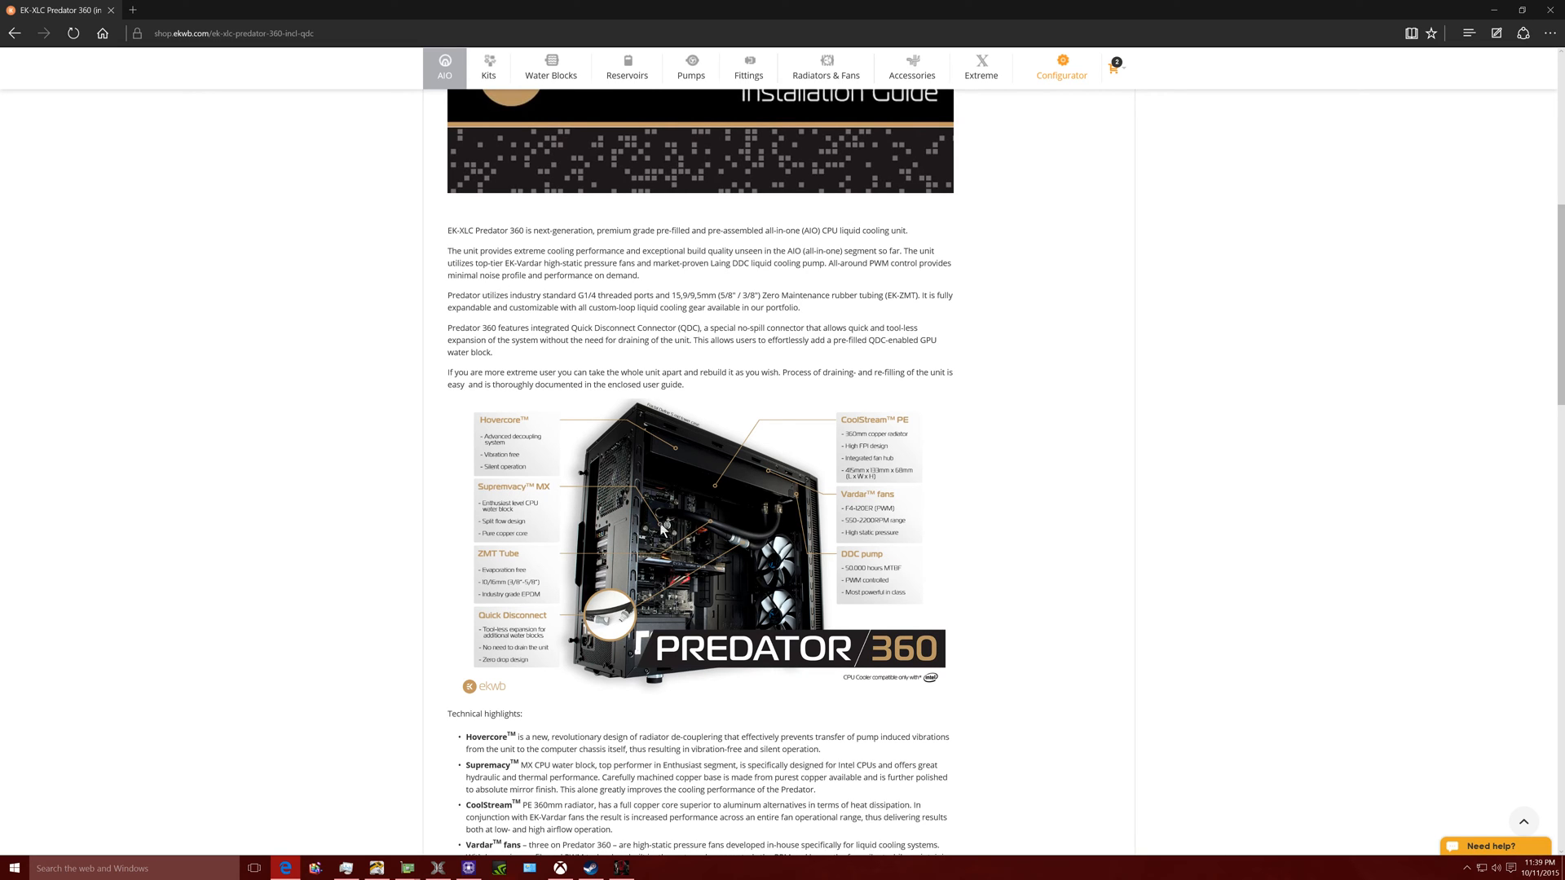
scroll("down", 3)
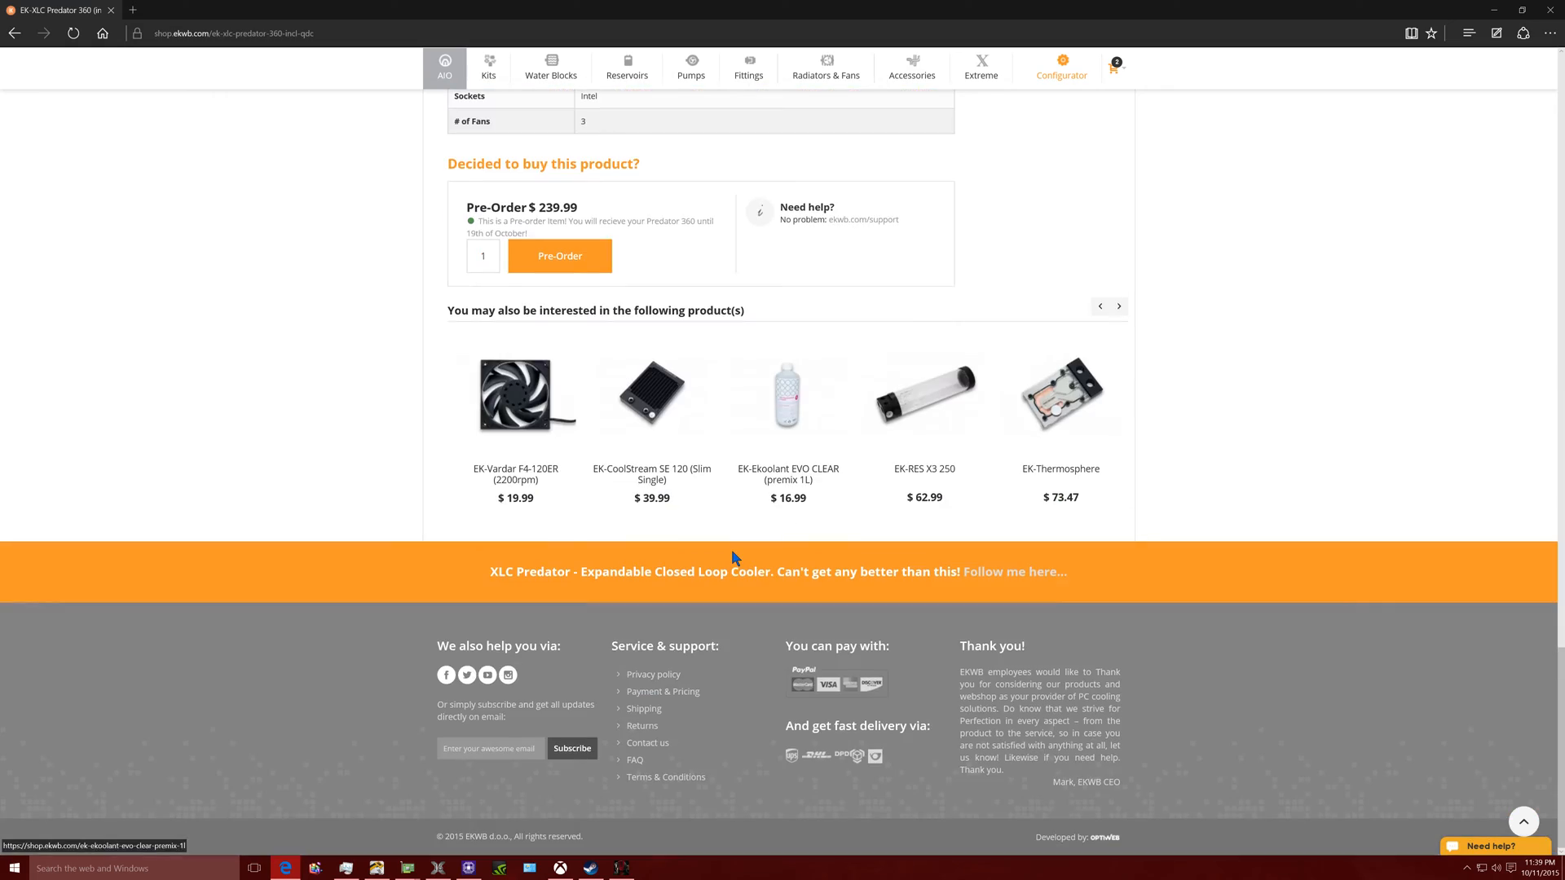
scroll("up", 3)
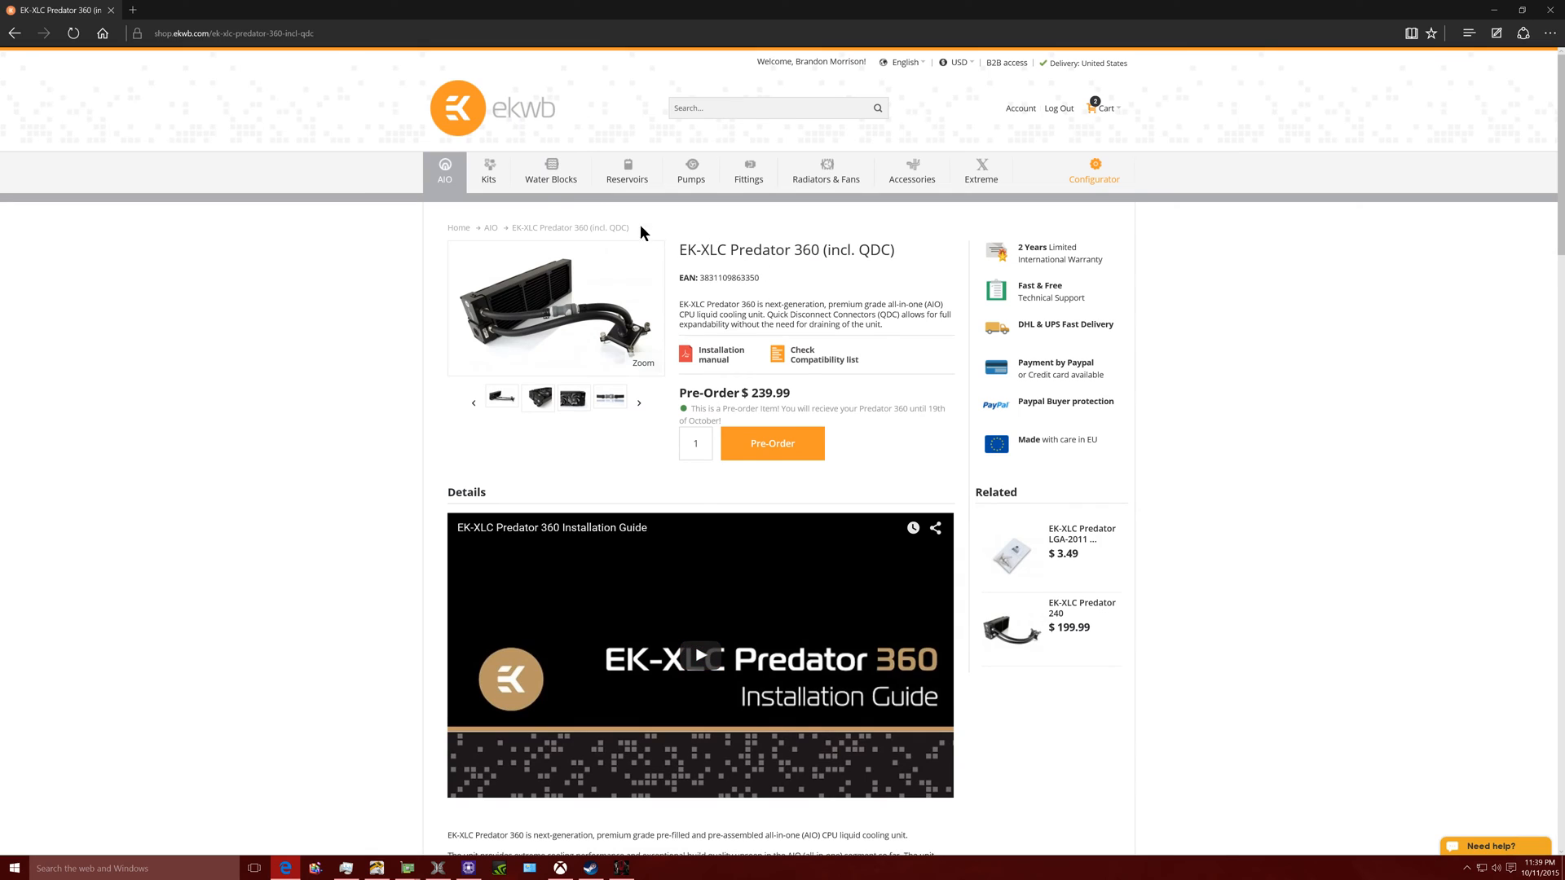
- Switch between the open EKWB webshop browser tabs
left_click(748, 170)
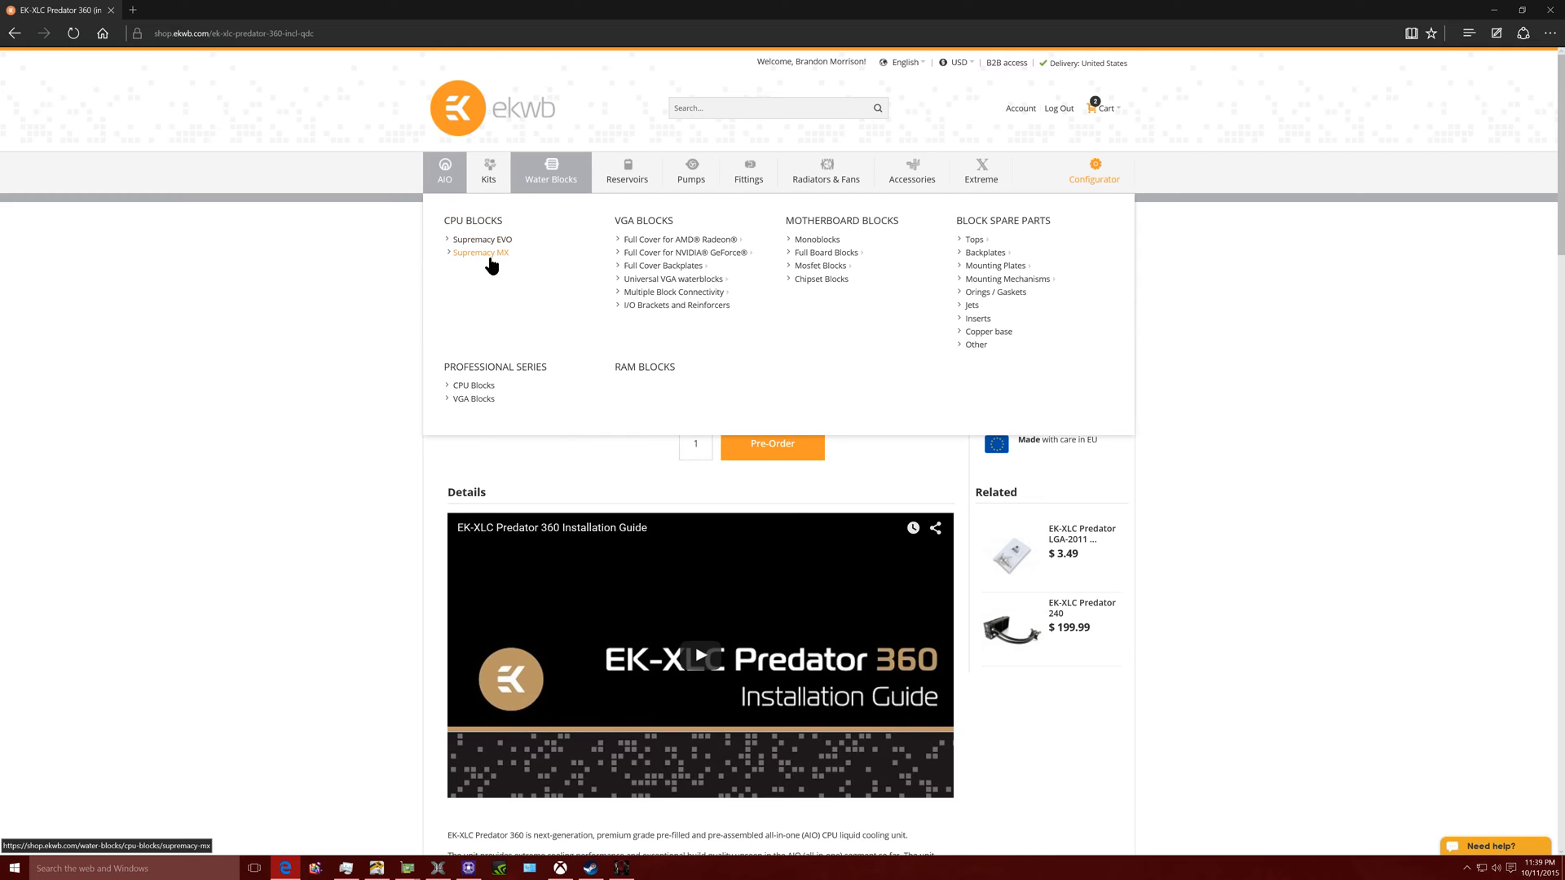
mouse_move(450, 249)
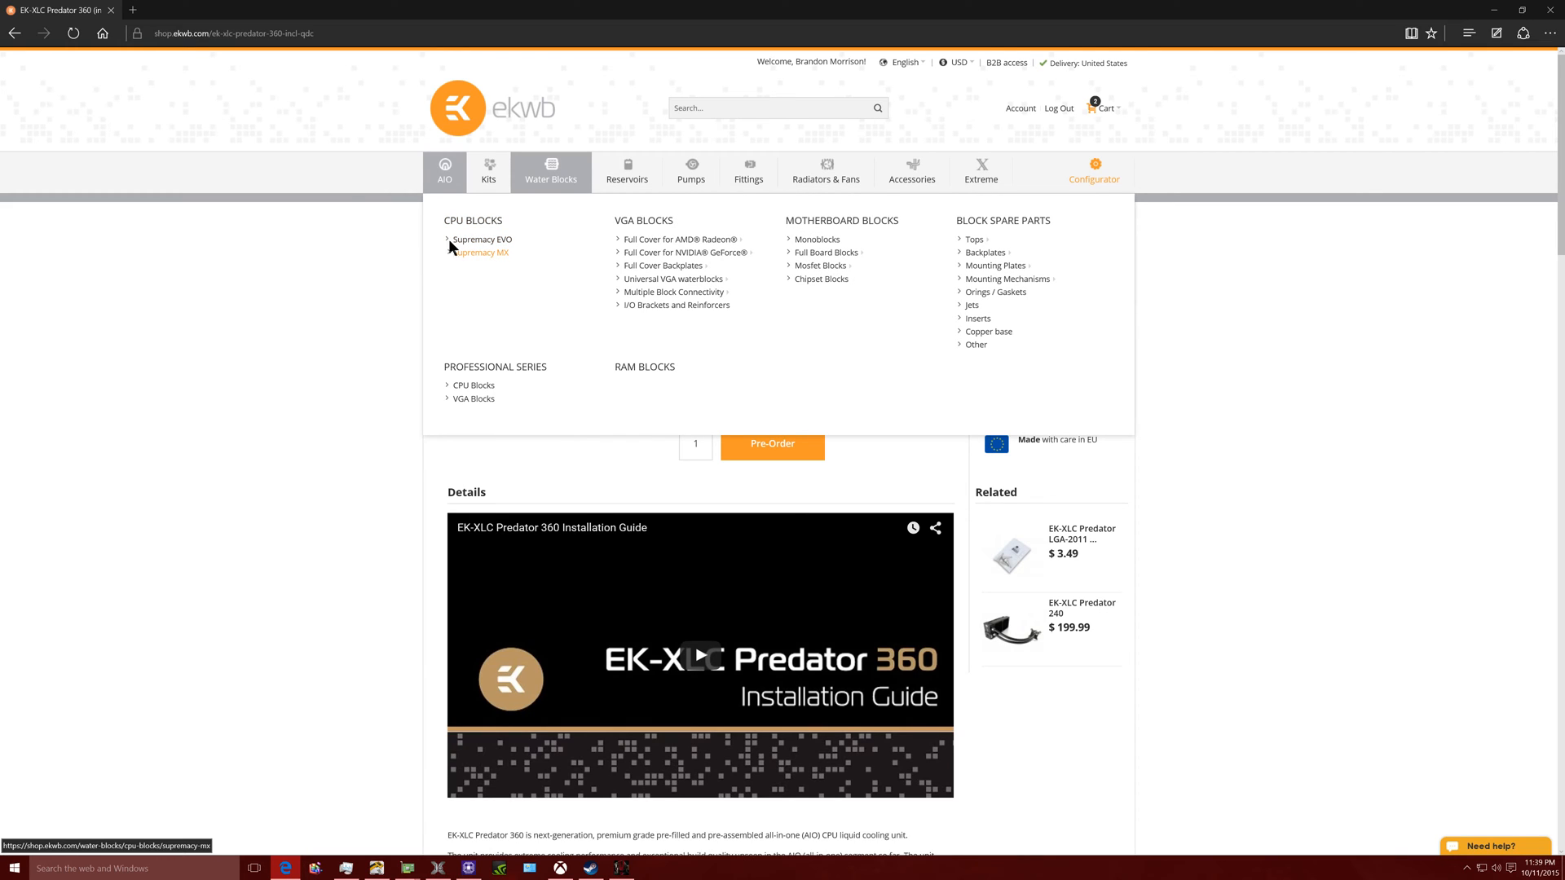
left_click(254, 10)
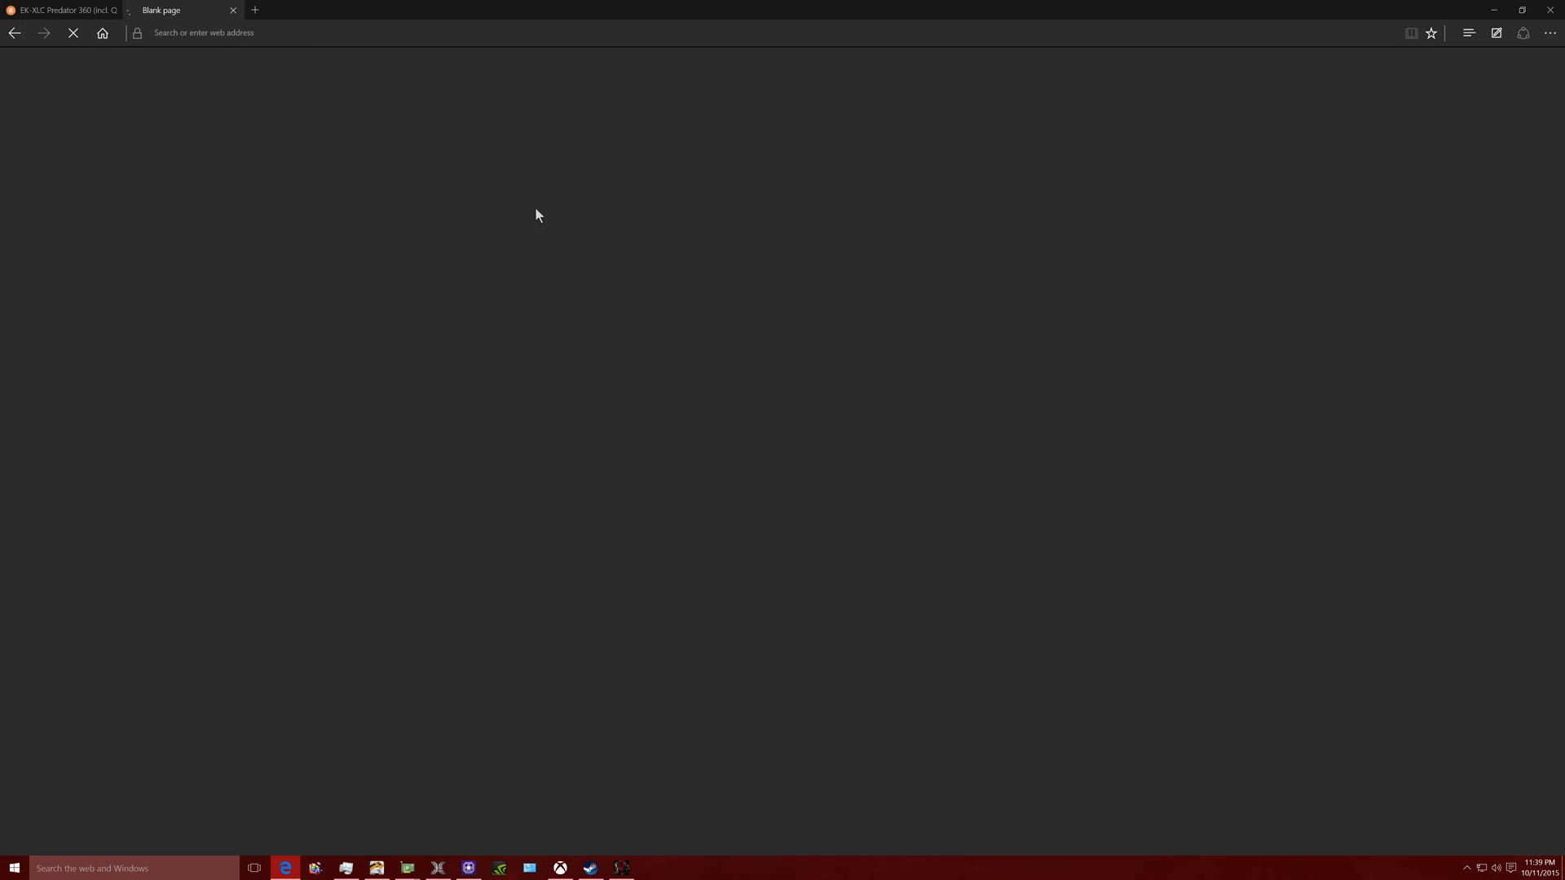
left_click(65, 10)
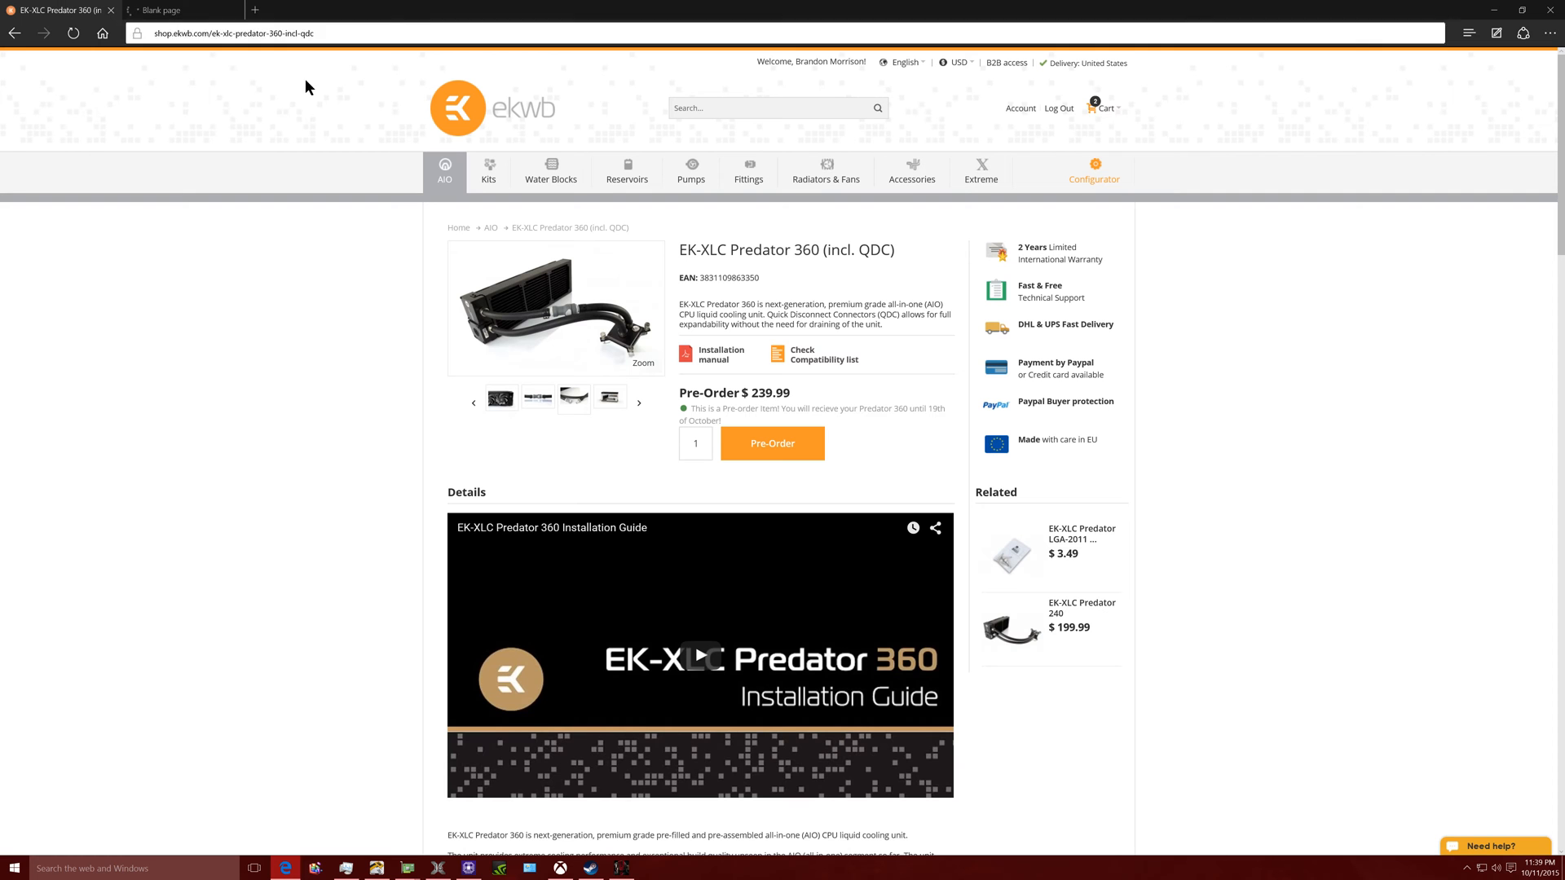
left_click(179, 10)
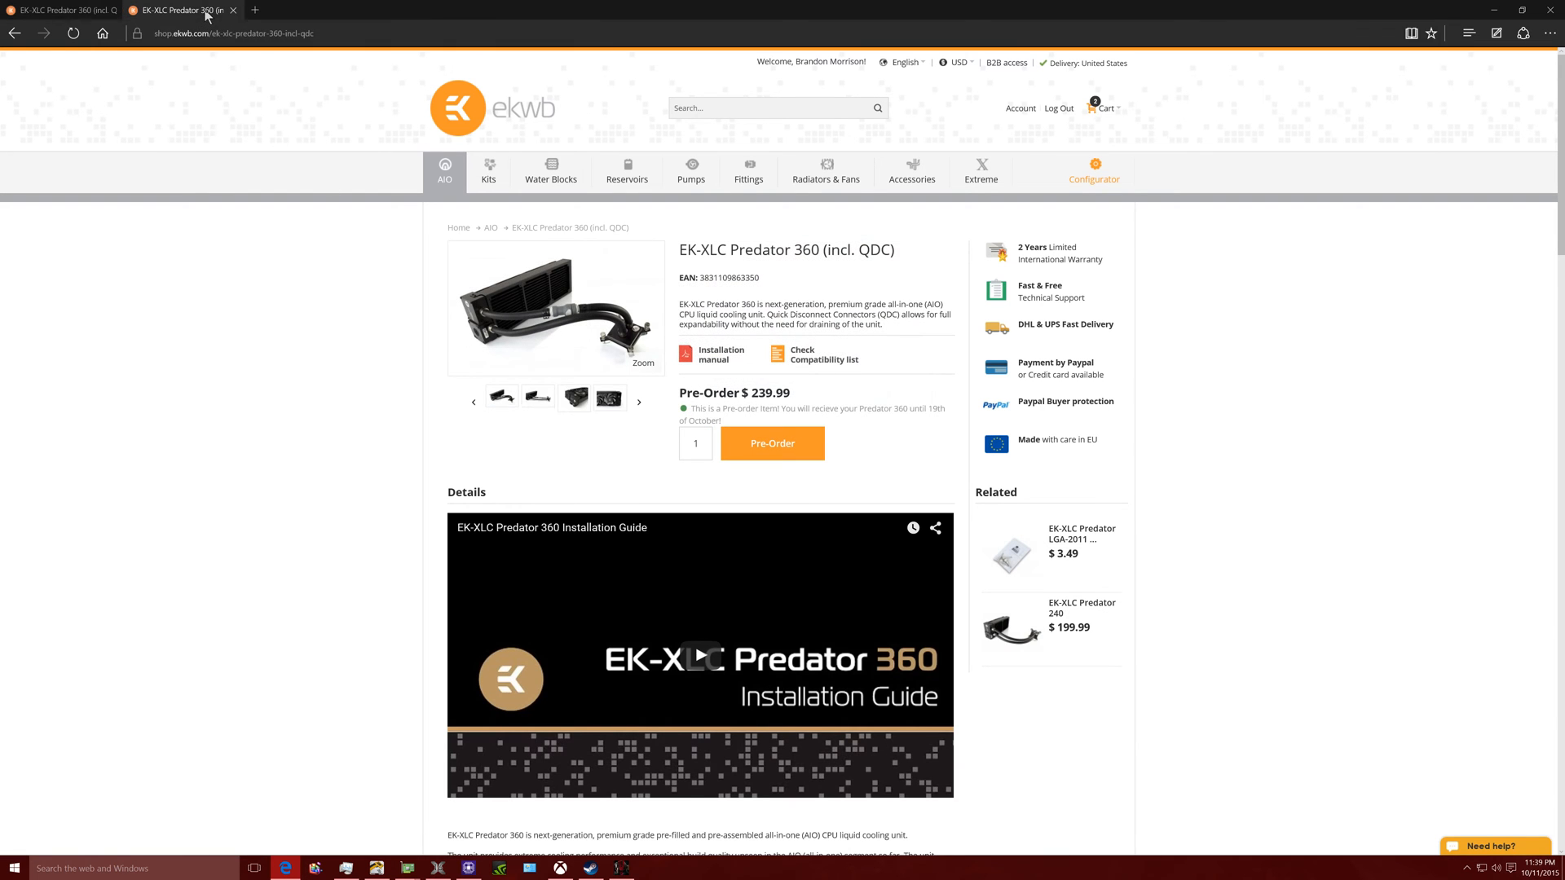
- Open the EK-Supremacy MX page ($54.99) in a second tab, then return to Predator 360
left_click(550, 171)
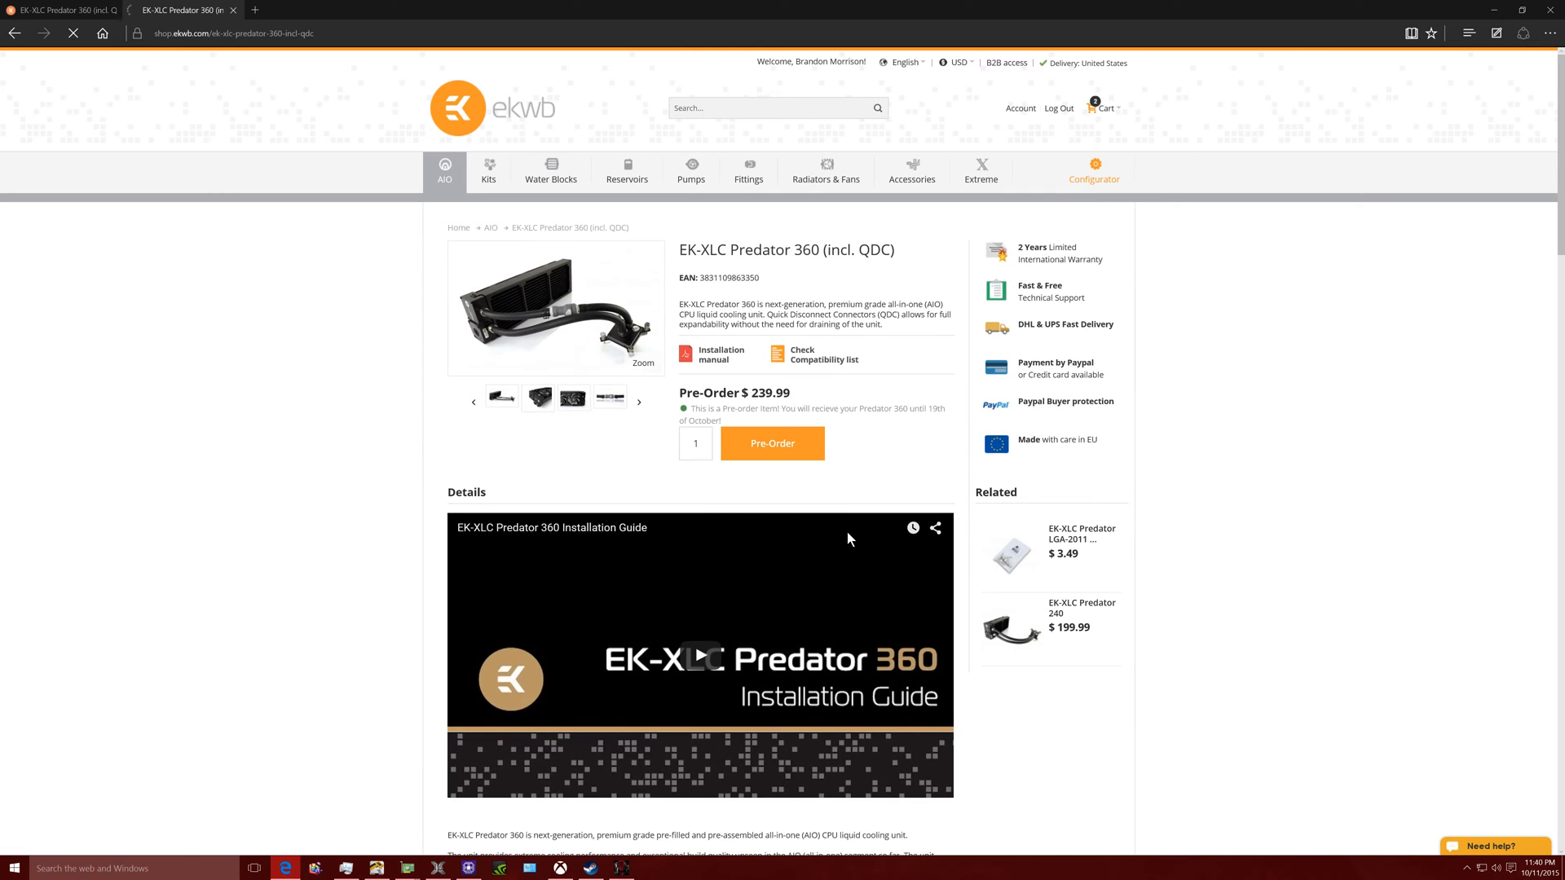
left_click(550, 170)
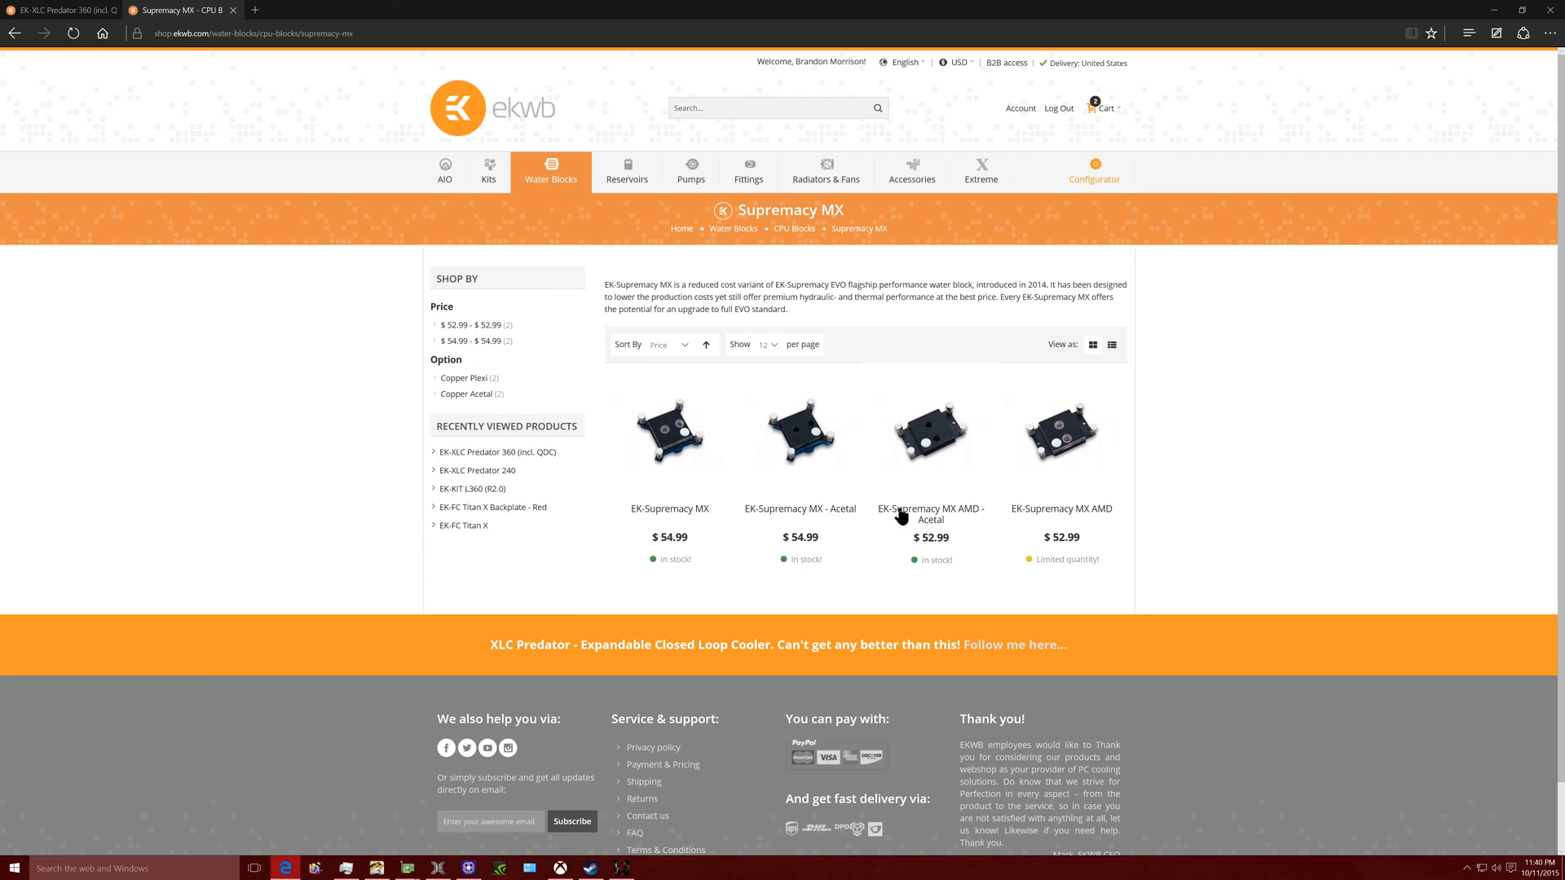
scroll("down", 3)
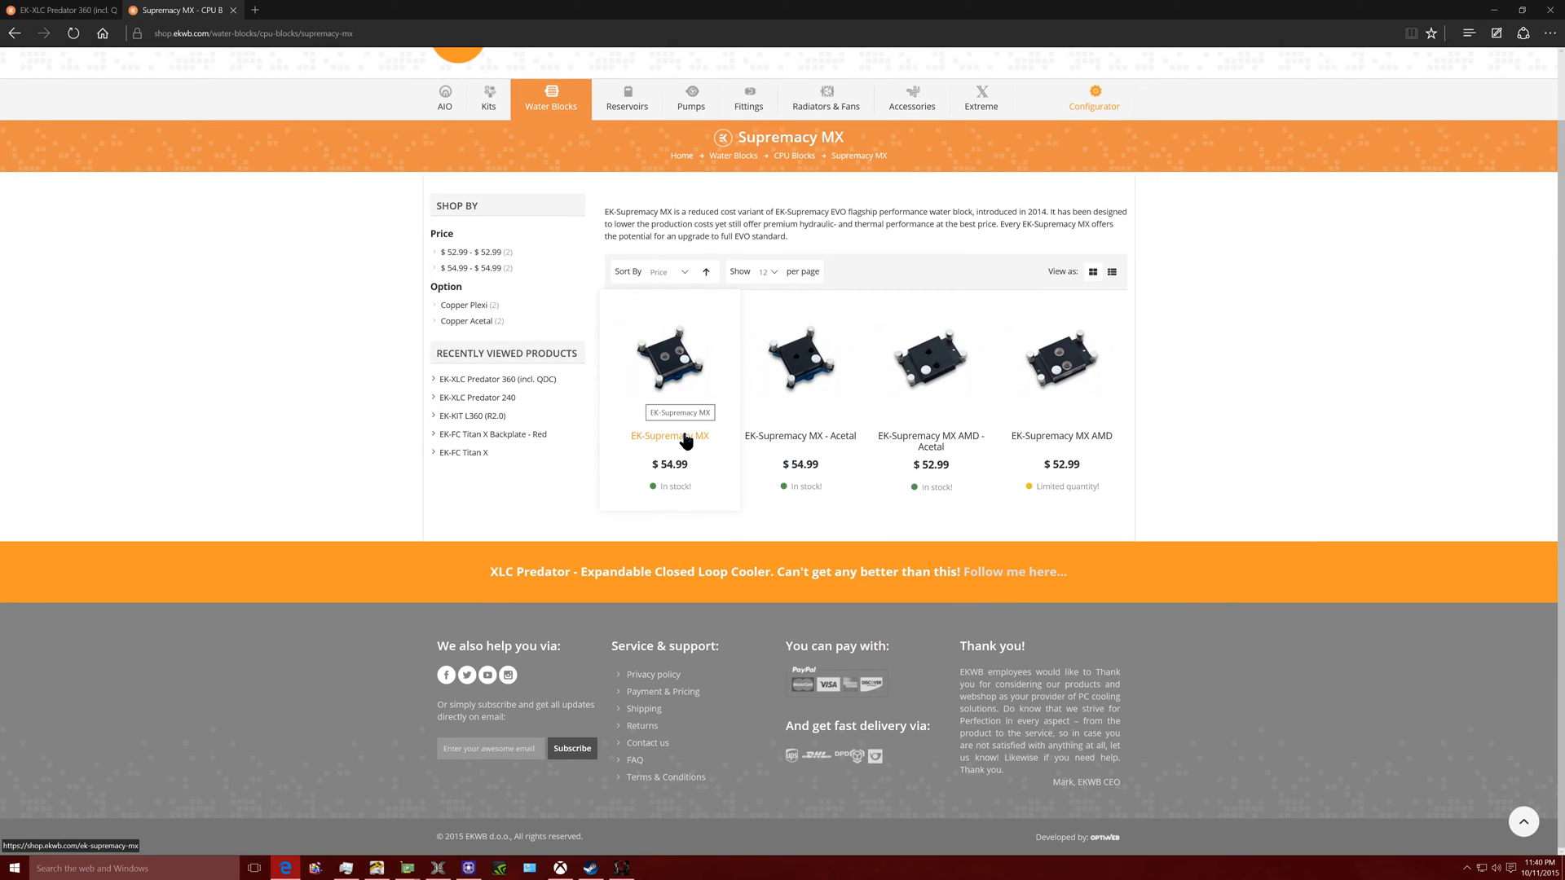
left_click(668, 436)
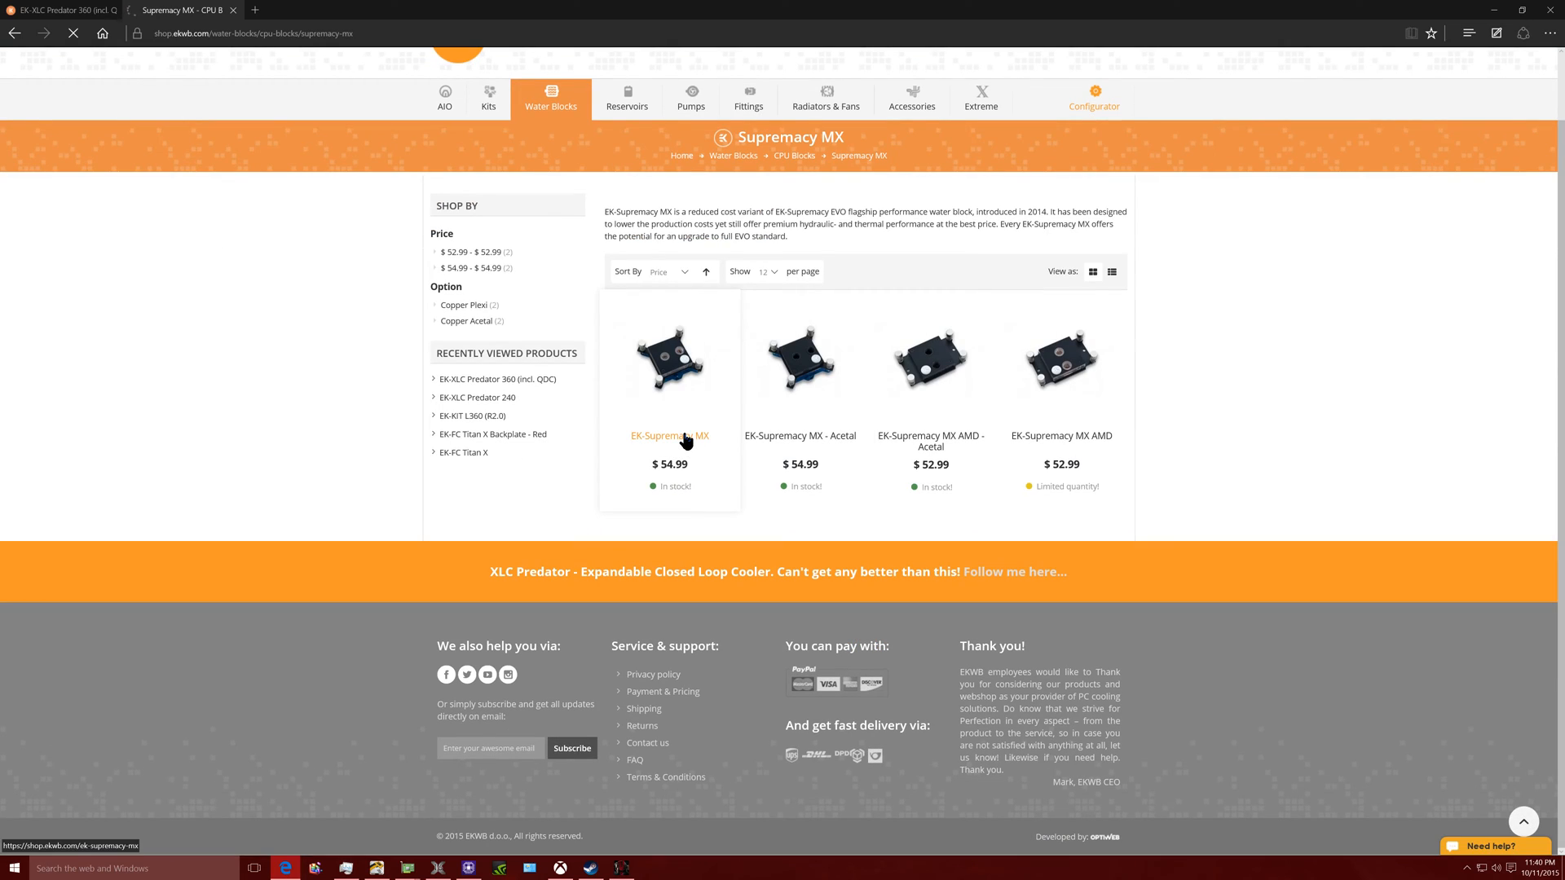
left_click(668, 436)
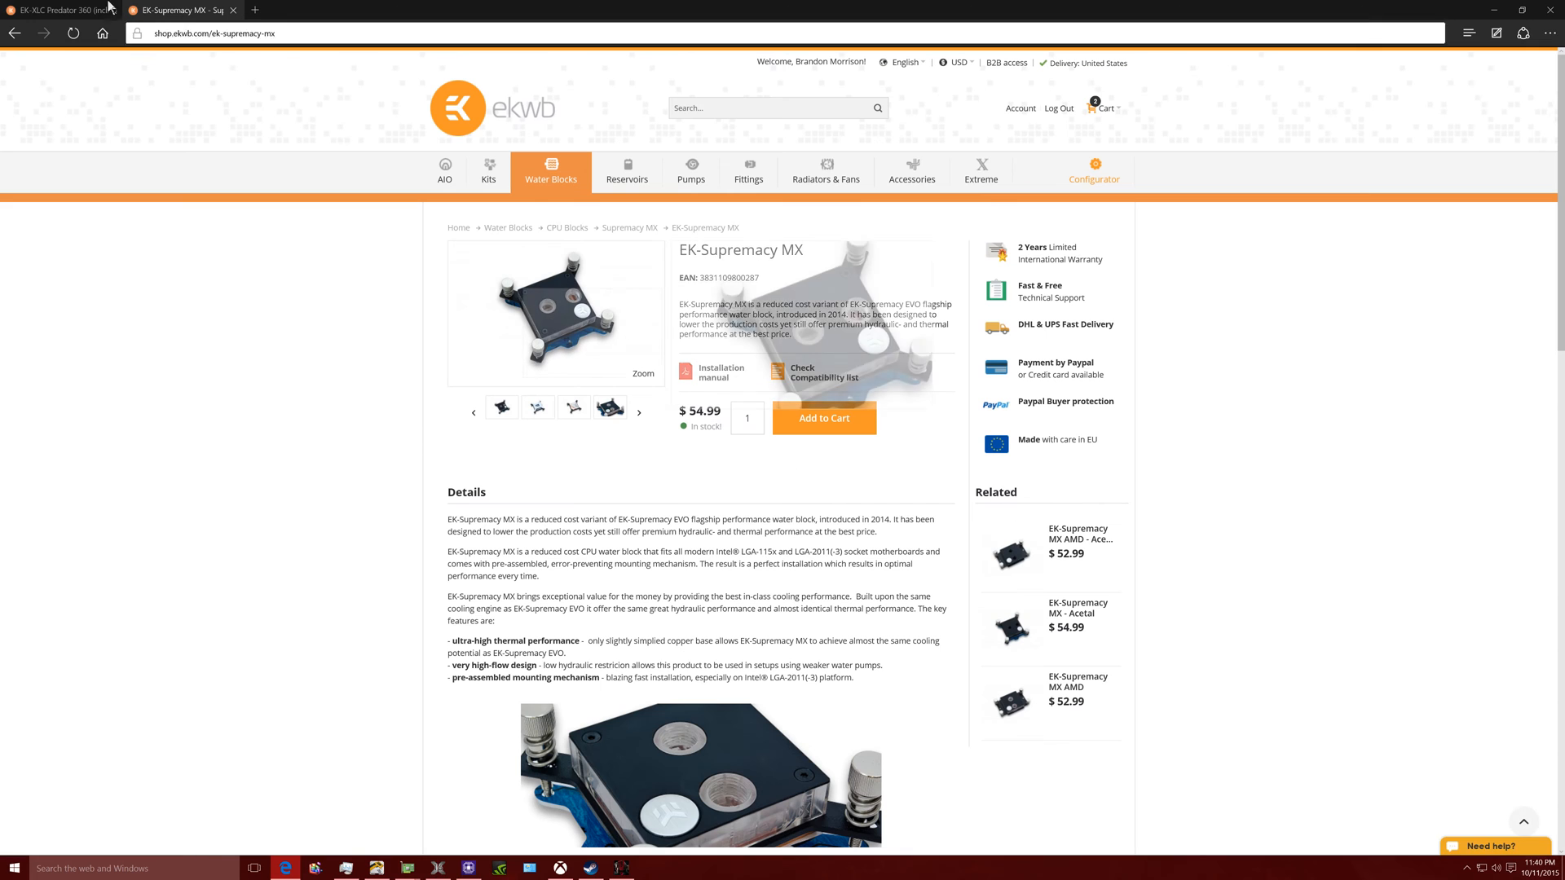
left_click(59, 9)
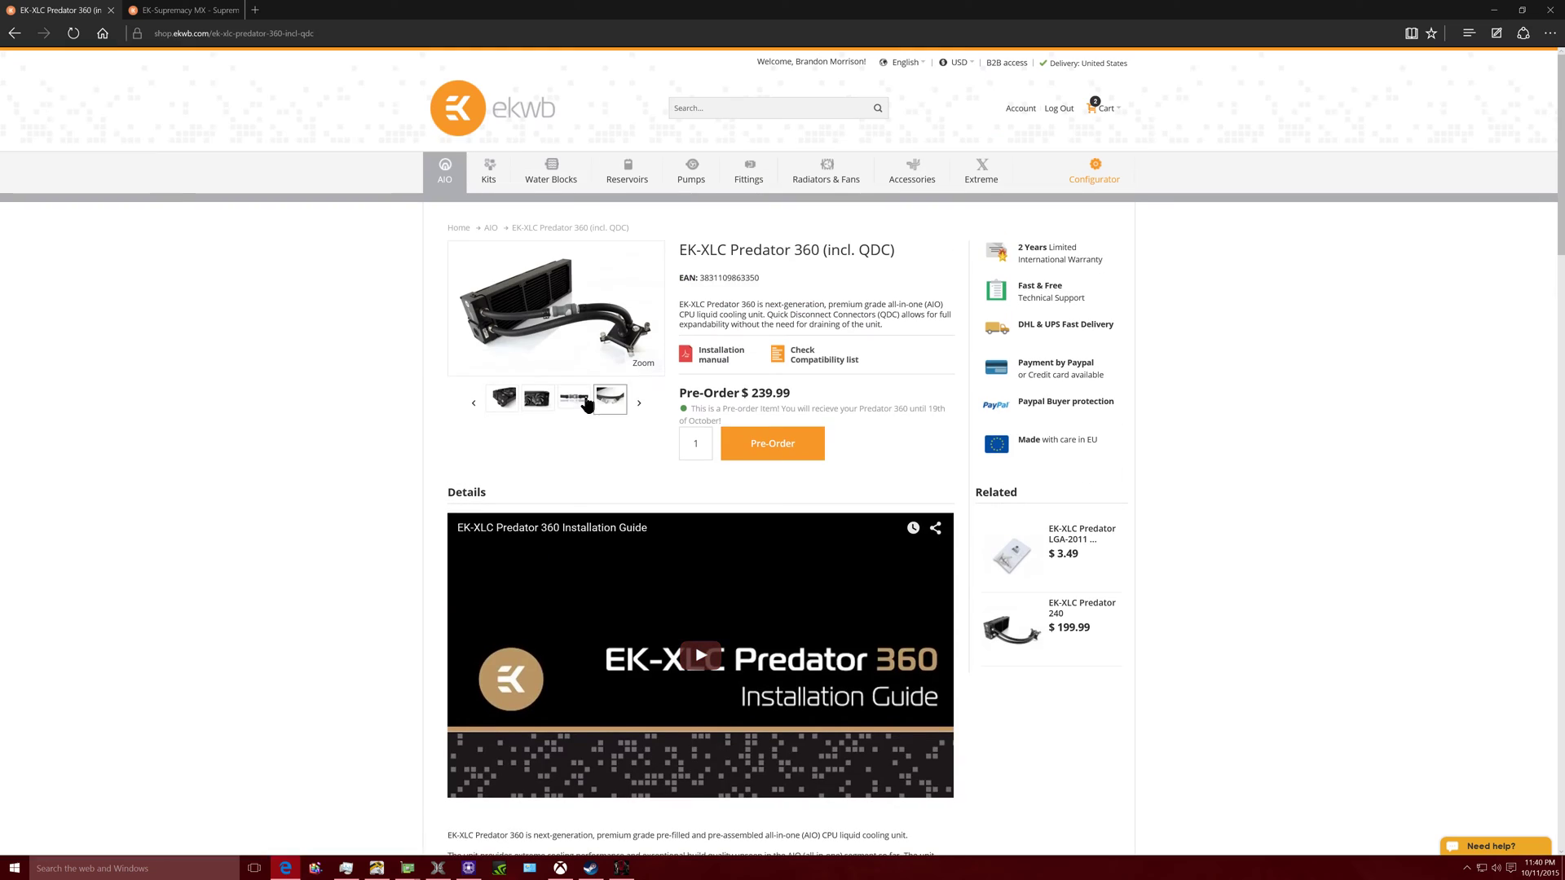
- Duplicate the Supremacy MX tab, list EK-DDC Series pumps in the copy, and switch back
right_click(179, 9)
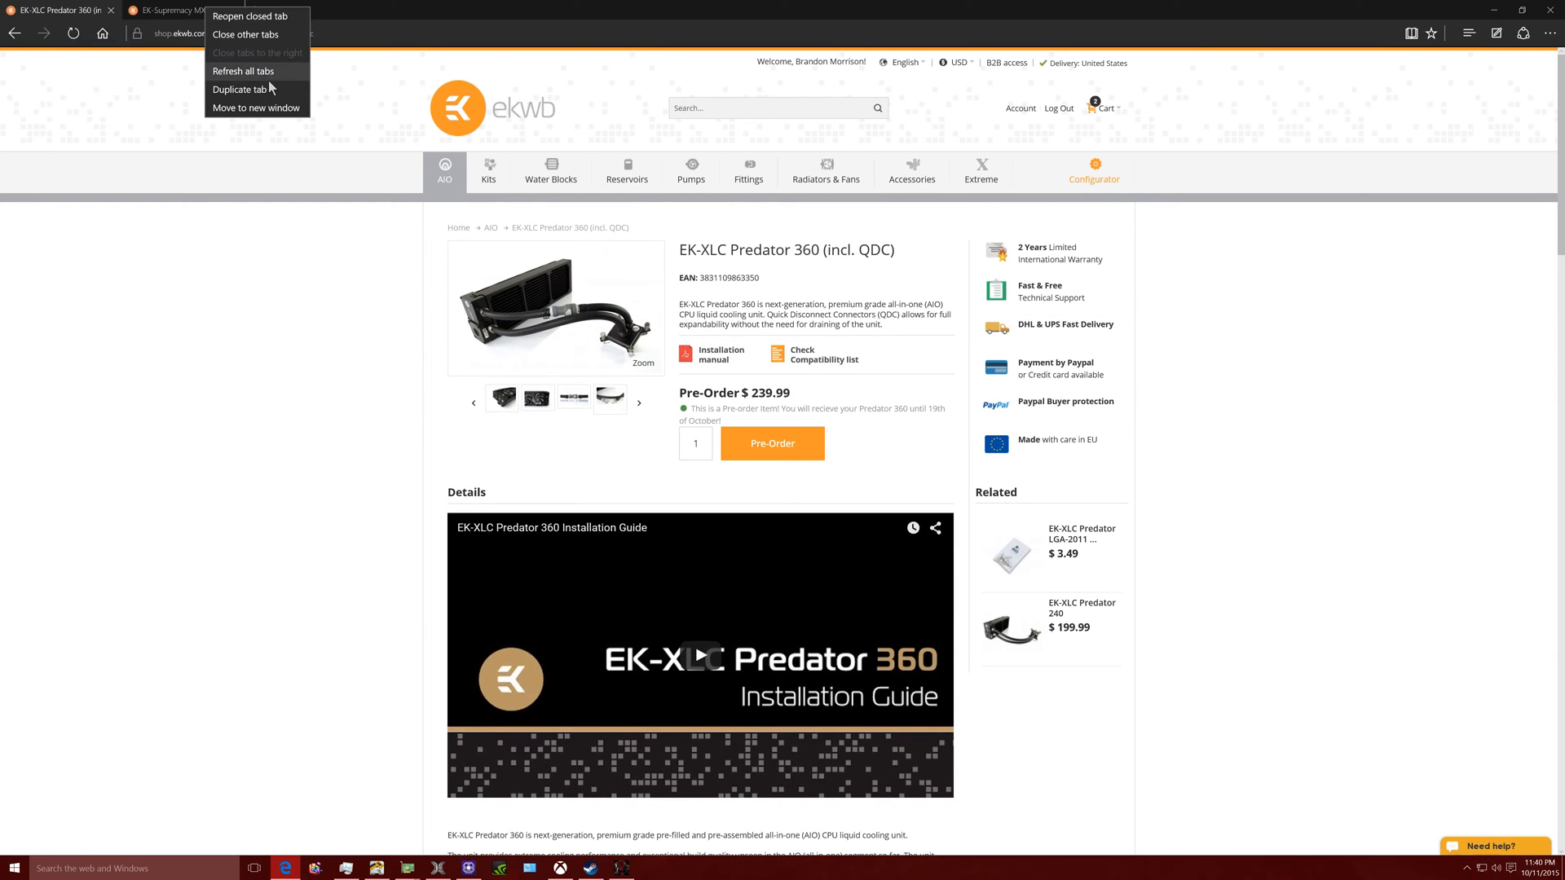
left_click(237, 89)
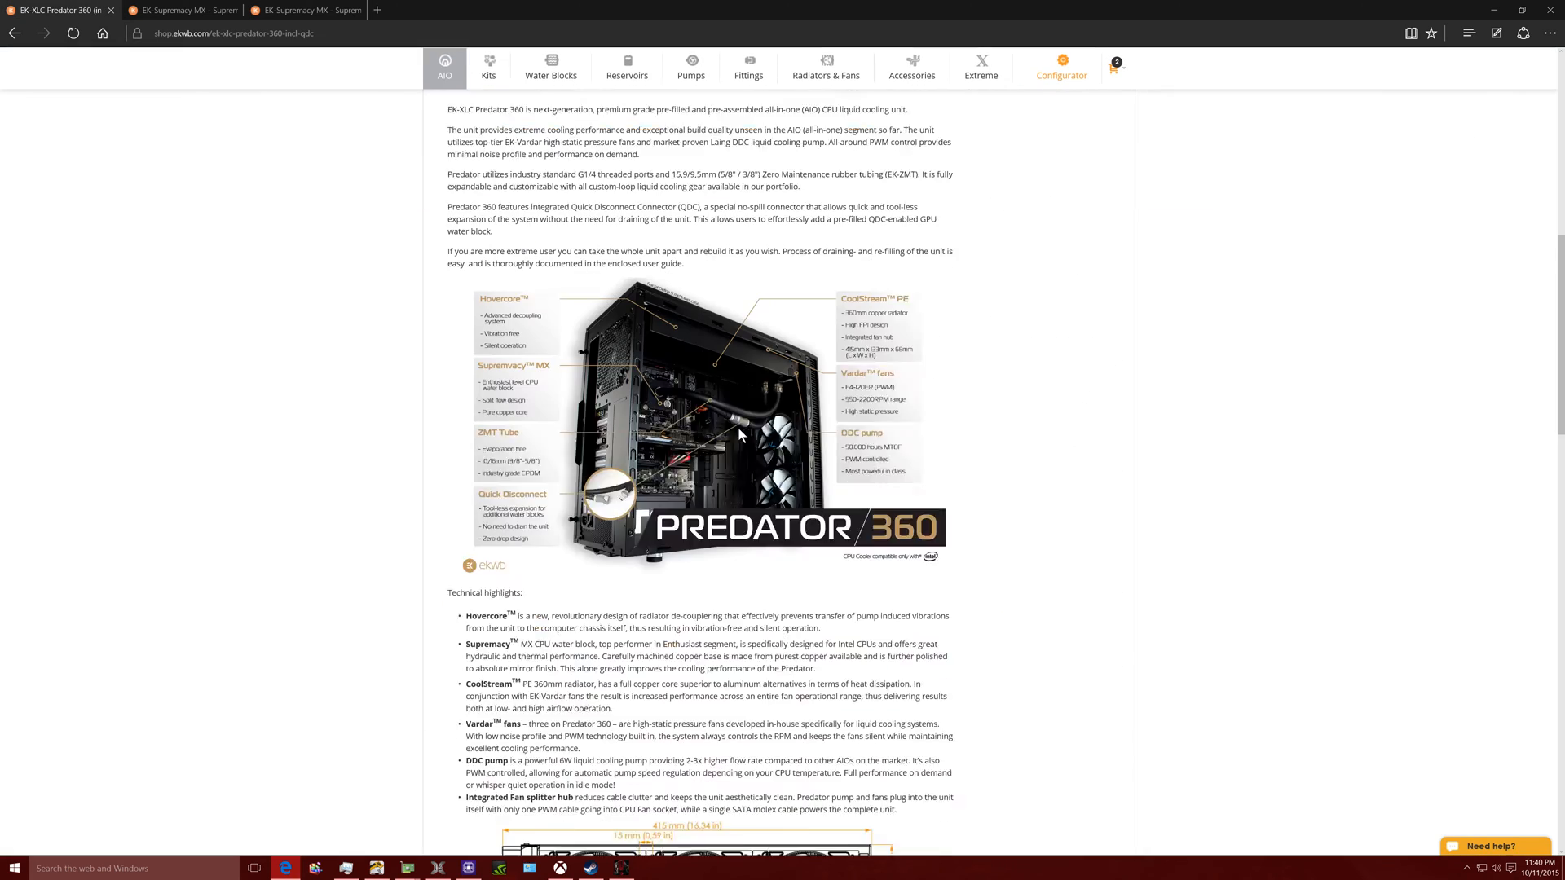
mouse_move(560, 497)
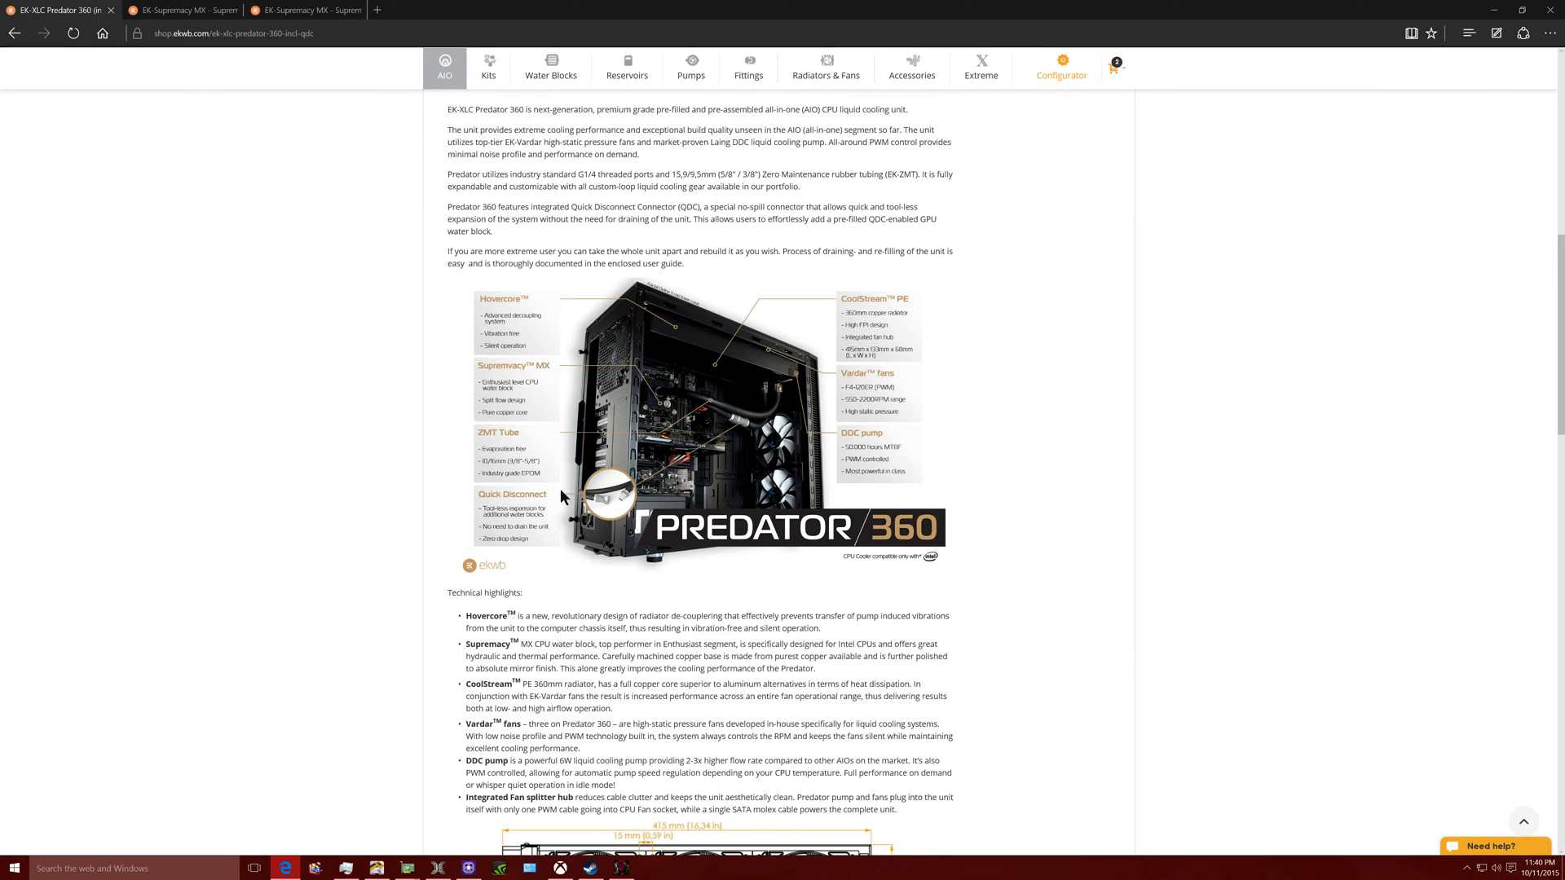
mouse_move(870, 455)
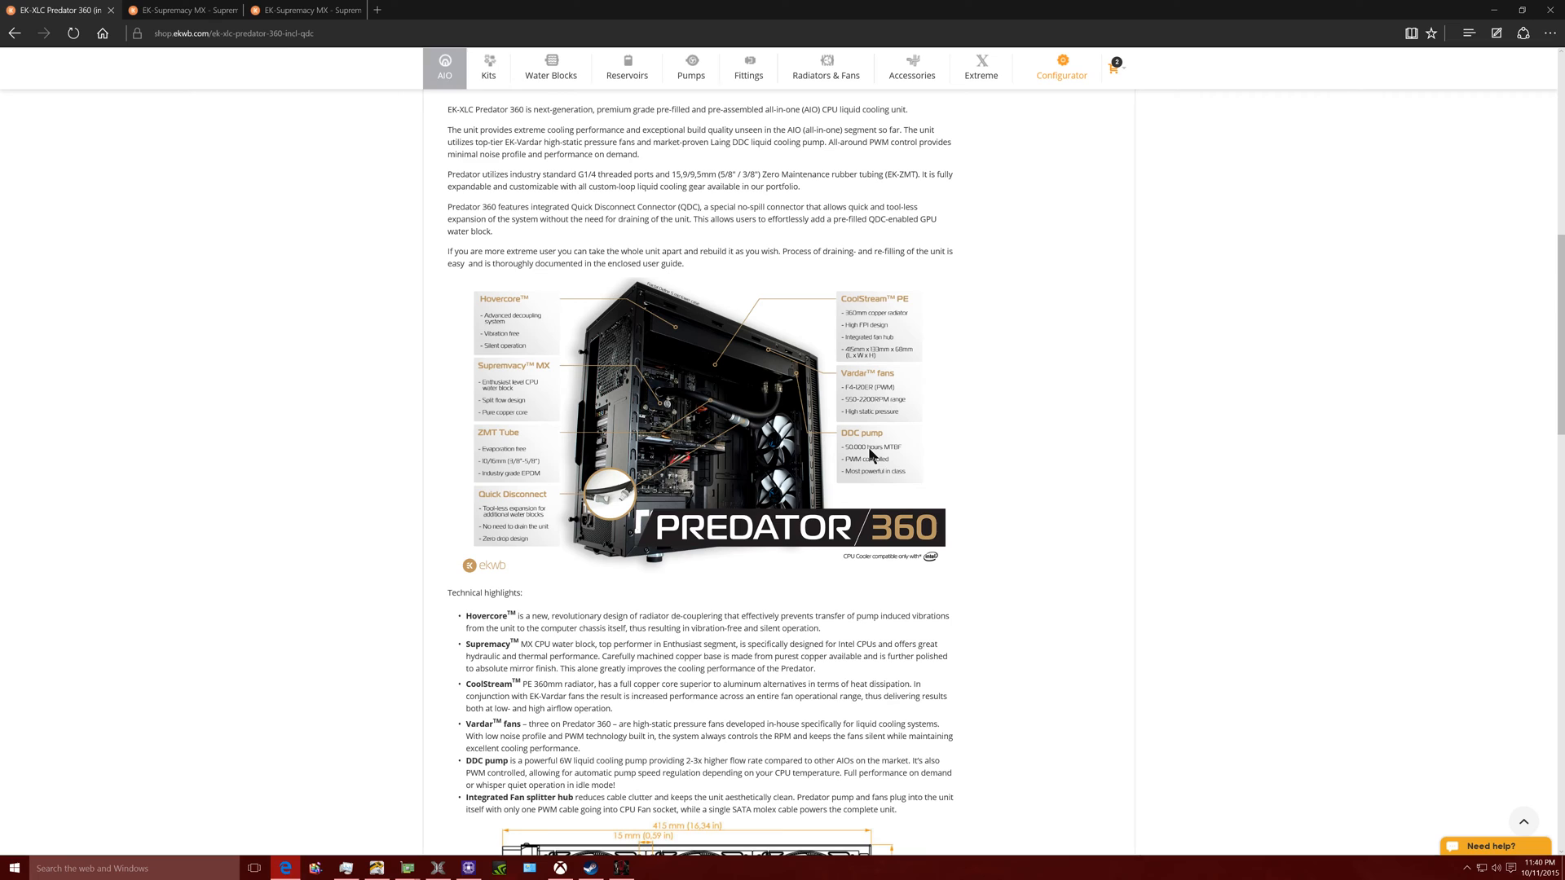
left_click(304, 9)
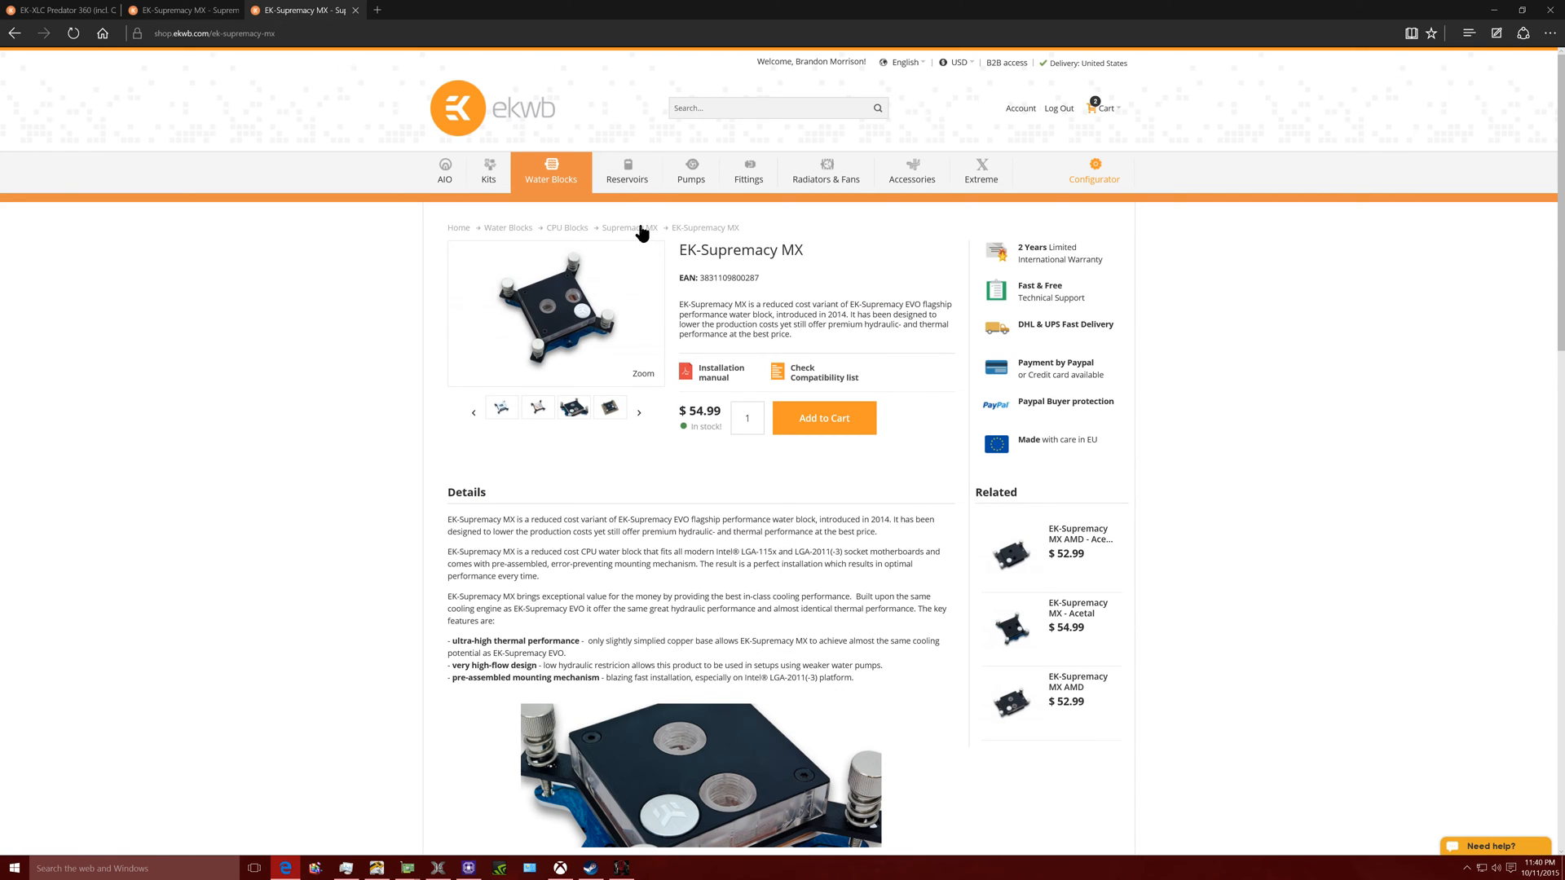
mouse_move(691, 170)
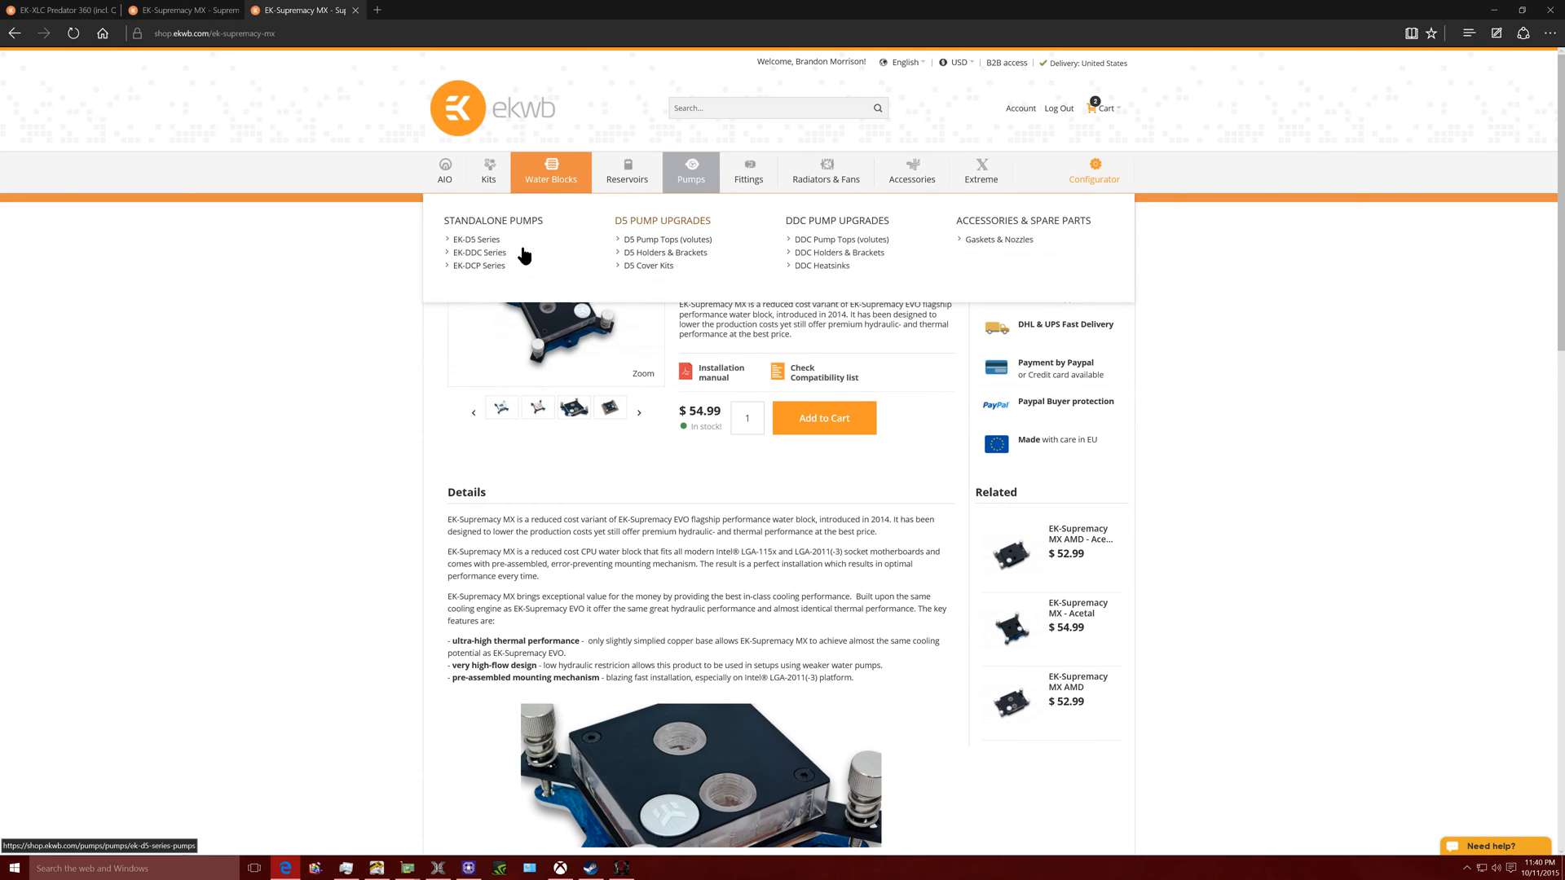
left_click(480, 252)
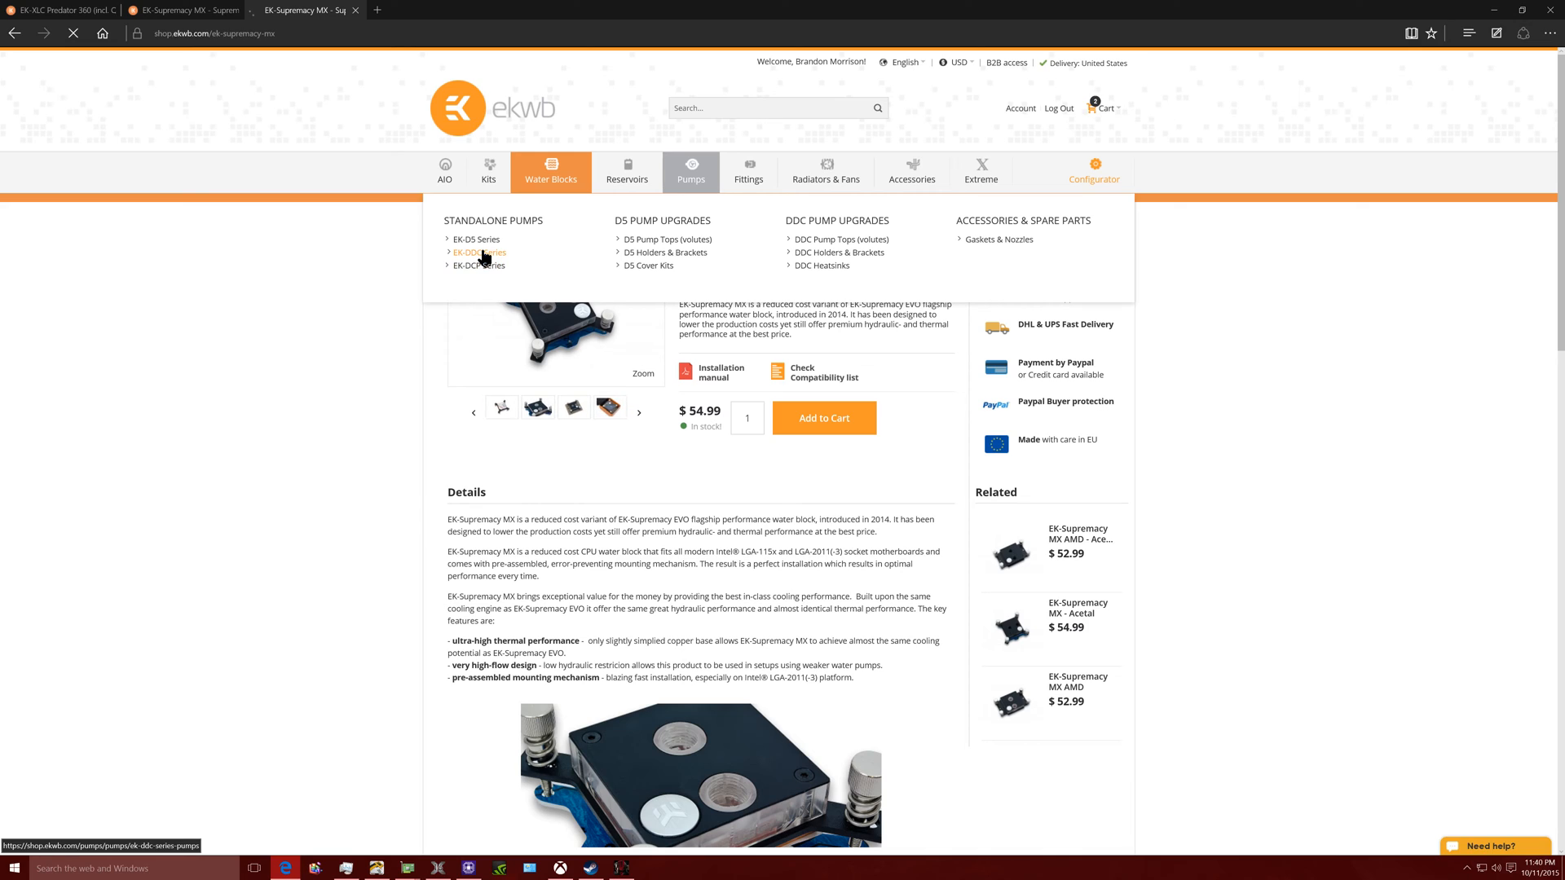
left_click(479, 253)
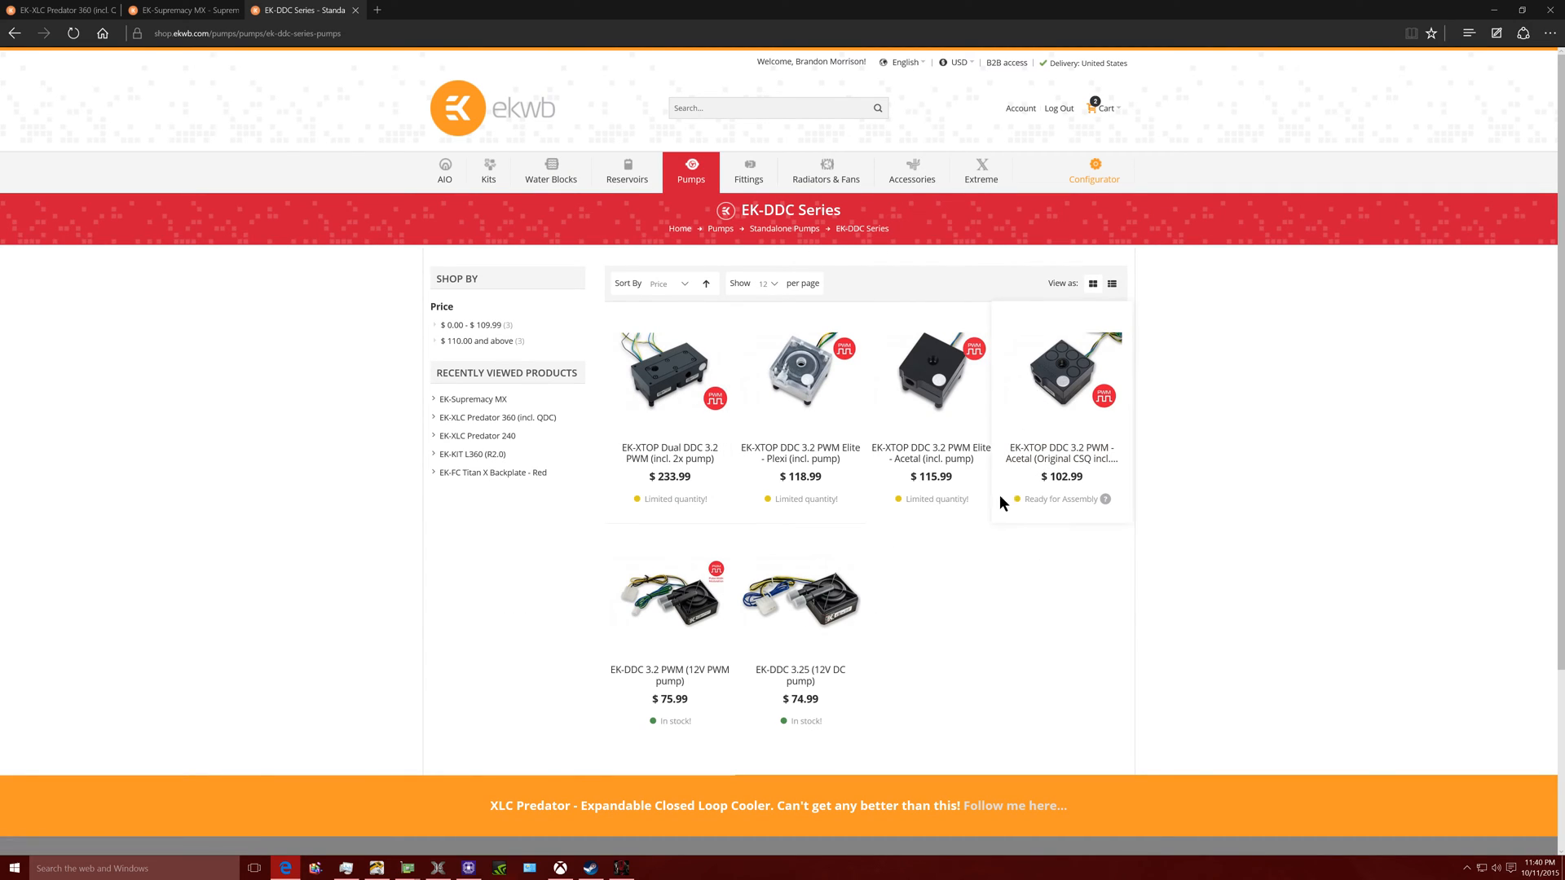
mouse_move(930, 419)
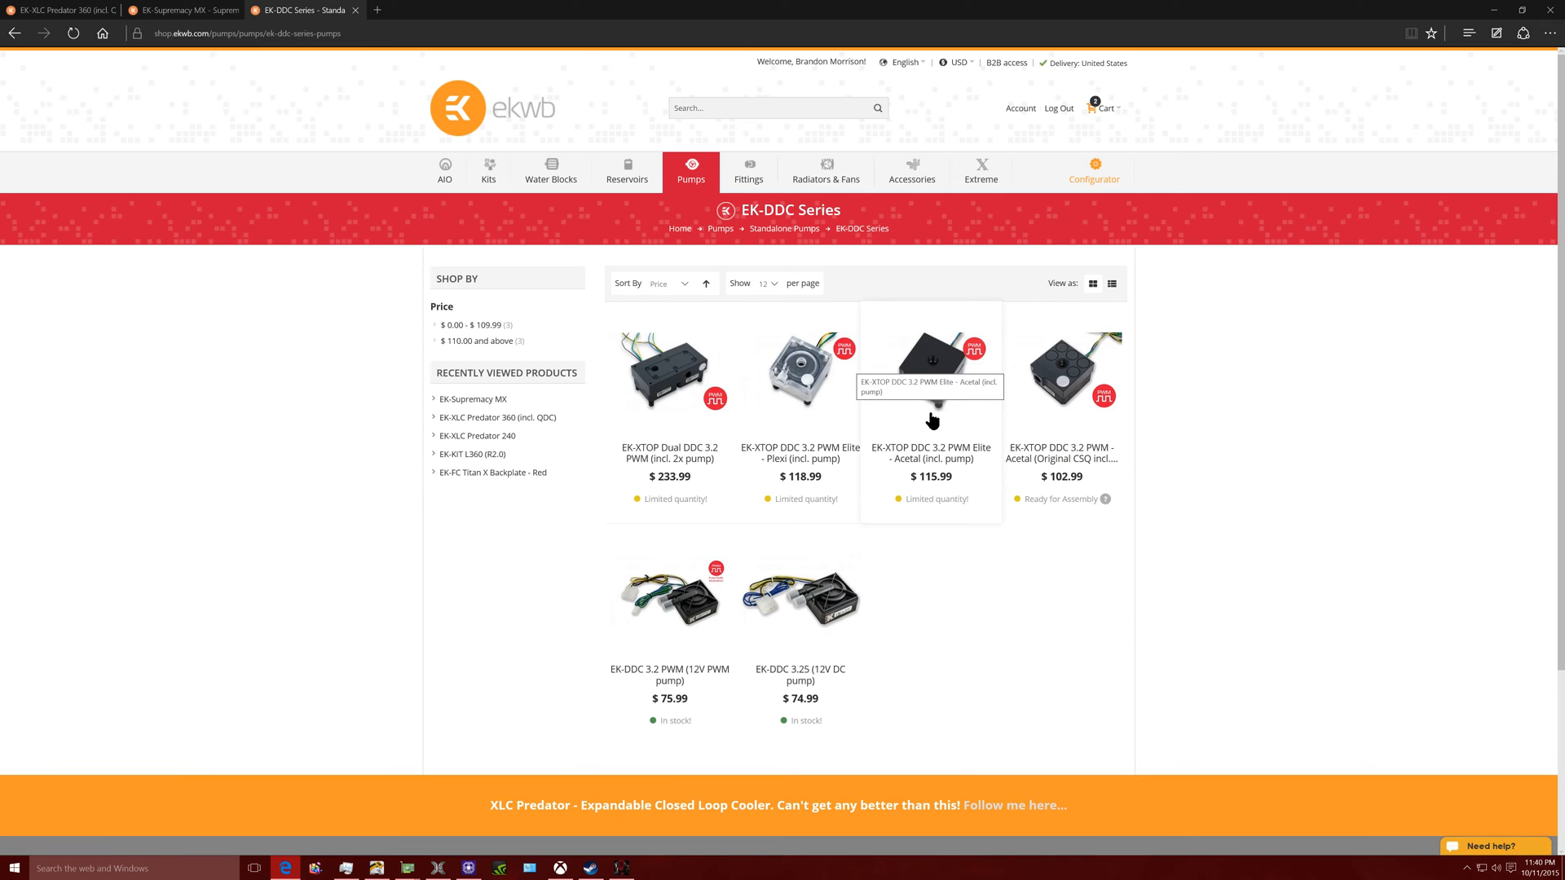
mouse_move(907, 597)
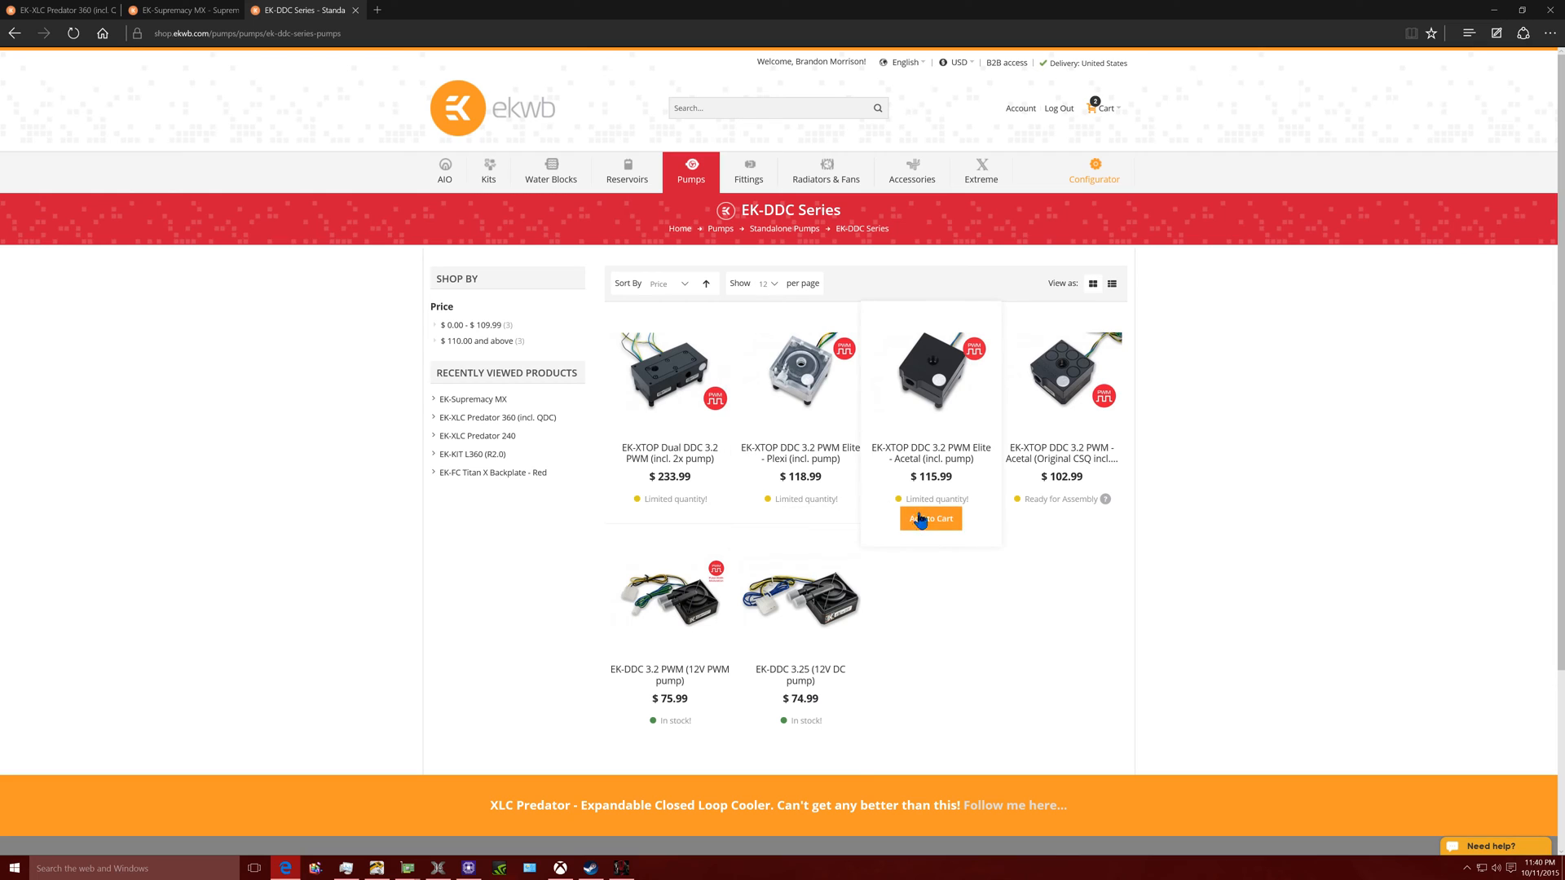
left_click(185, 10)
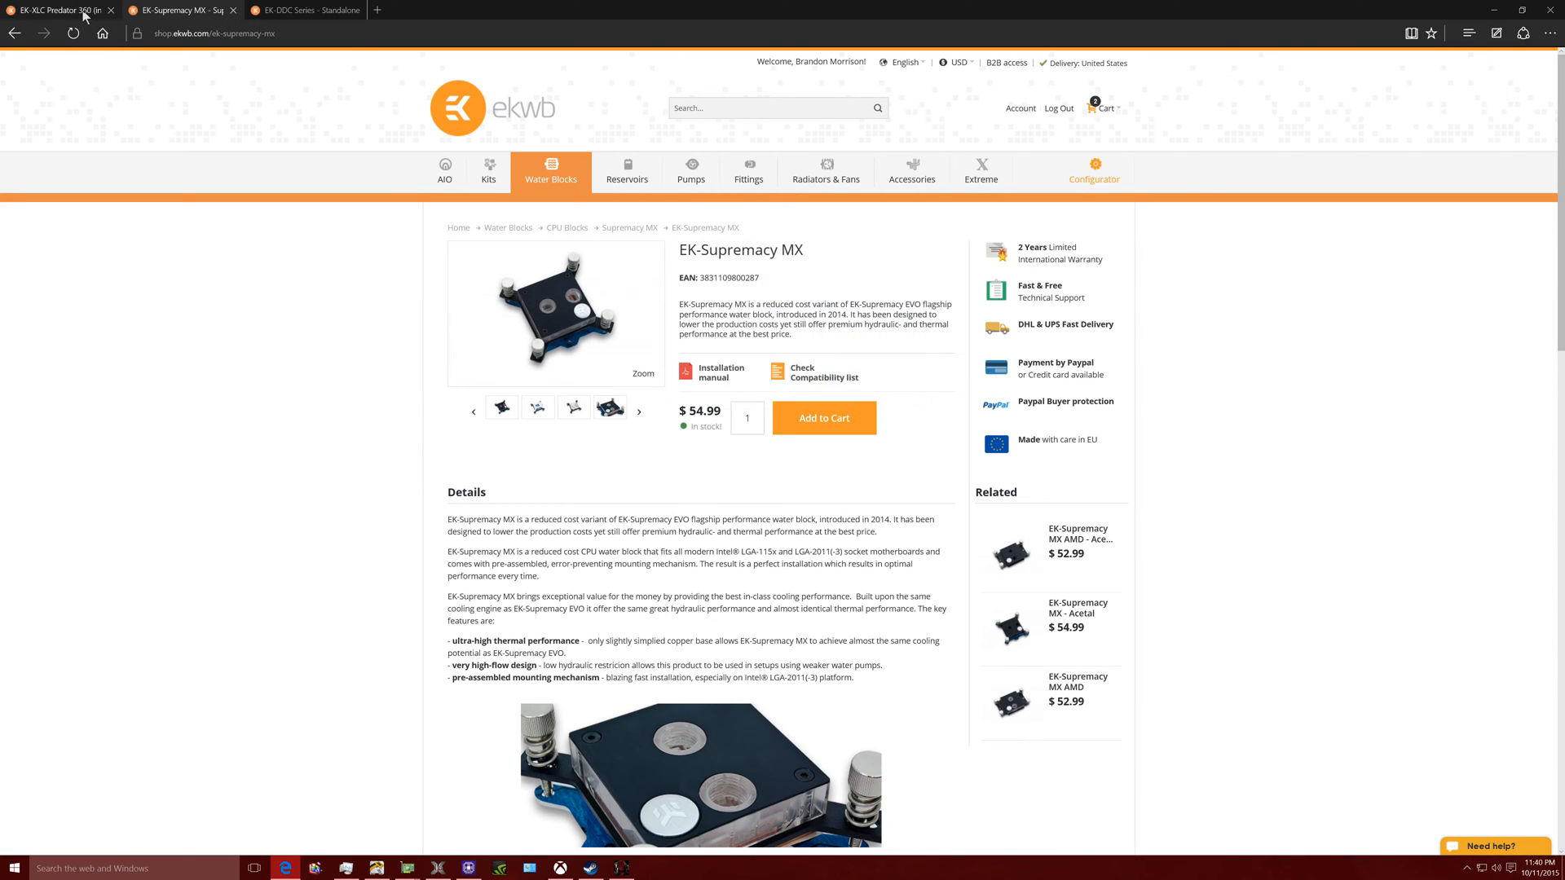
- Open the EK-CoolStream PE 360 (Triple) radiator page ($79.99) in a fourth tab
left_click(55, 9)
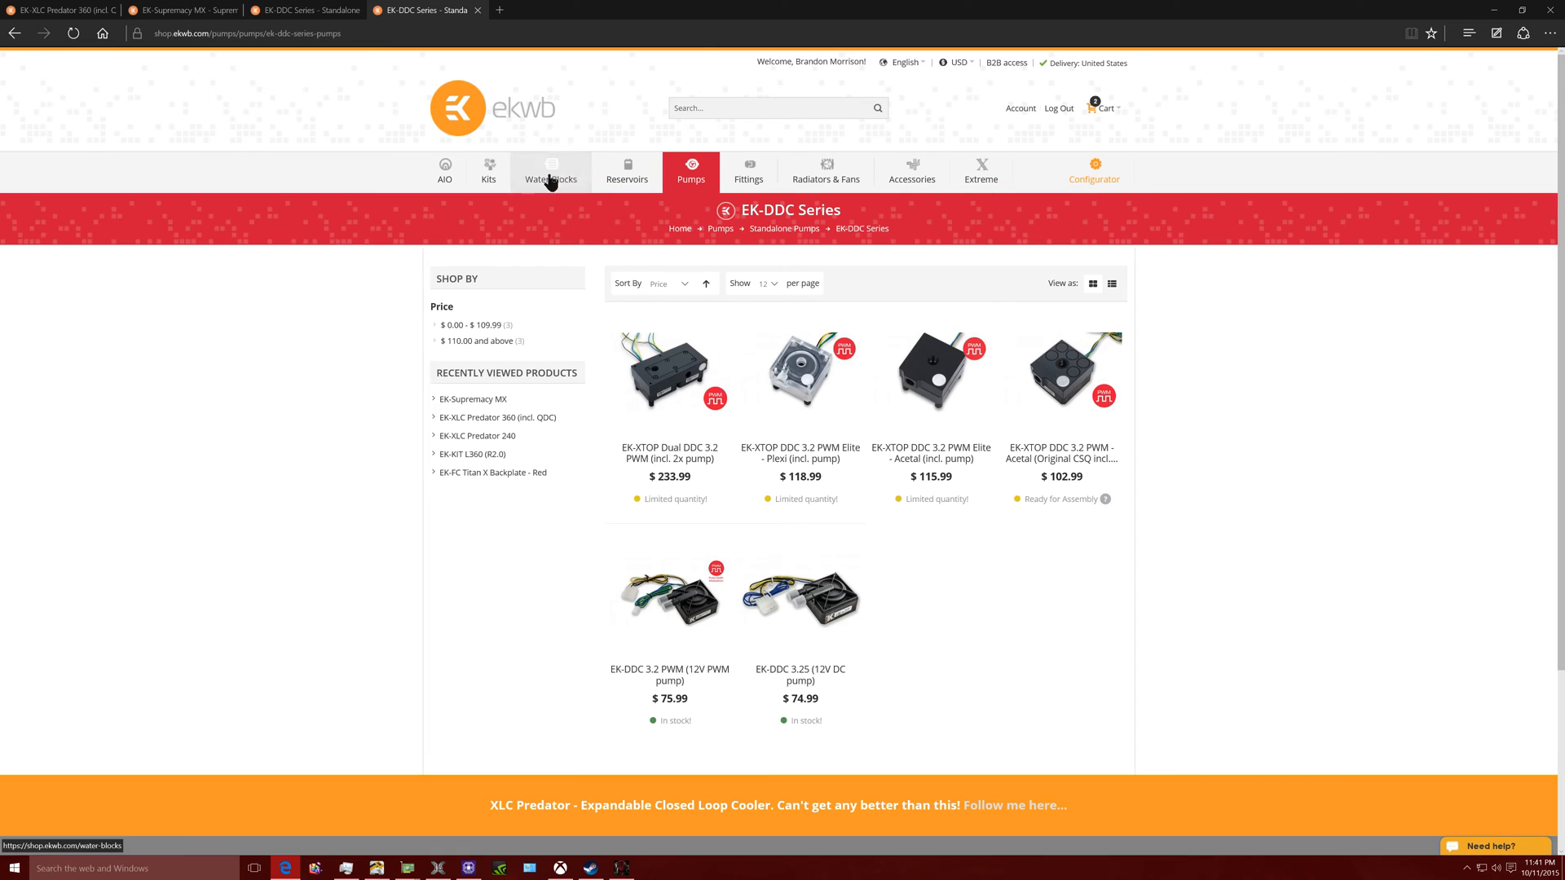
mouse_move(826, 170)
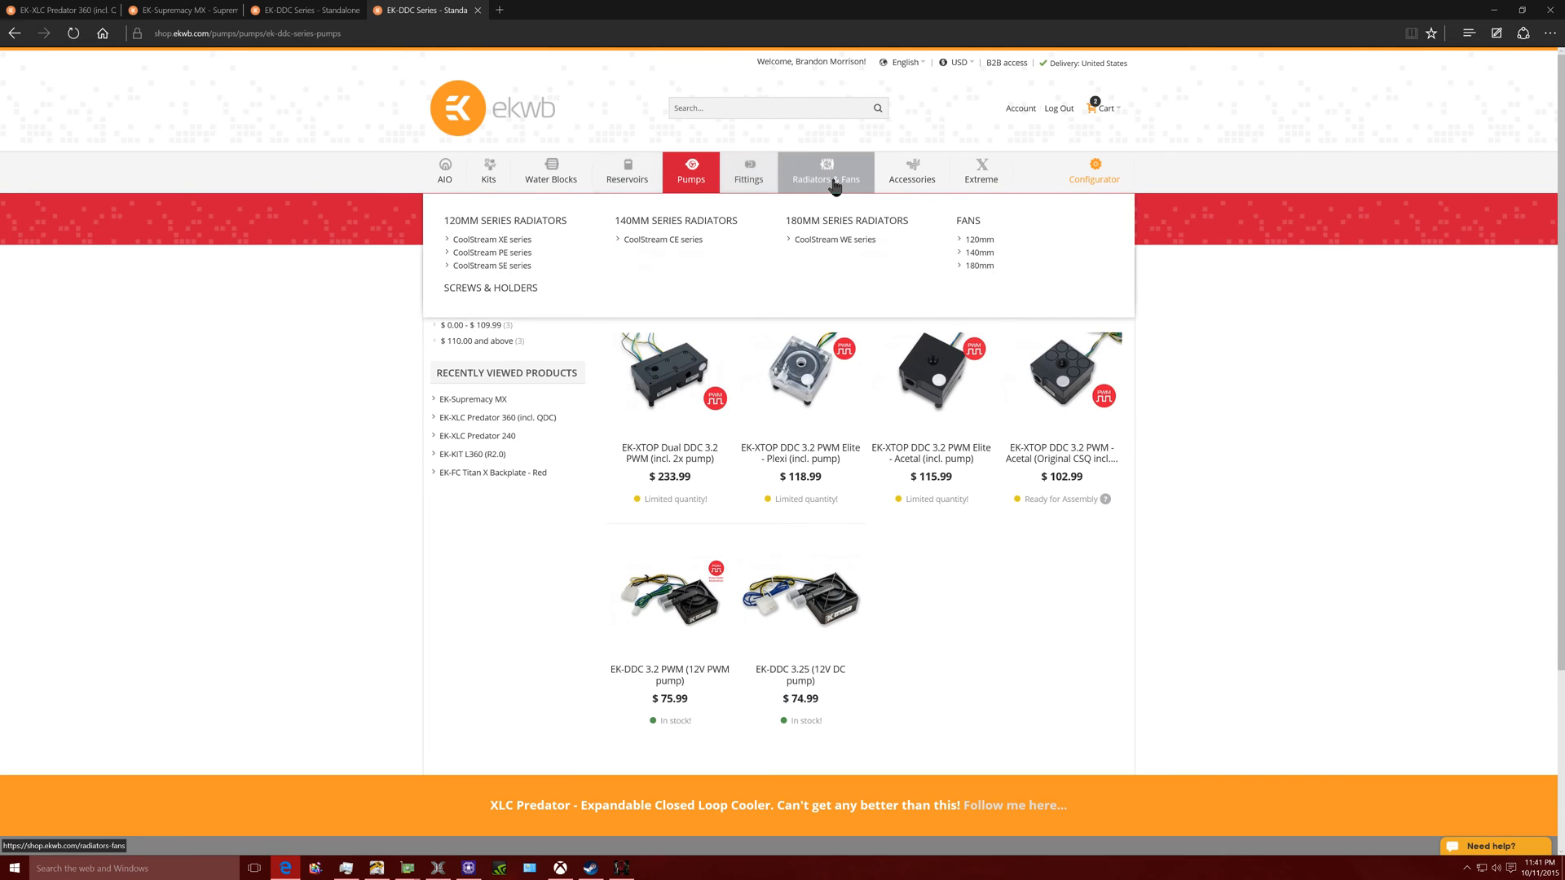
mouse_move(818, 213)
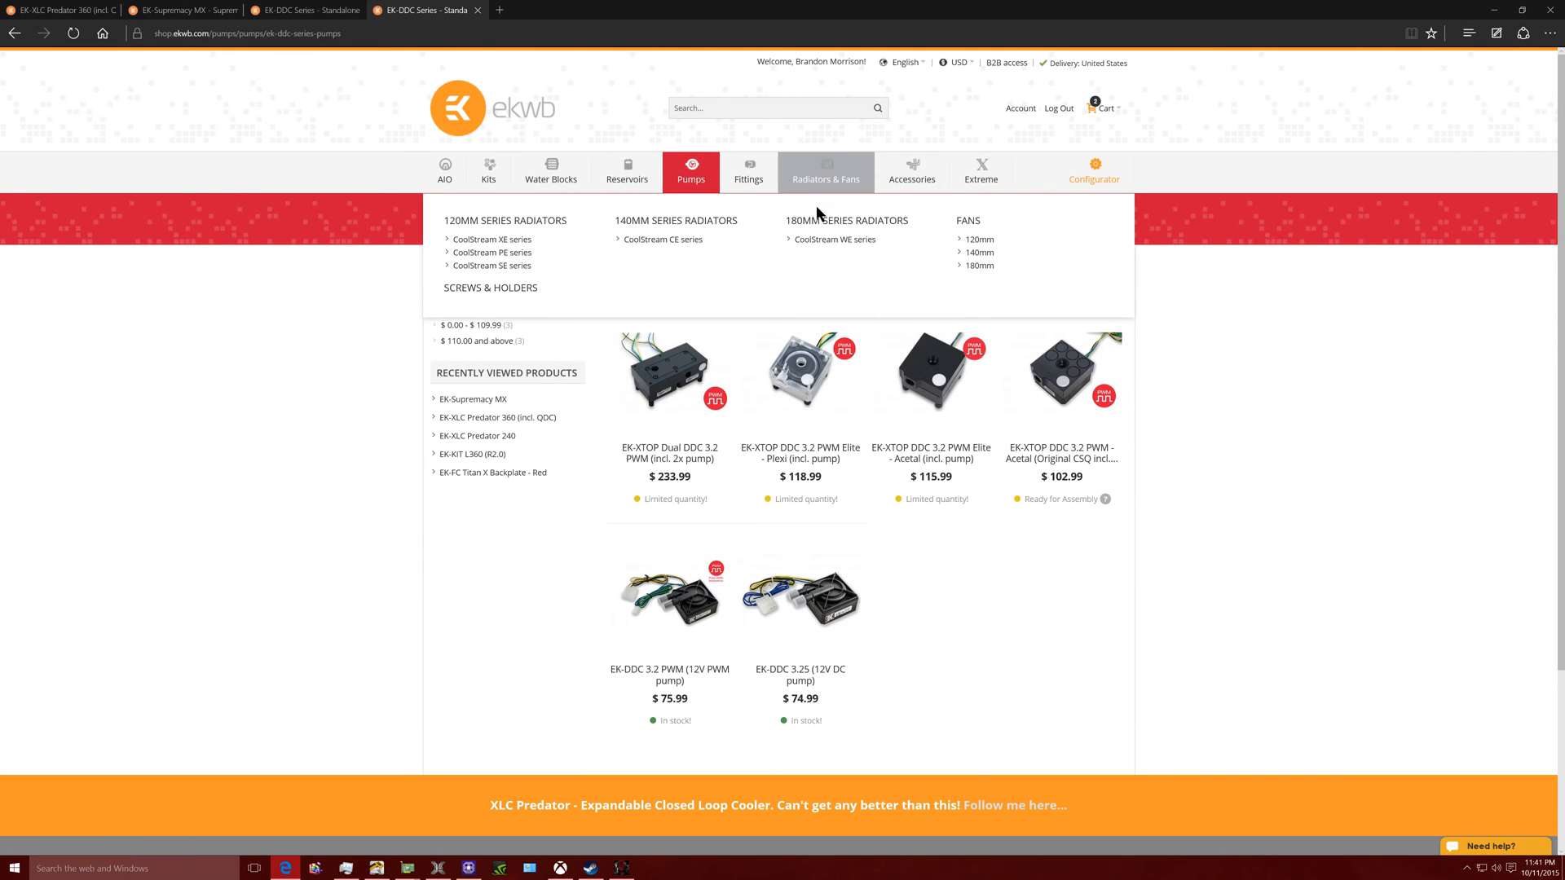
mouse_move(491, 252)
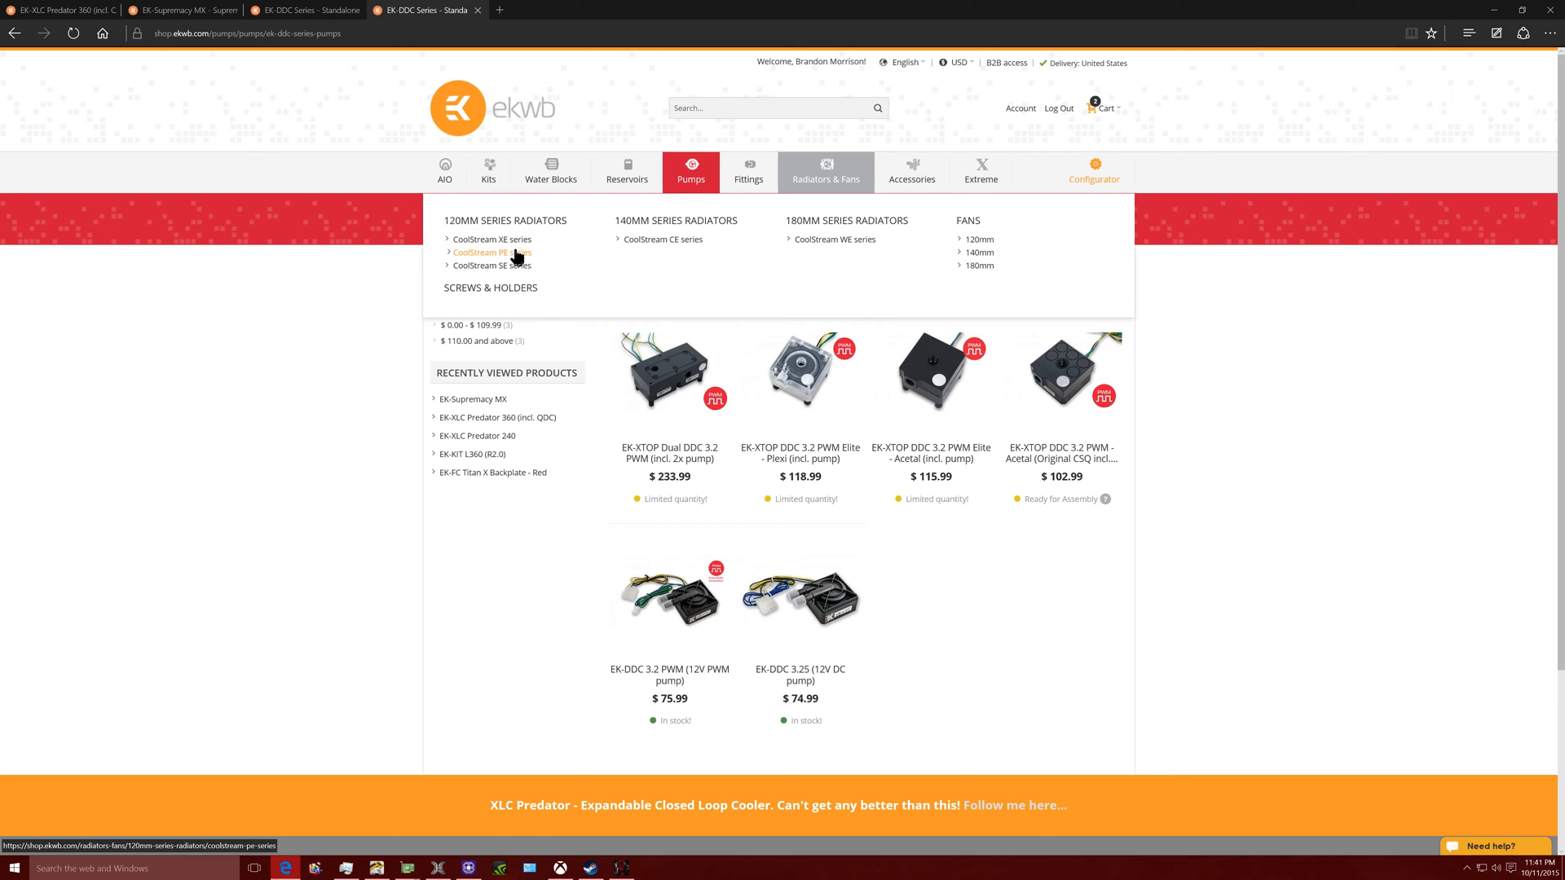
left_click(496, 417)
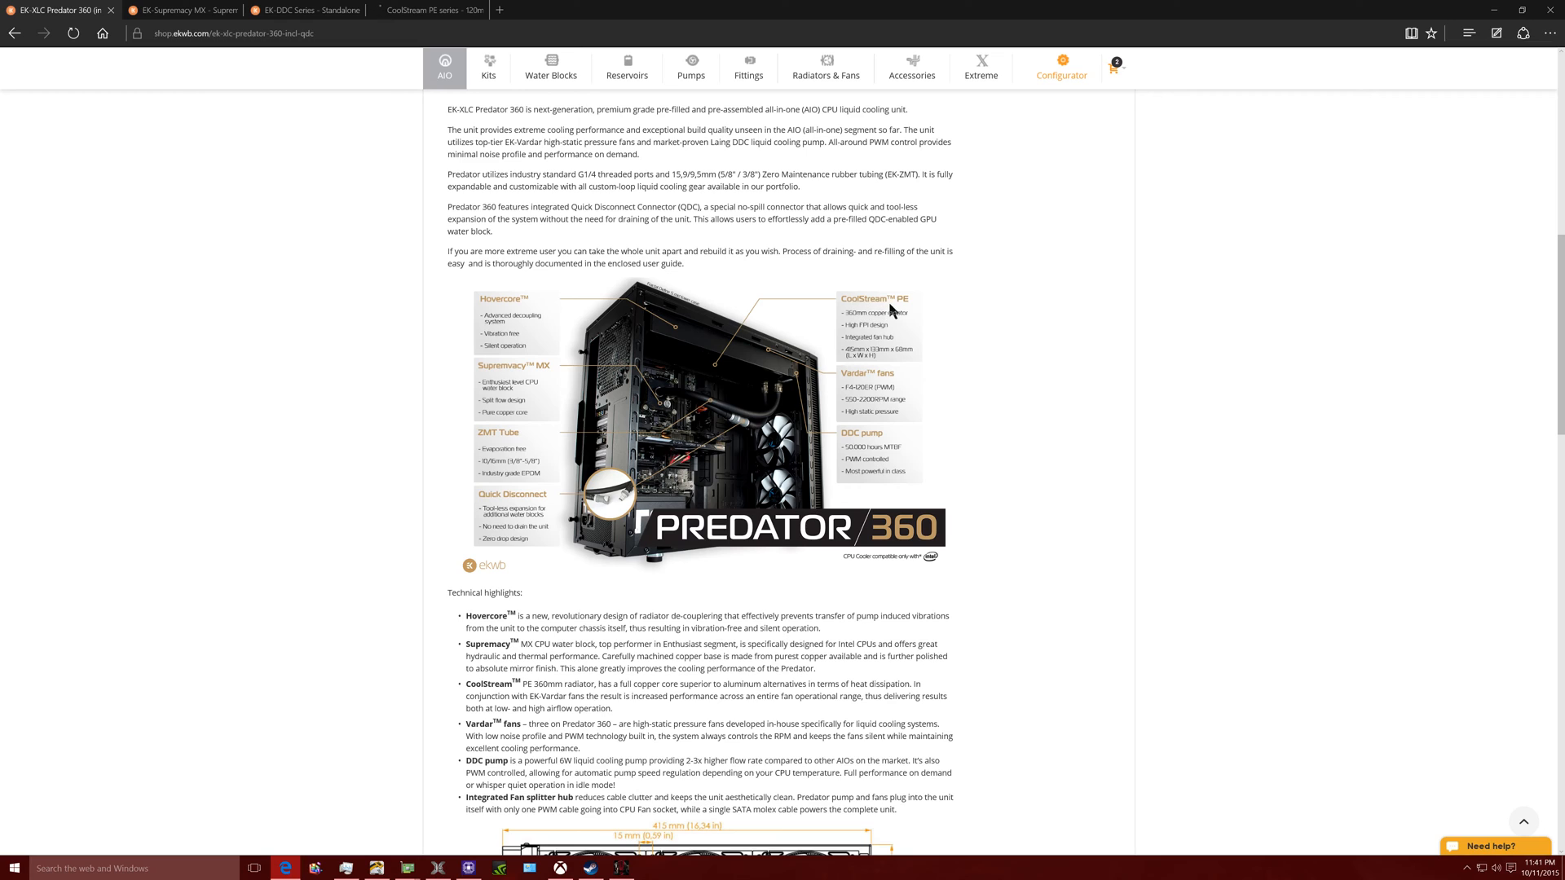
mouse_move(431, 18)
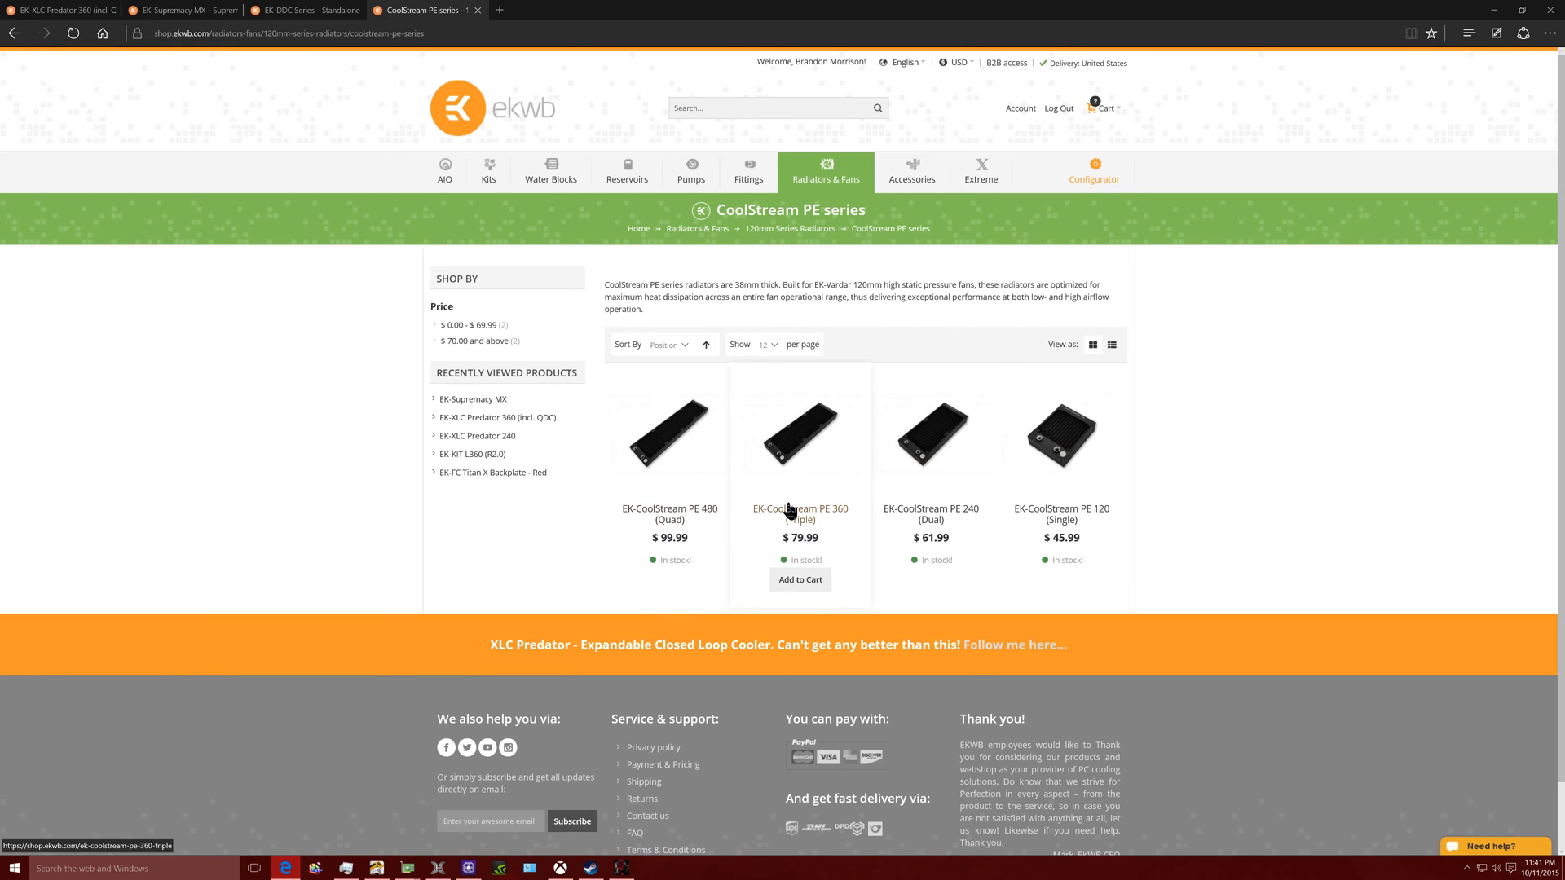
left_click(799, 508)
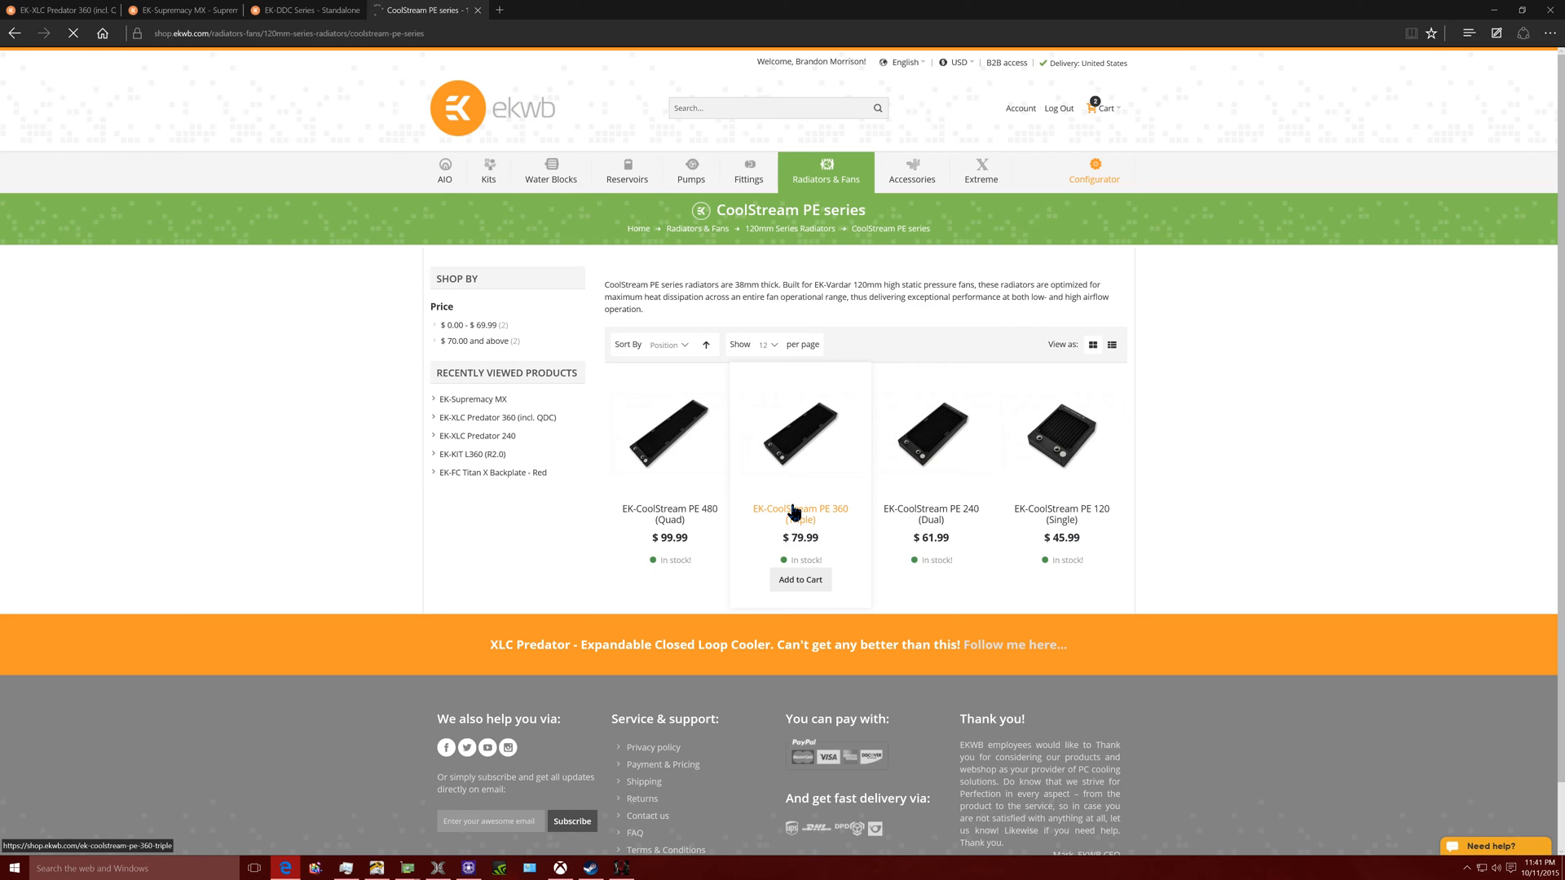
left_click(799, 514)
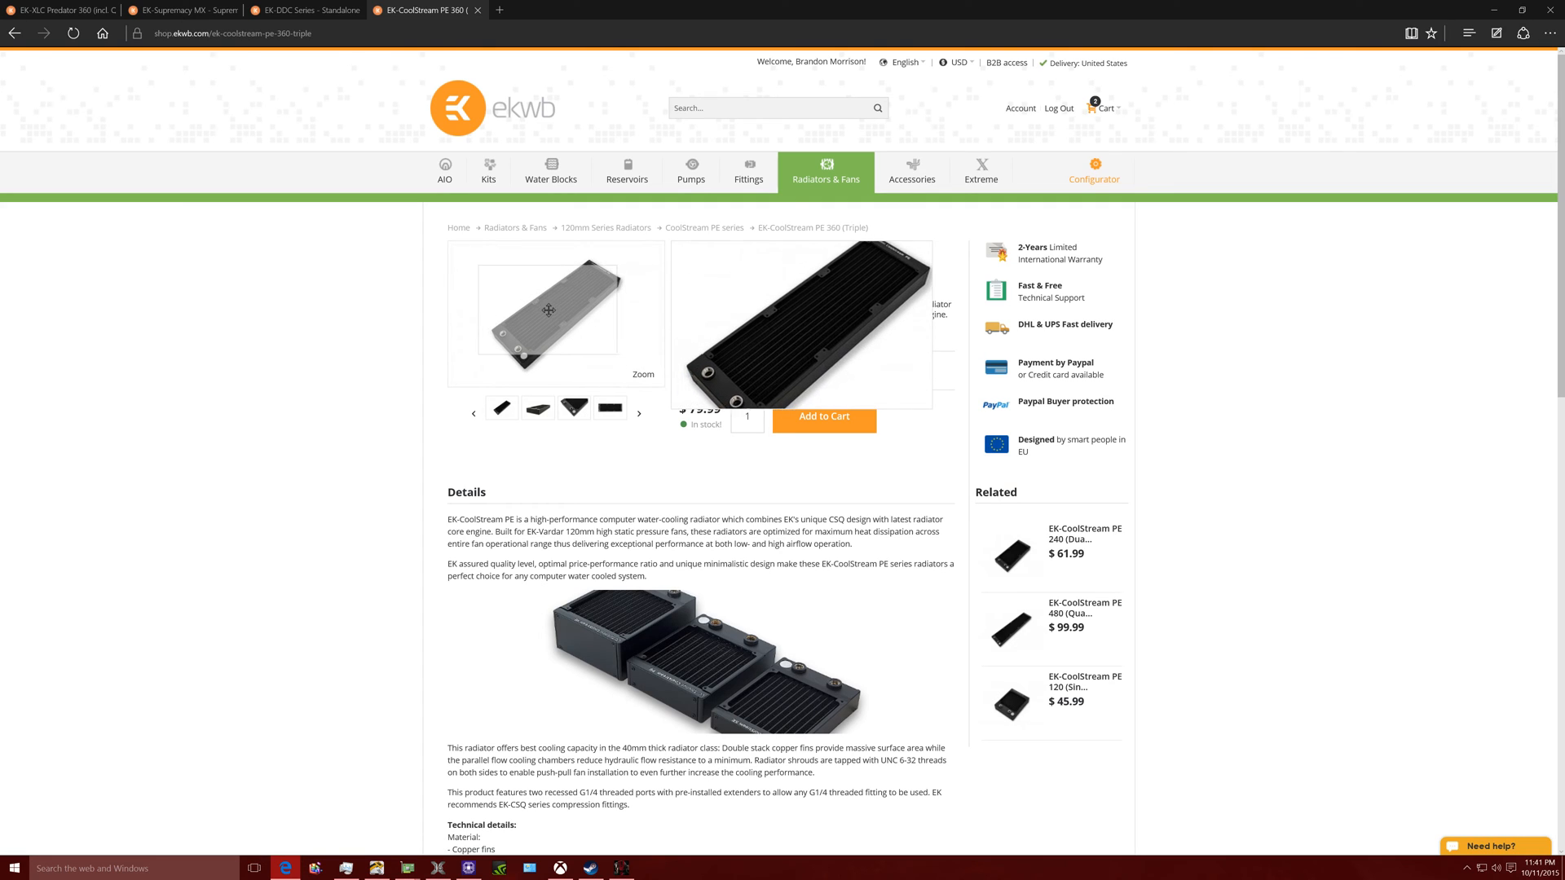
left_click(60, 9)
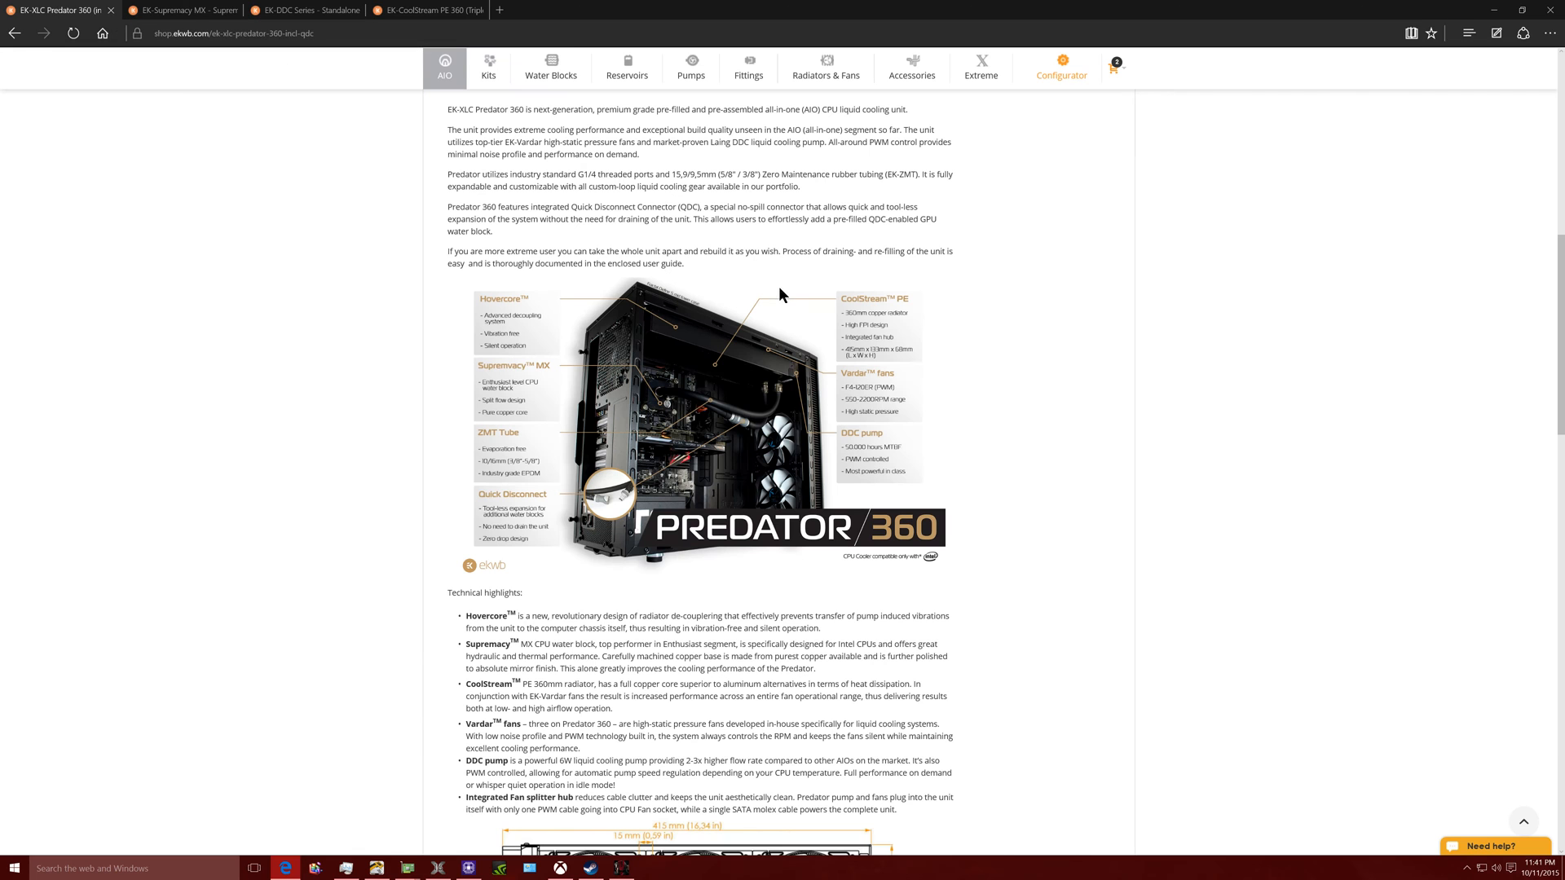
mouse_move(724, 187)
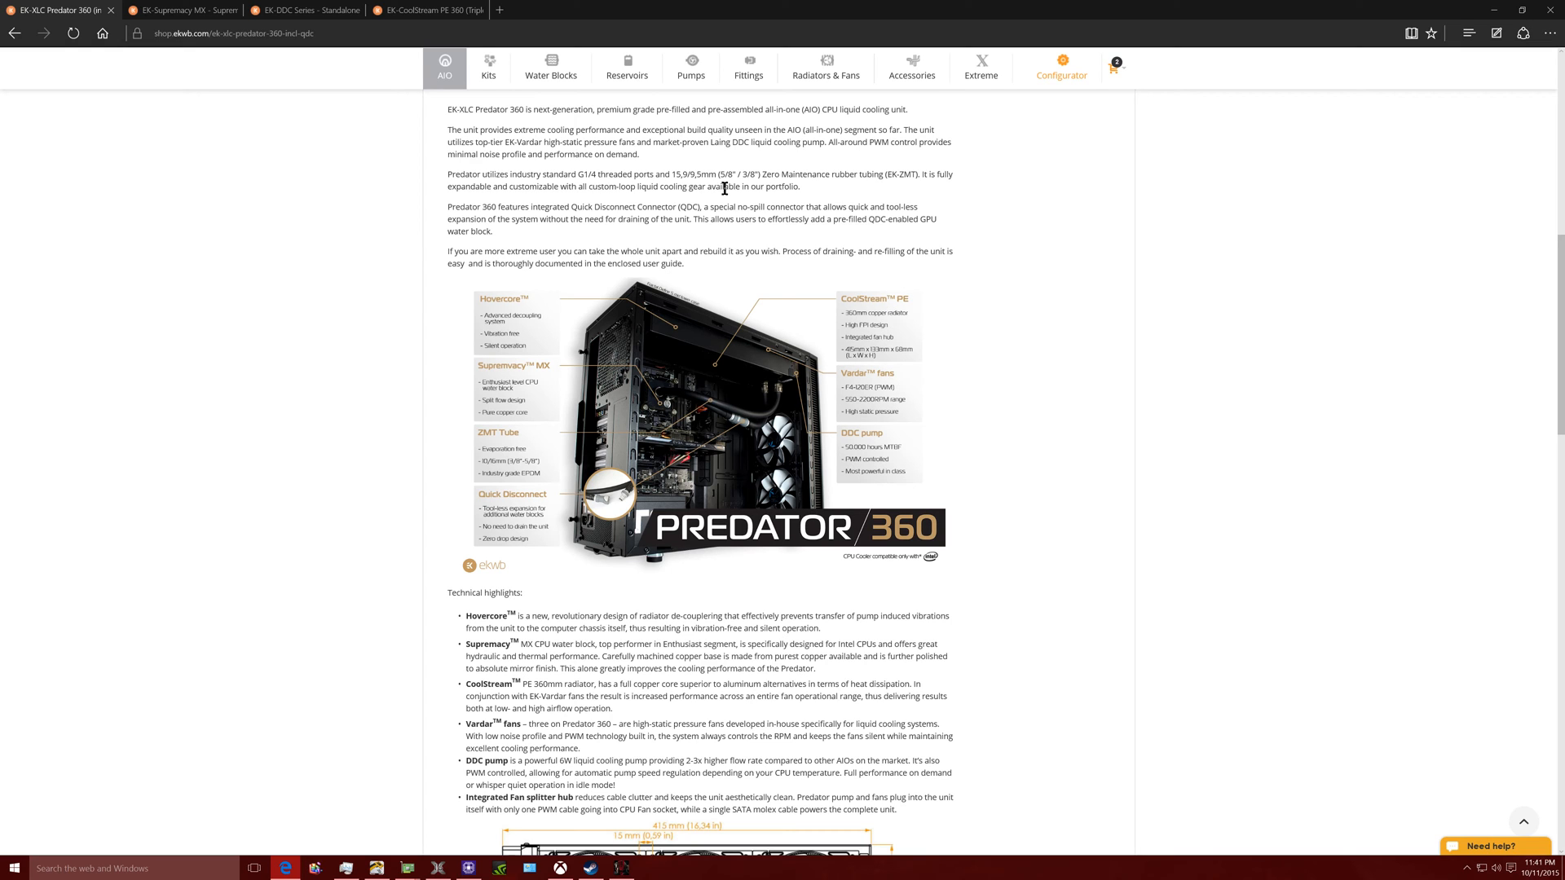
scroll("up", 3)
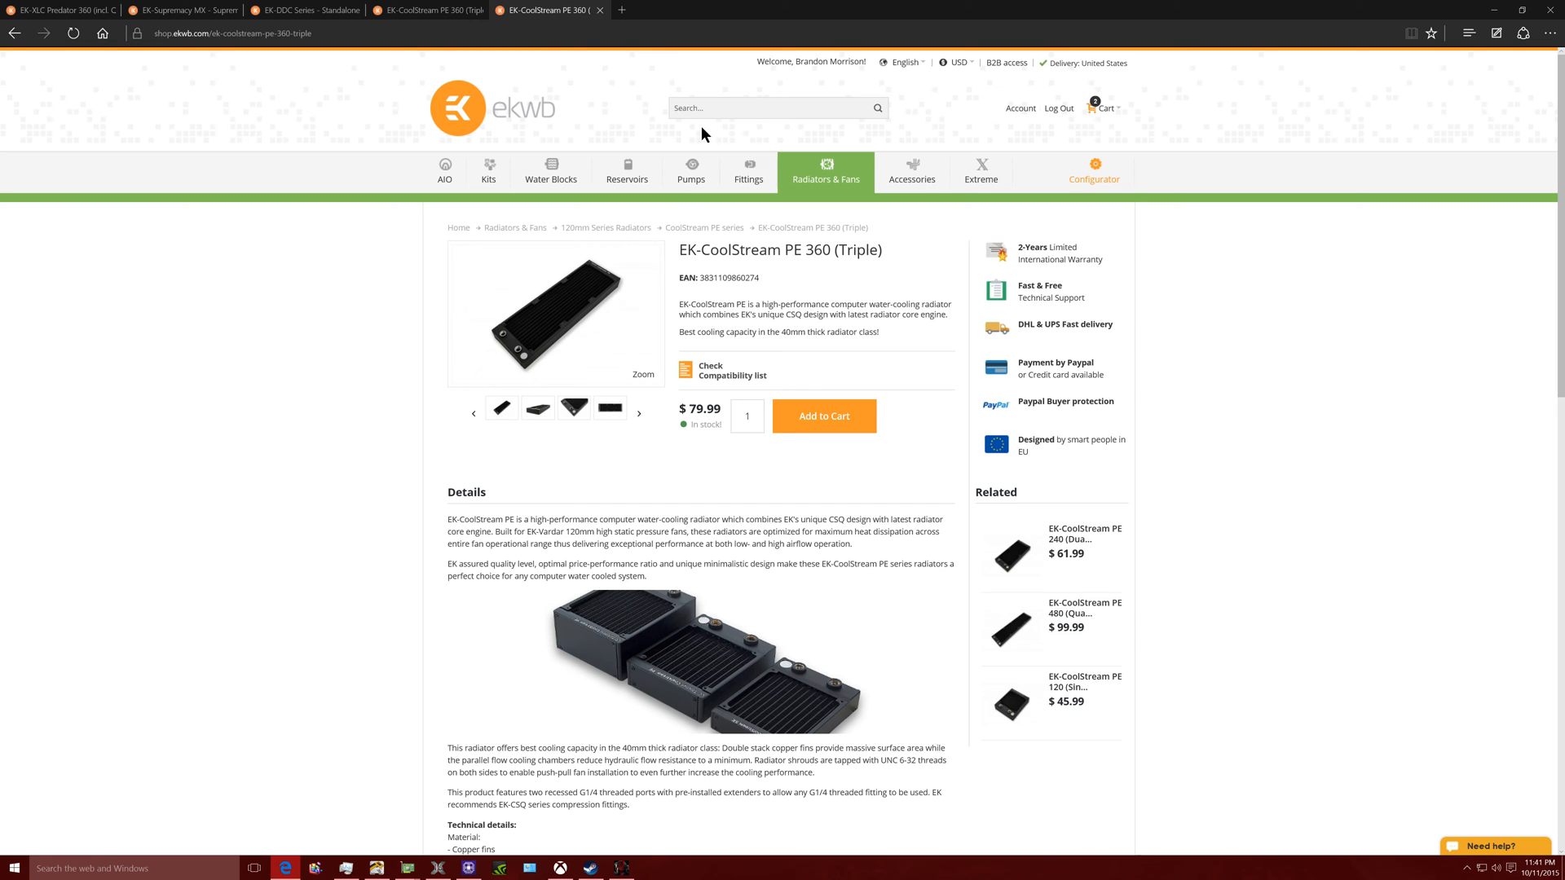
mouse_move(911, 170)
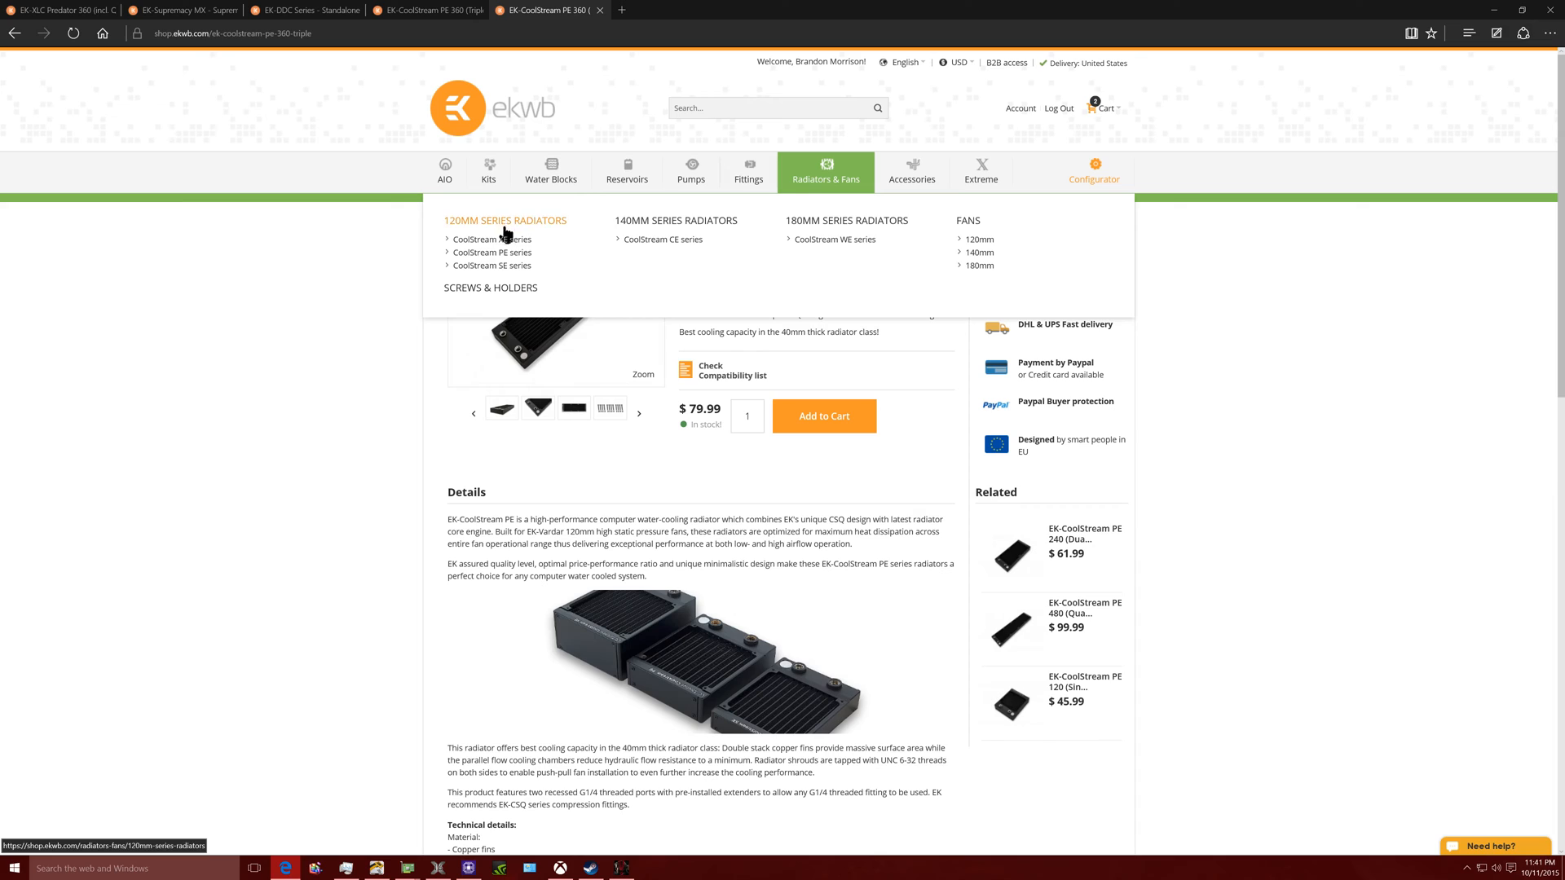
- Open the EK-Vardar F4-120 (2200rpm) fan page ($17.99) in a fifth tab, then return
left_click(979, 267)
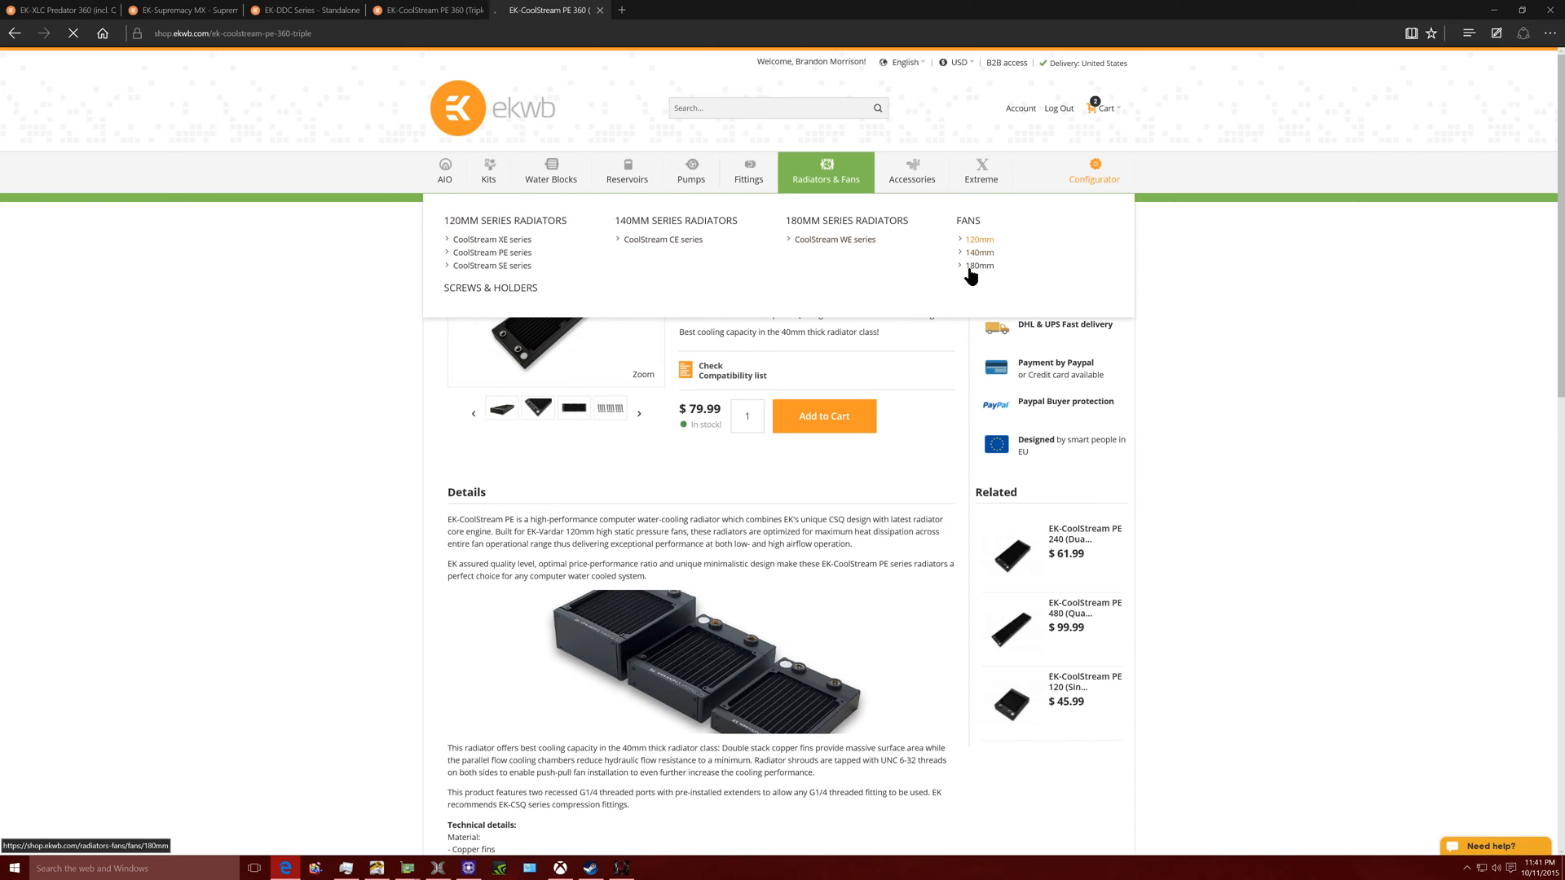
left_click(978, 240)
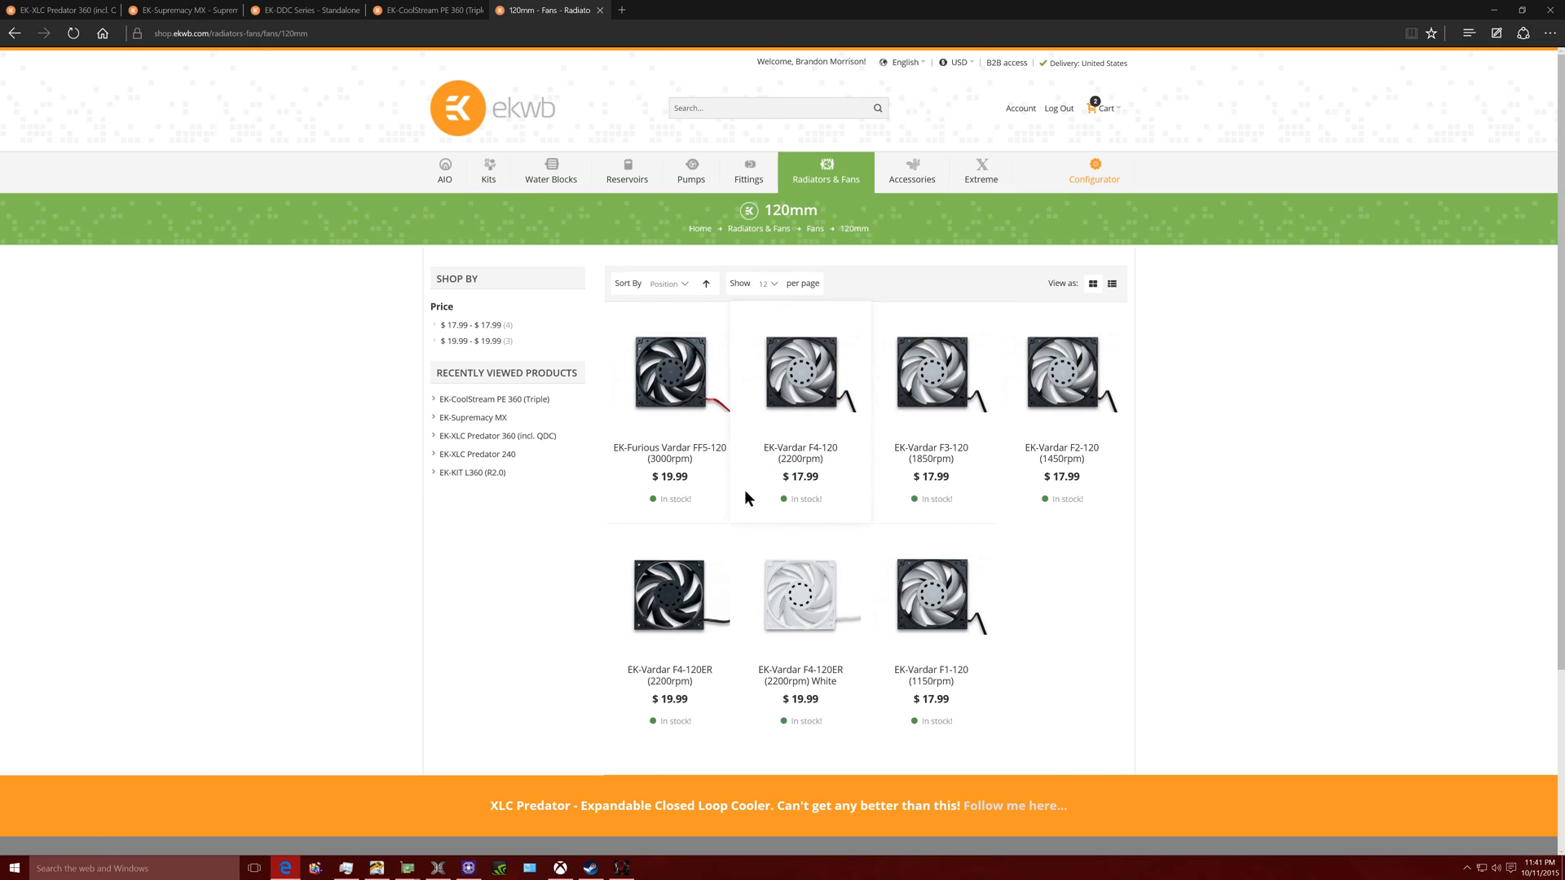
mouse_move(835, 460)
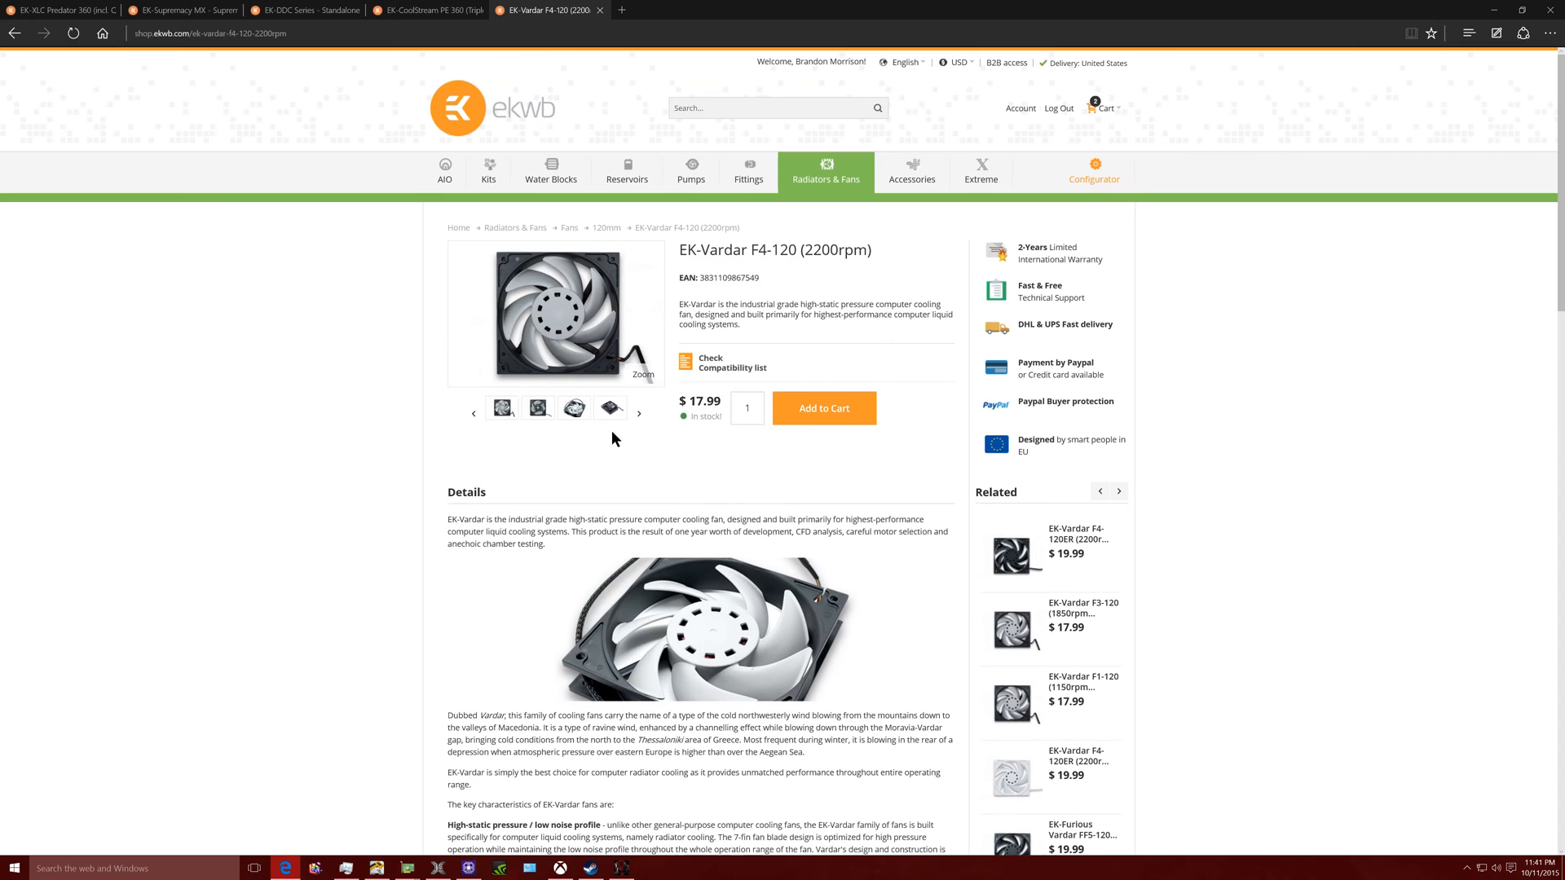
left_click(60, 10)
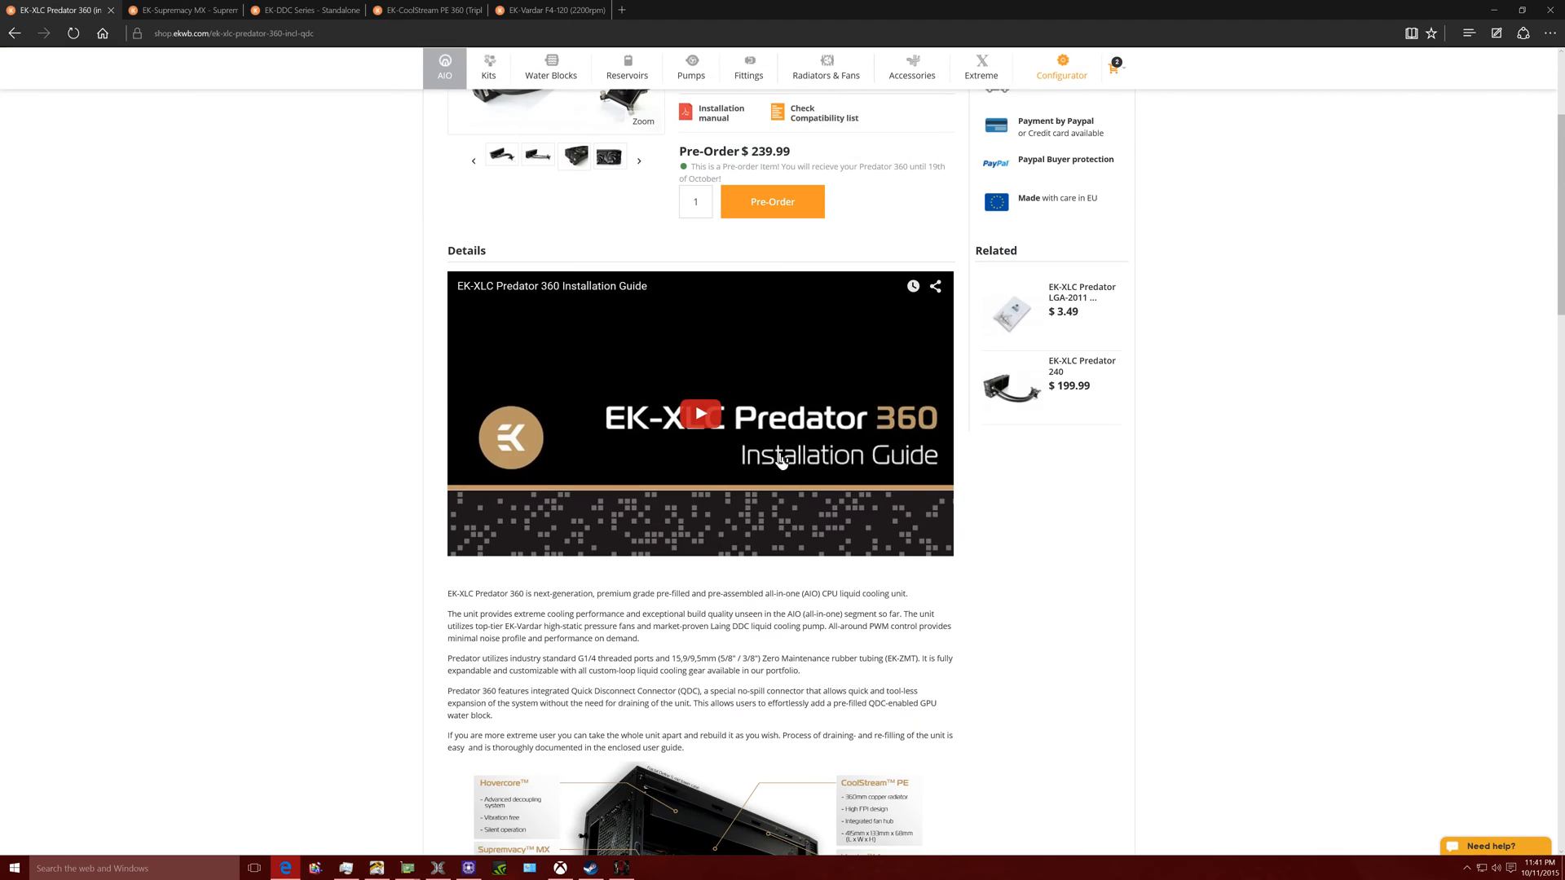
mouse_move(726, 437)
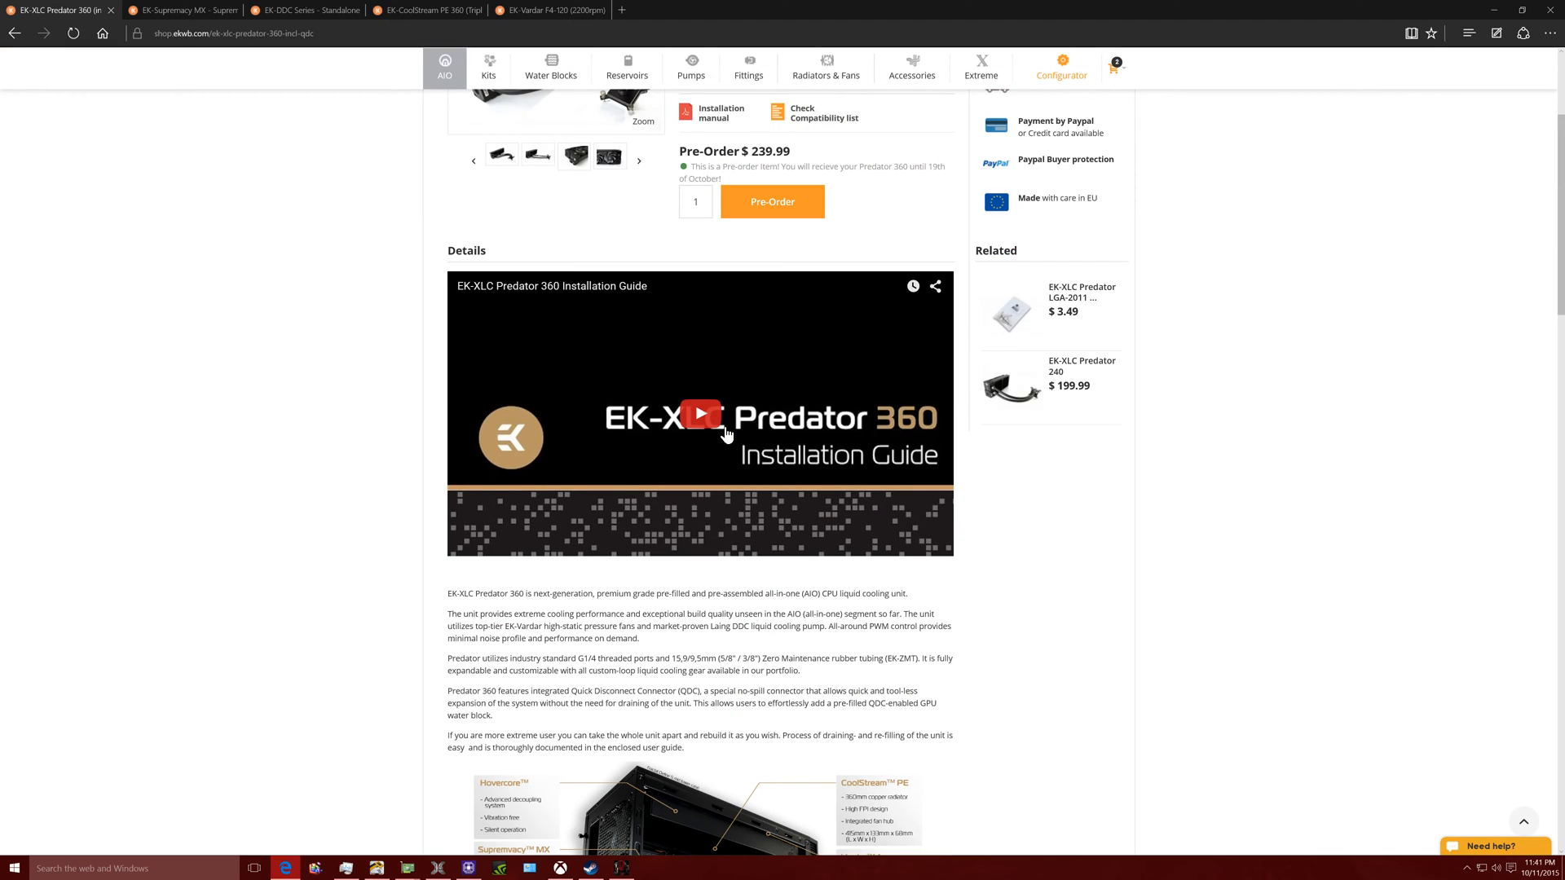
- Scroll past the installation video to the Predator 360 description and component diagram
scroll("down", 3)
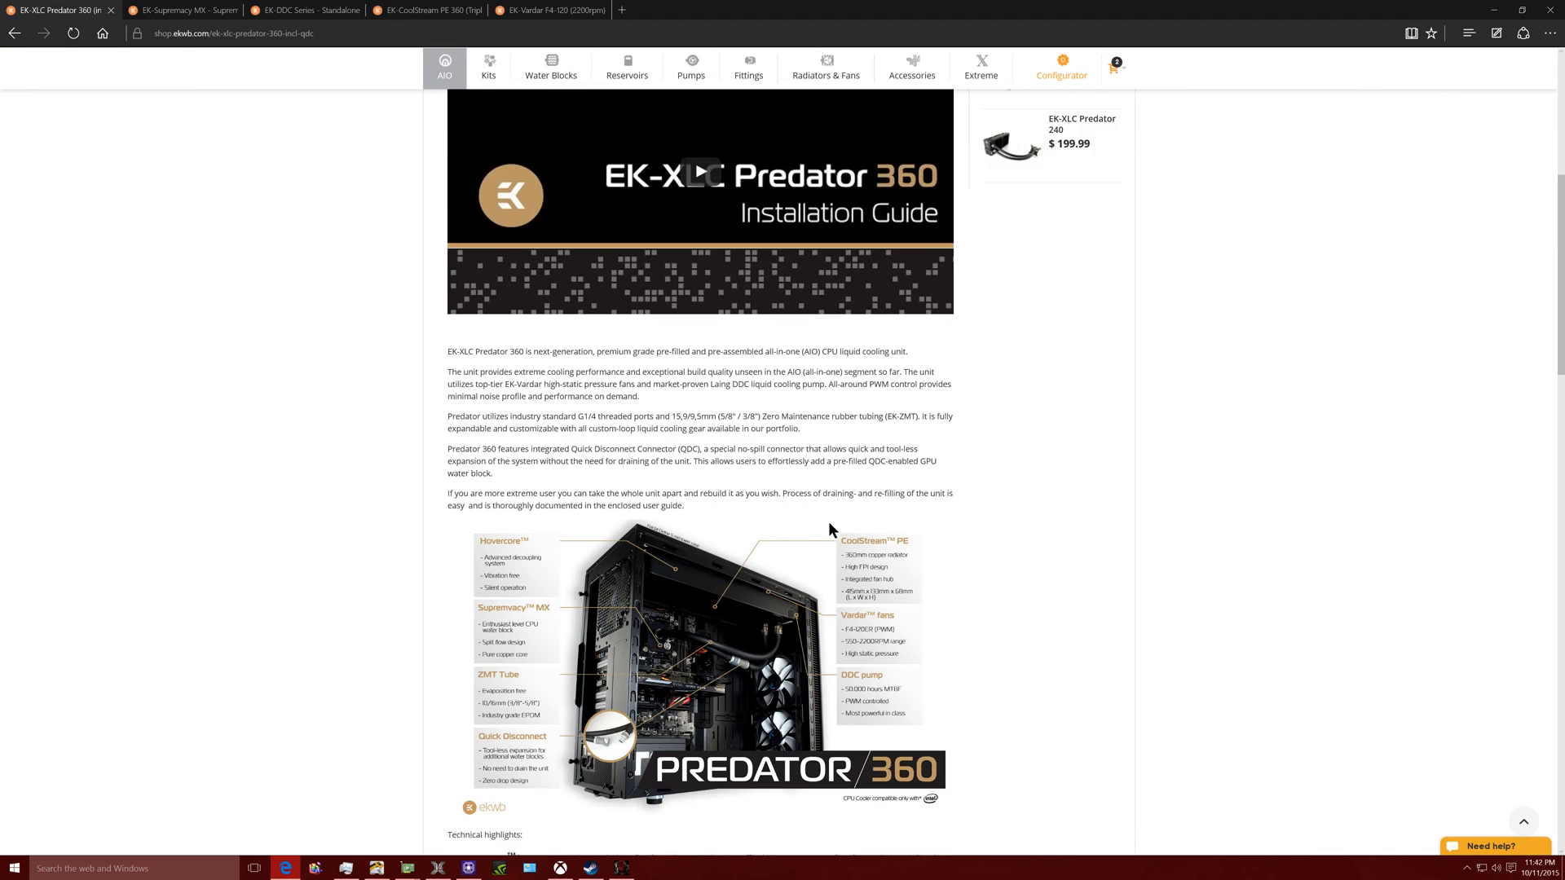
mouse_move(894, 619)
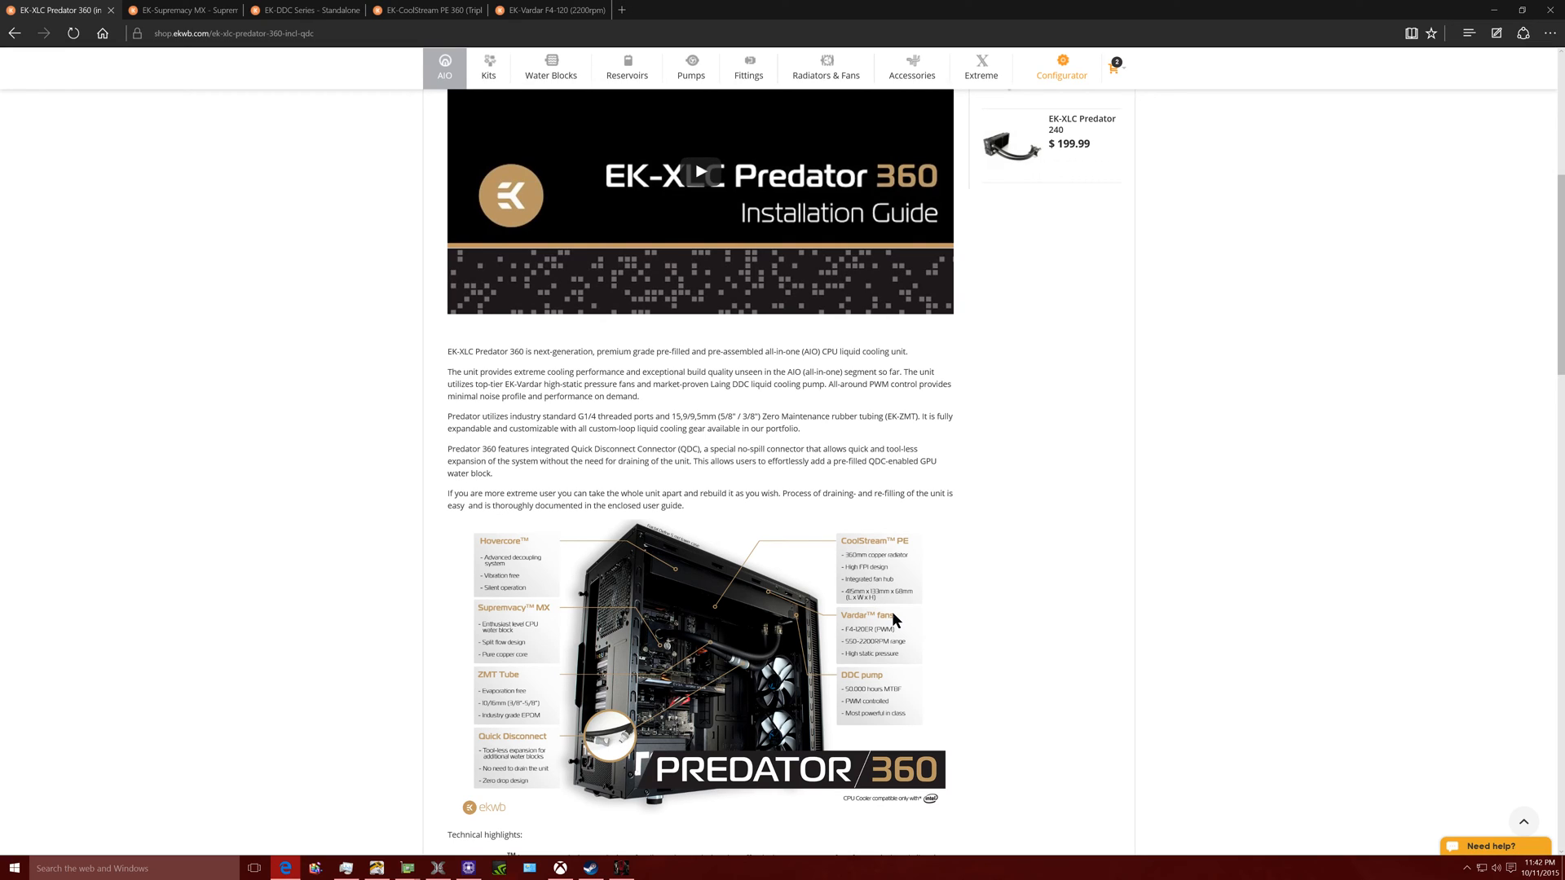
mouse_move(875, 610)
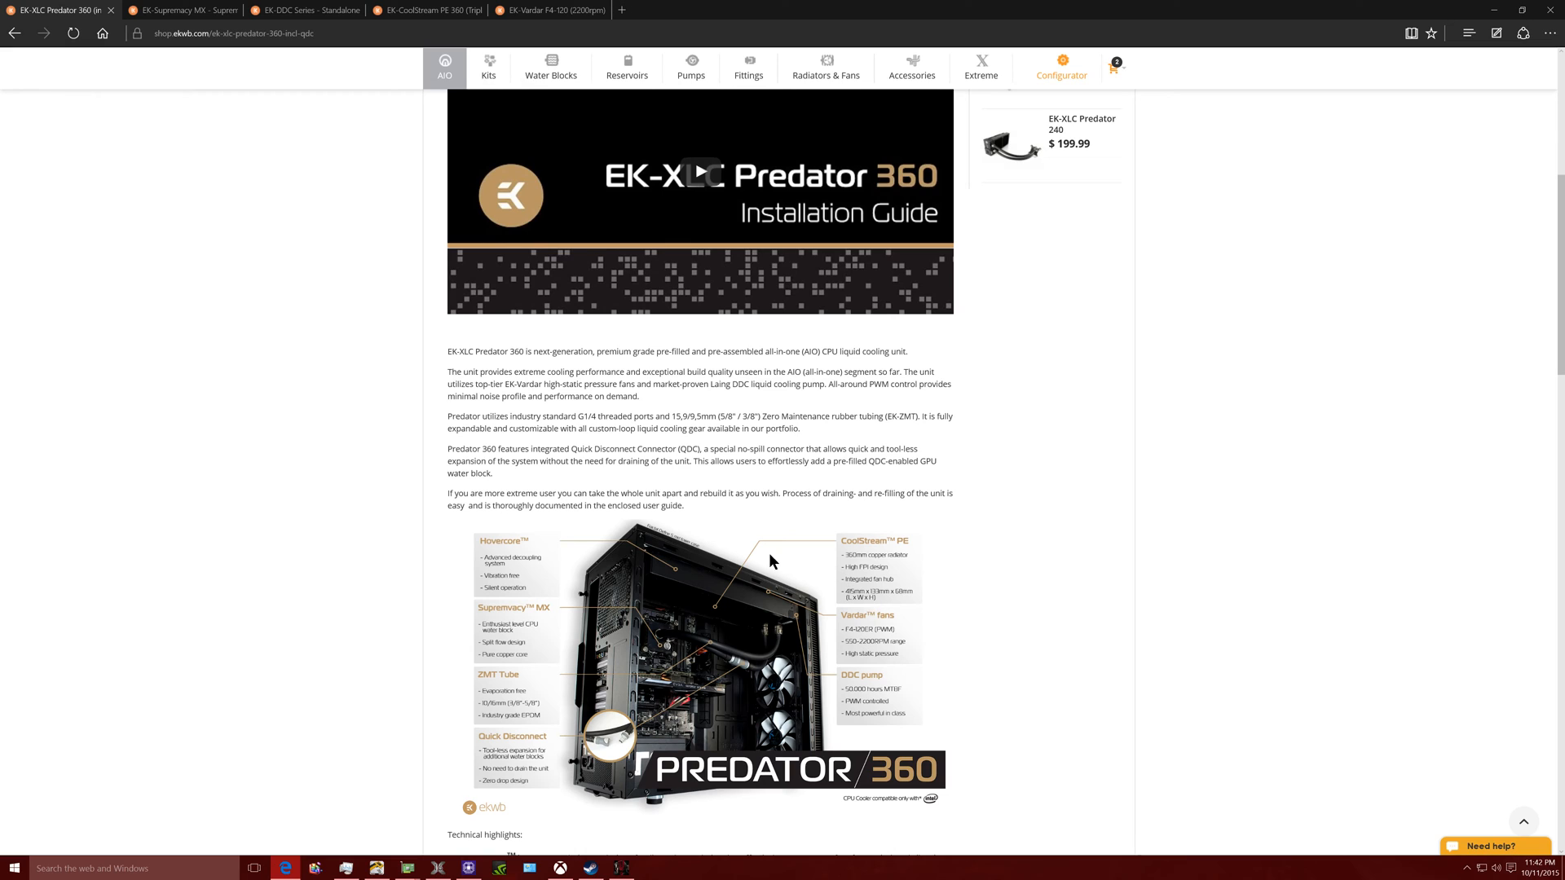
scroll("down", 3)
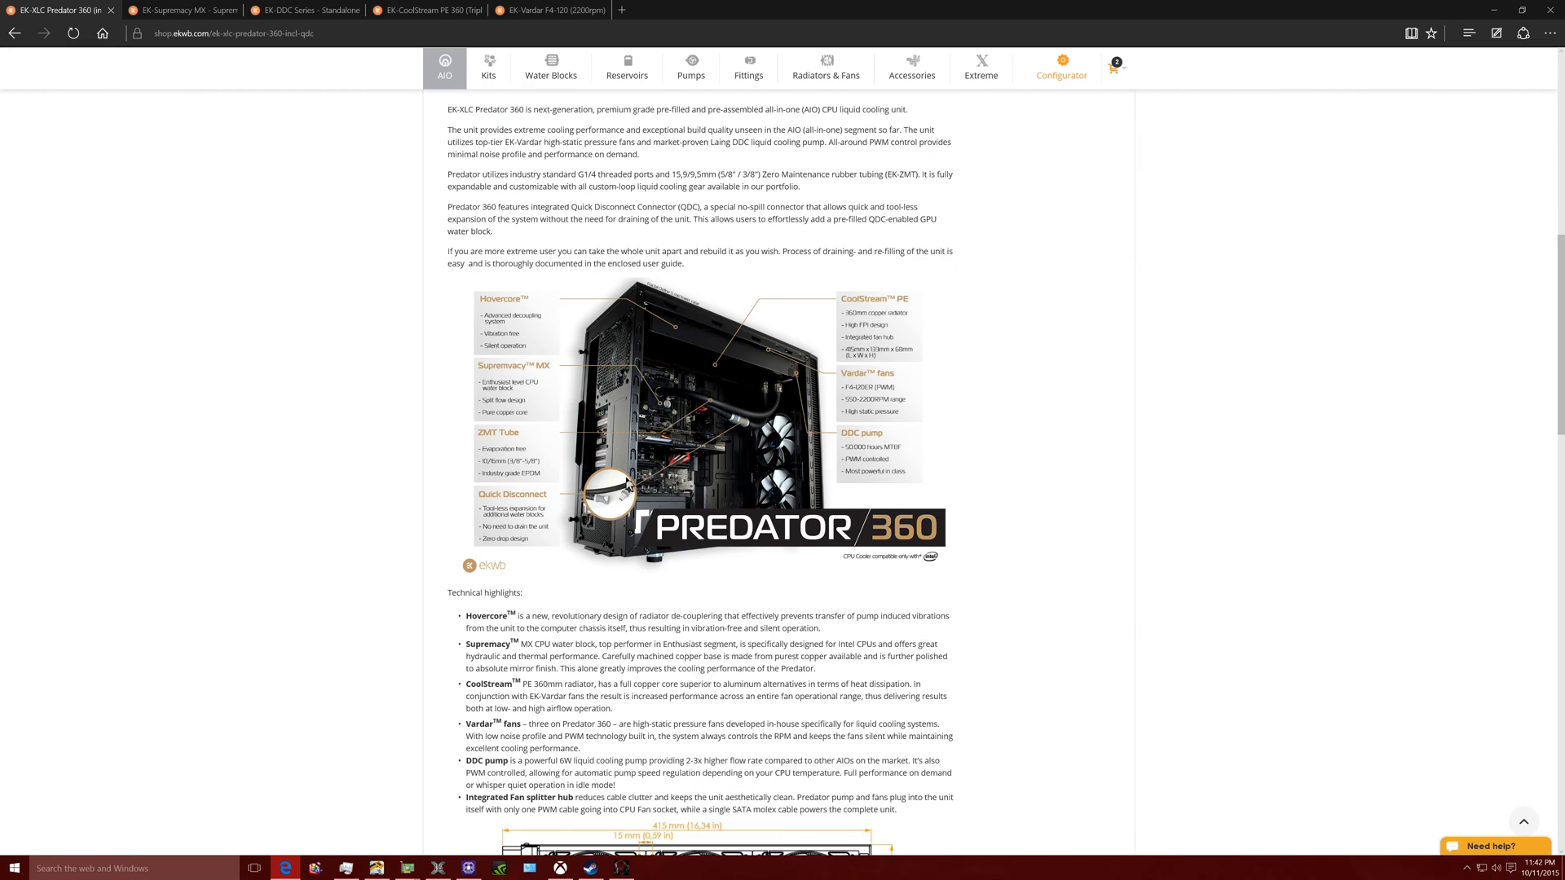
scroll("up", 3)
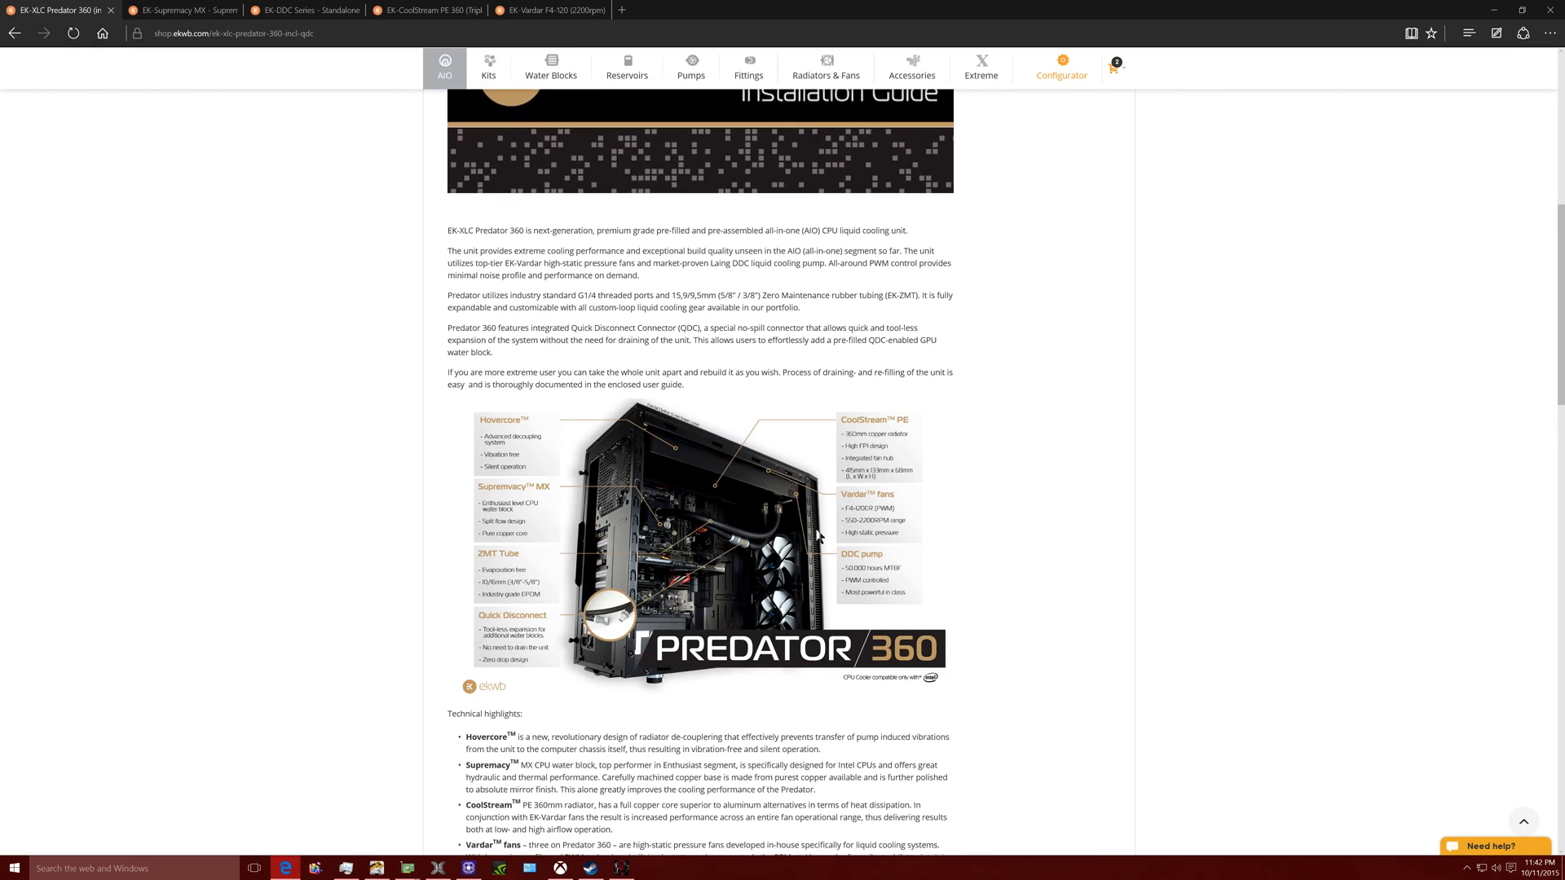
scroll("up", 3)
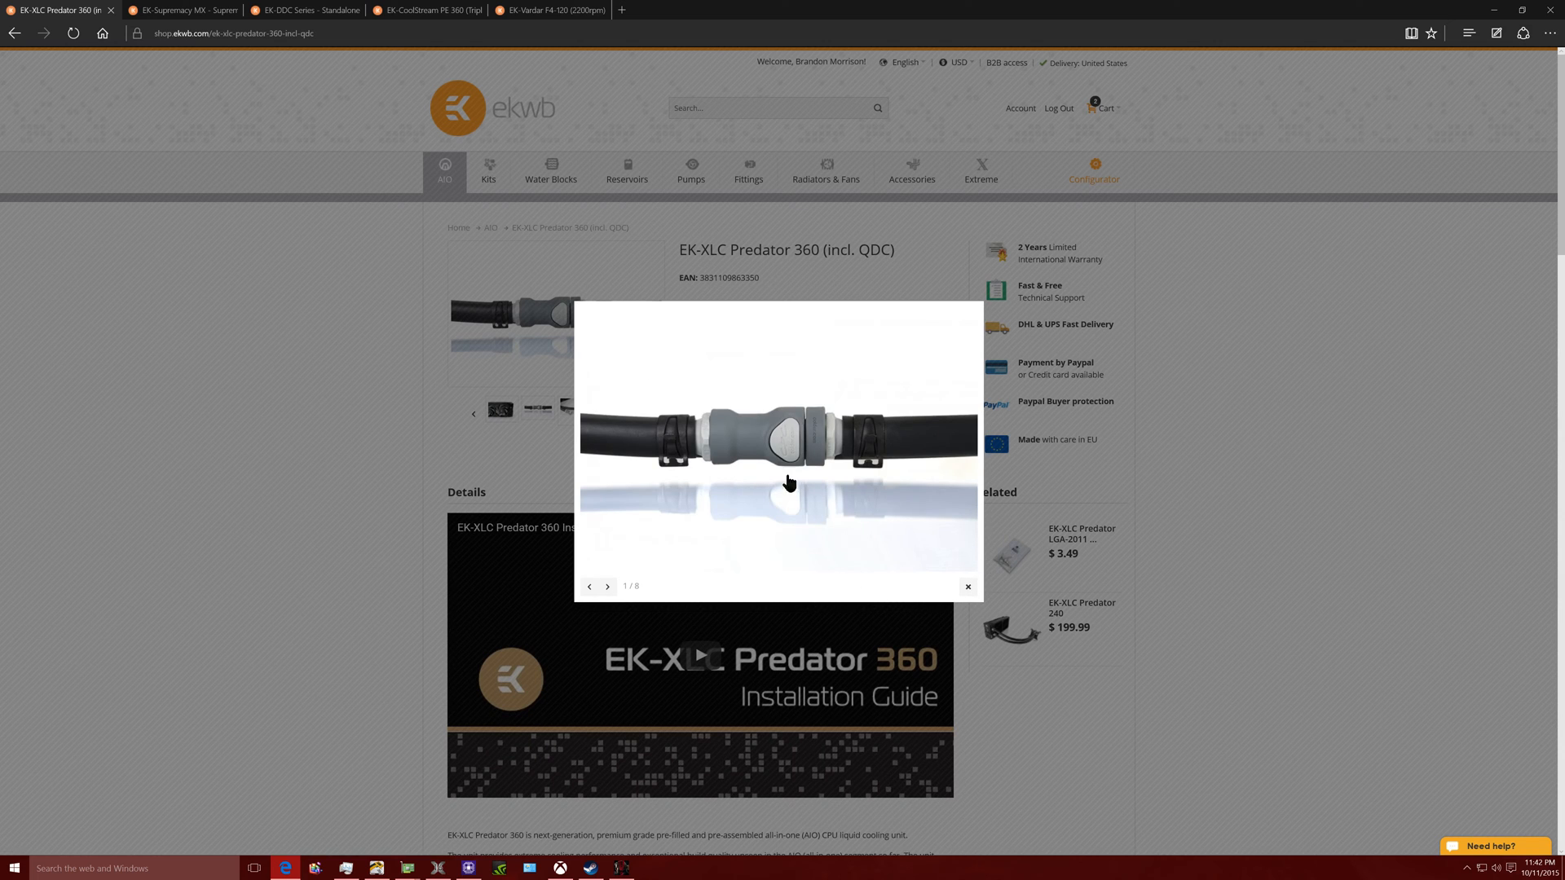
mouse_move(873, 488)
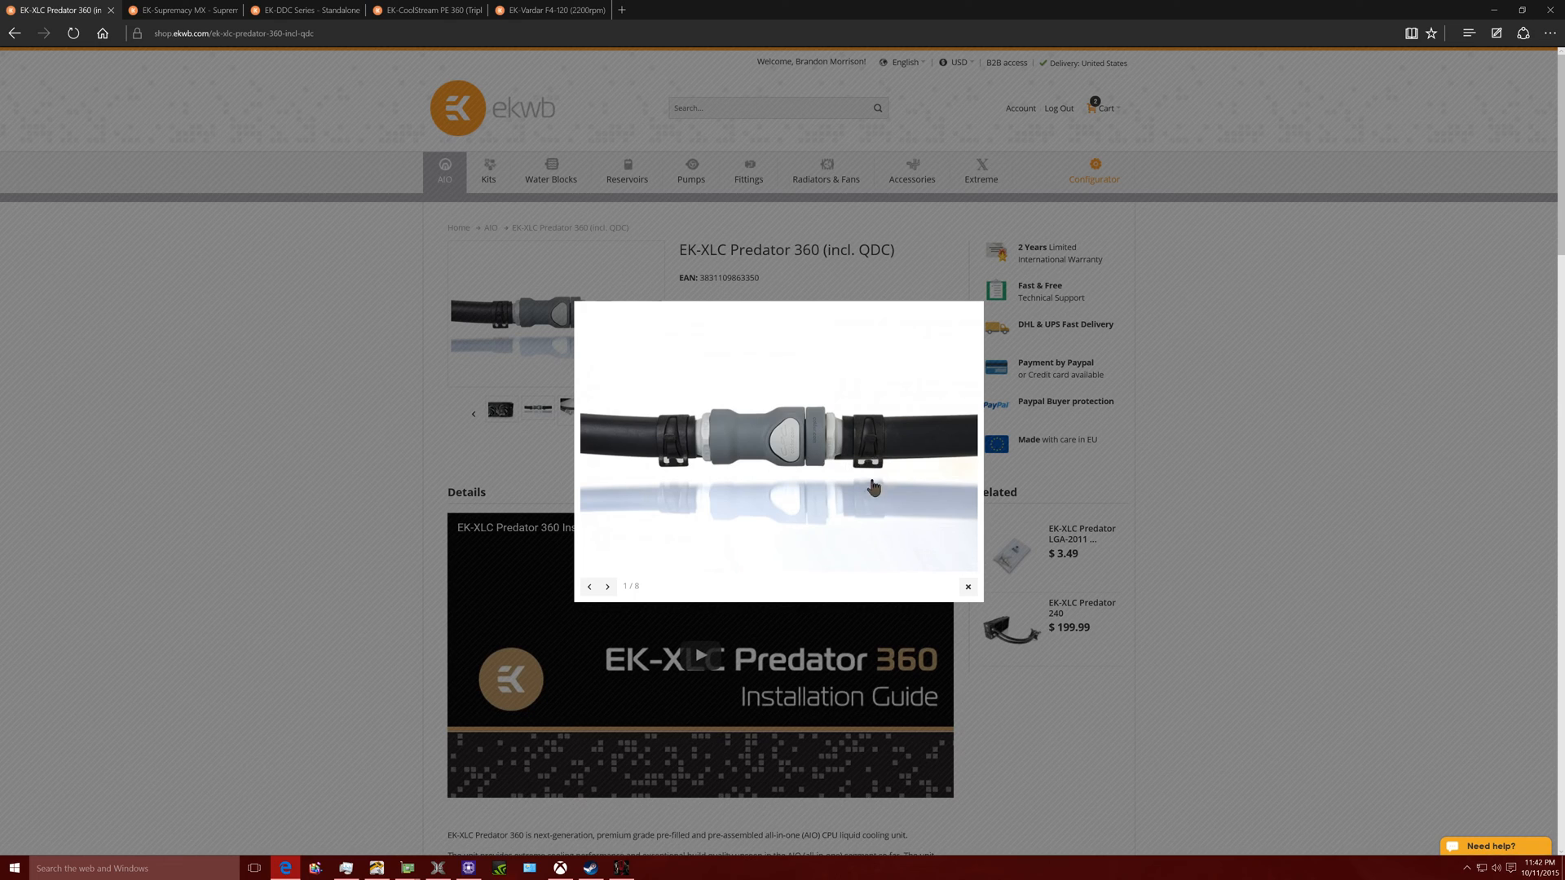
mouse_move(747, 498)
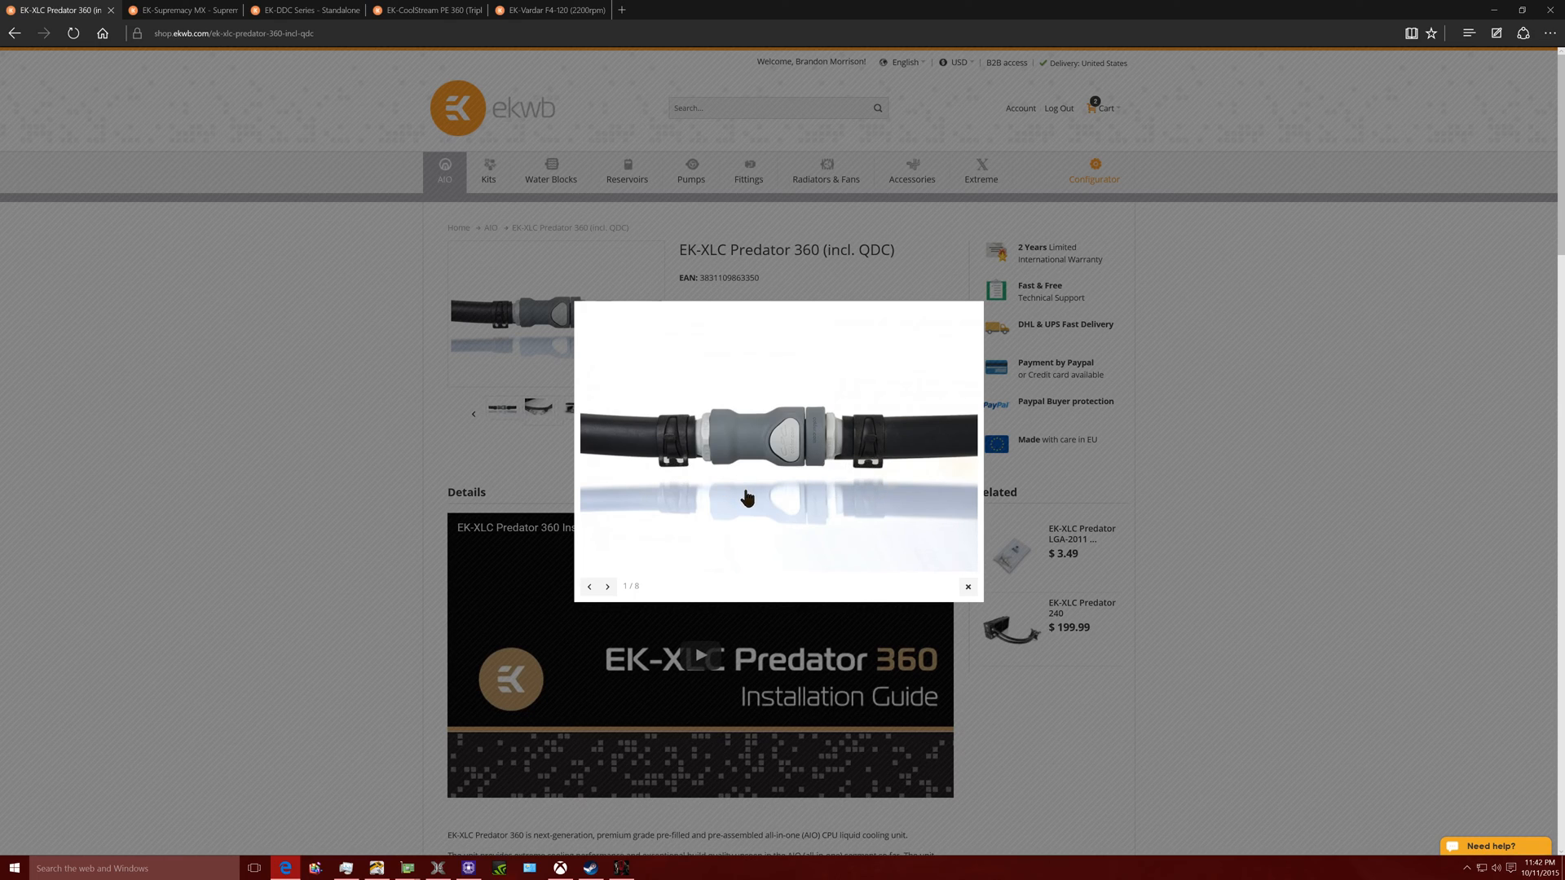
- View the separated quick-disconnect fitting photo in the lightbox, then close it
left_click(966, 587)
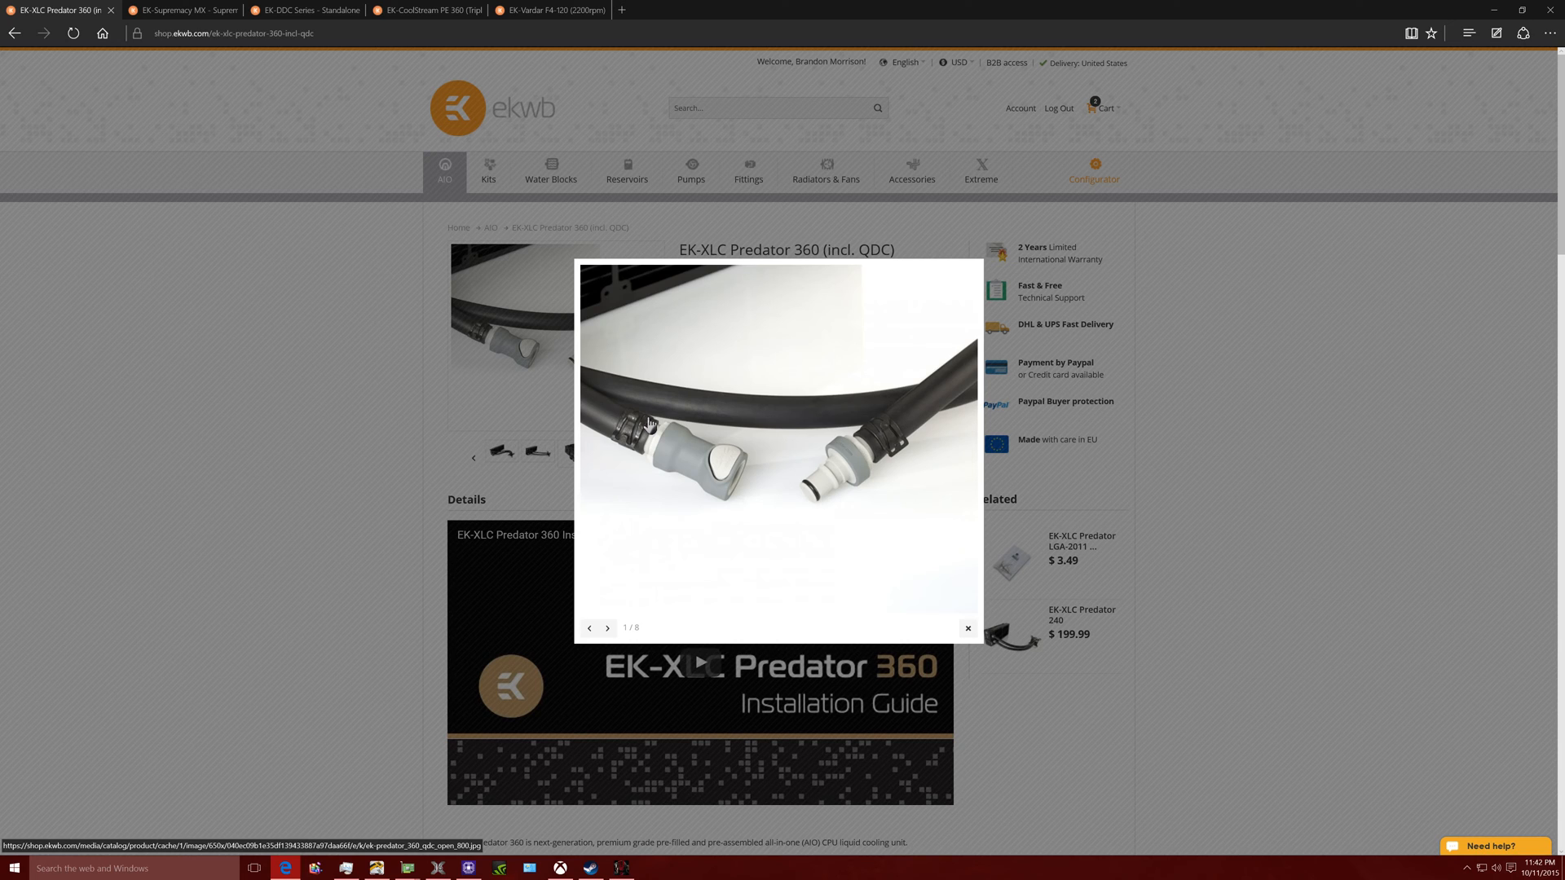
left_click(966, 628)
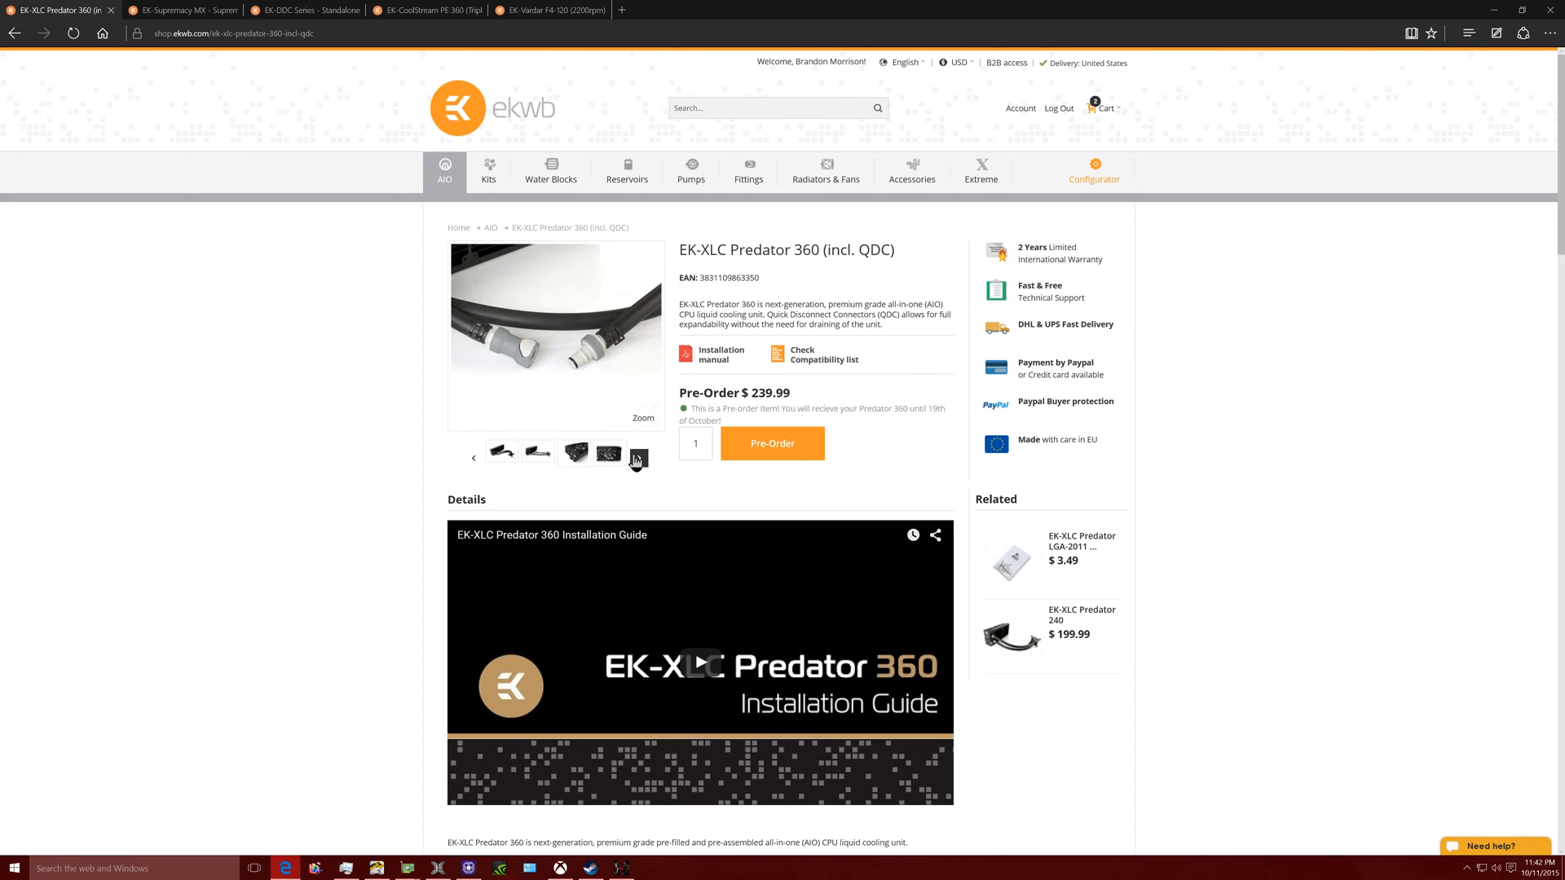
- Scroll the specifications and back up to highlight the QDC-enabled GPU water block sentence
scroll("down", 3)
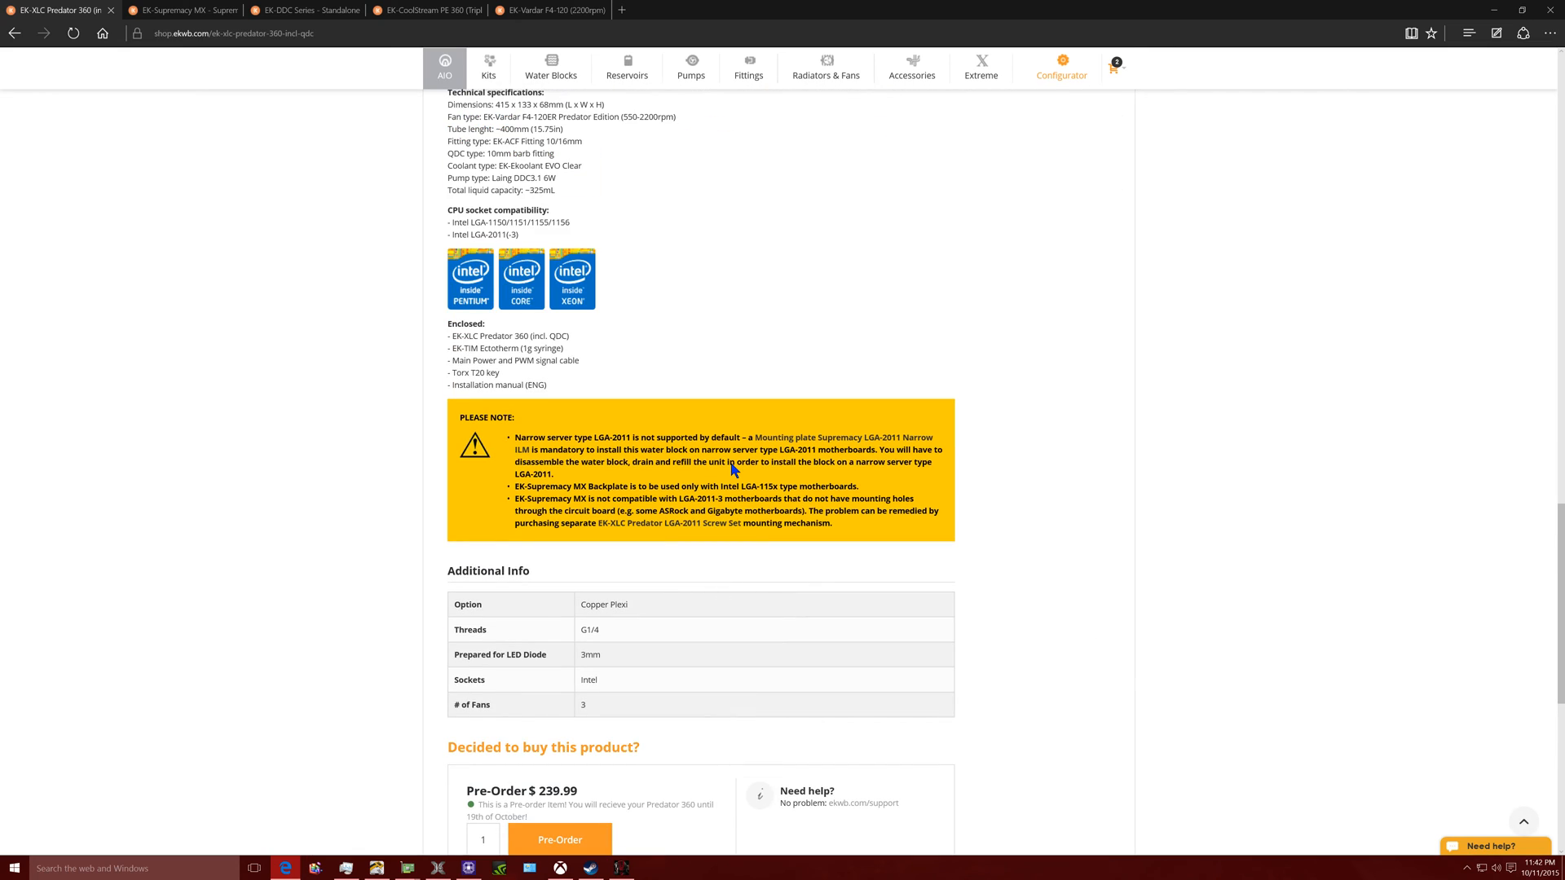
scroll("up", 3)
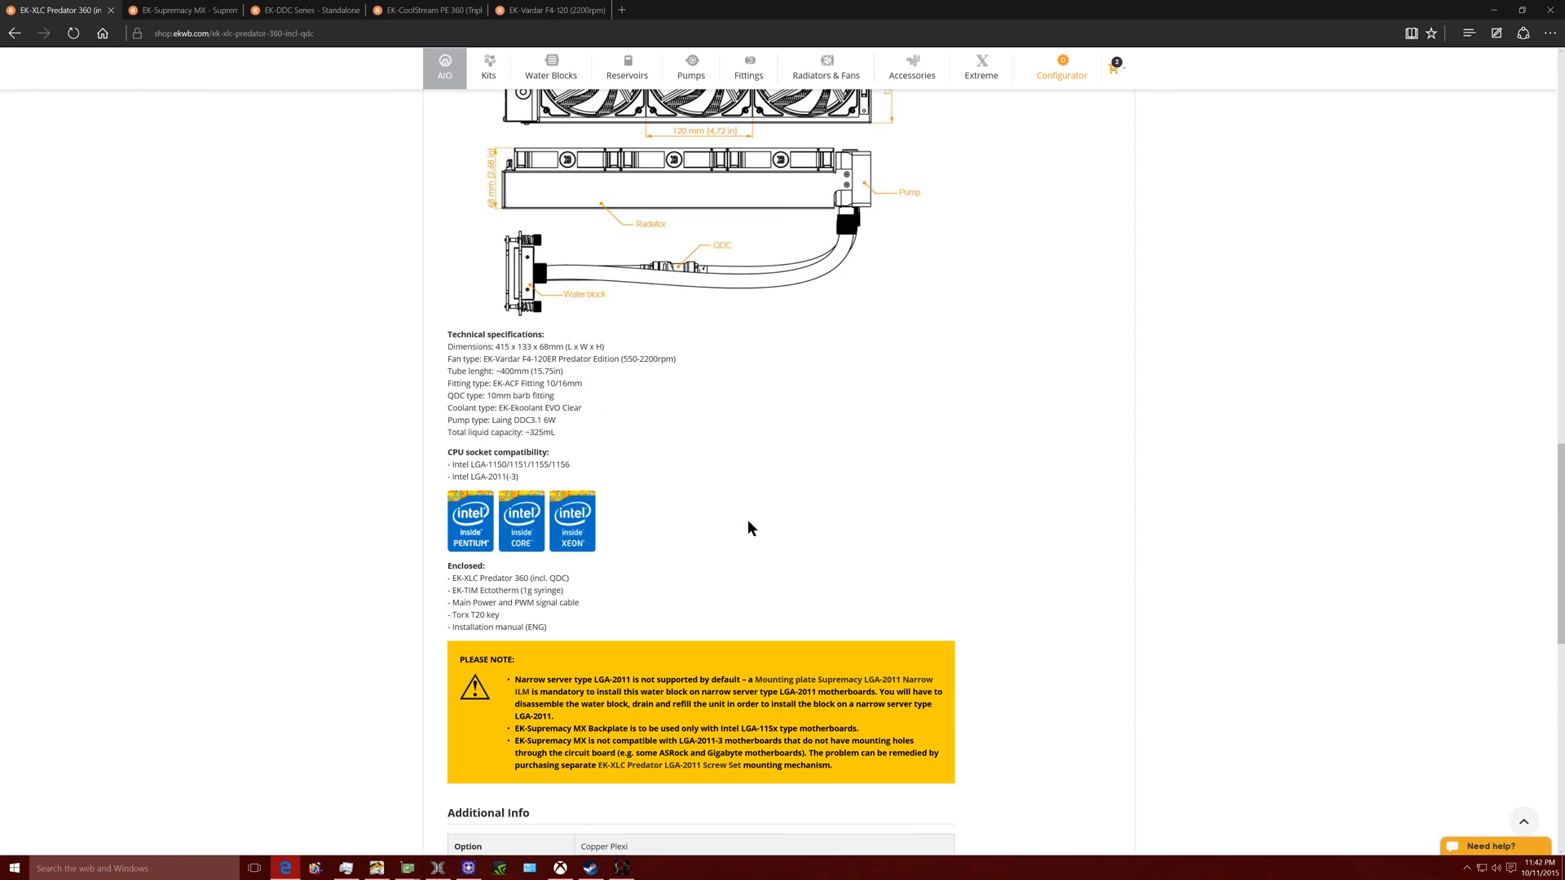
scroll("up", 3)
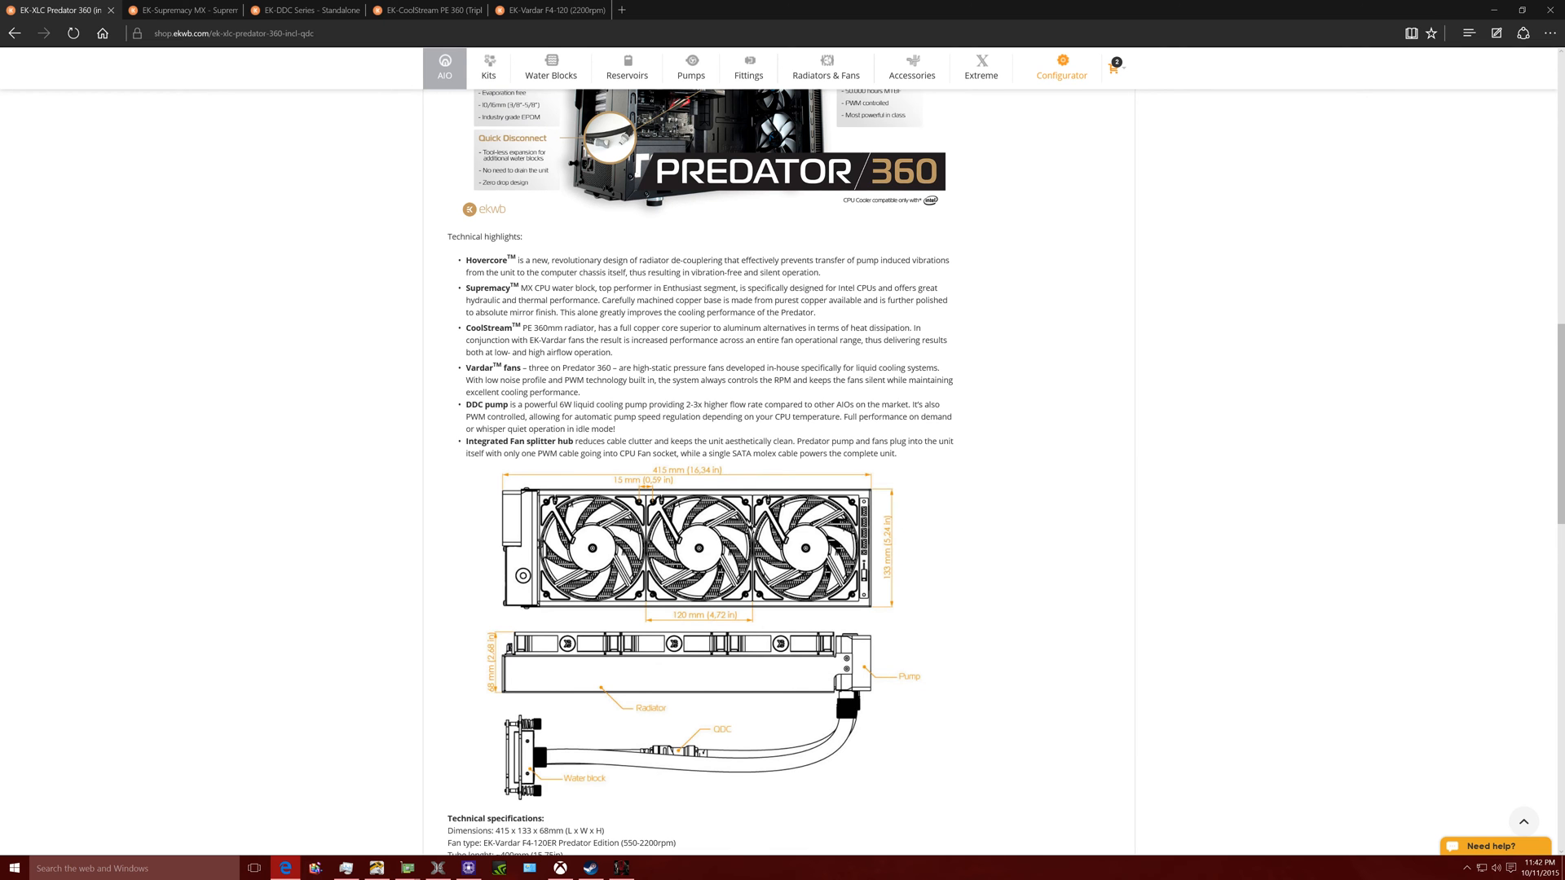
scroll("up", 3)
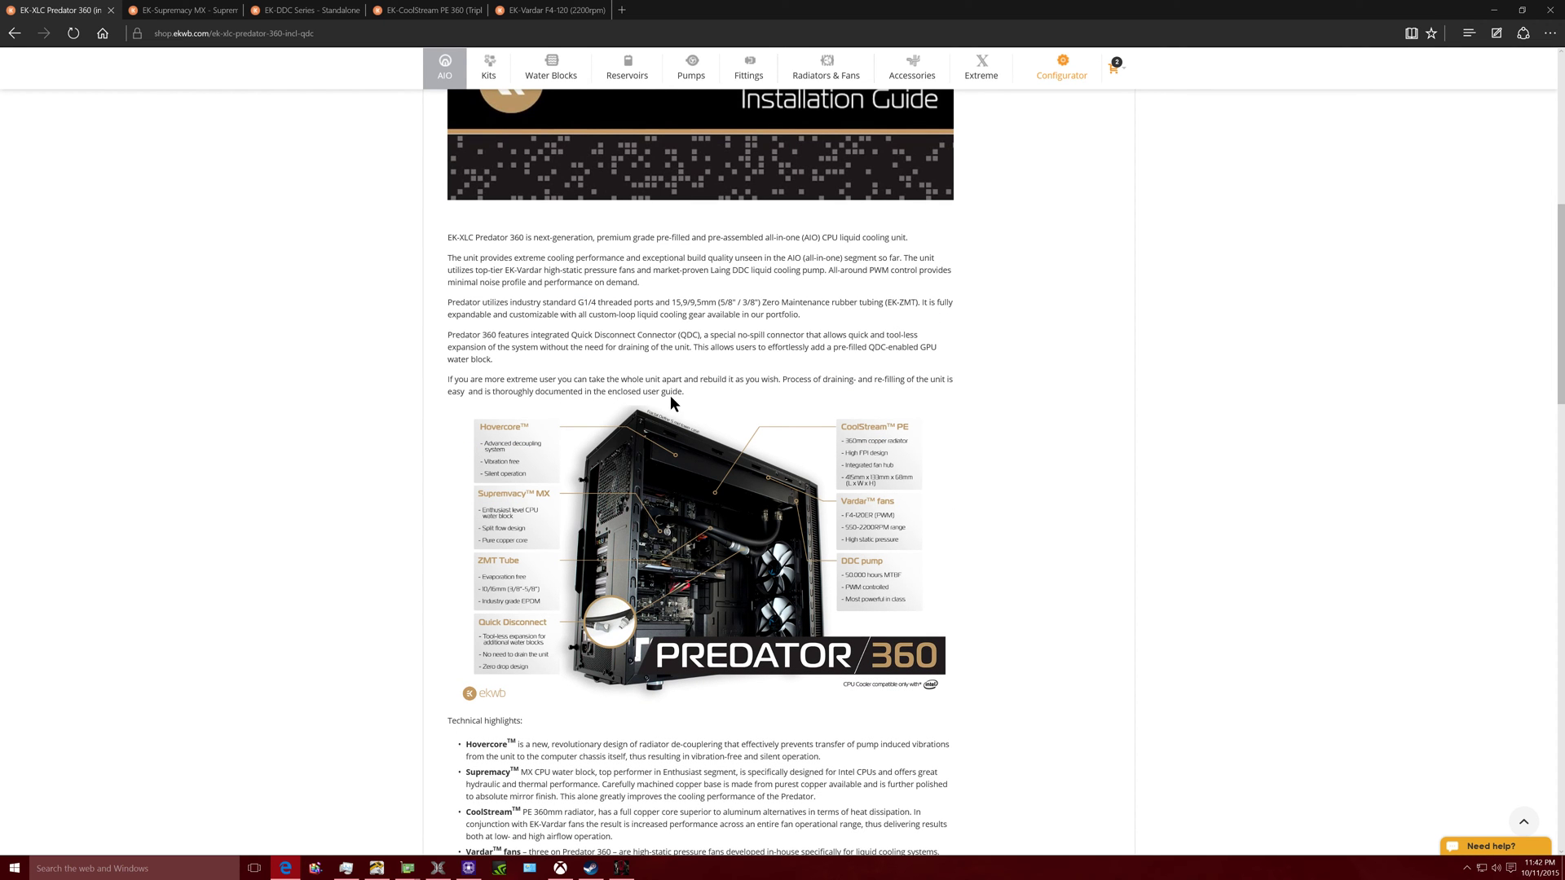
mouse_move(557, 358)
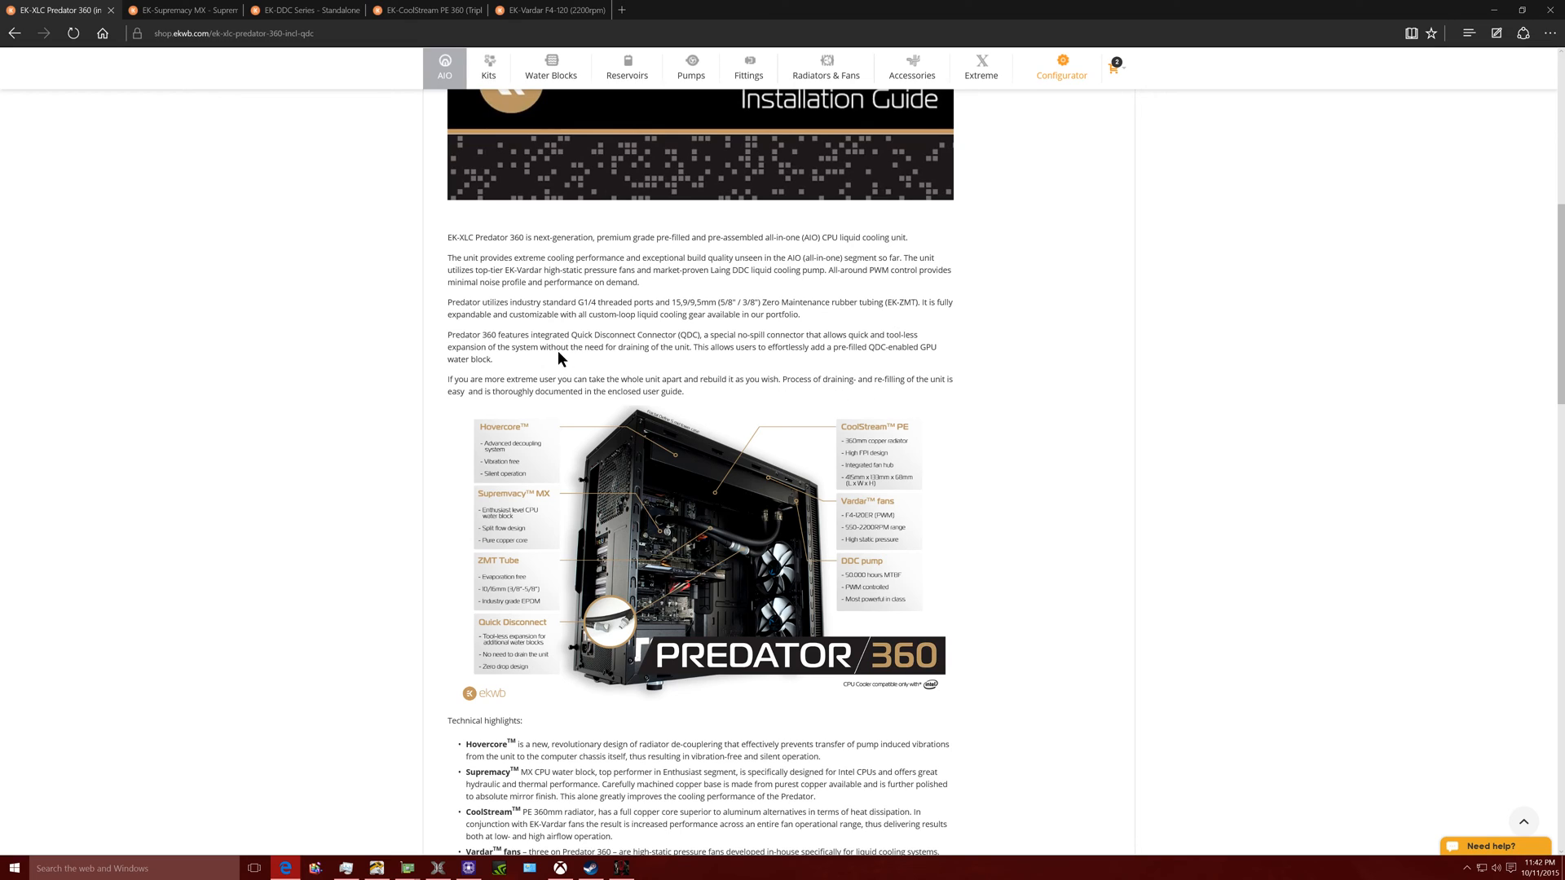
mouse_move(465, 336)
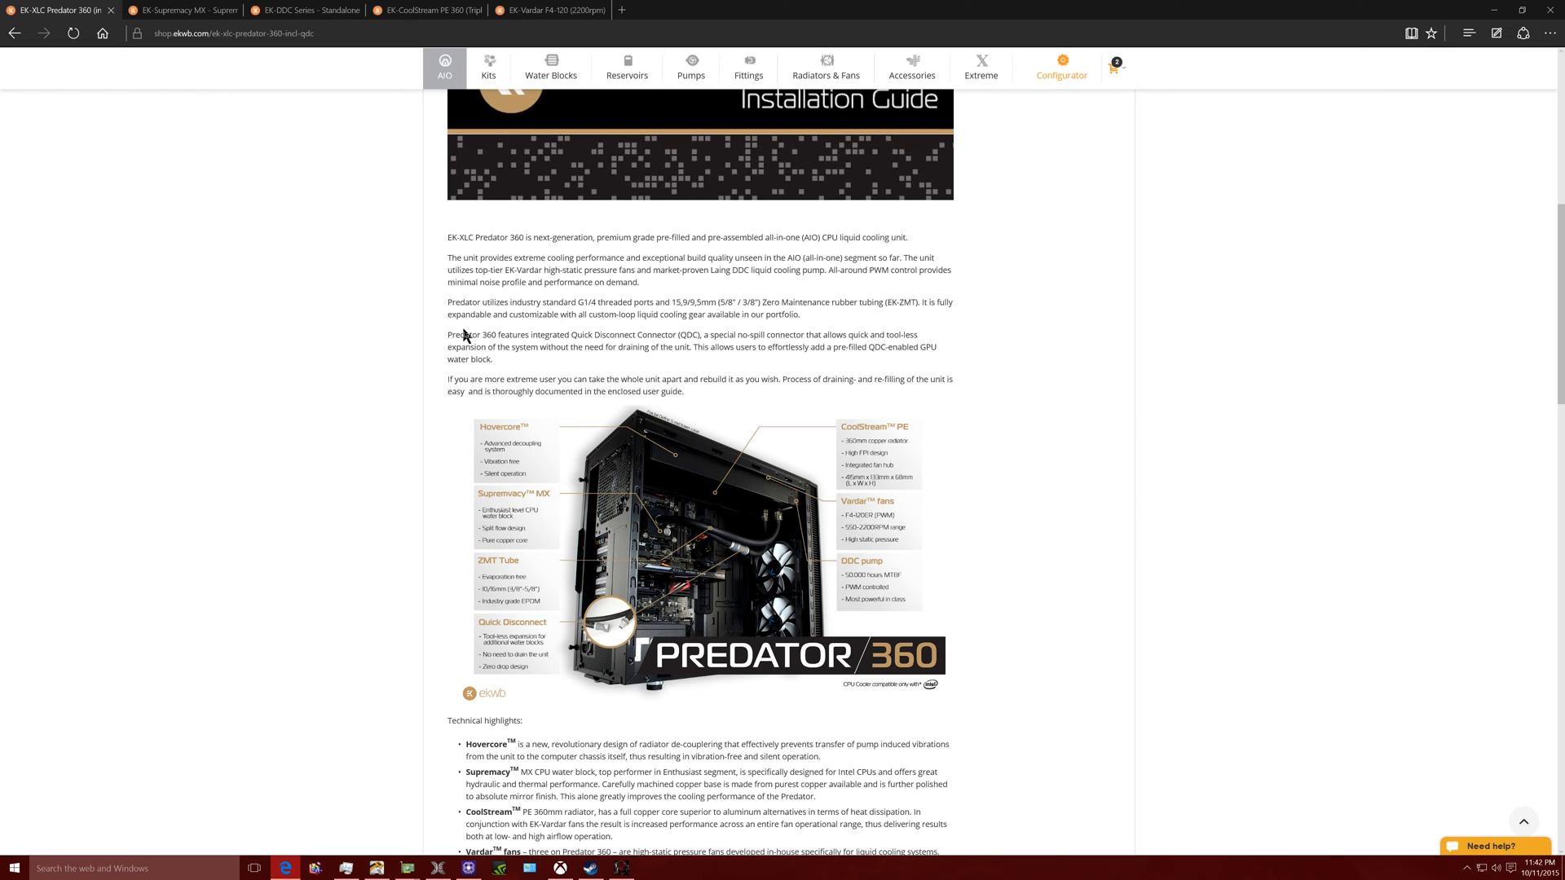
mouse_move(620, 347)
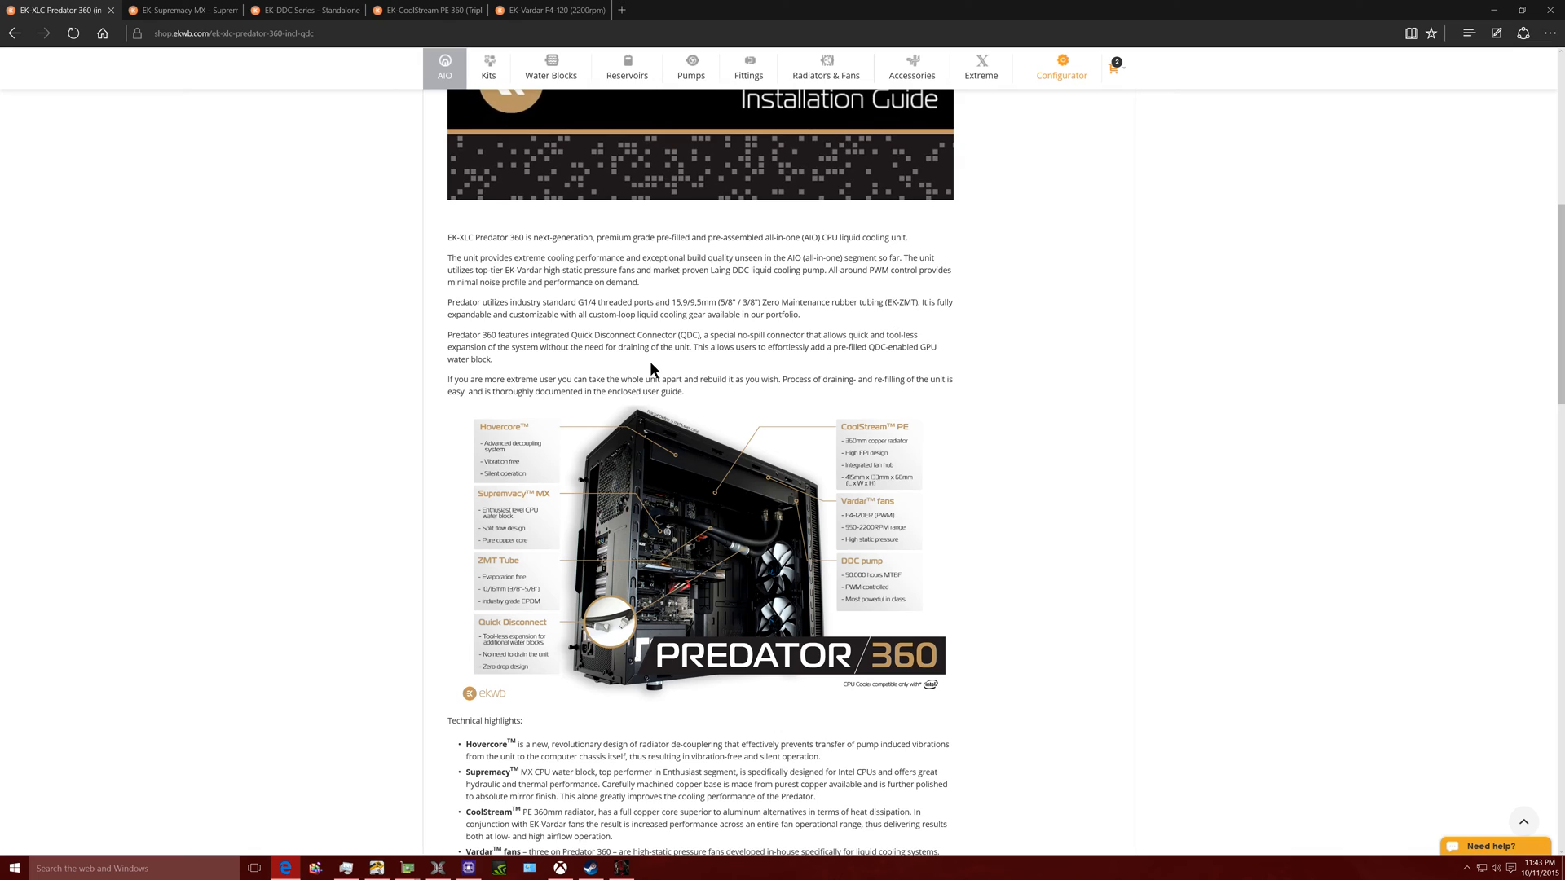
mouse_move(807, 376)
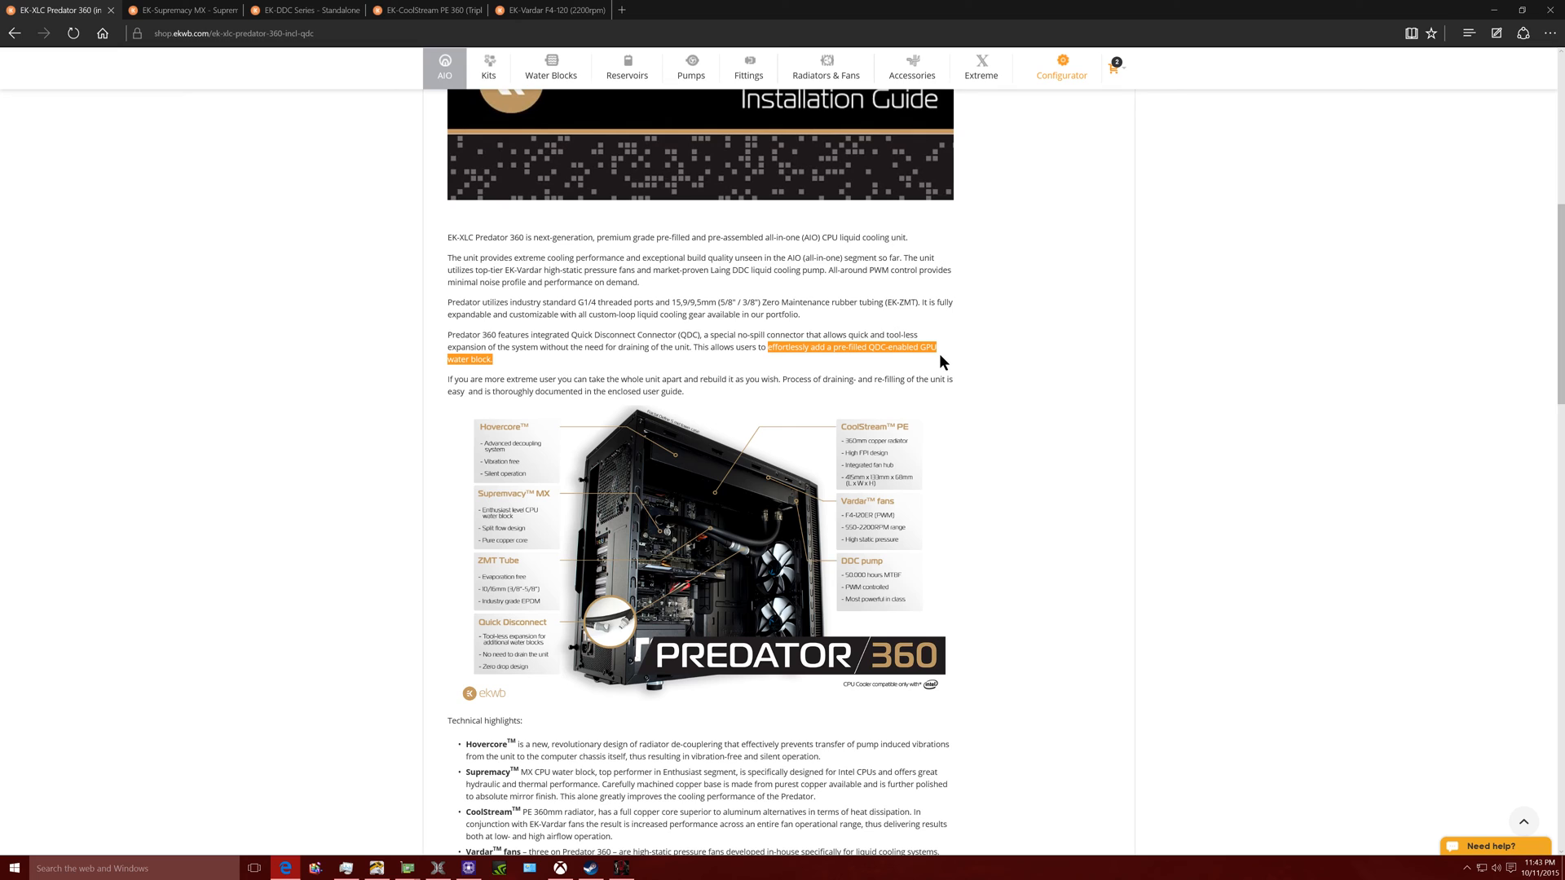
mouse_move(910, 370)
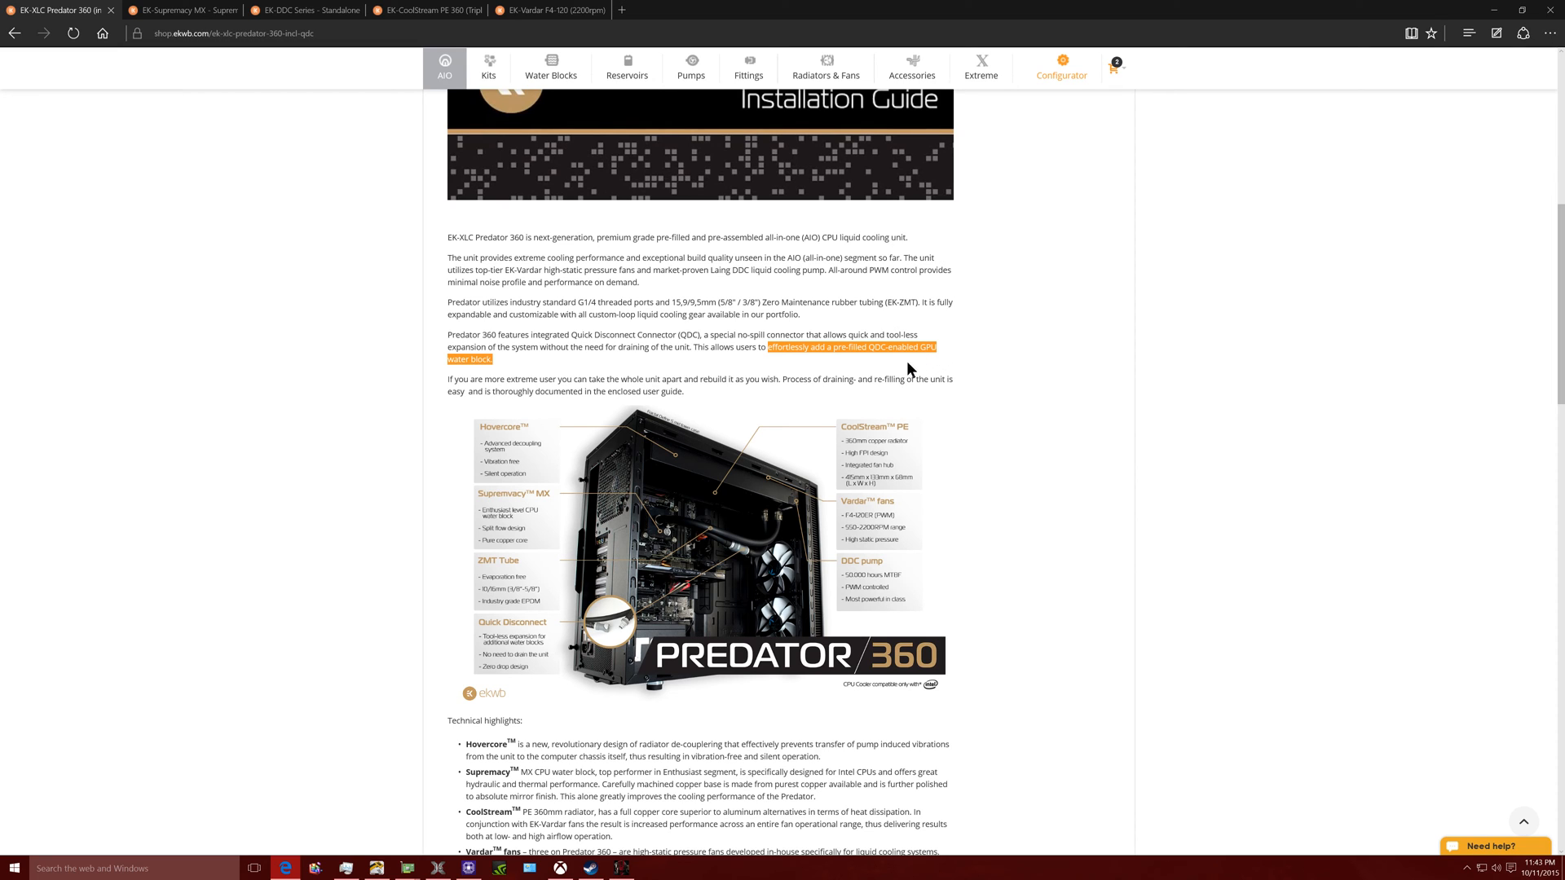
scroll("up", 3)
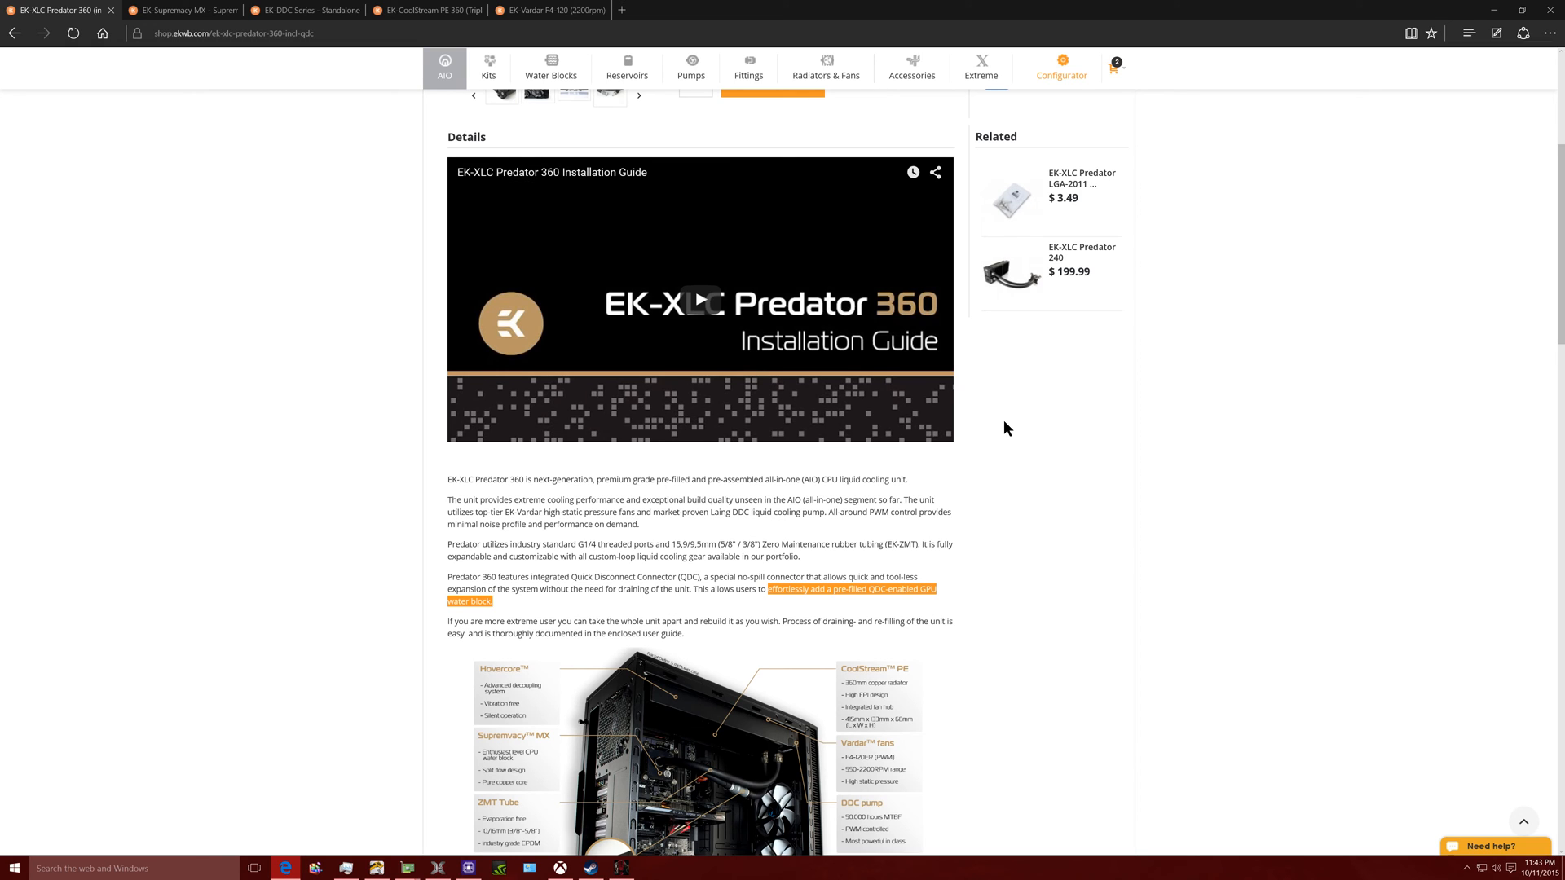
- Scroll up the AIO category listing with the LGA-2011 screw set, Predator 360 and 240
scroll("up", 3)
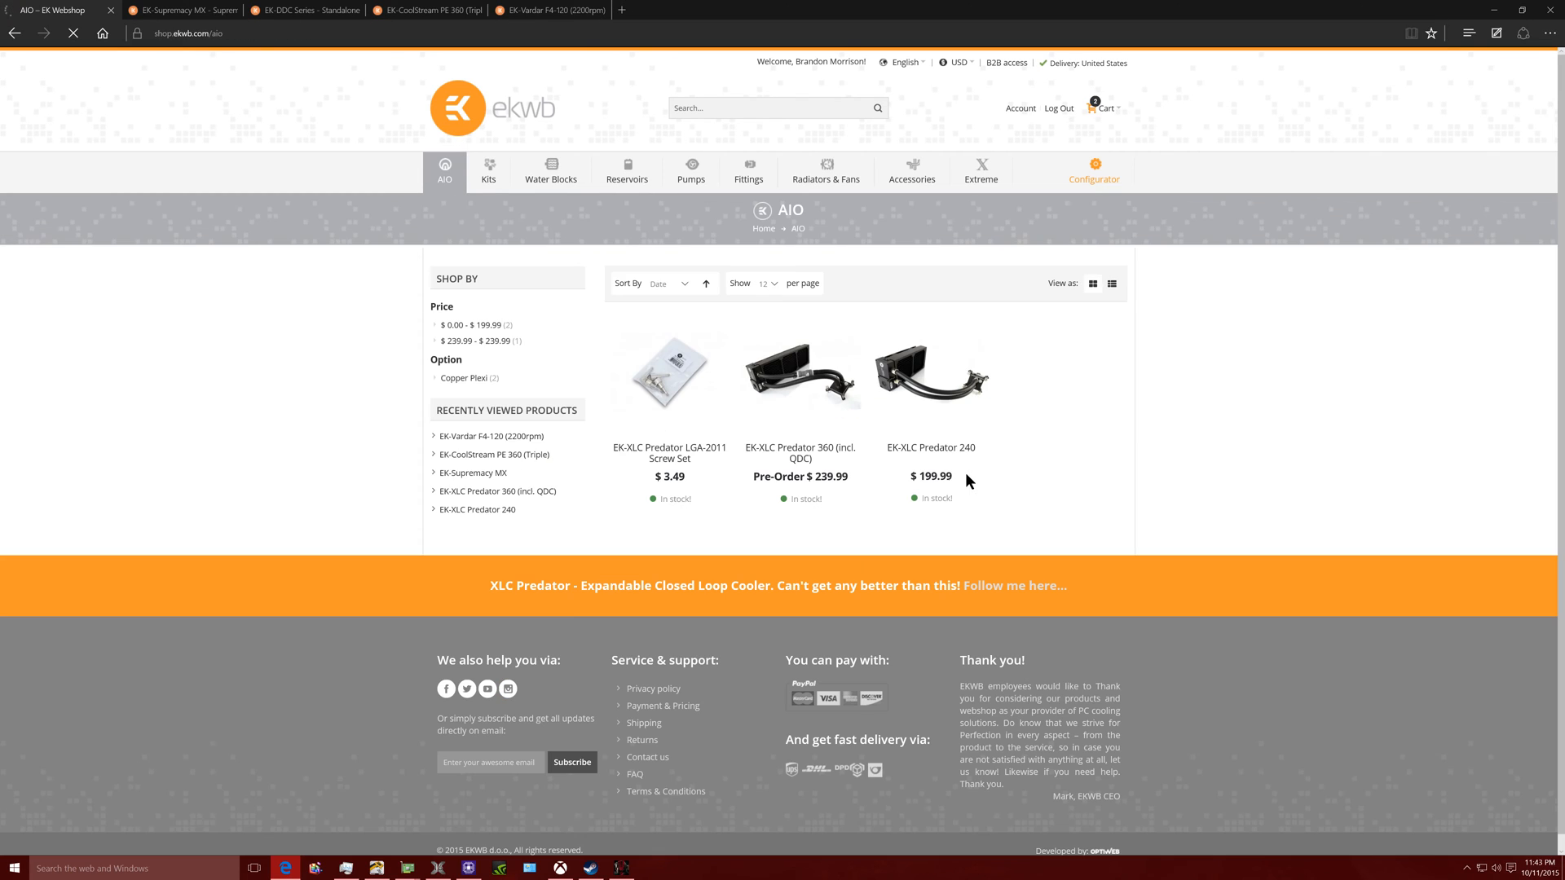
mouse_move(908, 452)
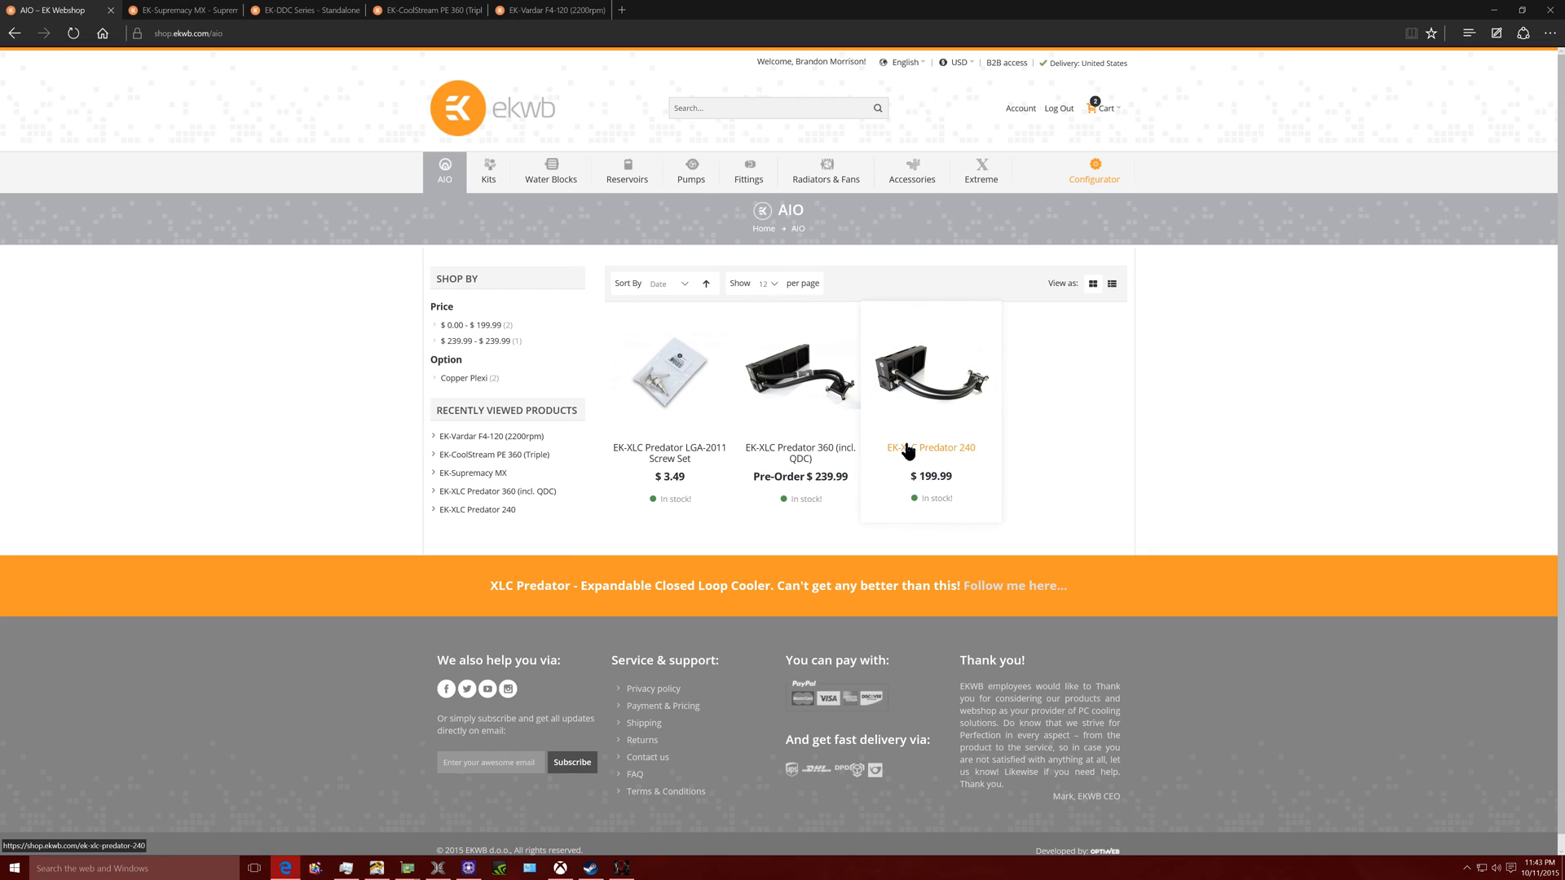
- Open the EK-XLC Predator 240 page, enlarge and cycle its product photos, and read its details
left_click(929, 448)
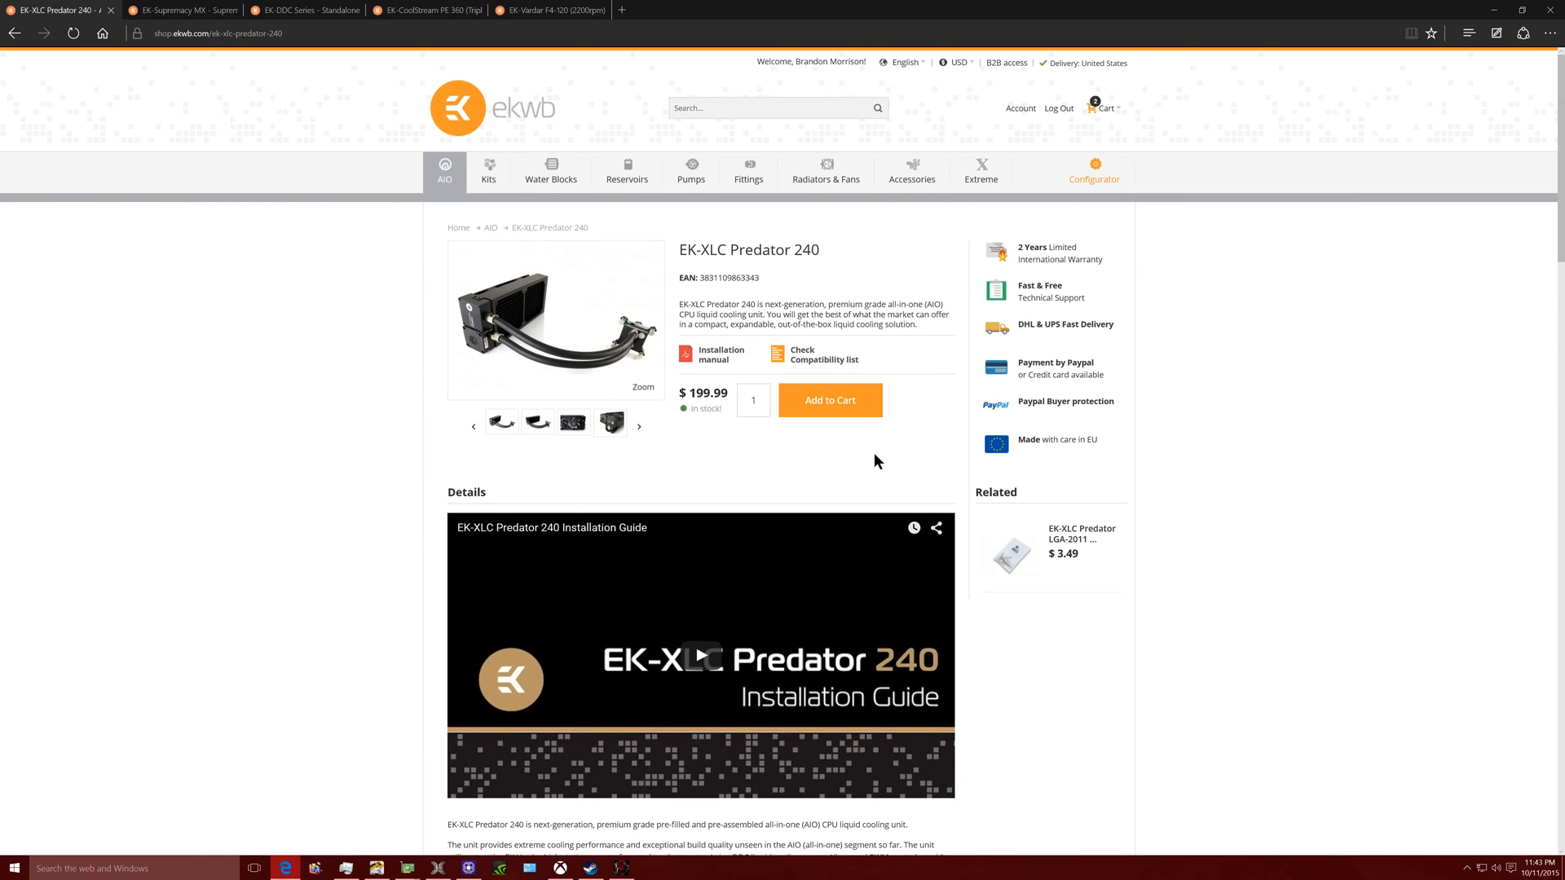
scroll("down", 3)
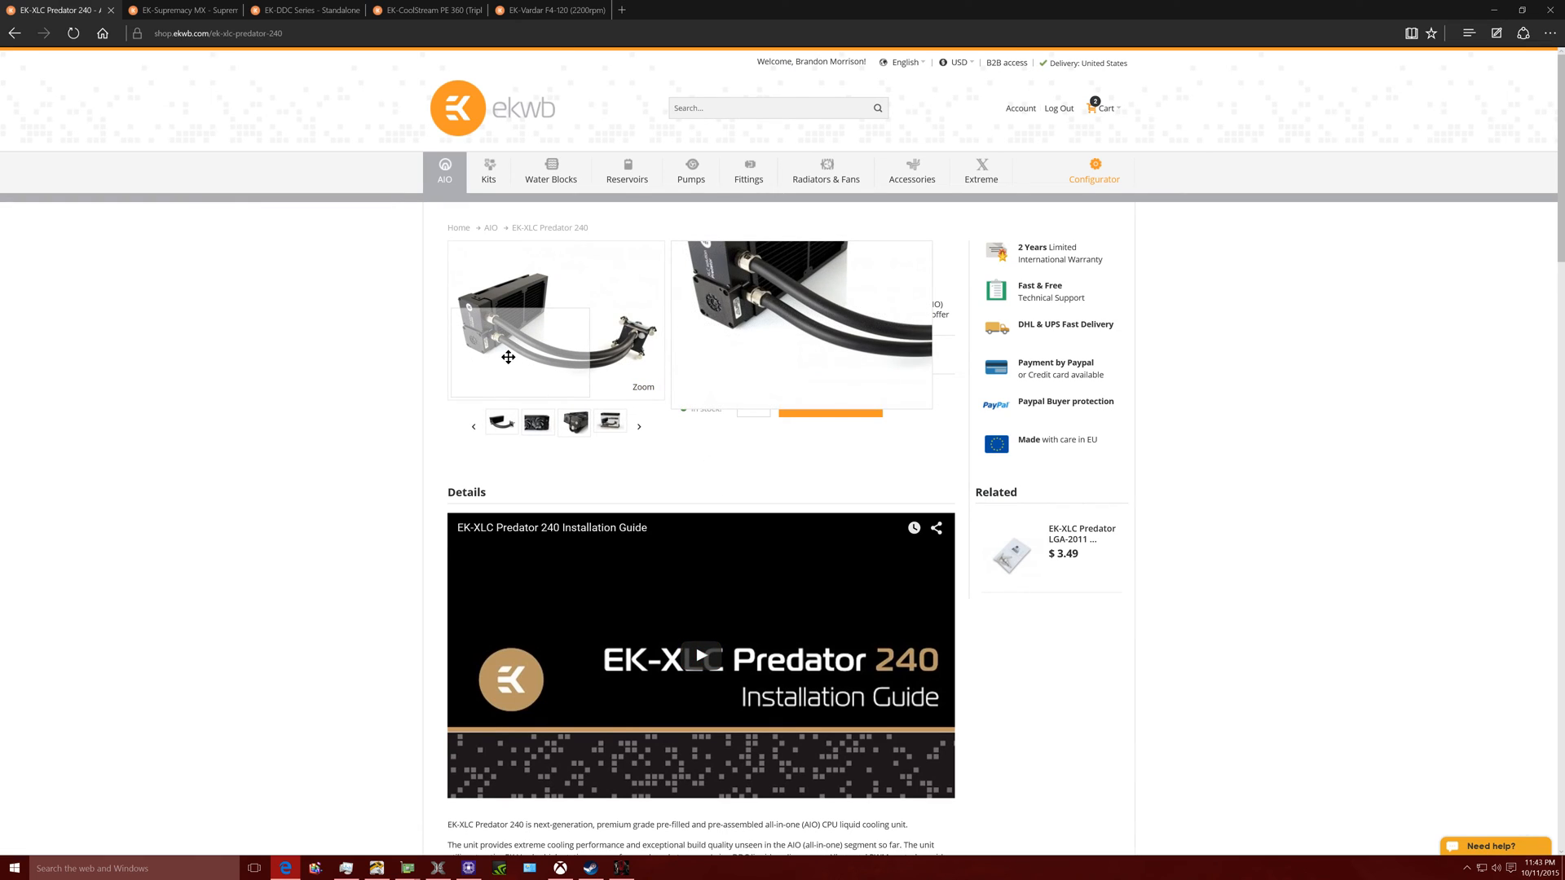
left_click(575, 441)
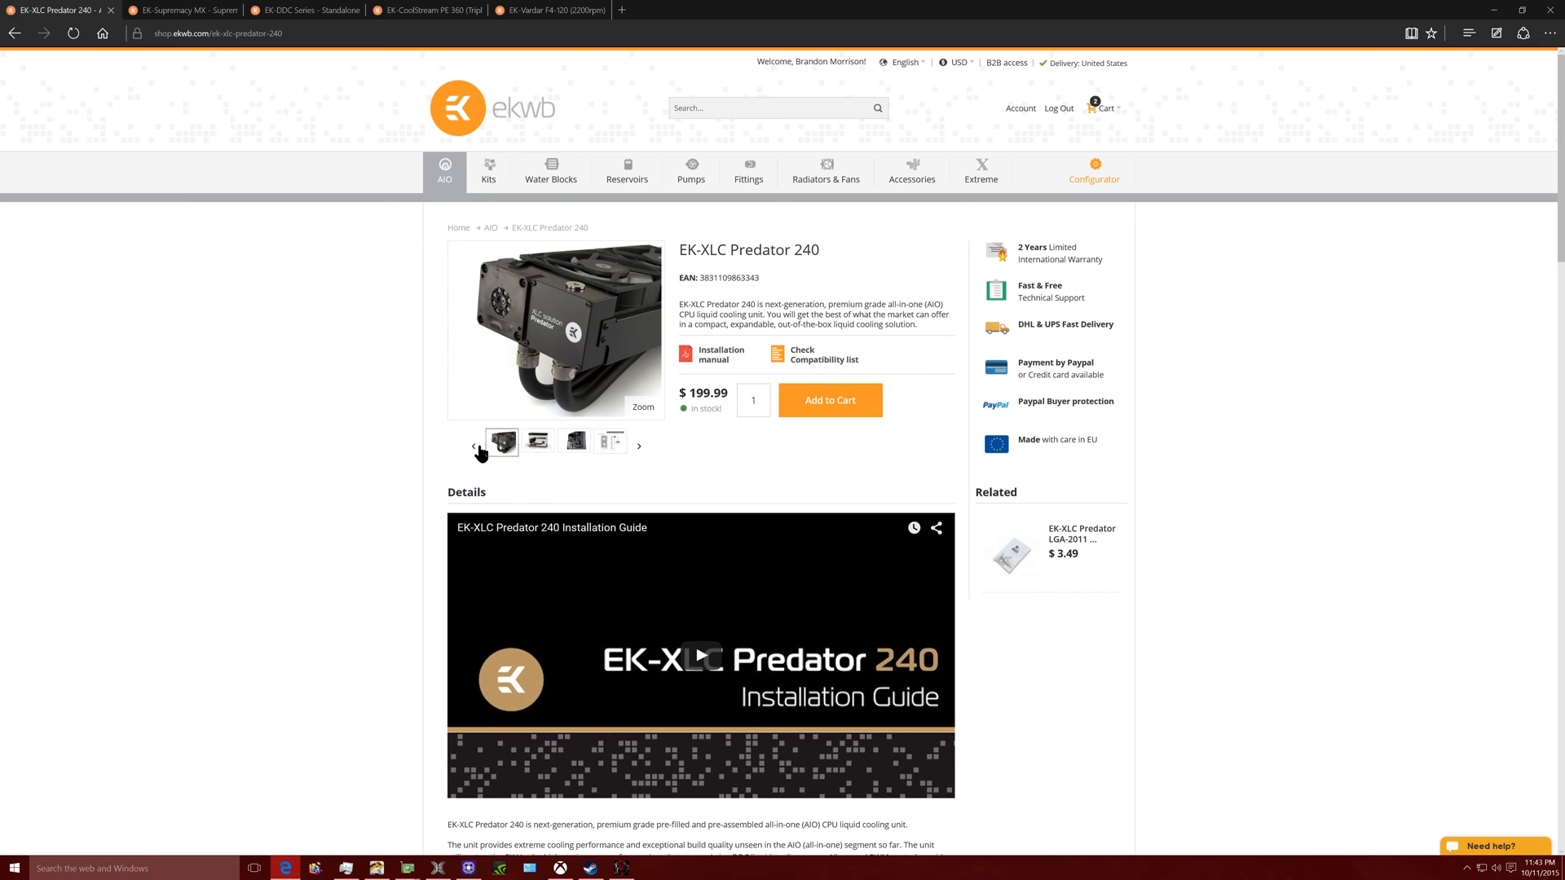
left_click(475, 444)
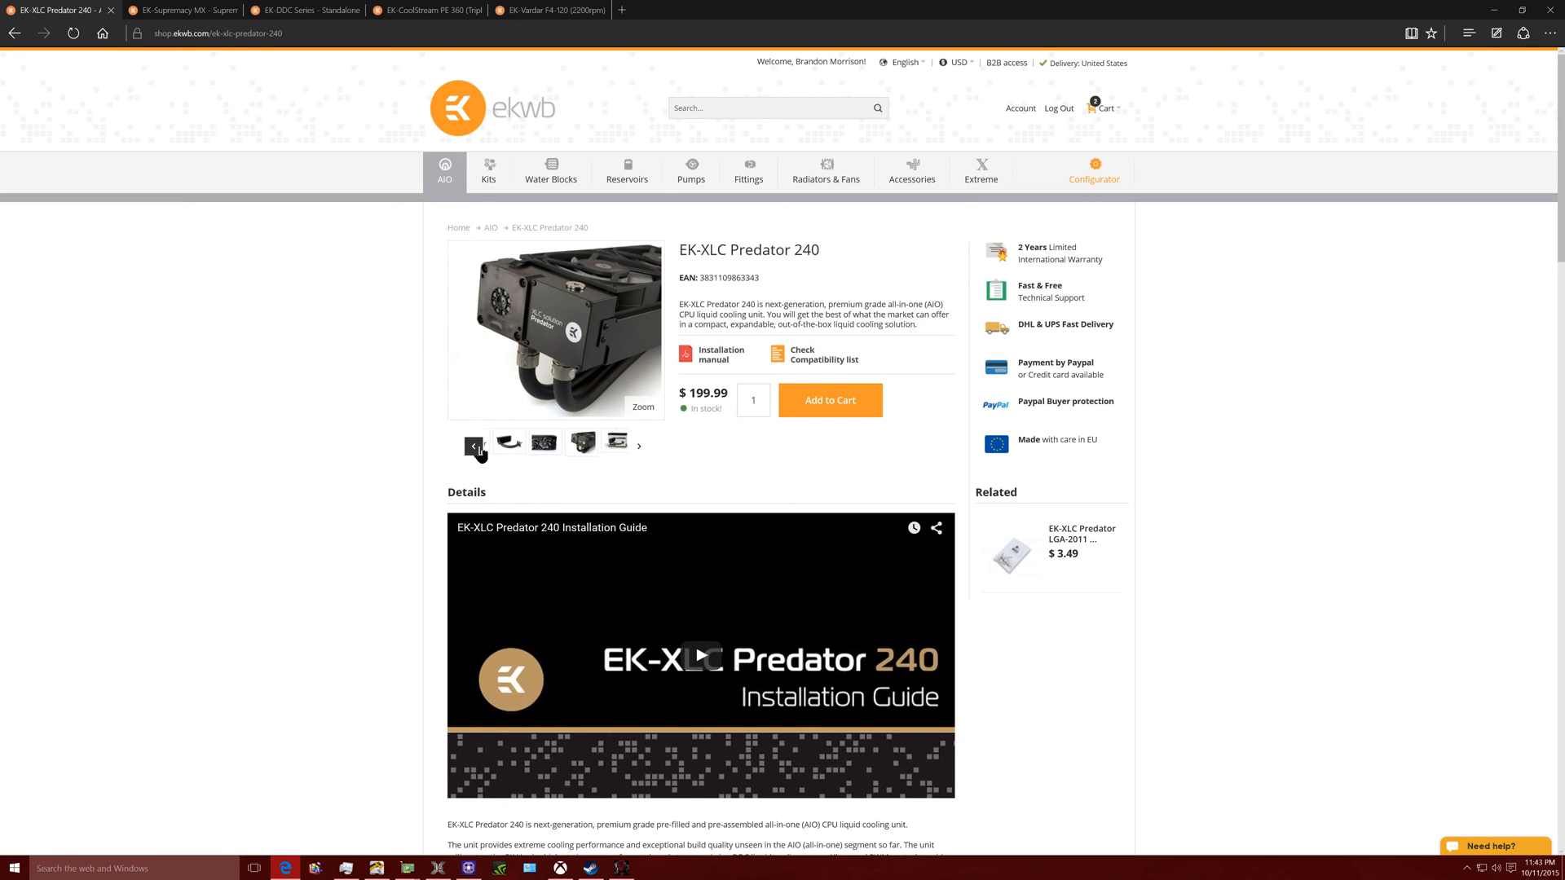
scroll("down", 3)
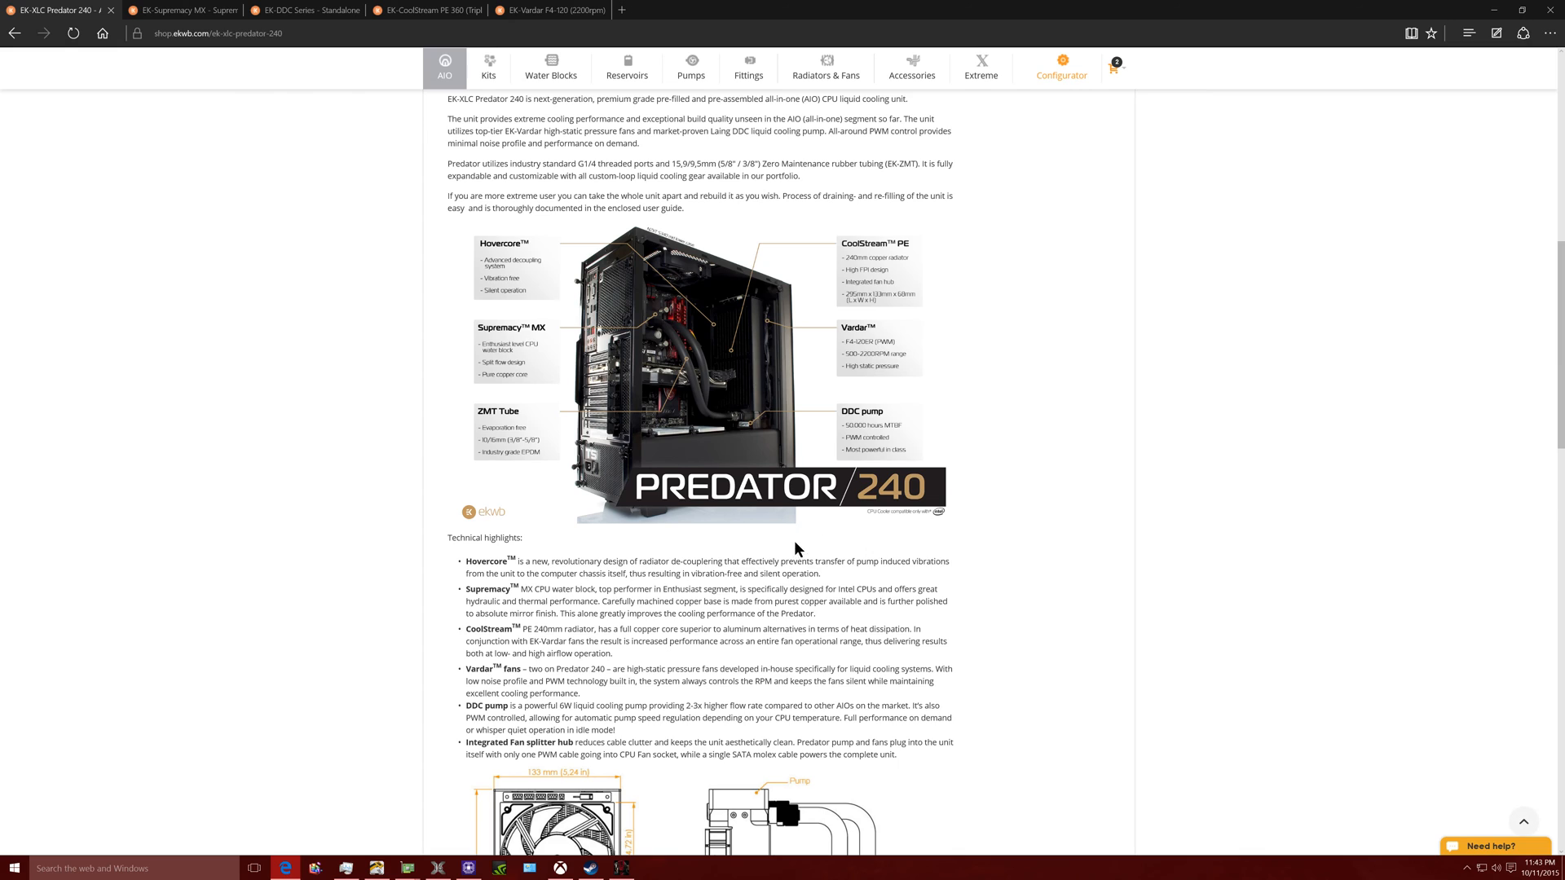
scroll("down", 3)
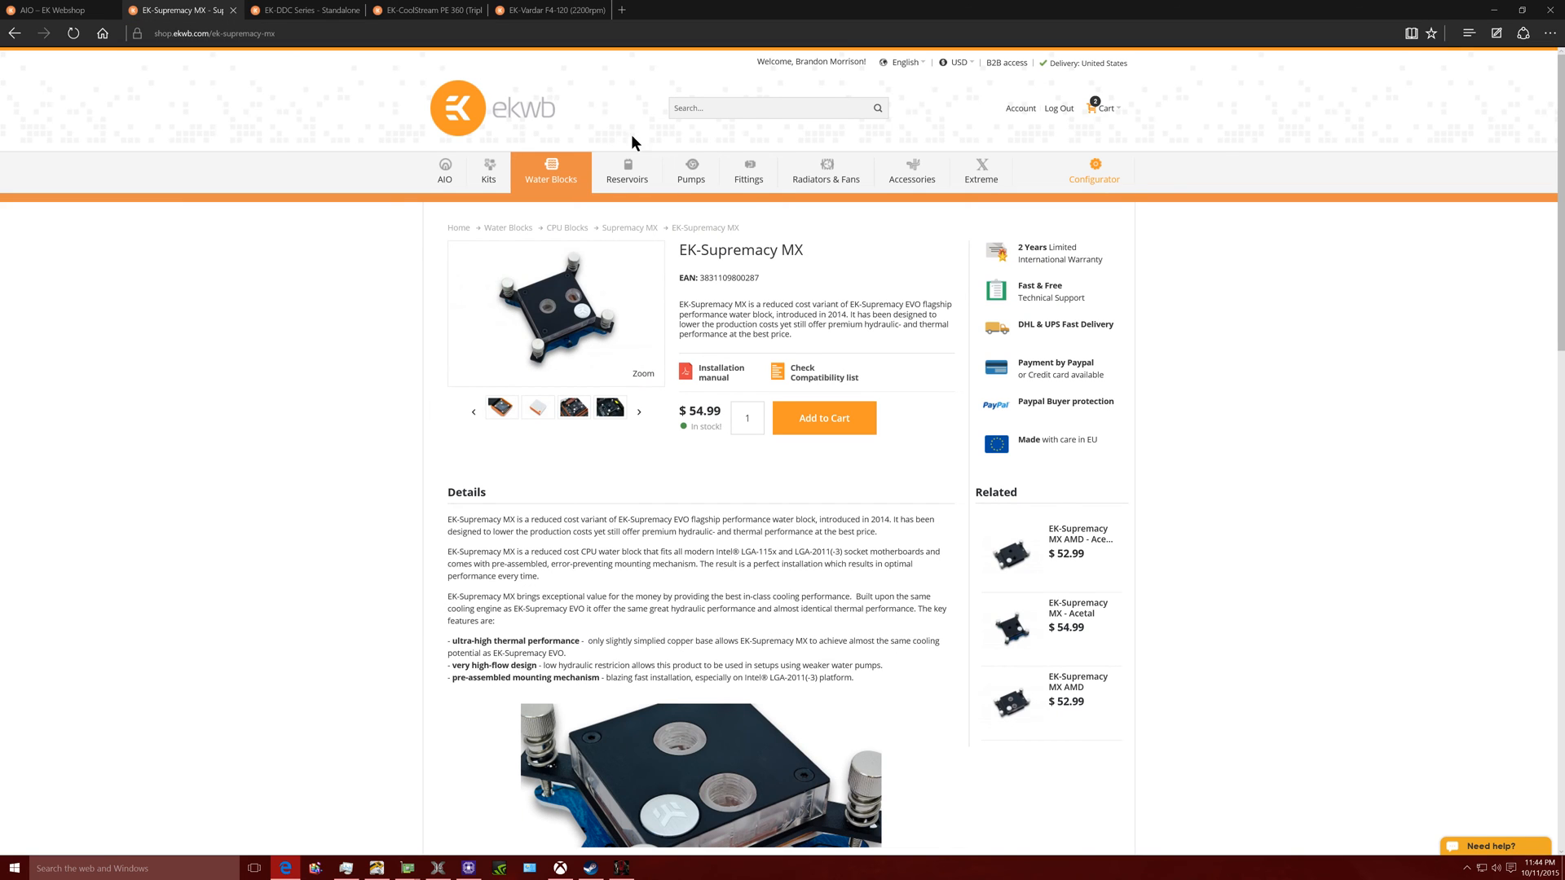
- Check the DDC Series, CoolStream PE 360 and Vardar F4-120 tabs, then return to the AIO listing
left_click(299, 9)
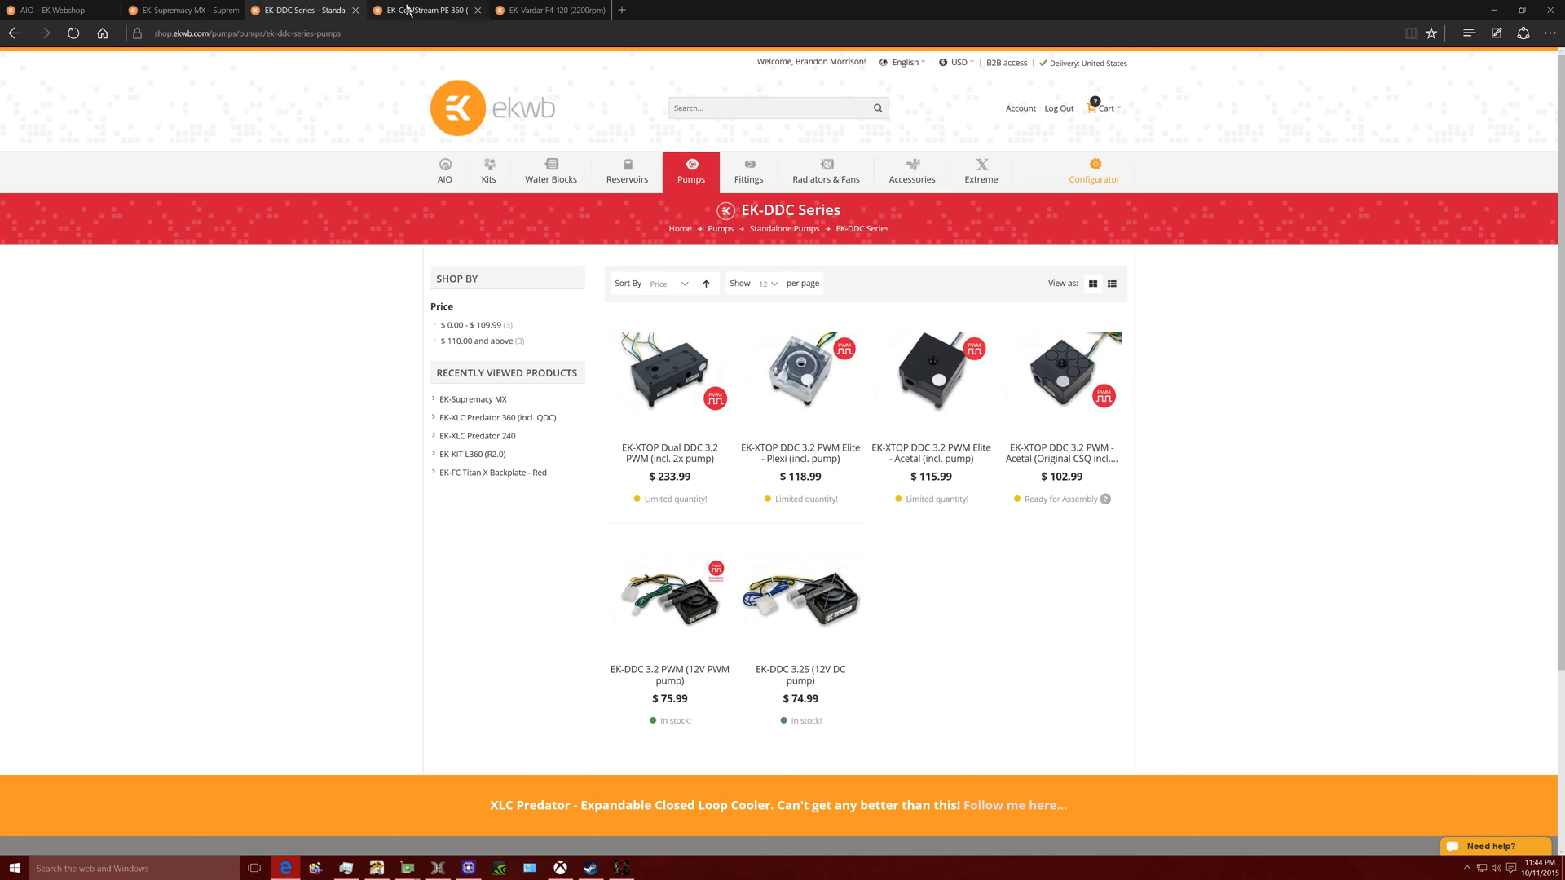
left_click(426, 8)
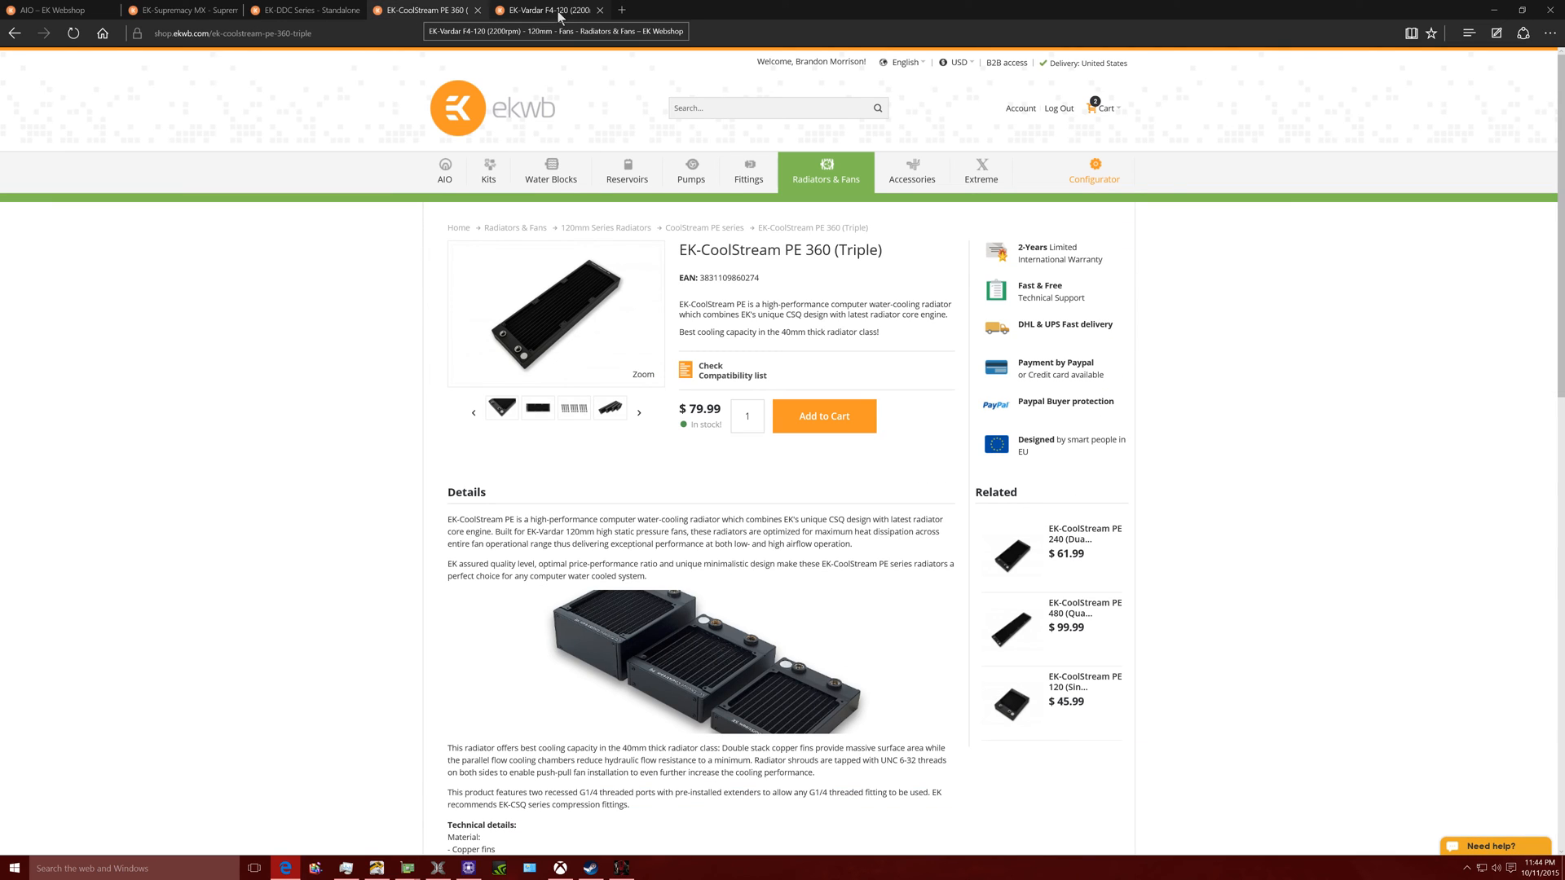
left_click(544, 9)
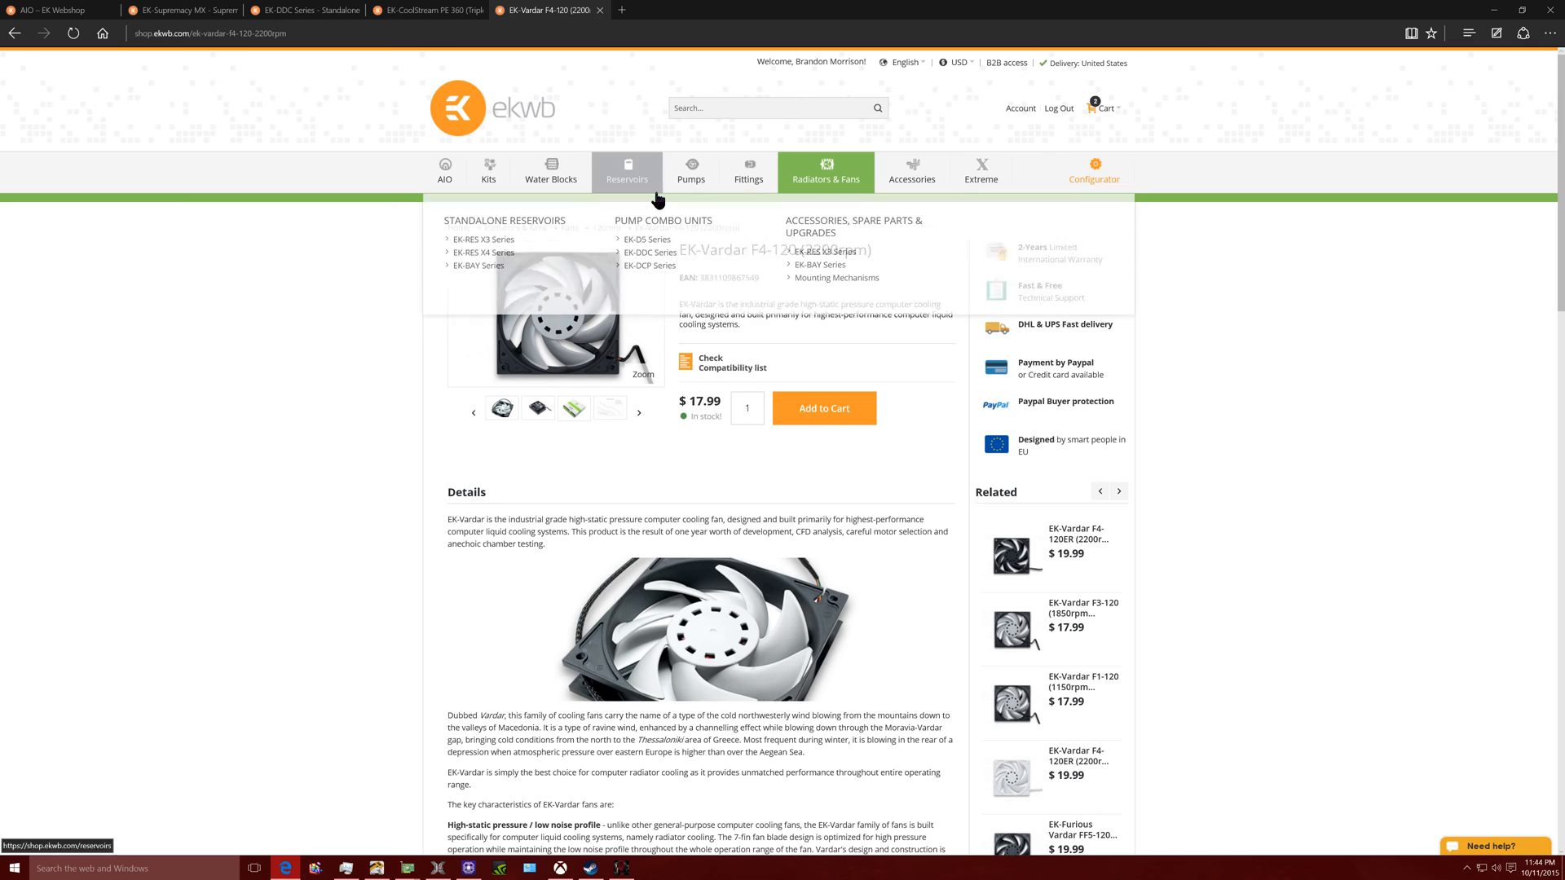
left_click(427, 9)
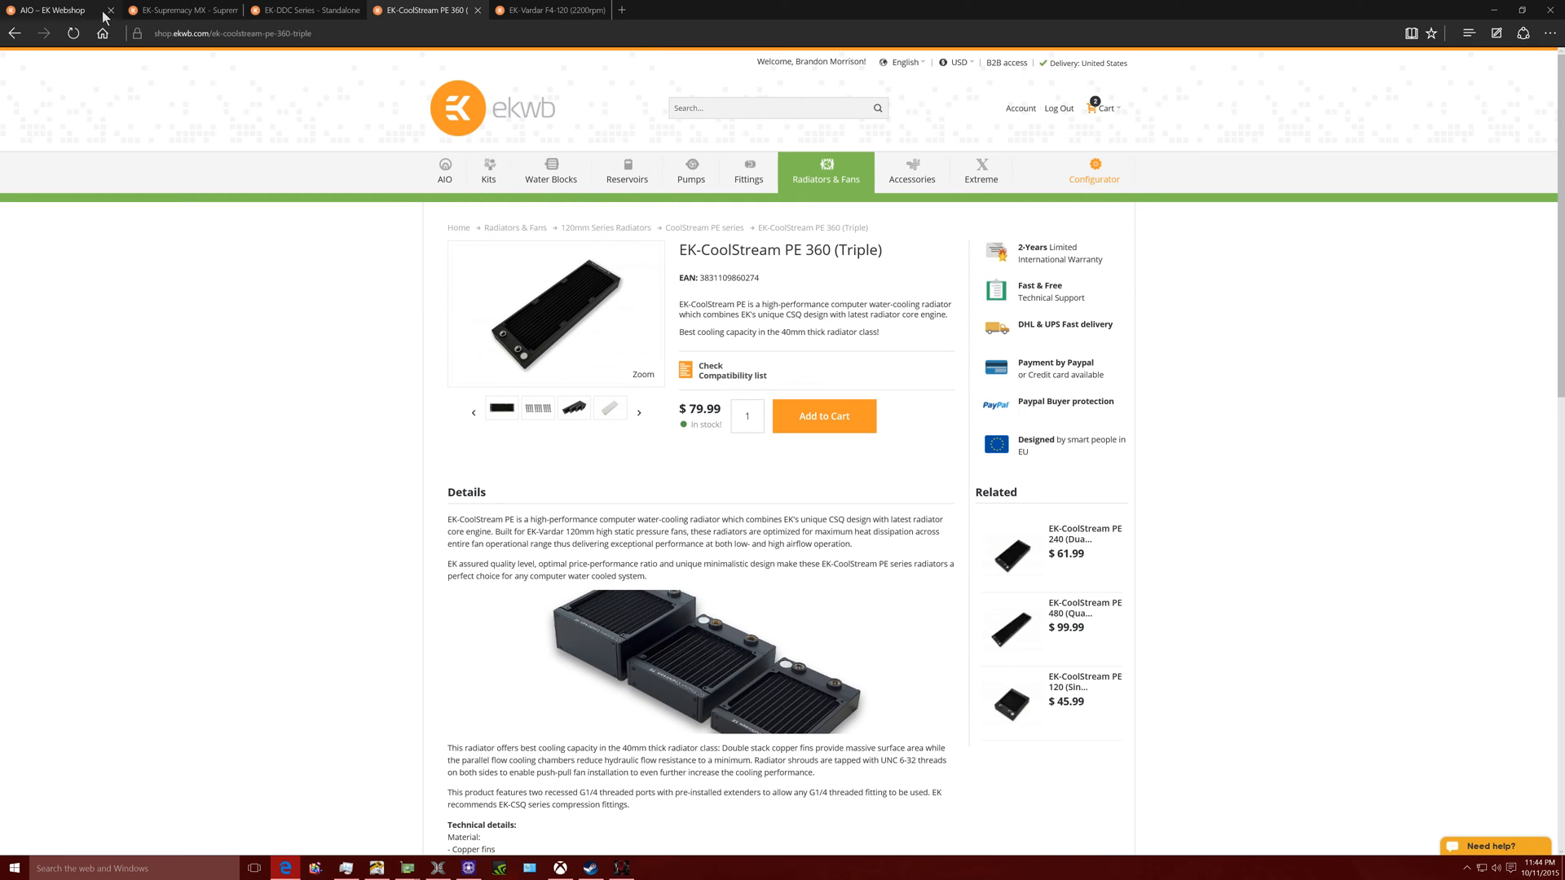
left_click(444, 170)
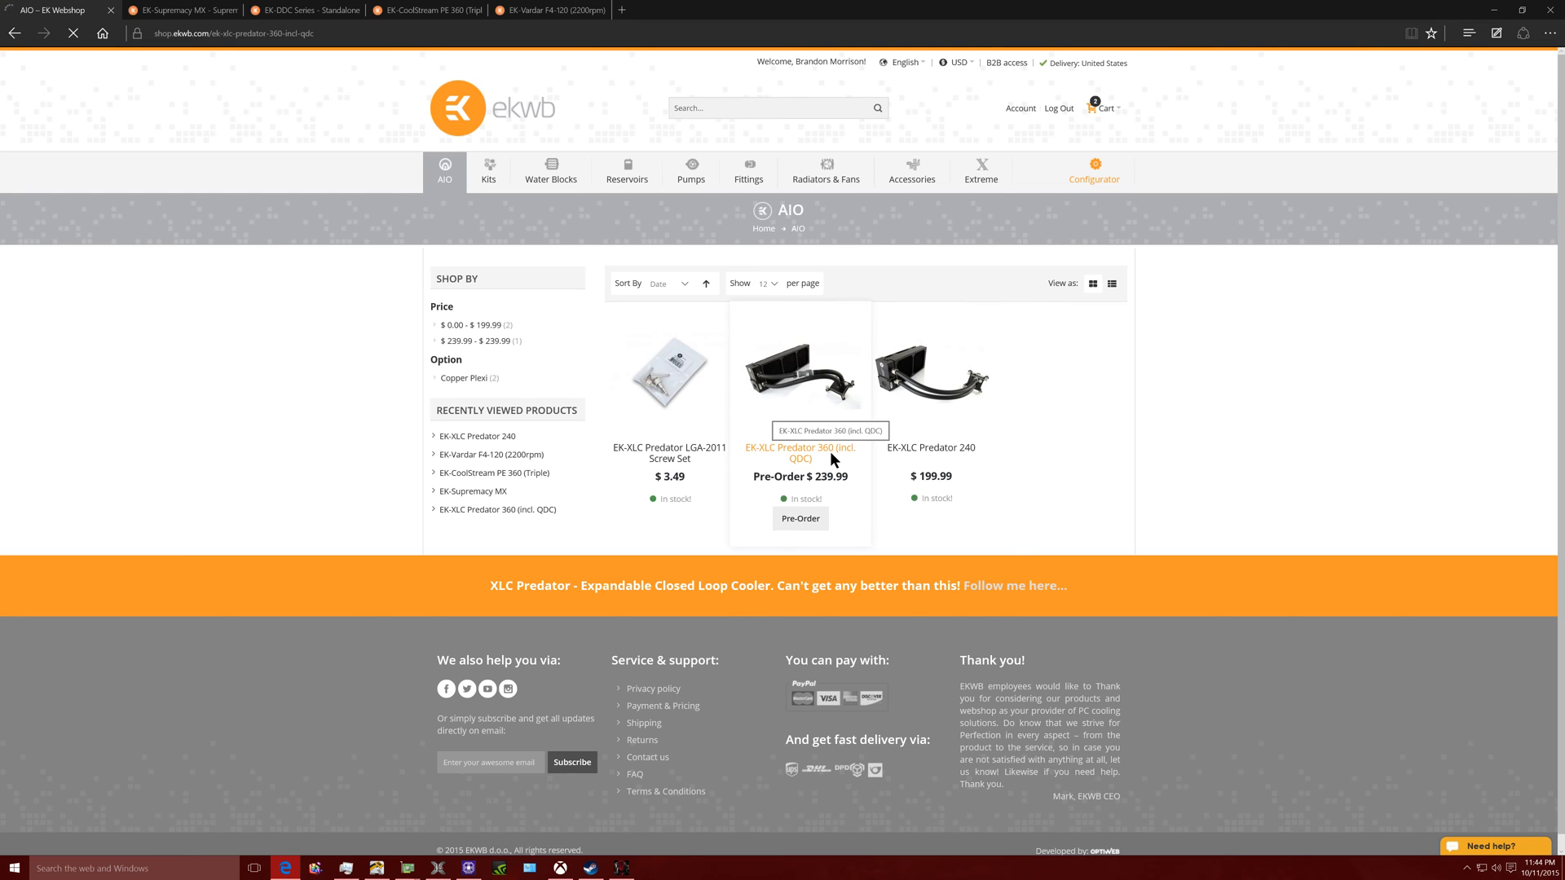
- Open the Predator 360 (incl. QDC) page, review its specifications and diagrams, then return to the top
left_click(799, 454)
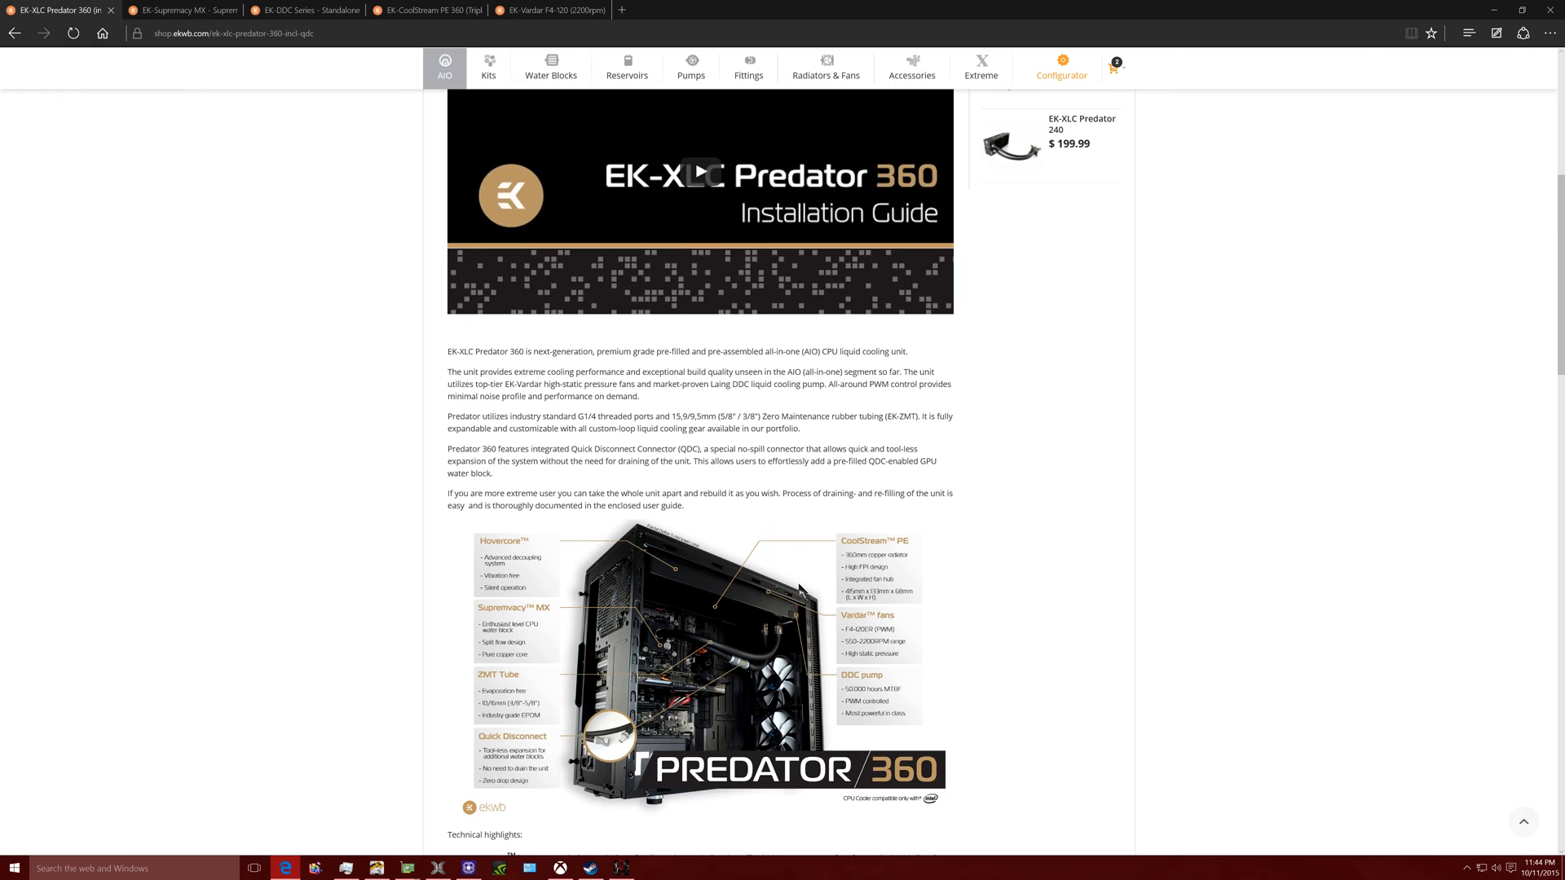
scroll("down", 3)
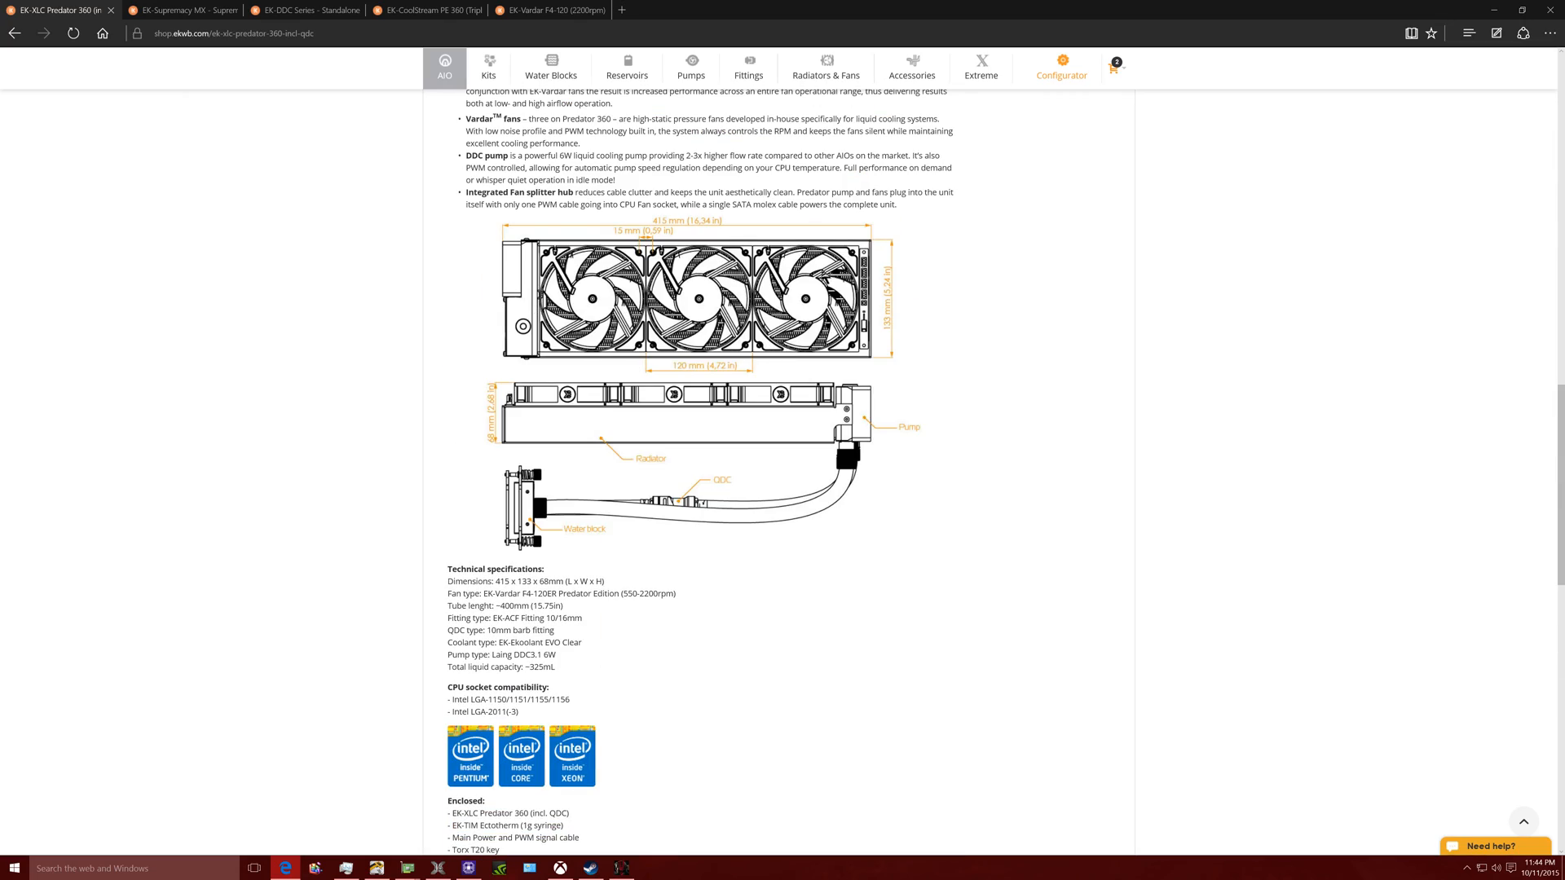
scroll("down", 3)
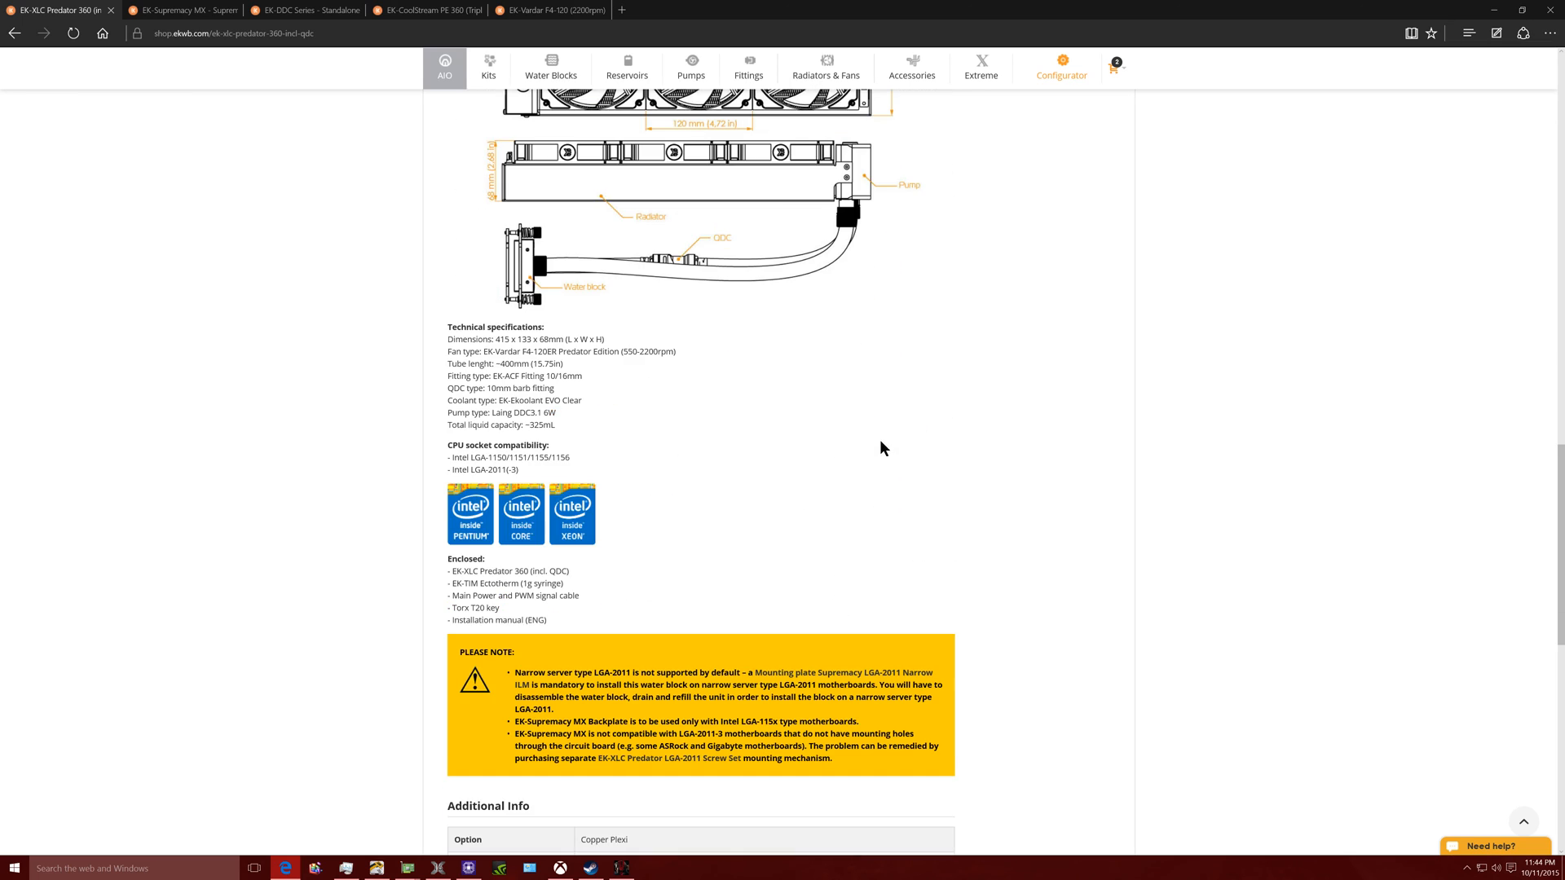
scroll("up", 3)
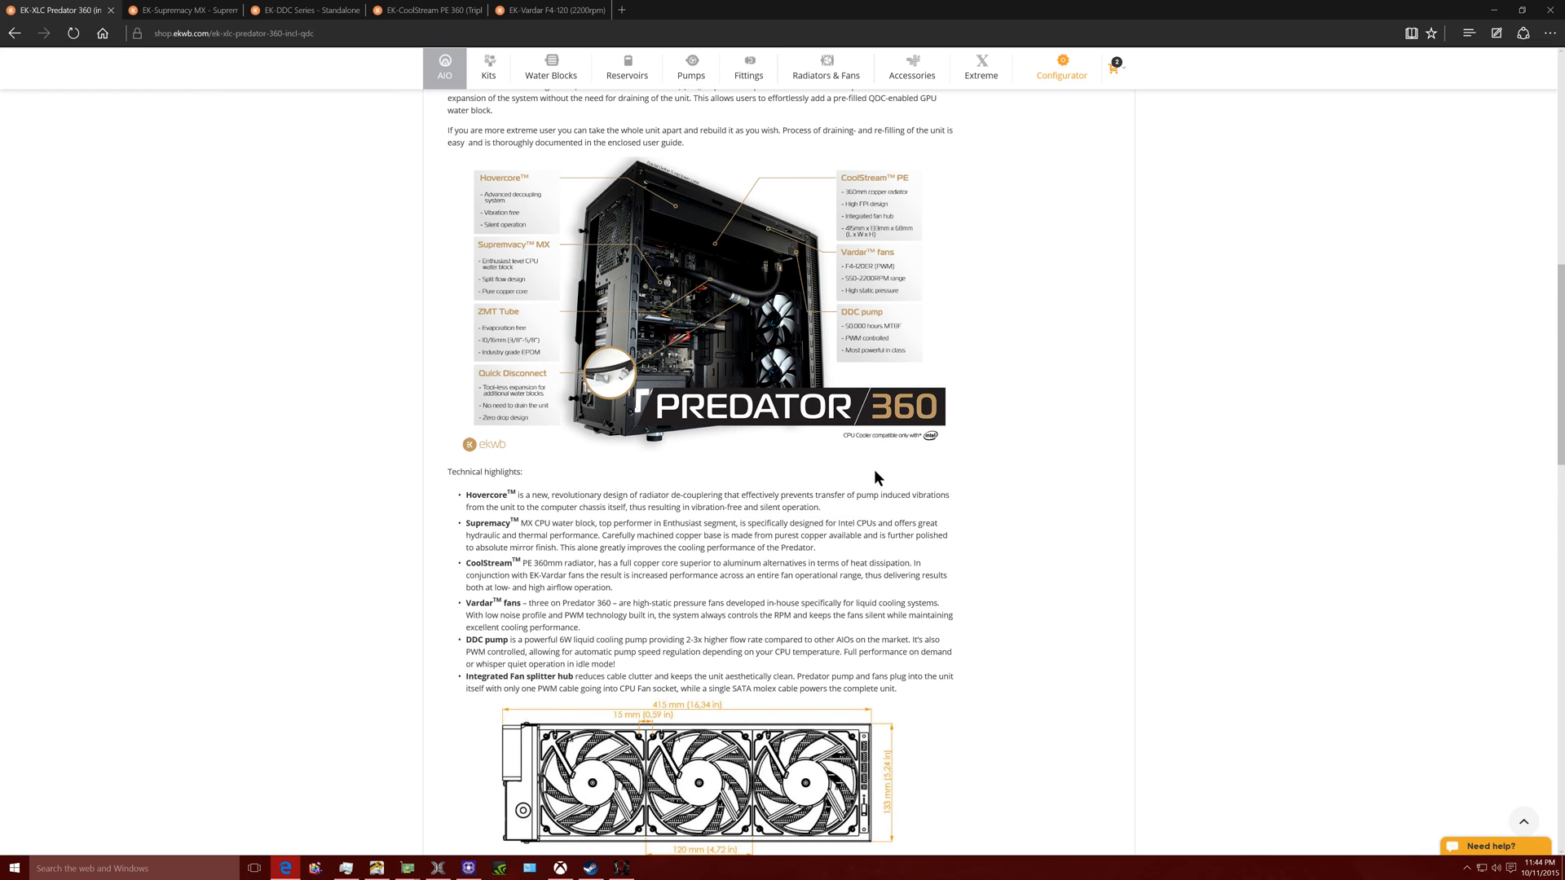
scroll("down", 3)
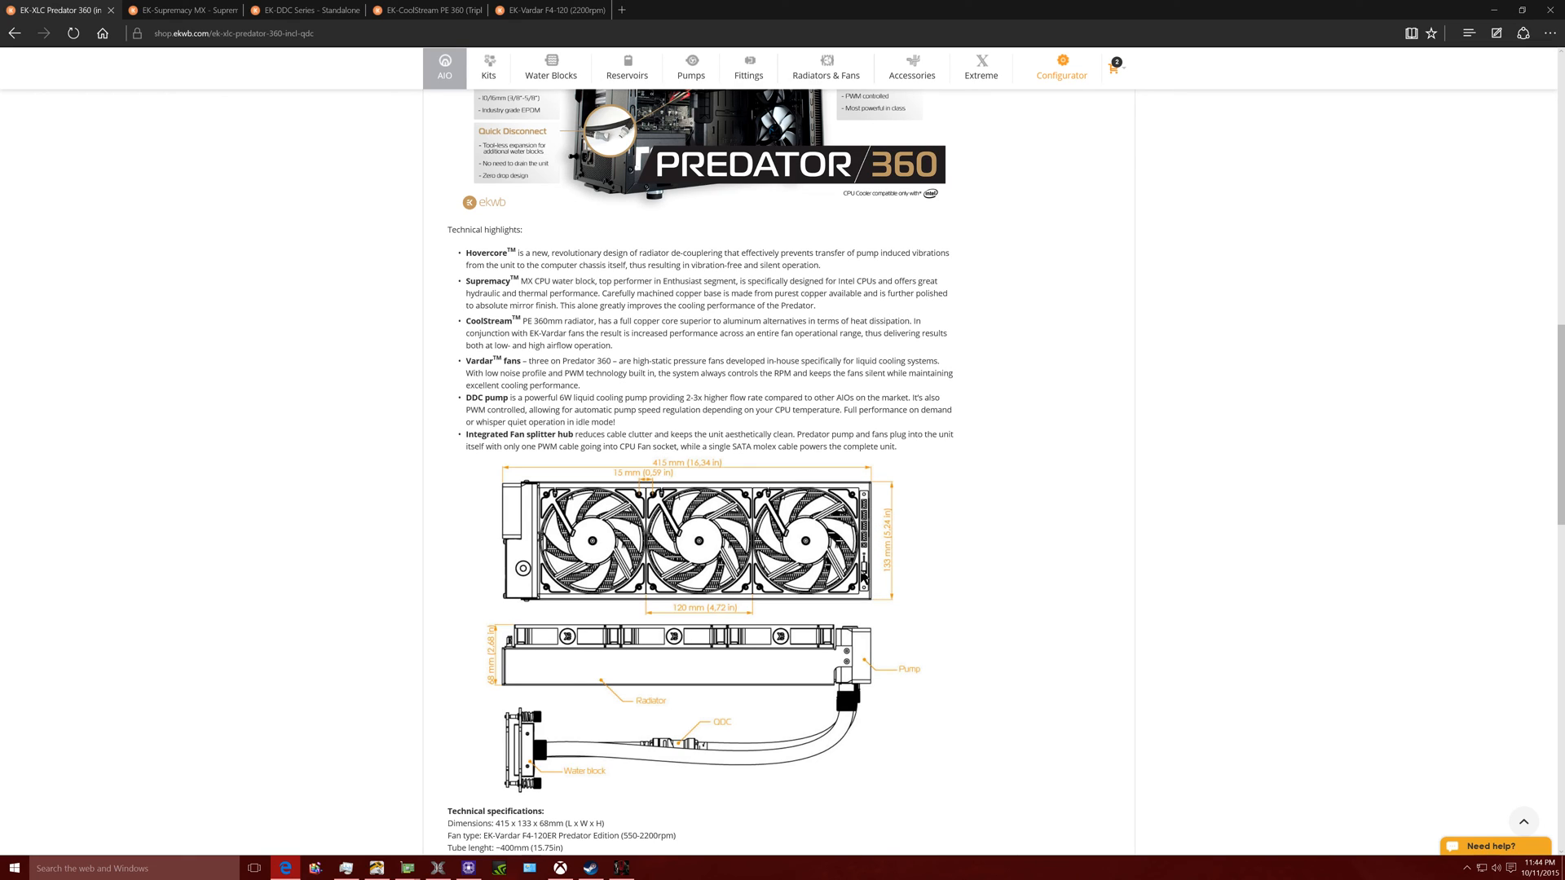
mouse_move(872, 484)
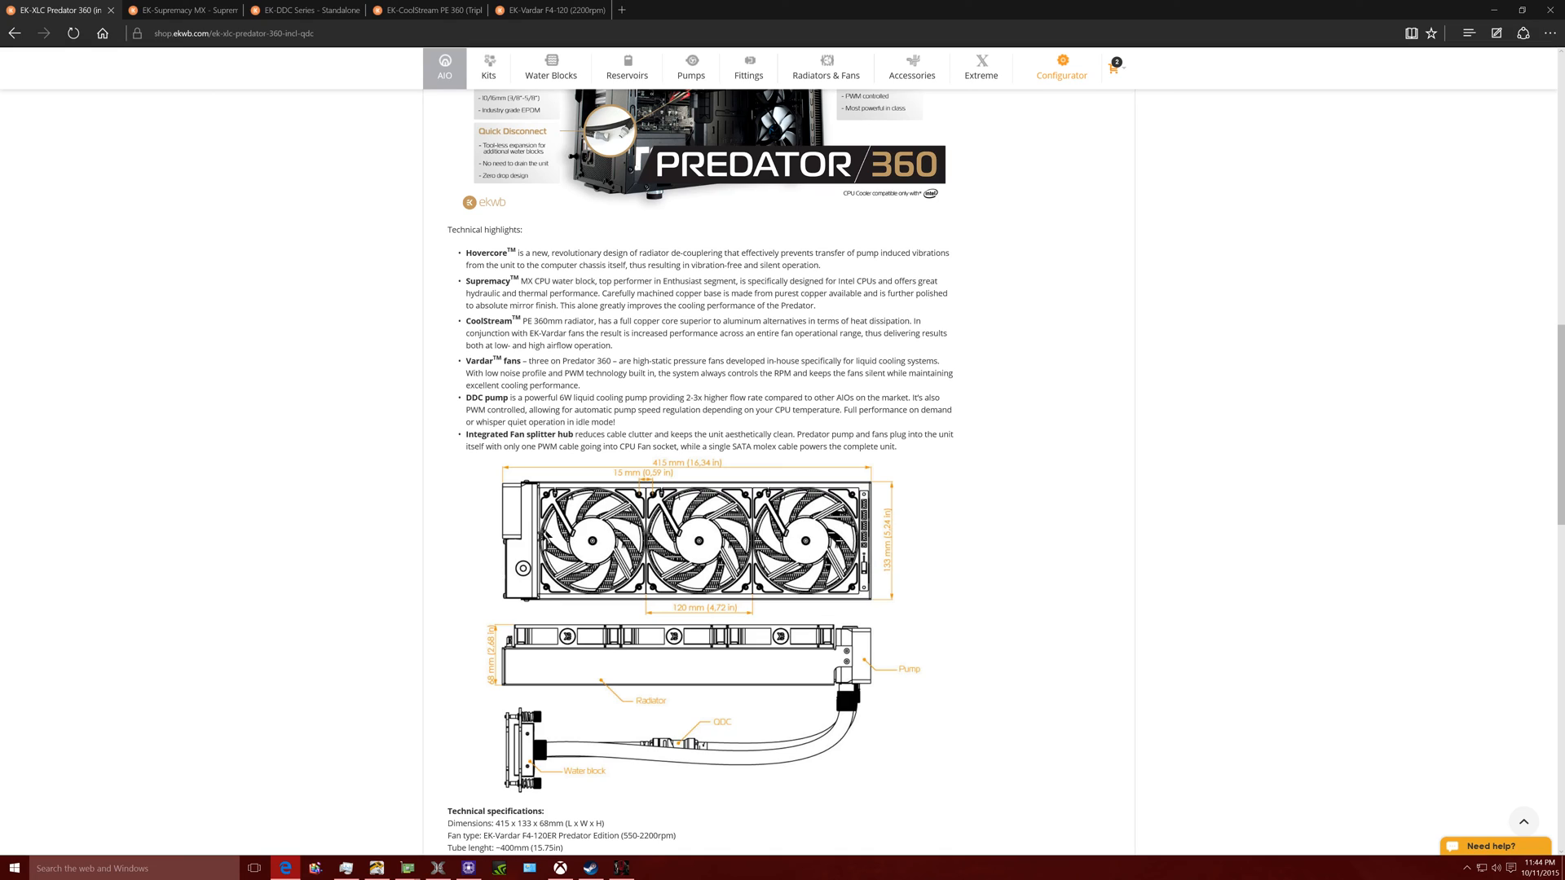
mouse_move(890, 561)
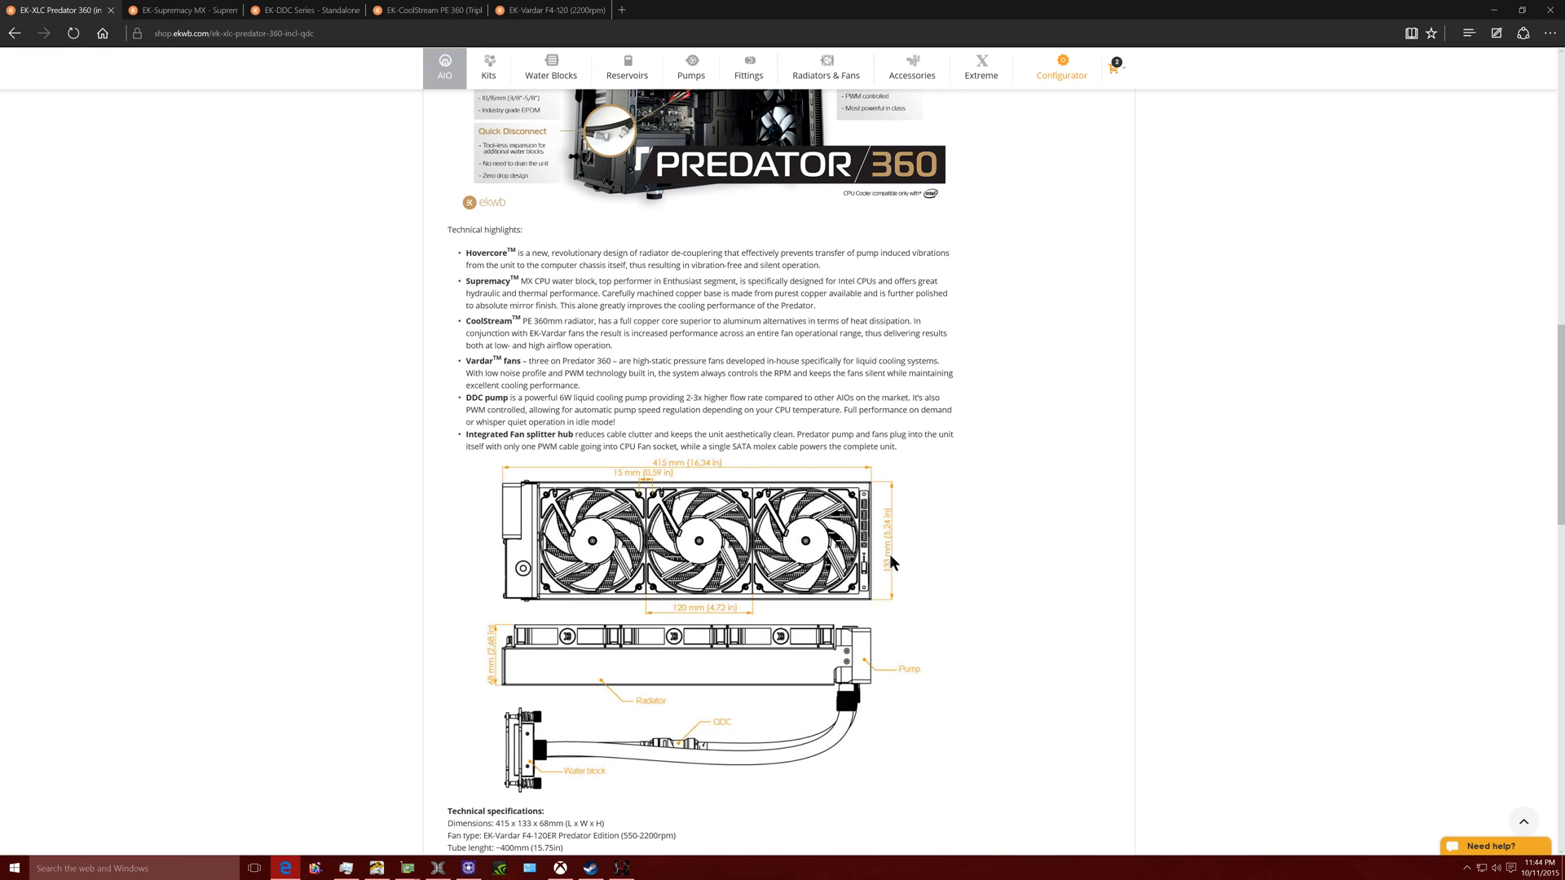
mouse_move(891, 562)
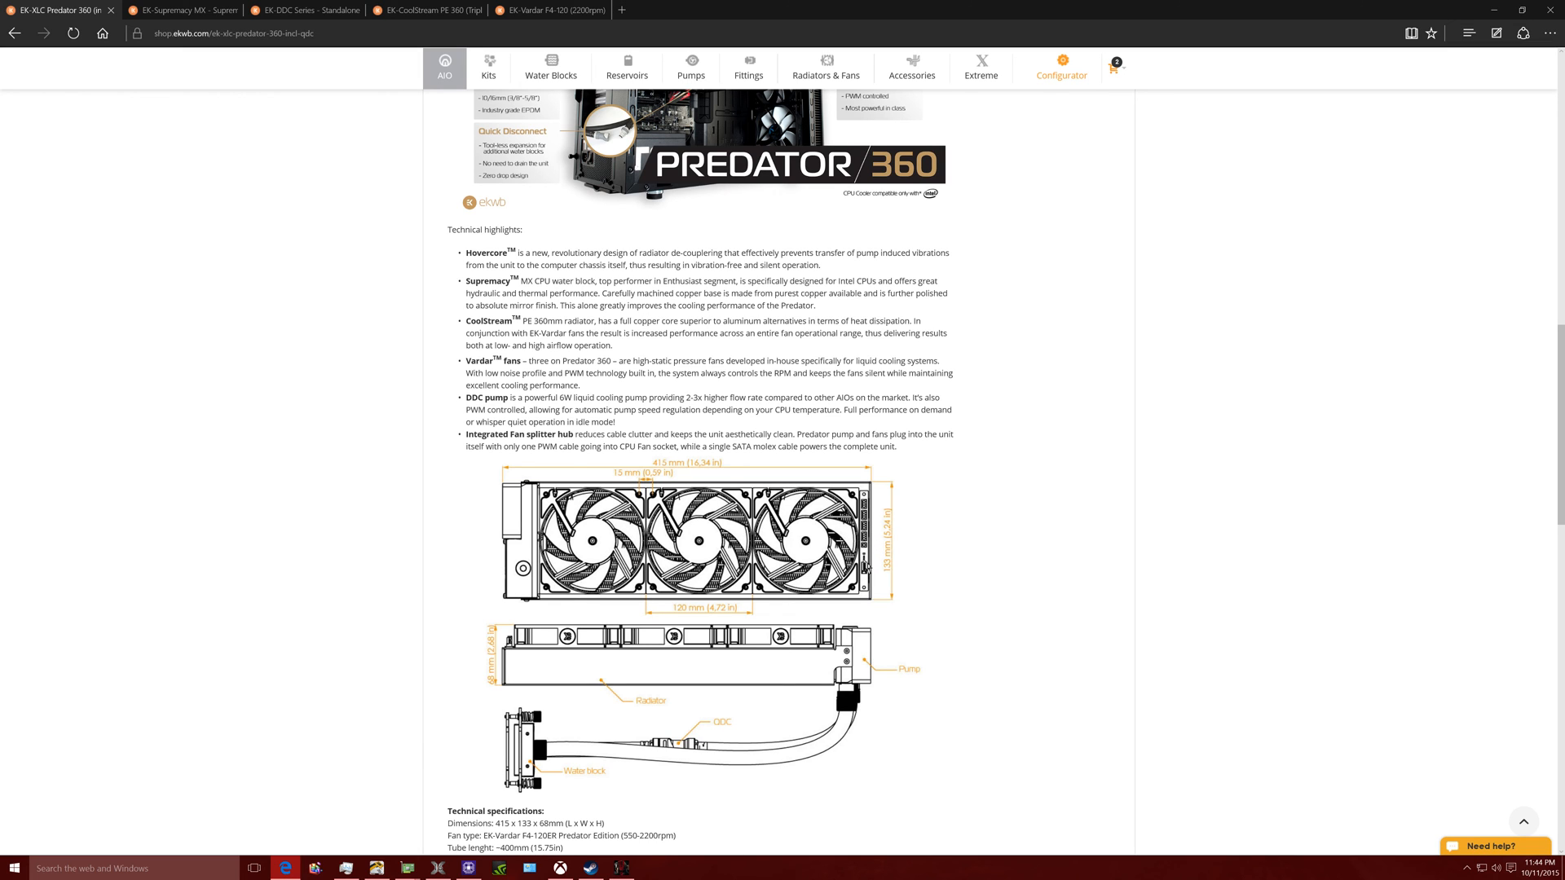
scroll("up", 3)
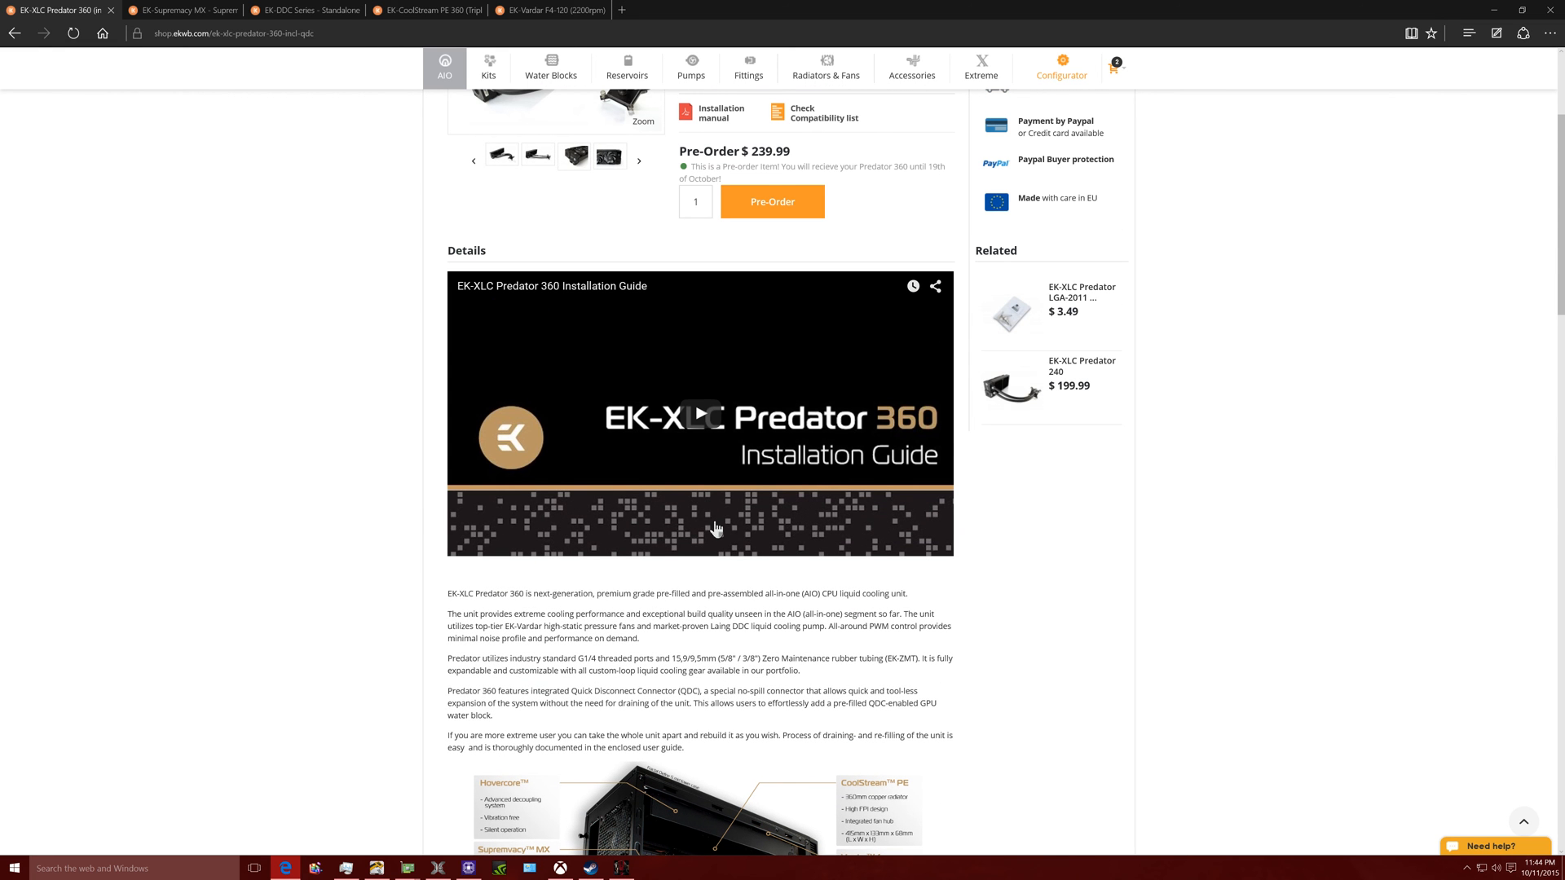
scroll("up", 3)
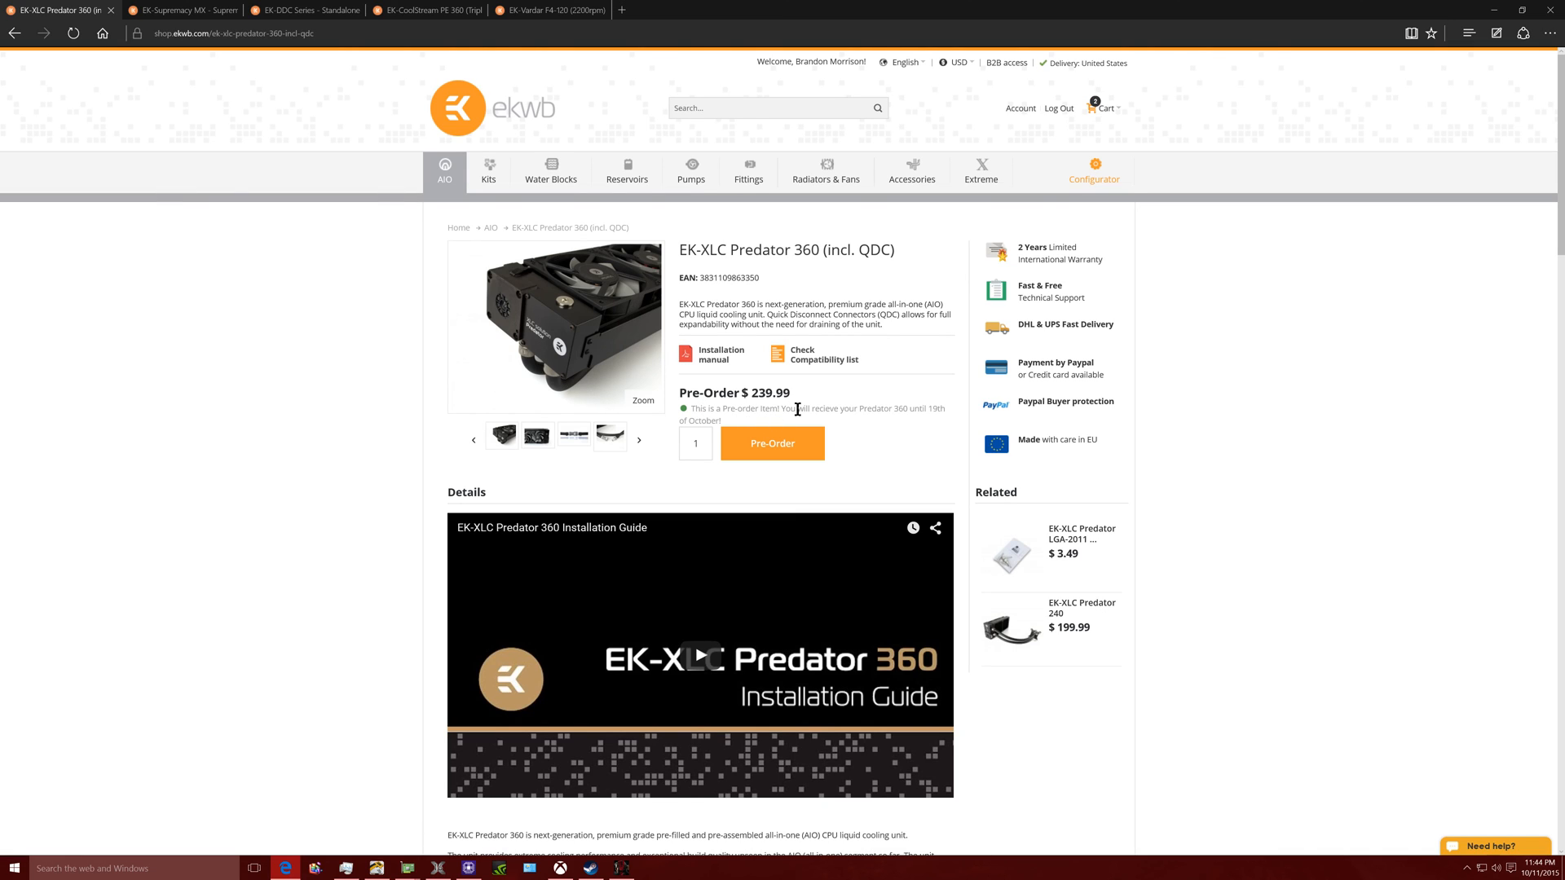
left_click(639, 439)
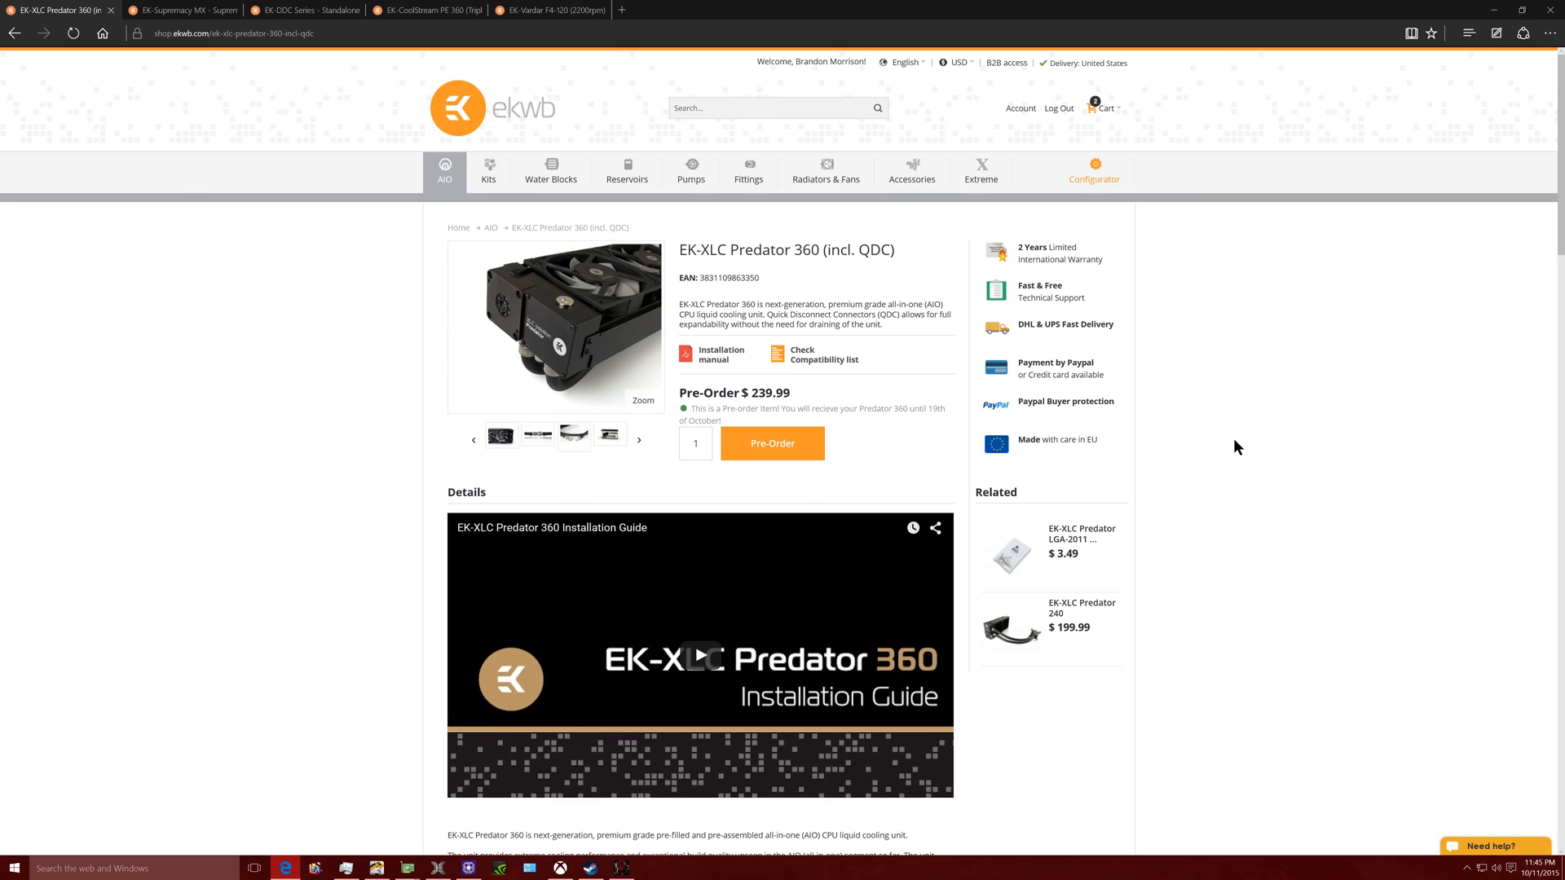
left_click(639, 440)
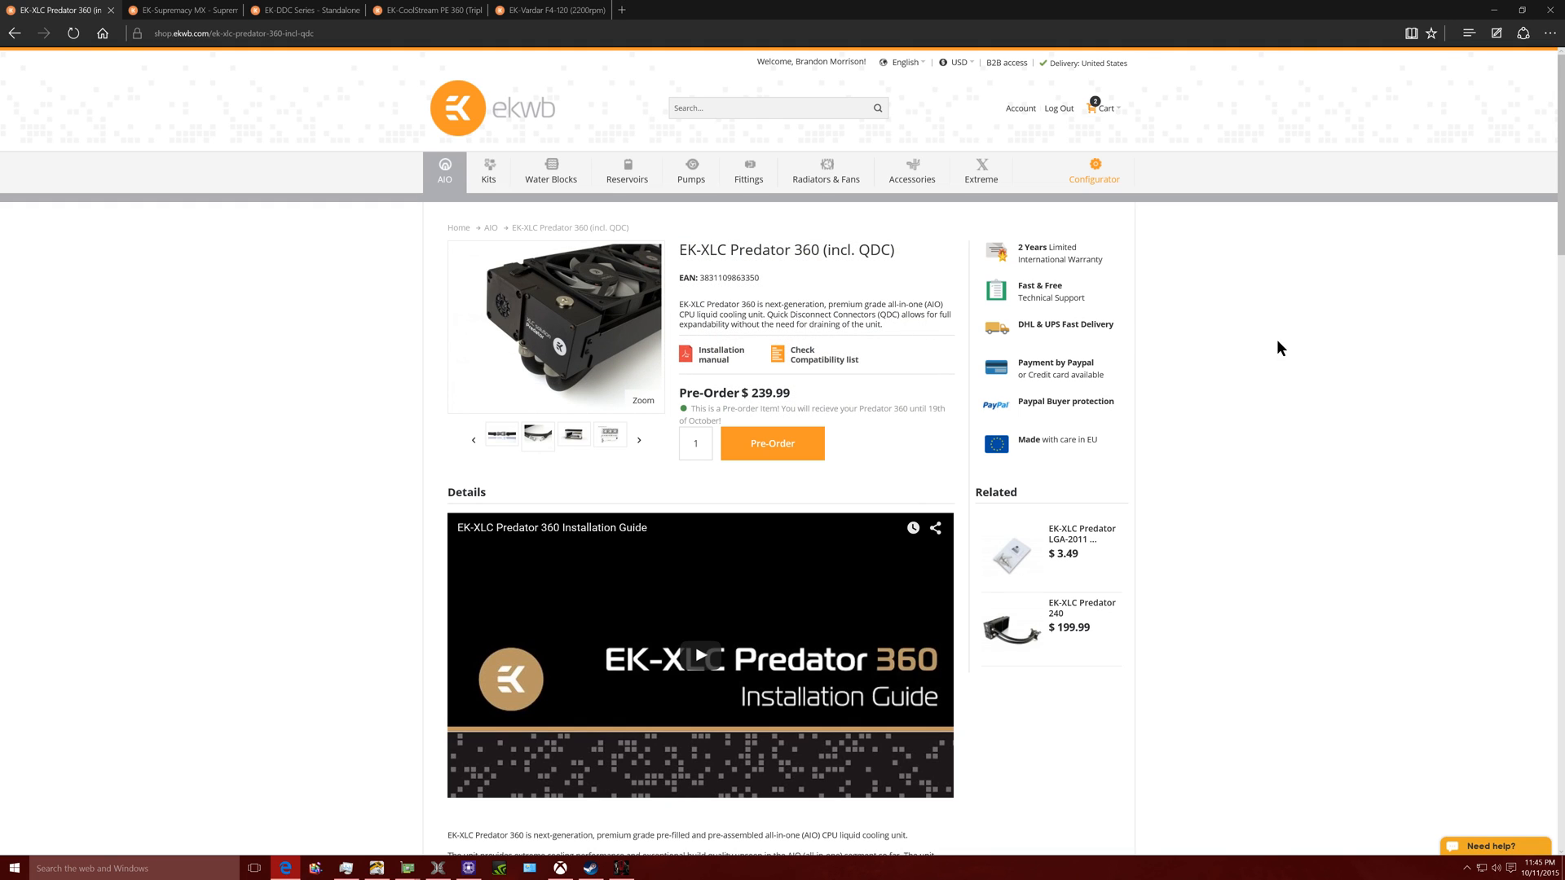
left_click(638, 440)
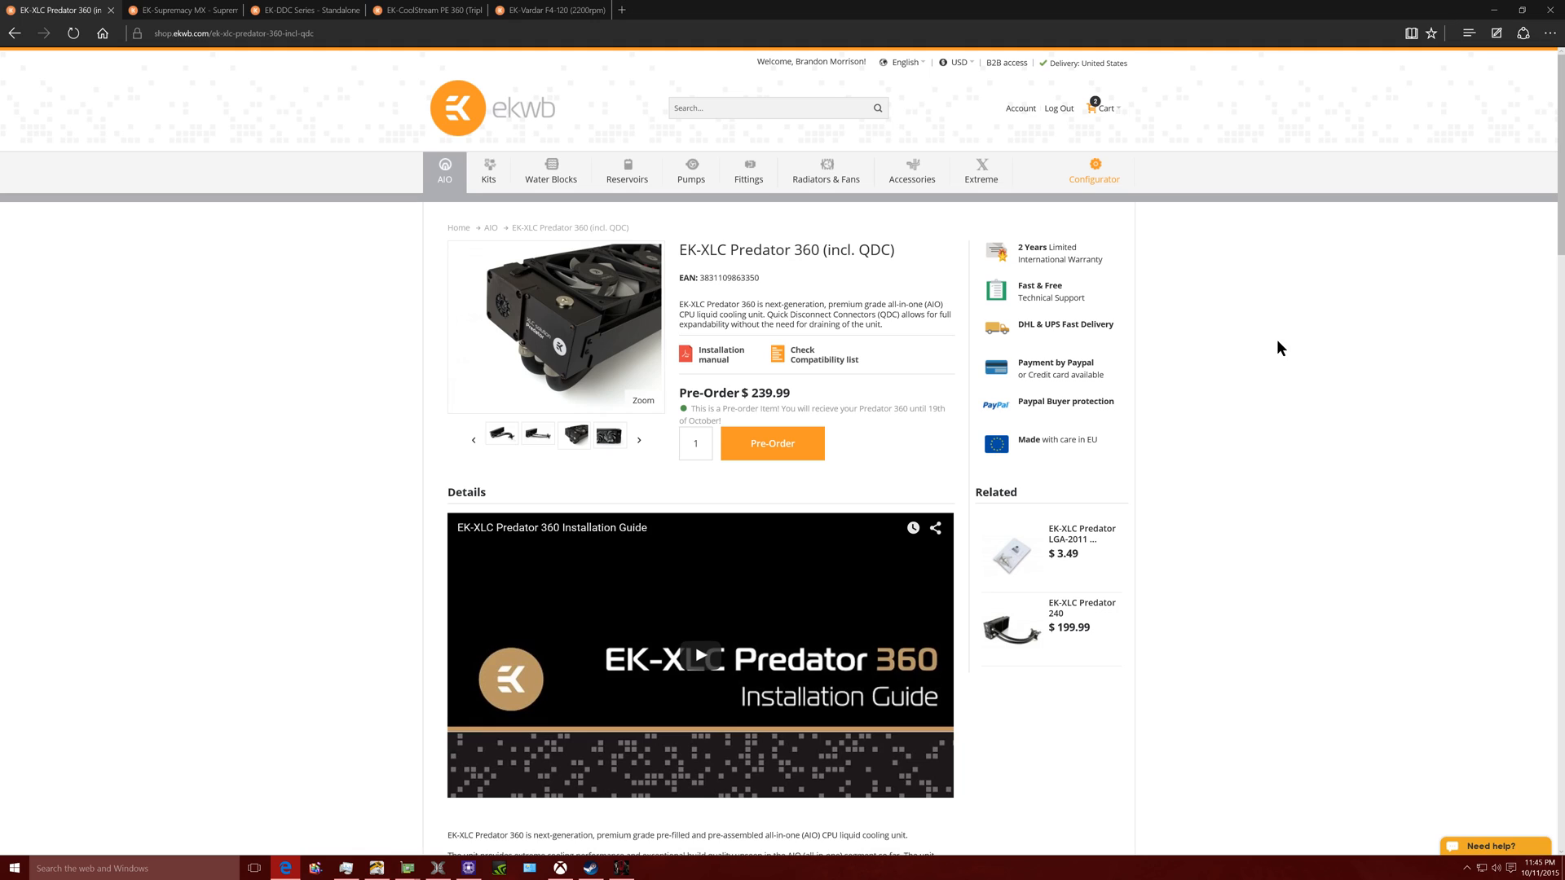
left_click(639, 439)
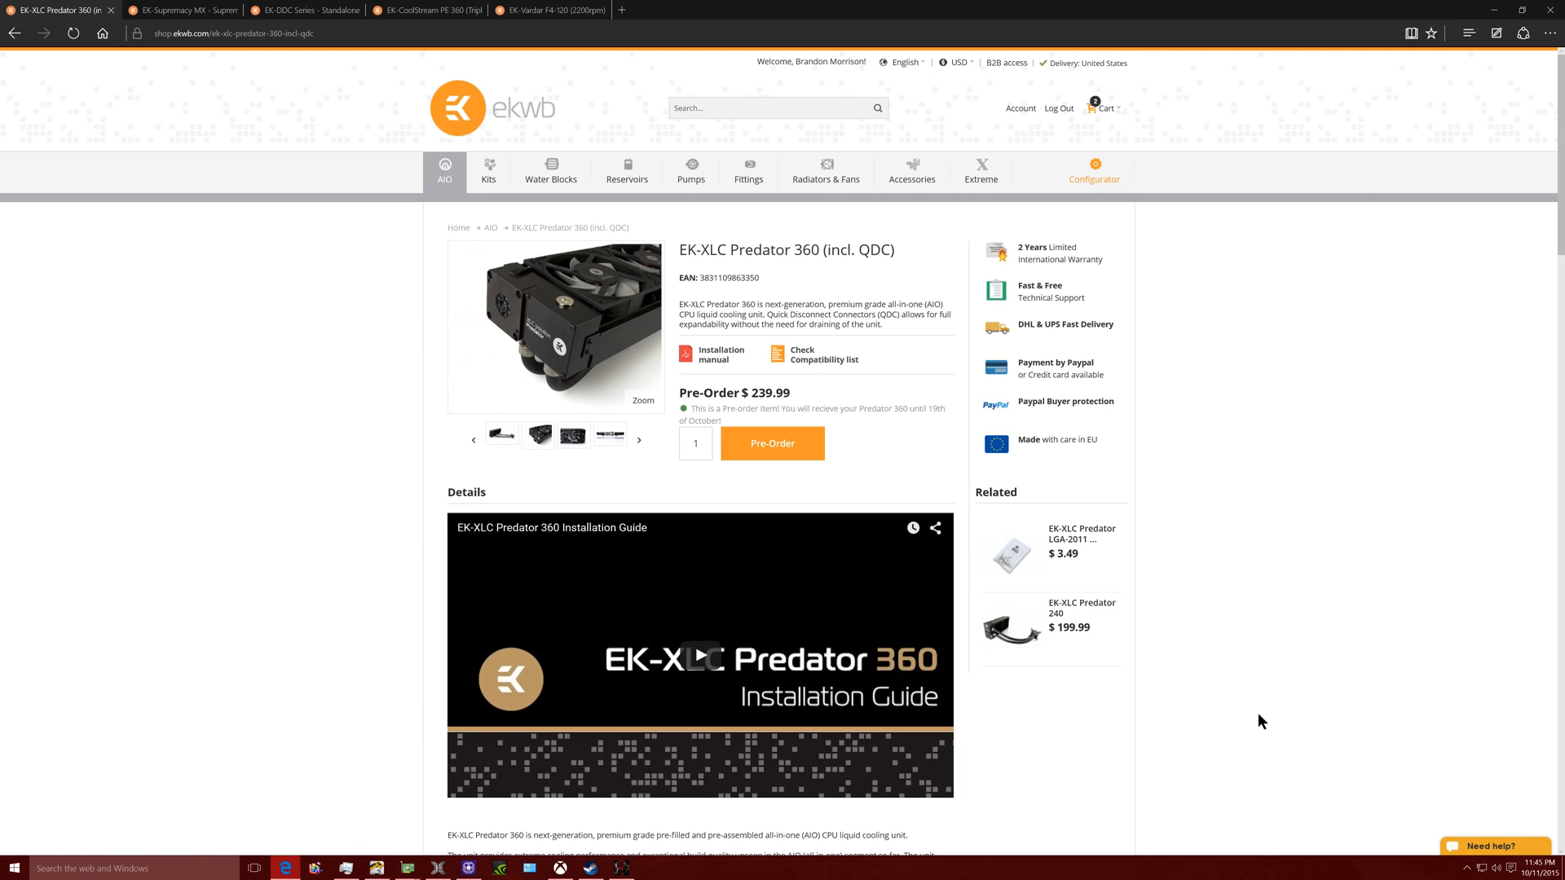
mouse_move(1151, 708)
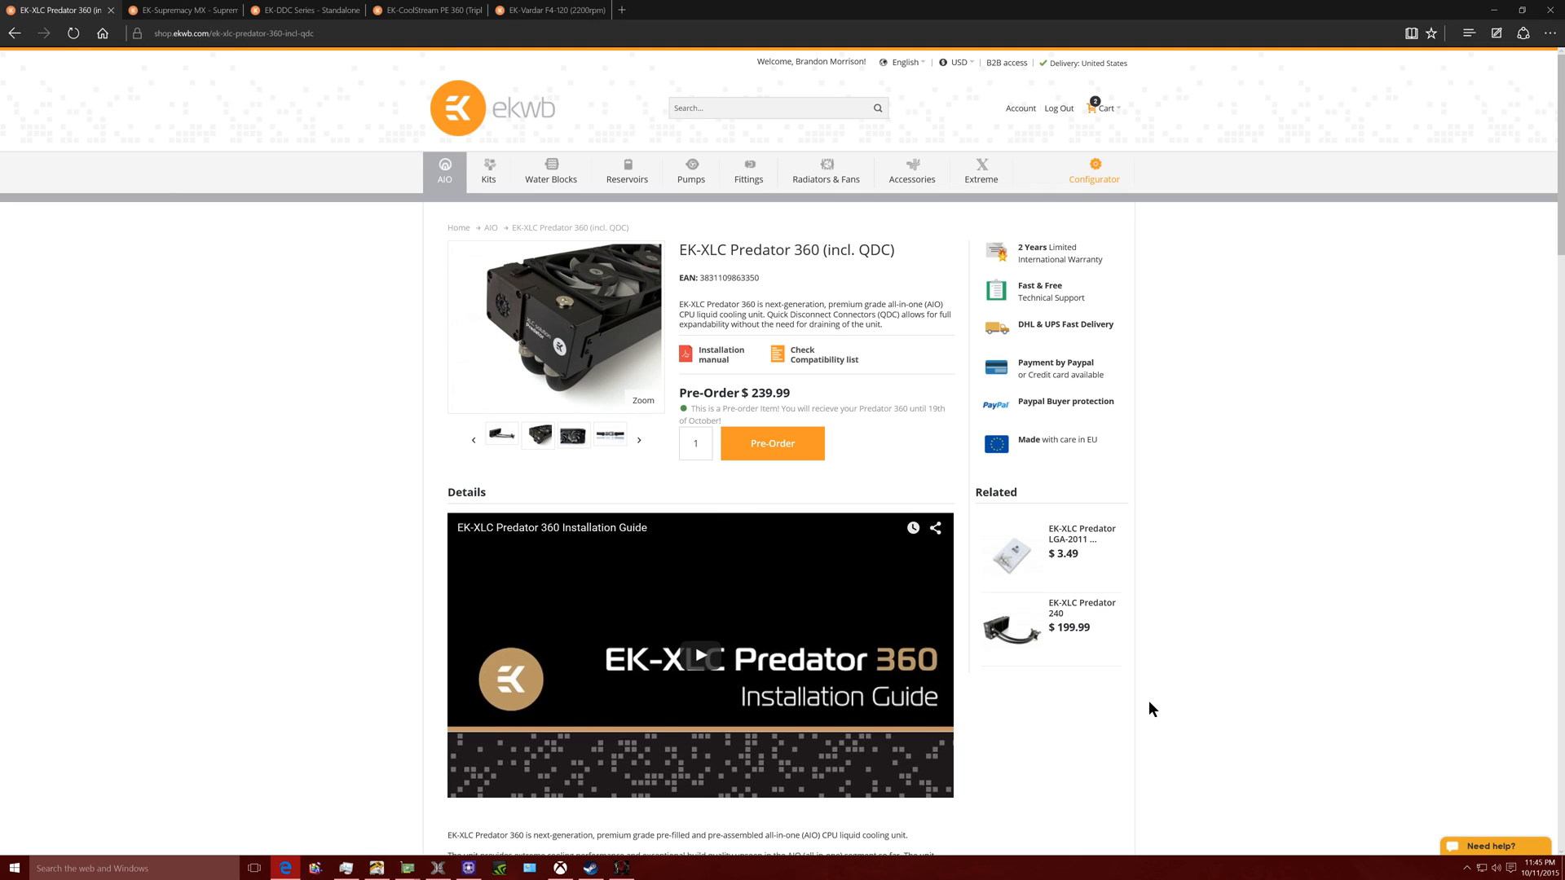